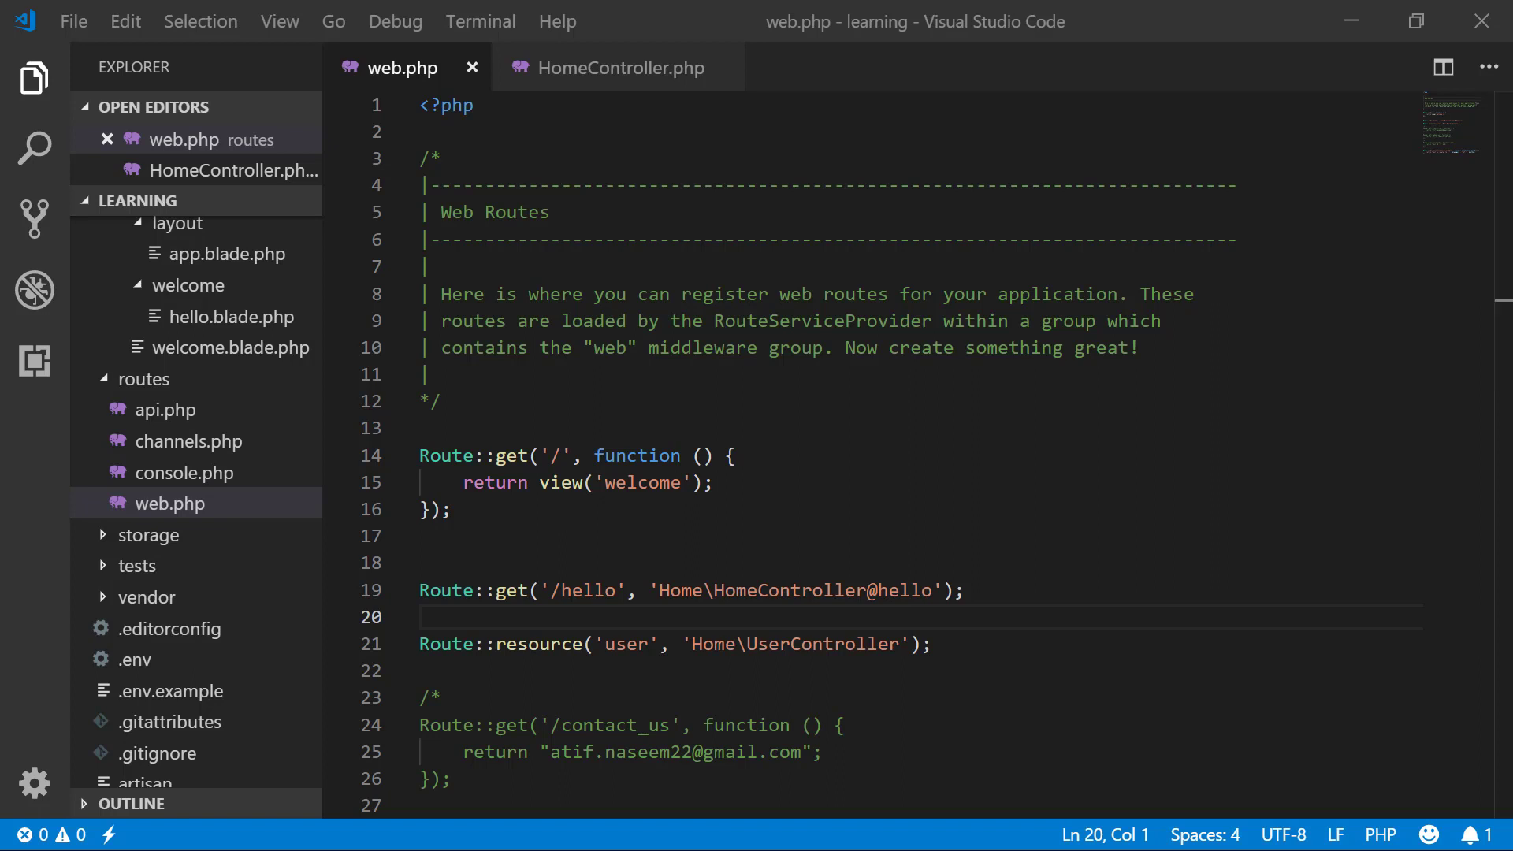
pyautogui.moveTo(3, 736)
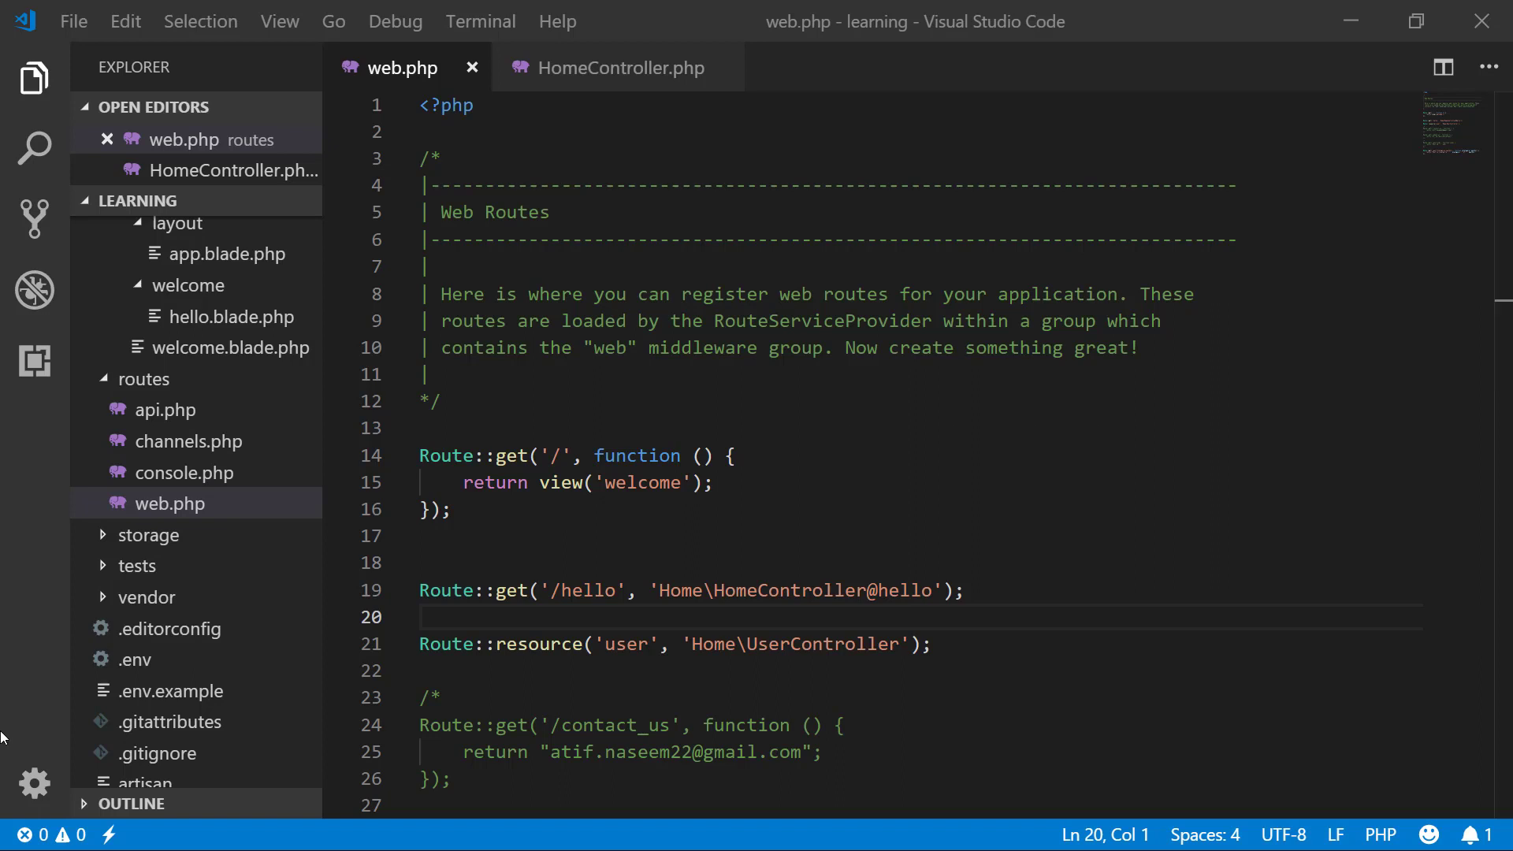
pyautogui.moveTo(581, 547)
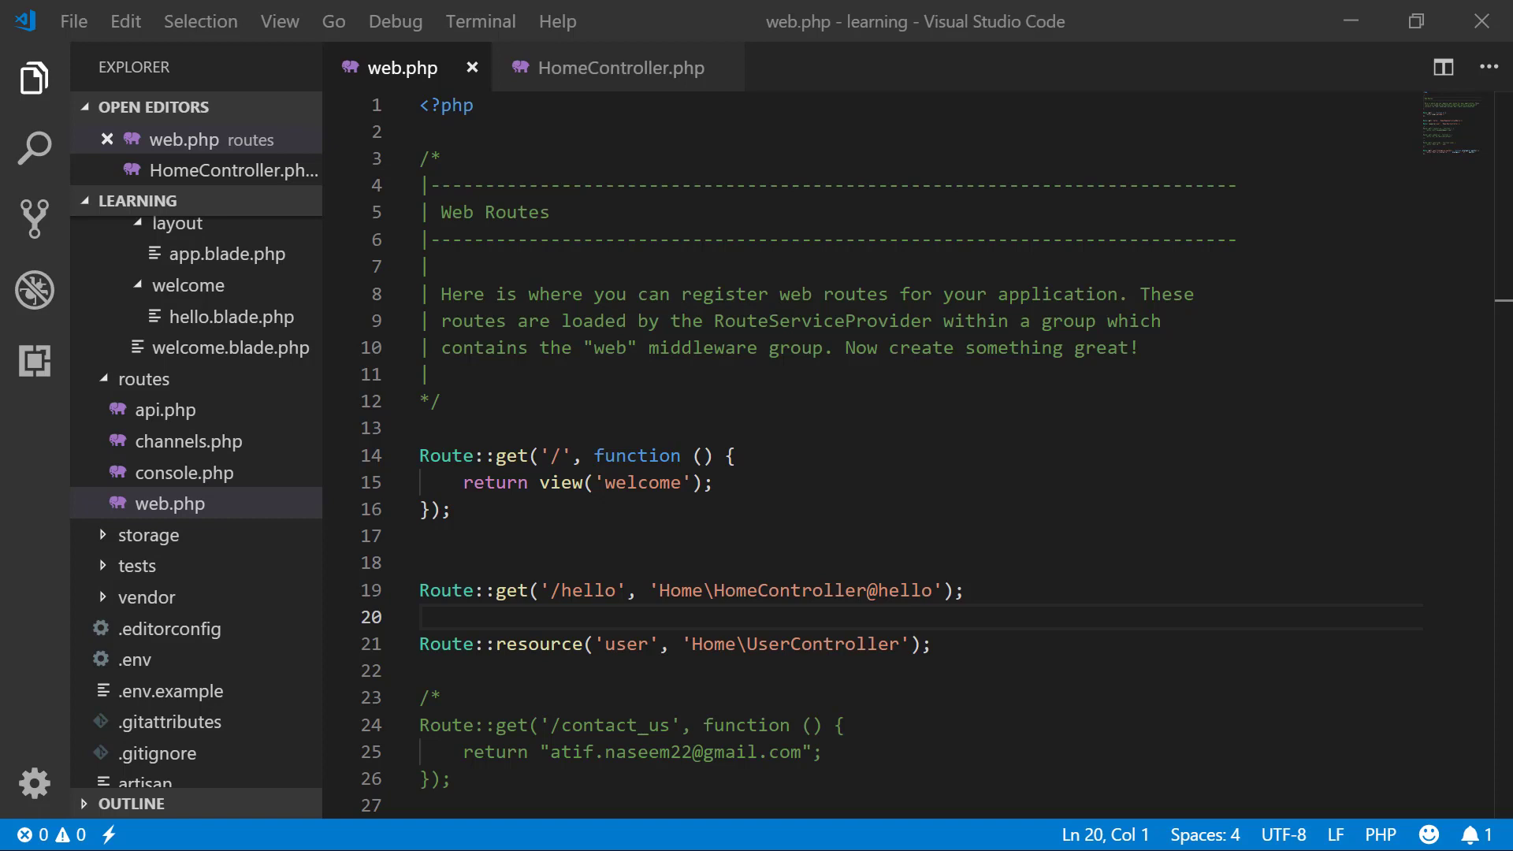
pyautogui.moveTo(4, 736)
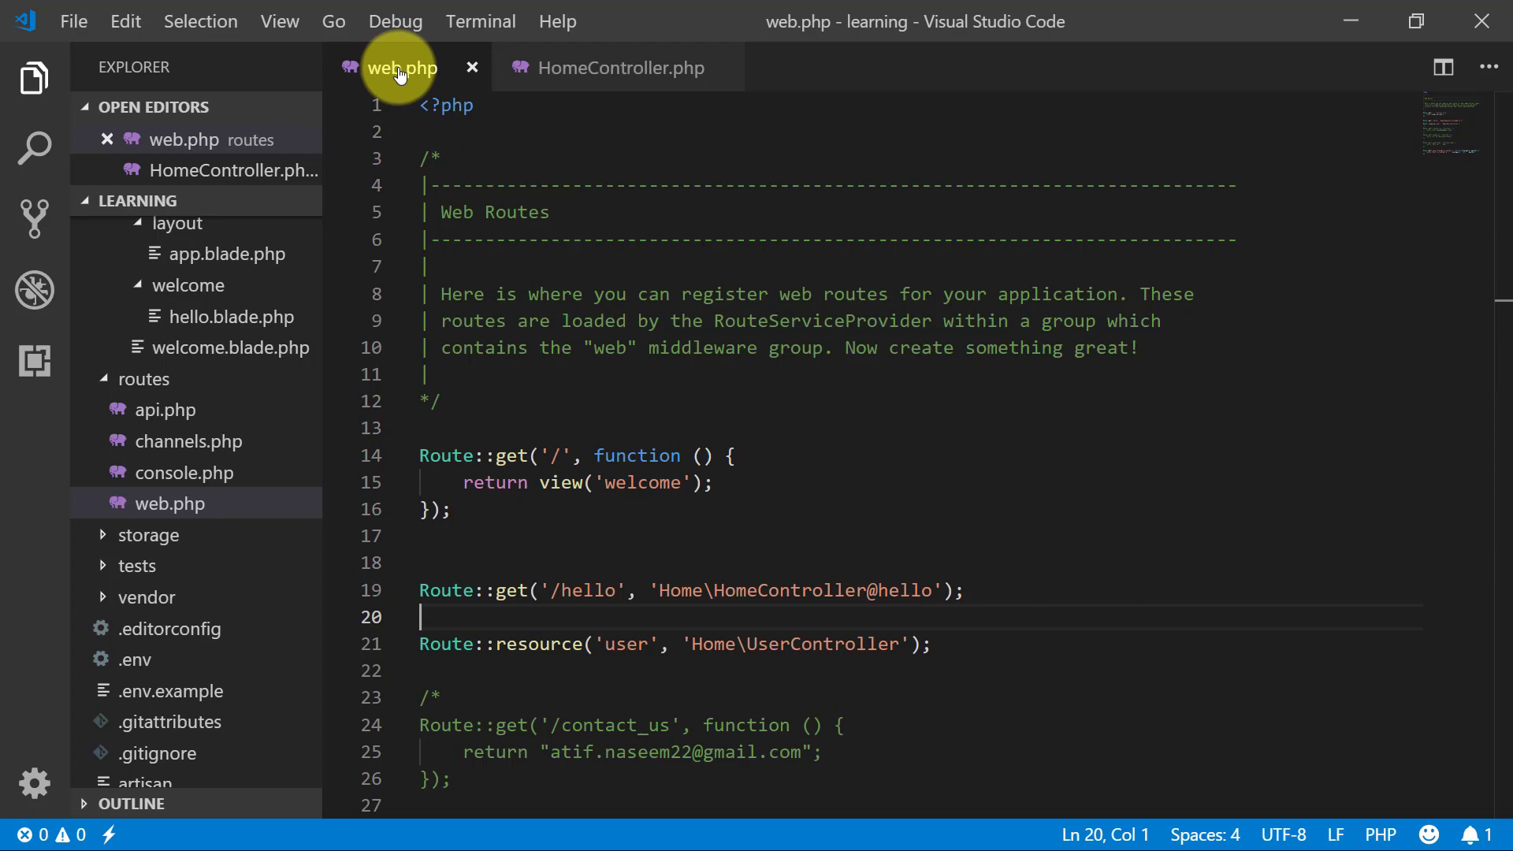
pyautogui.moveTo(618, 67)
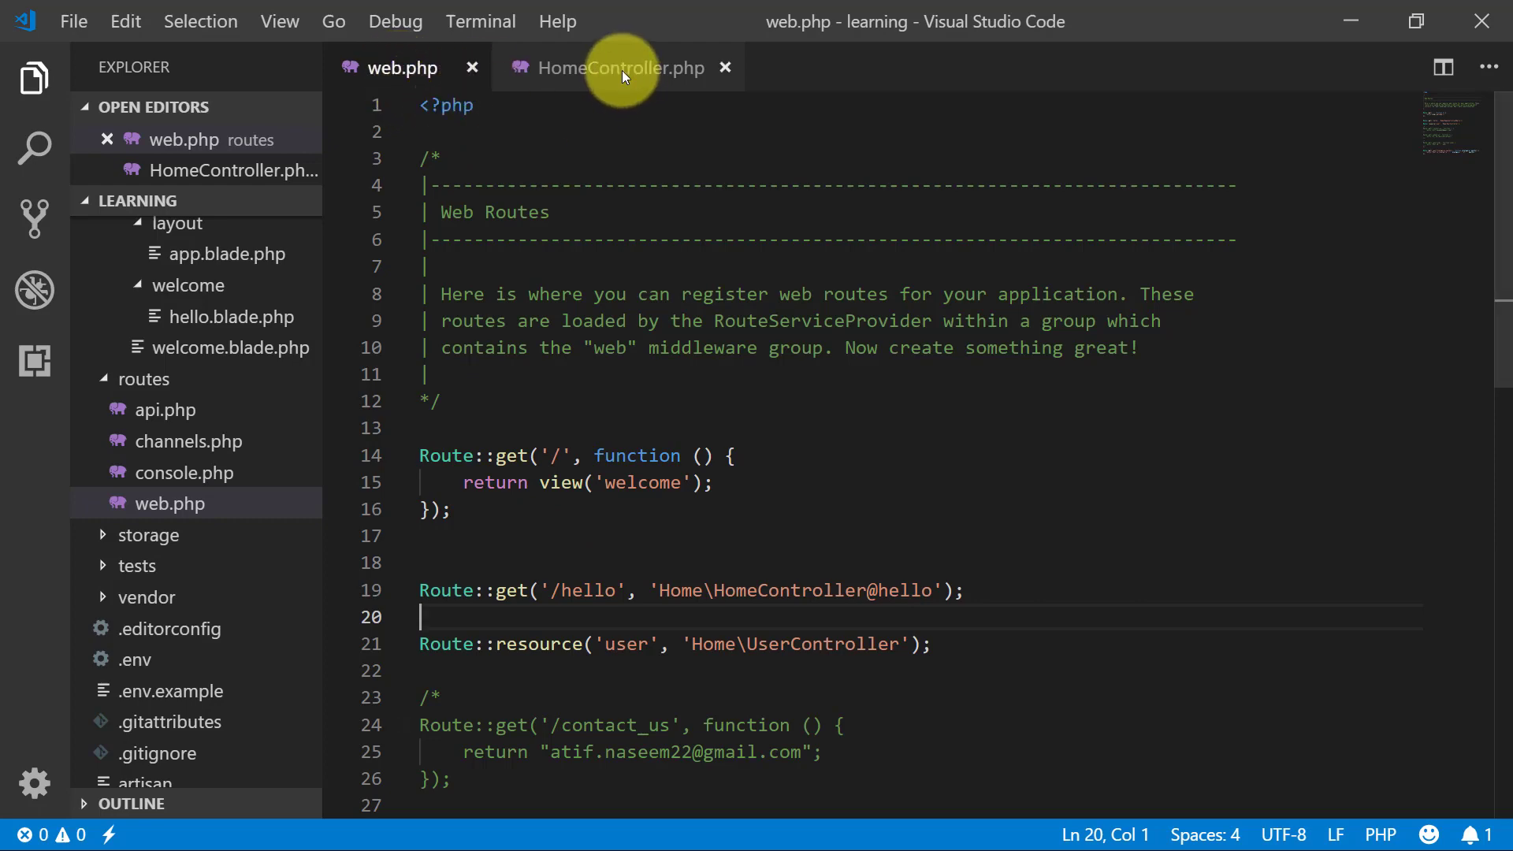
# Step: Duplicate the hello route in web.php and rename the first copy to insert
pyautogui.click(617, 68)
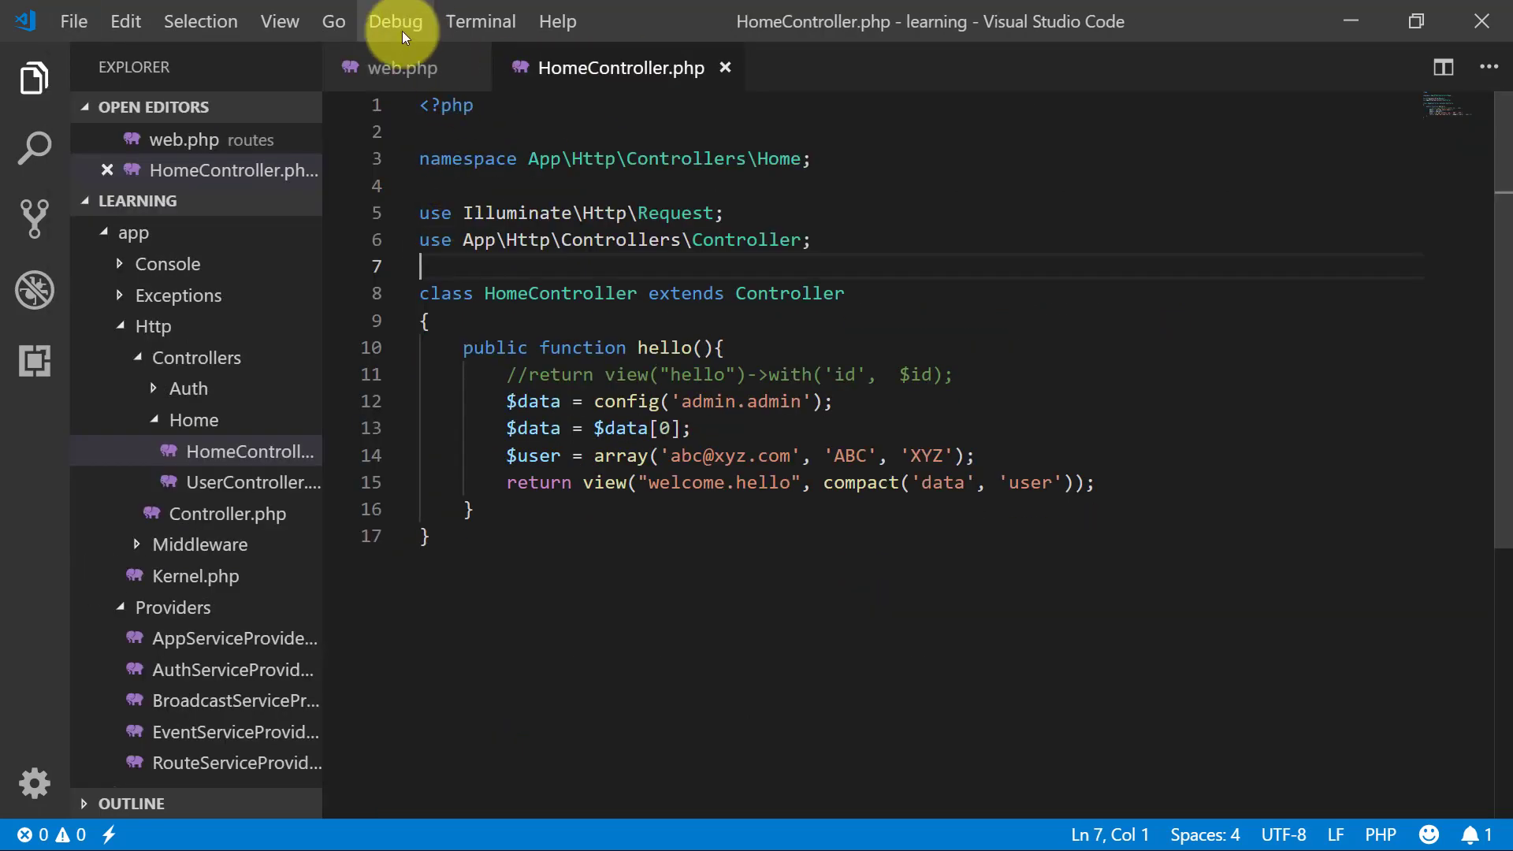
pyautogui.click(393, 68)
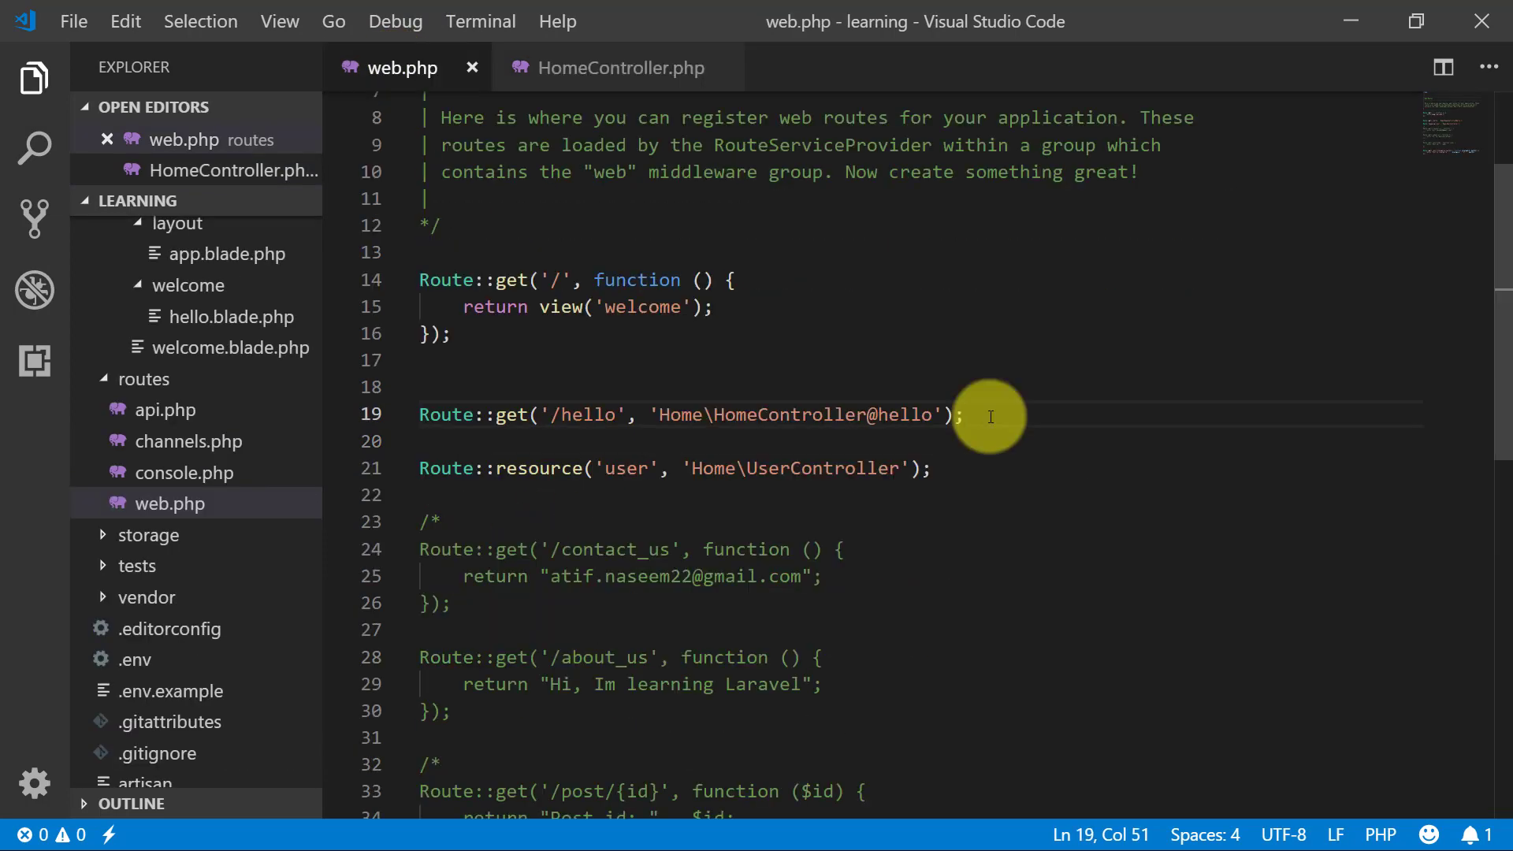
pyautogui.press('Enter')
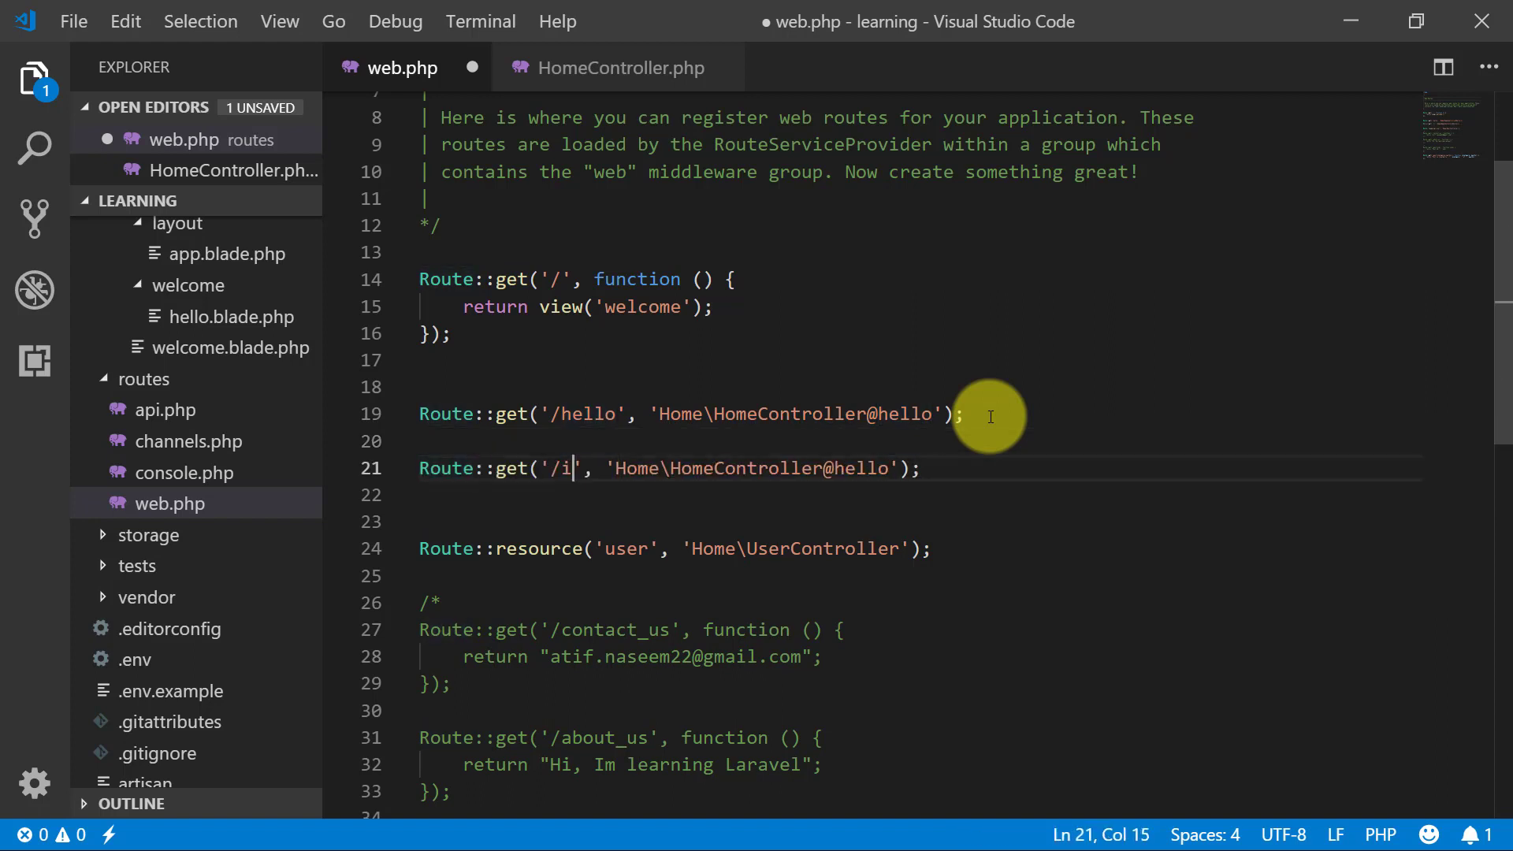
pyautogui.write('nsert')
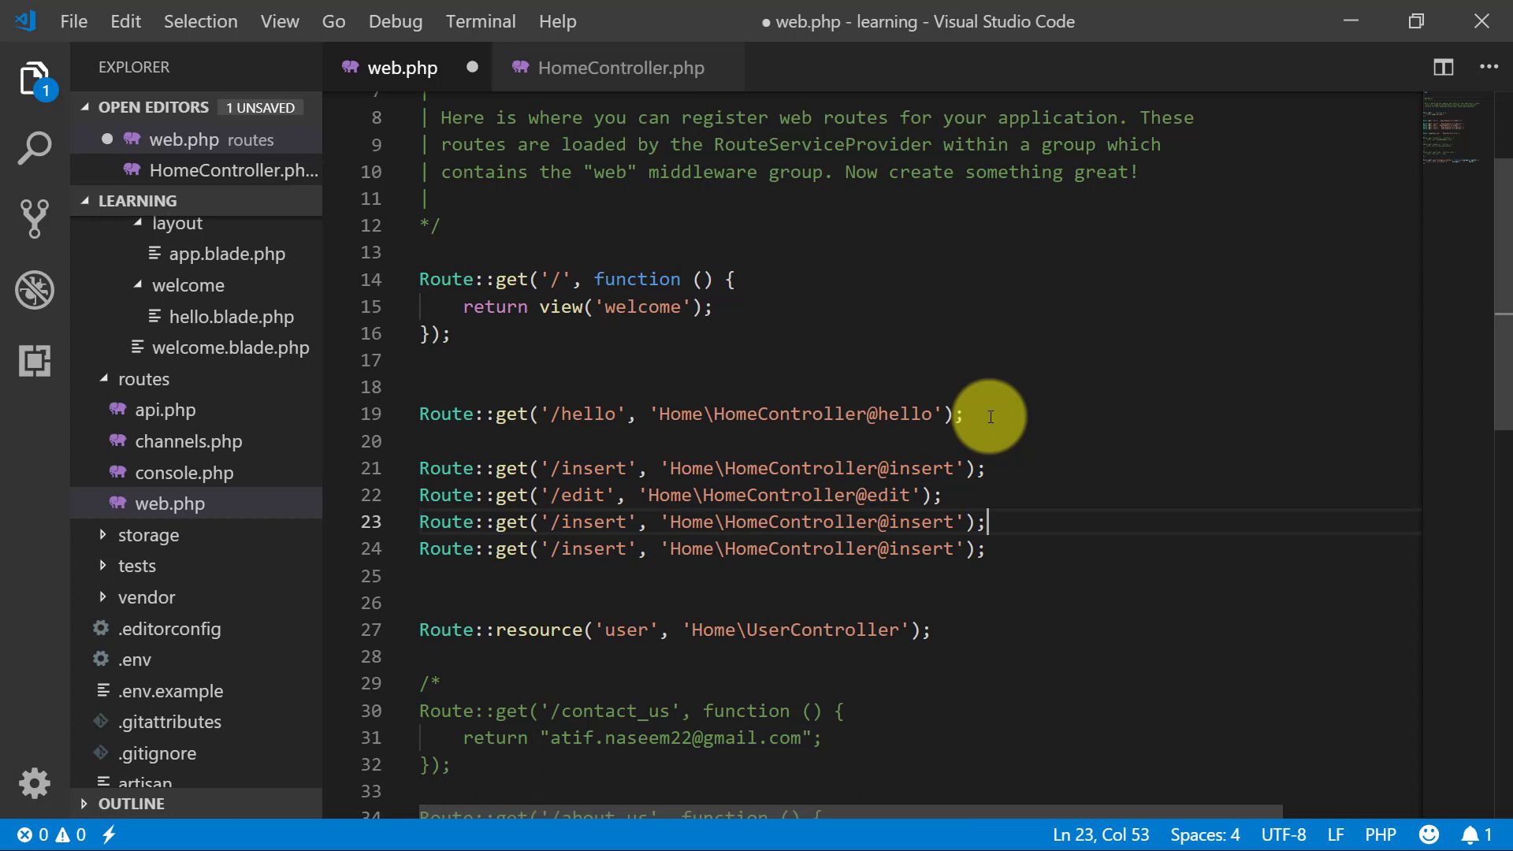
# Step: Rename the remaining copies to edit, read and delete routes on HomeController and save
pyautogui.doubleClick(594, 522)
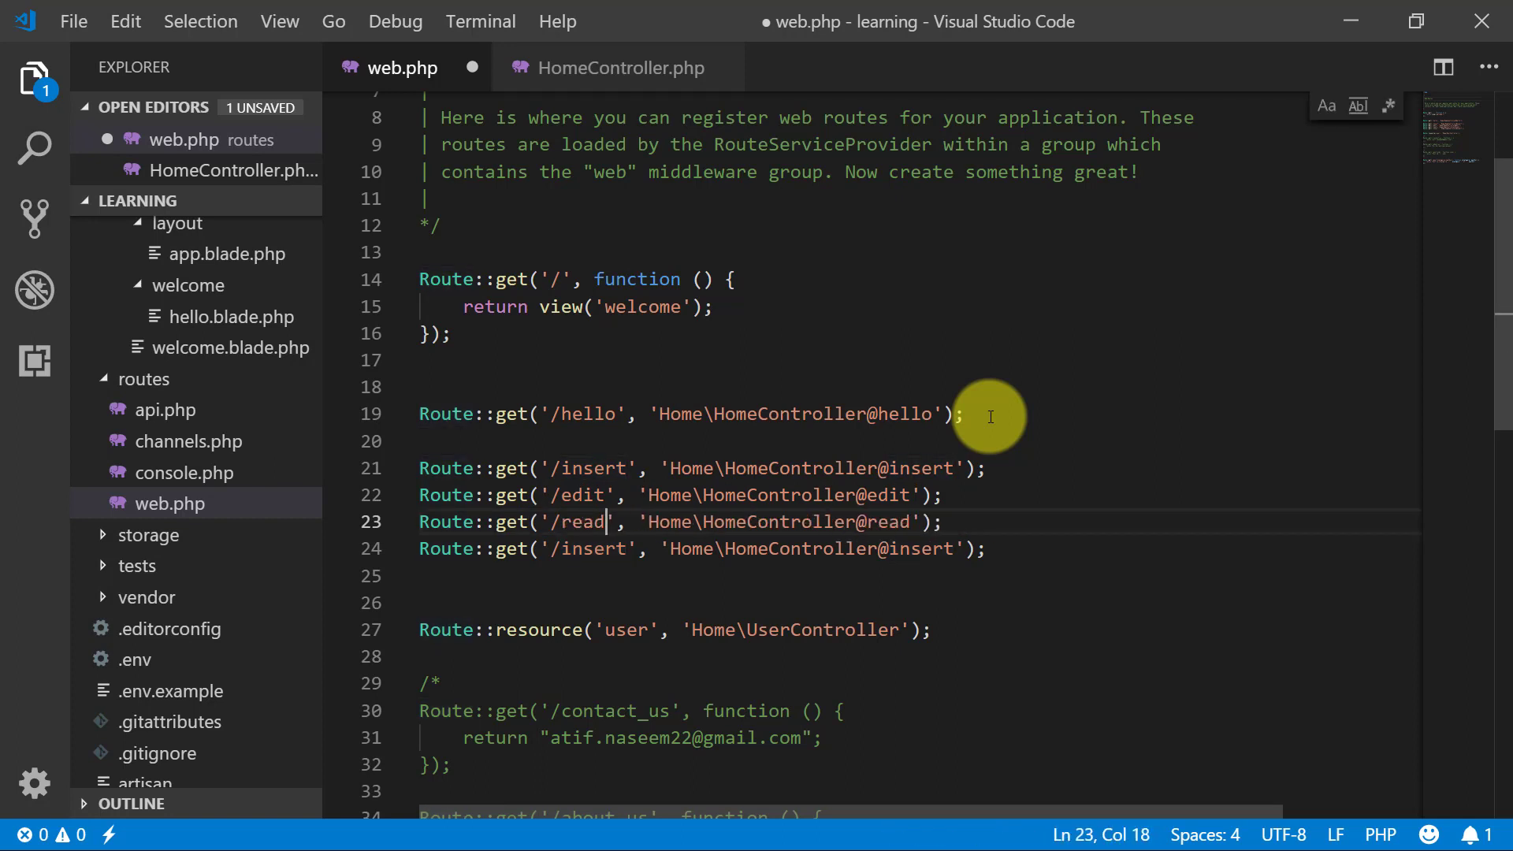
pyautogui.doubleClick(593, 548)
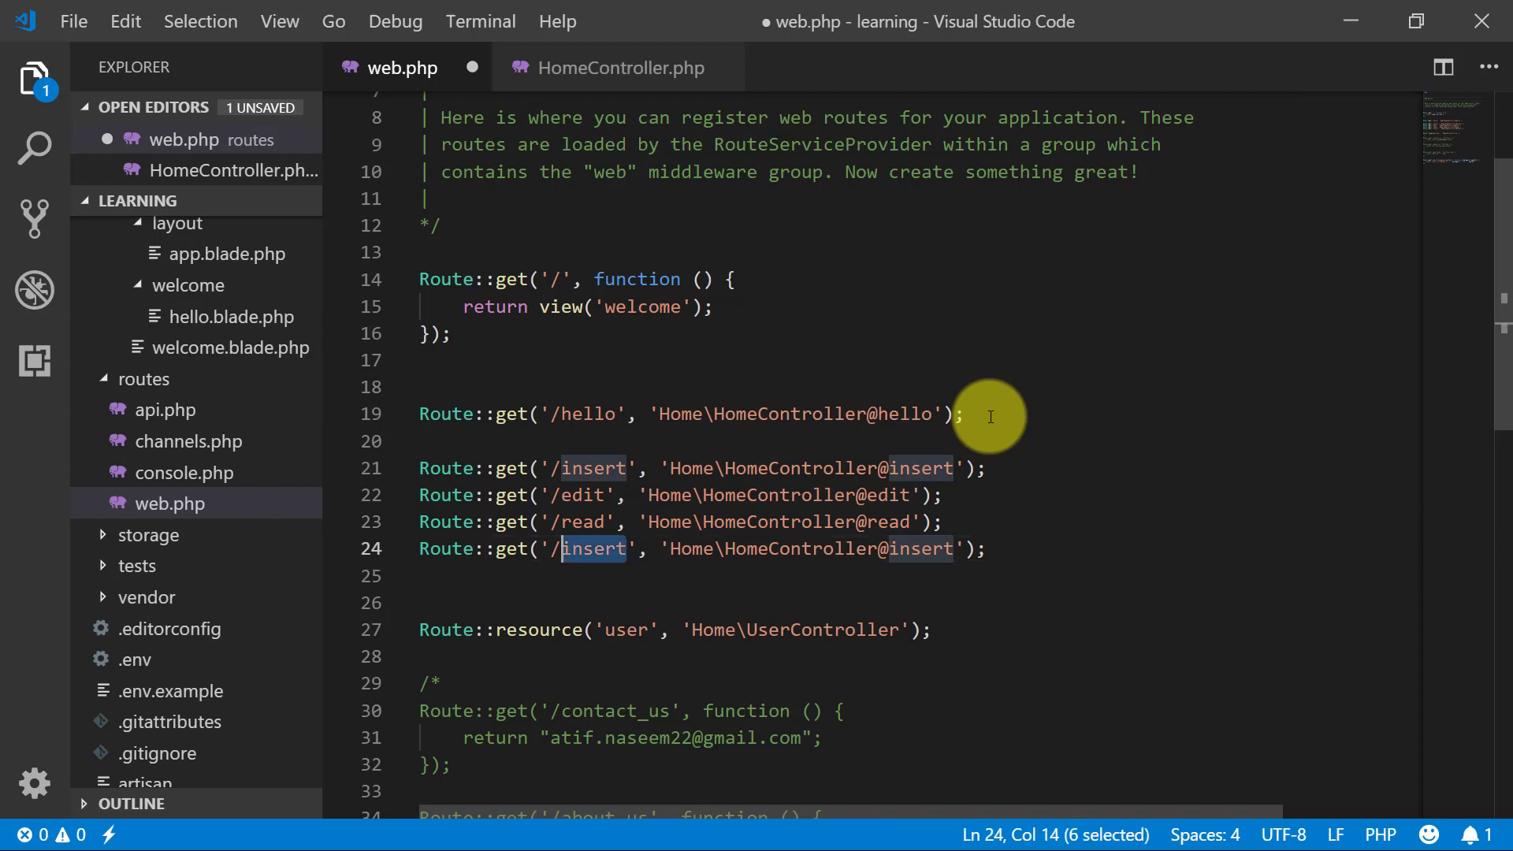
pyautogui.write('del')
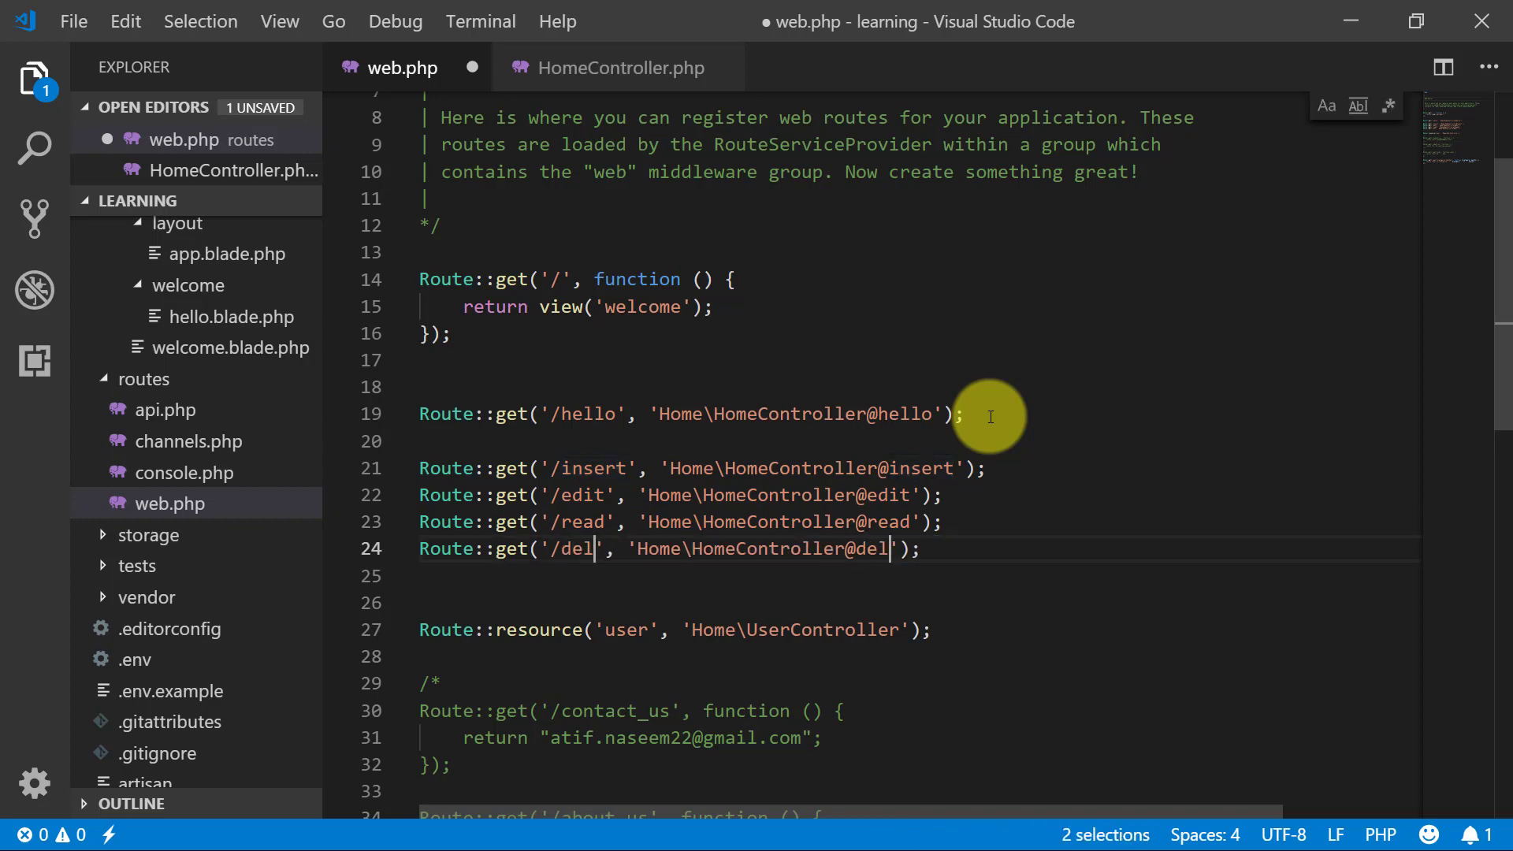
pyautogui.write('ete')
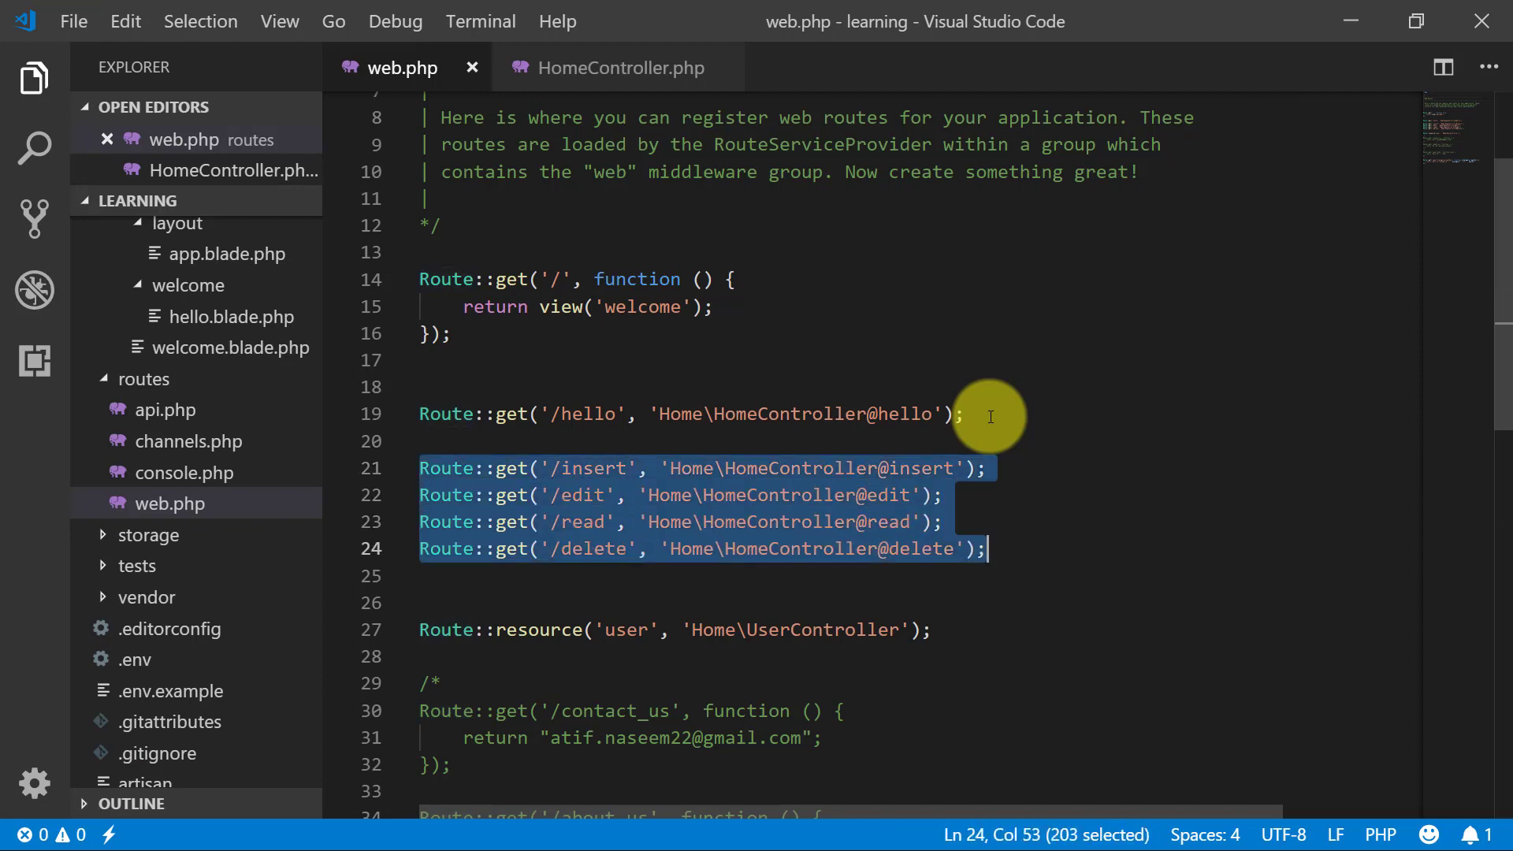
# Step: Write an empty public function insert() in HomeController
pyautogui.click(613, 68)
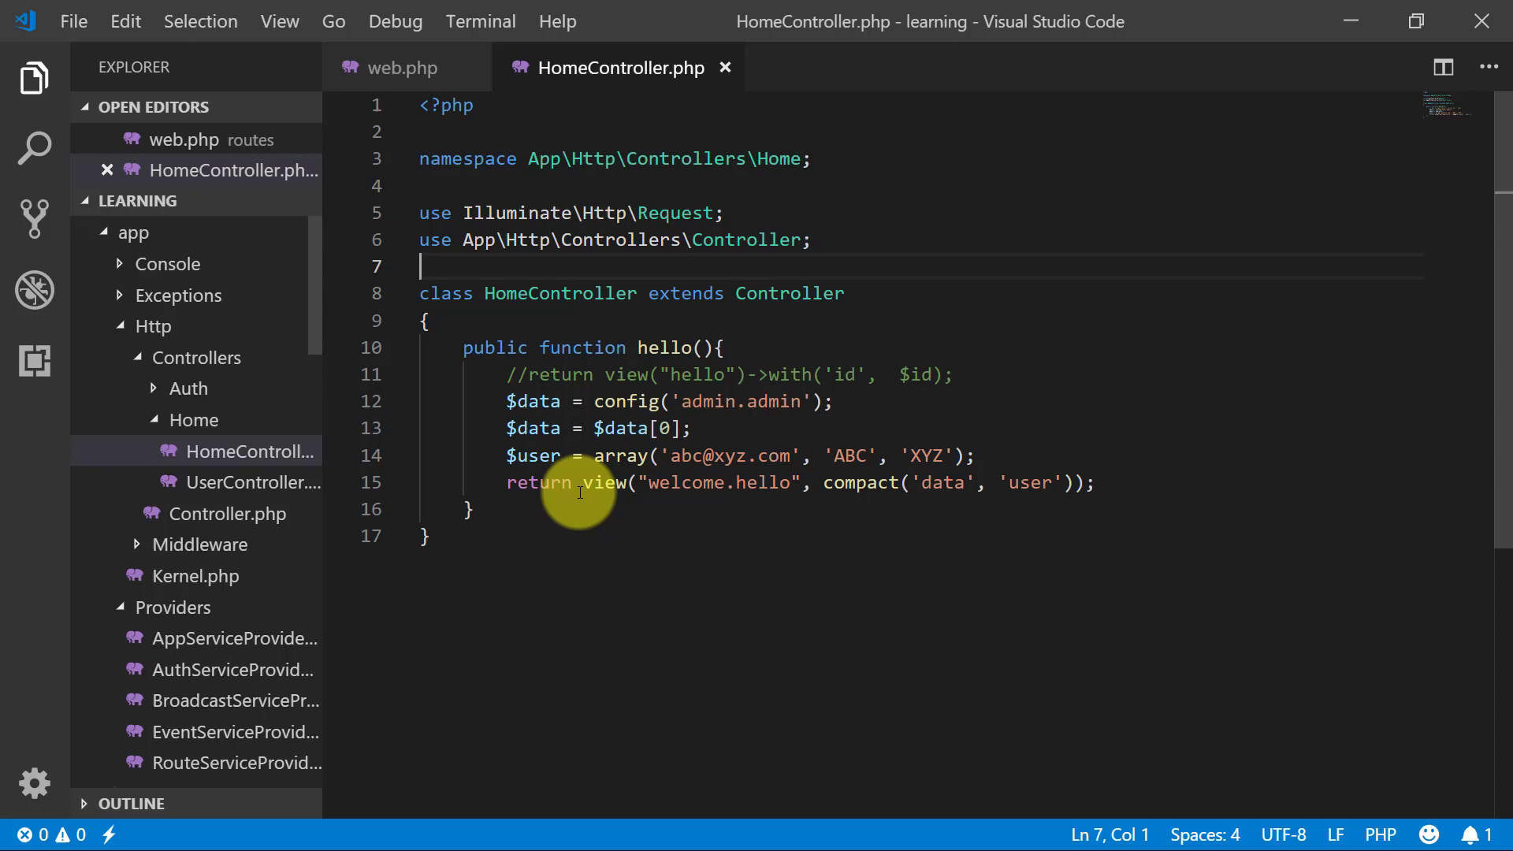
pyautogui.write('p')
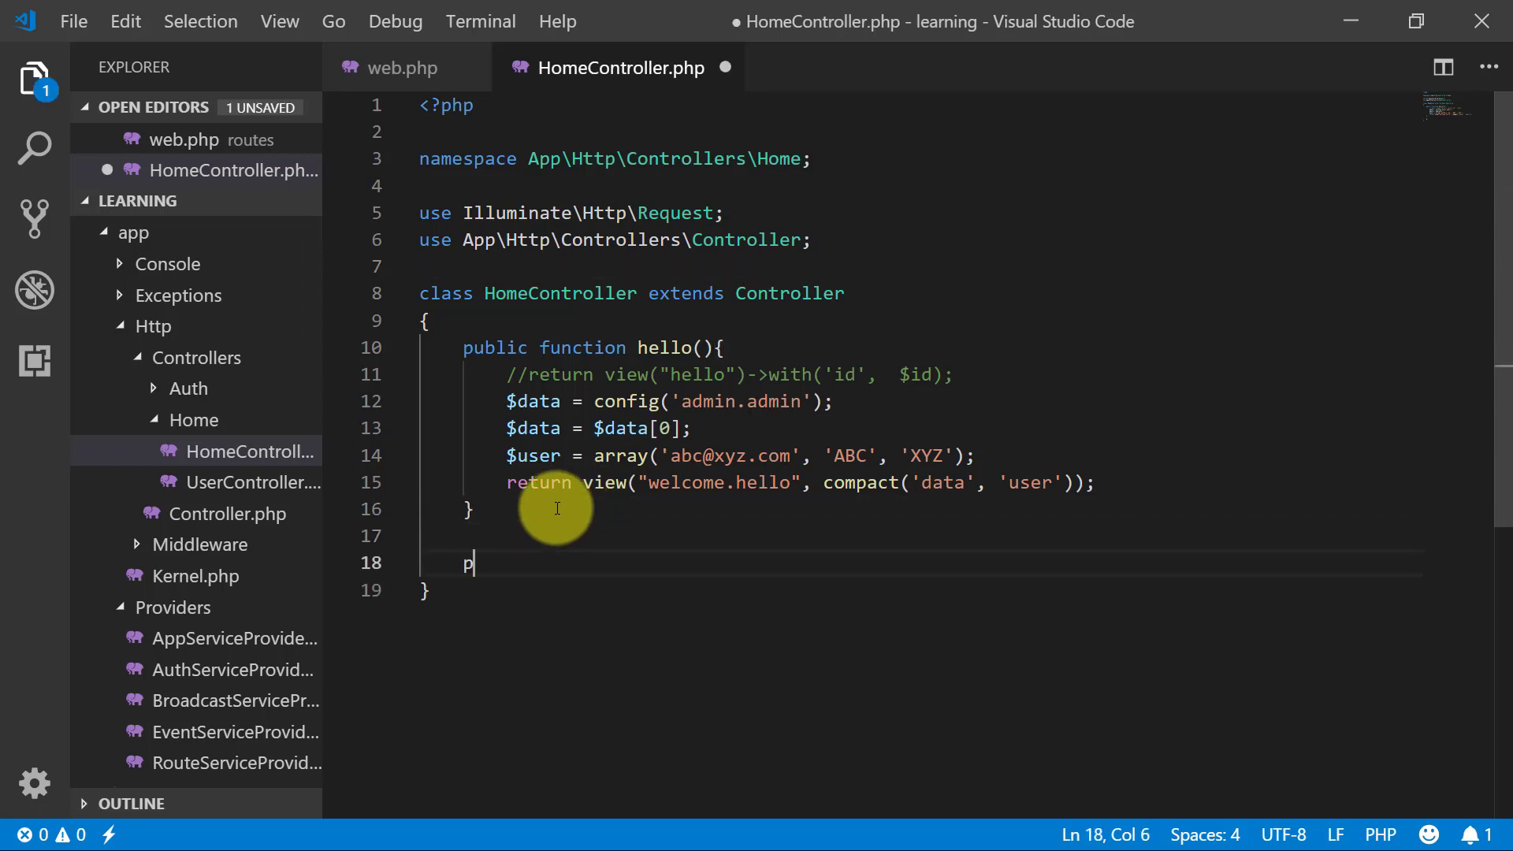
pyautogui.write('ublic f')
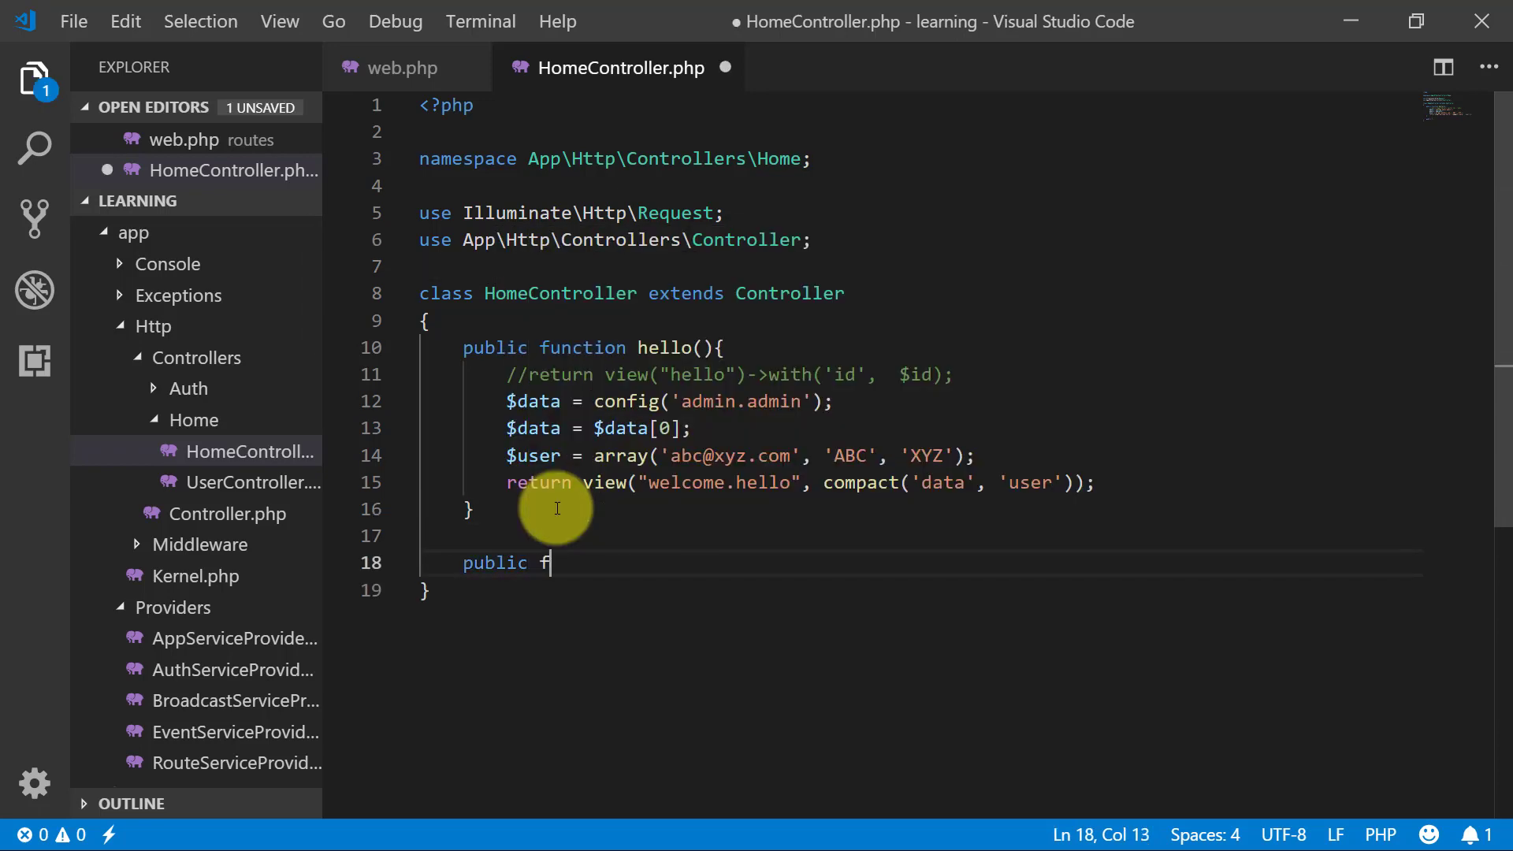
pyautogui.write('unction insert(){')
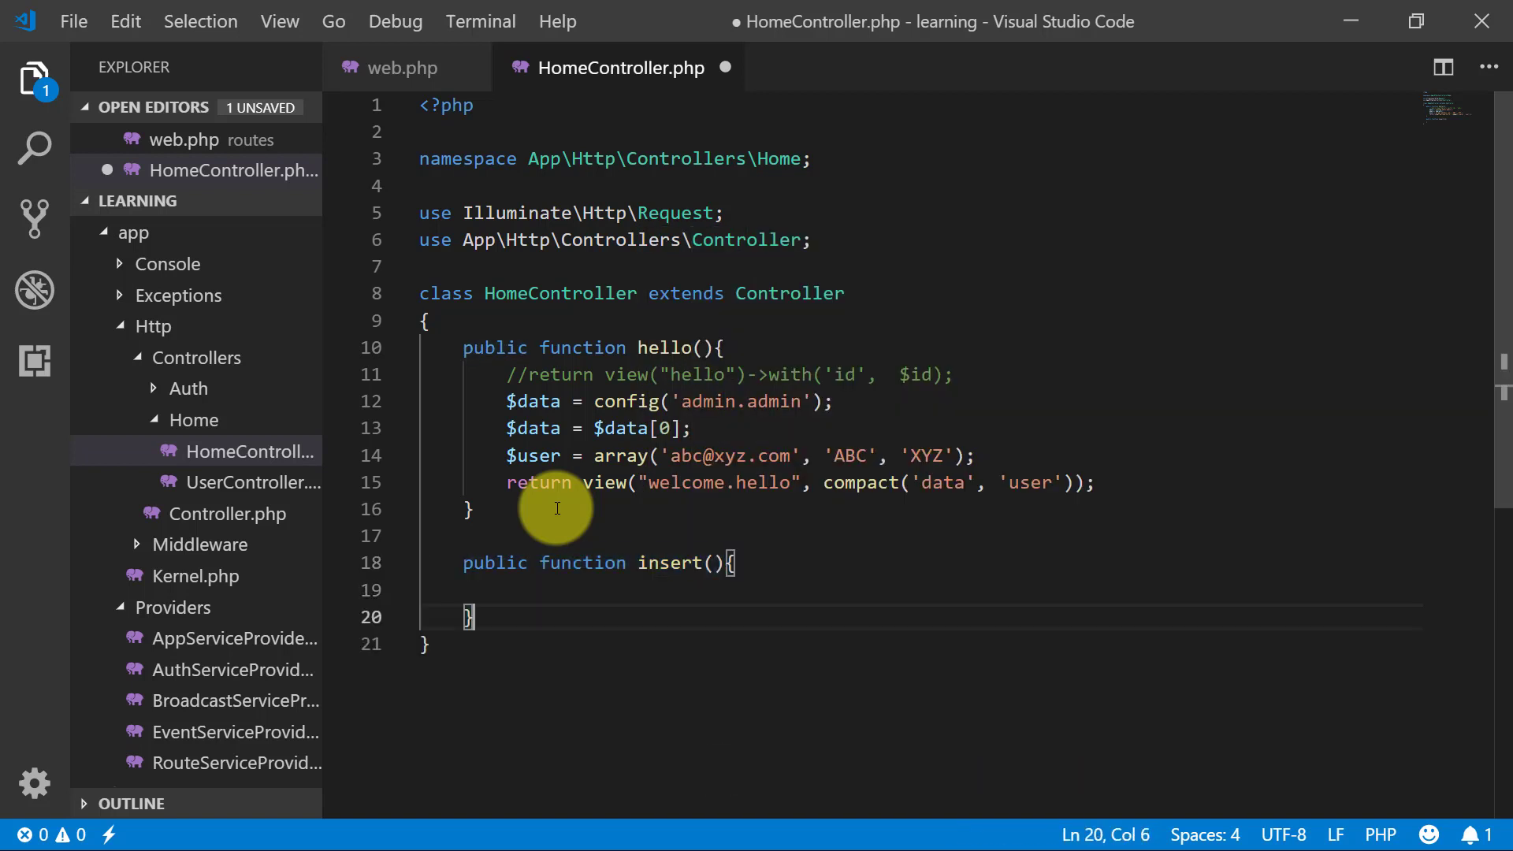
# Step: Paste copies of it renamed edit, read and delete, and save HomeController
pyautogui.press('ctrl+v')
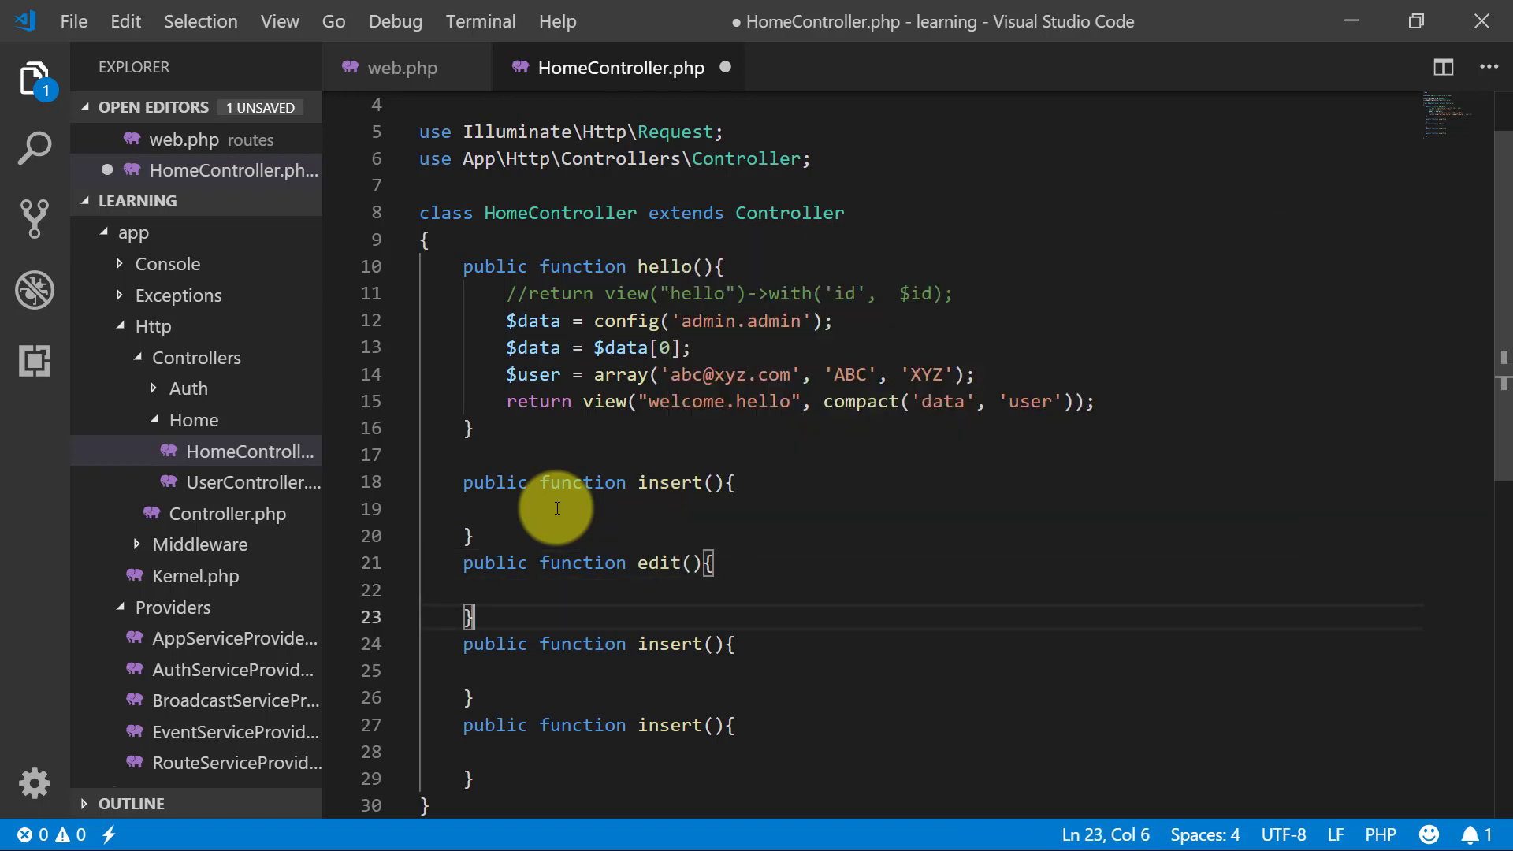
pyautogui.write('read')
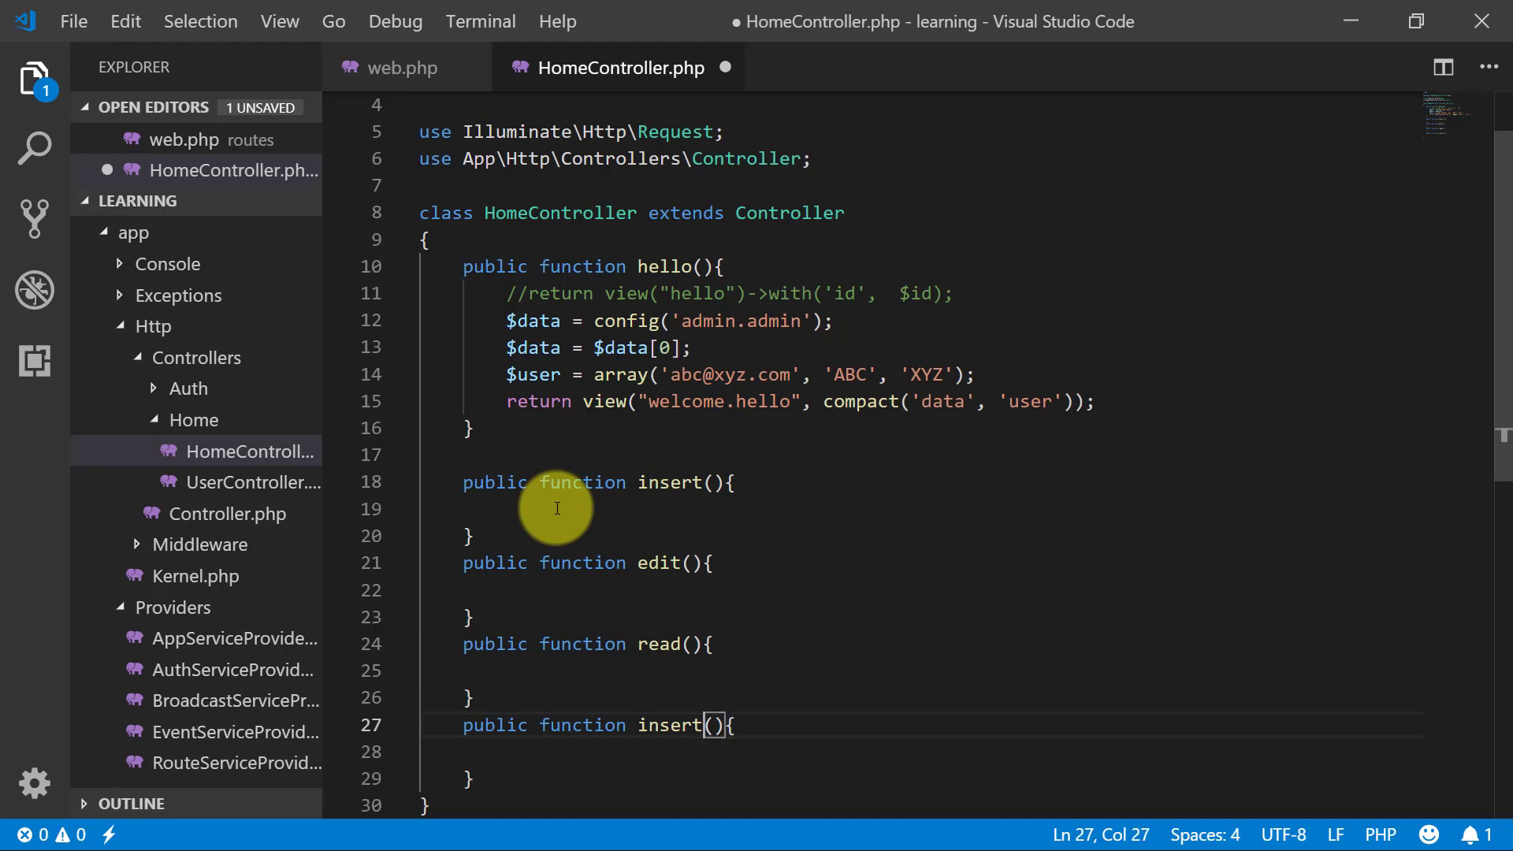
pyautogui.write('delete')
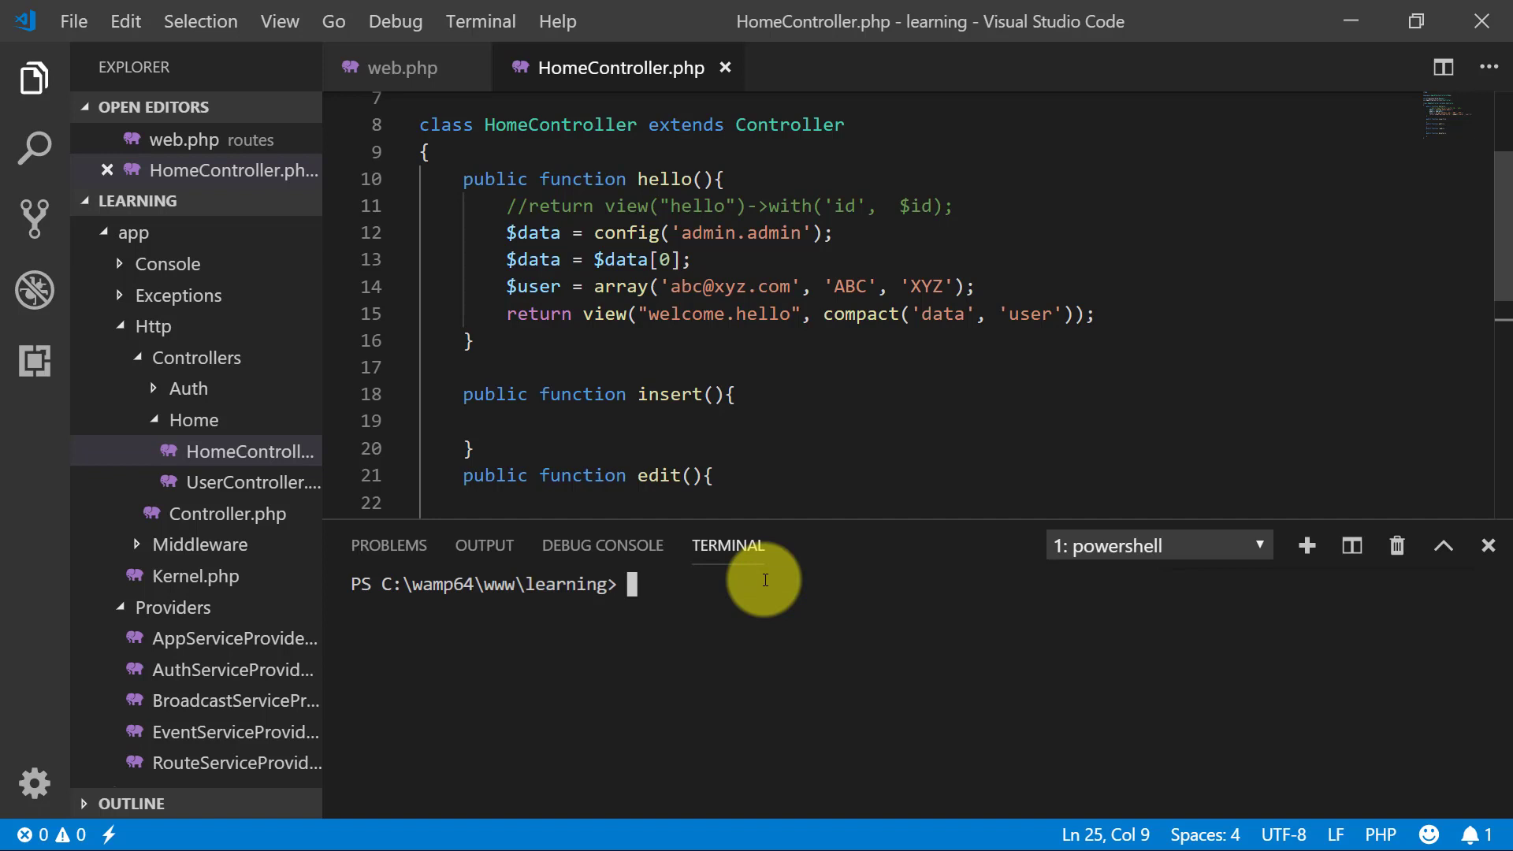
# Step: Run php artisan make:model Models\CountryModel and locate CountryModel.php in the Models folder
pyautogui.write('php artisan make:')
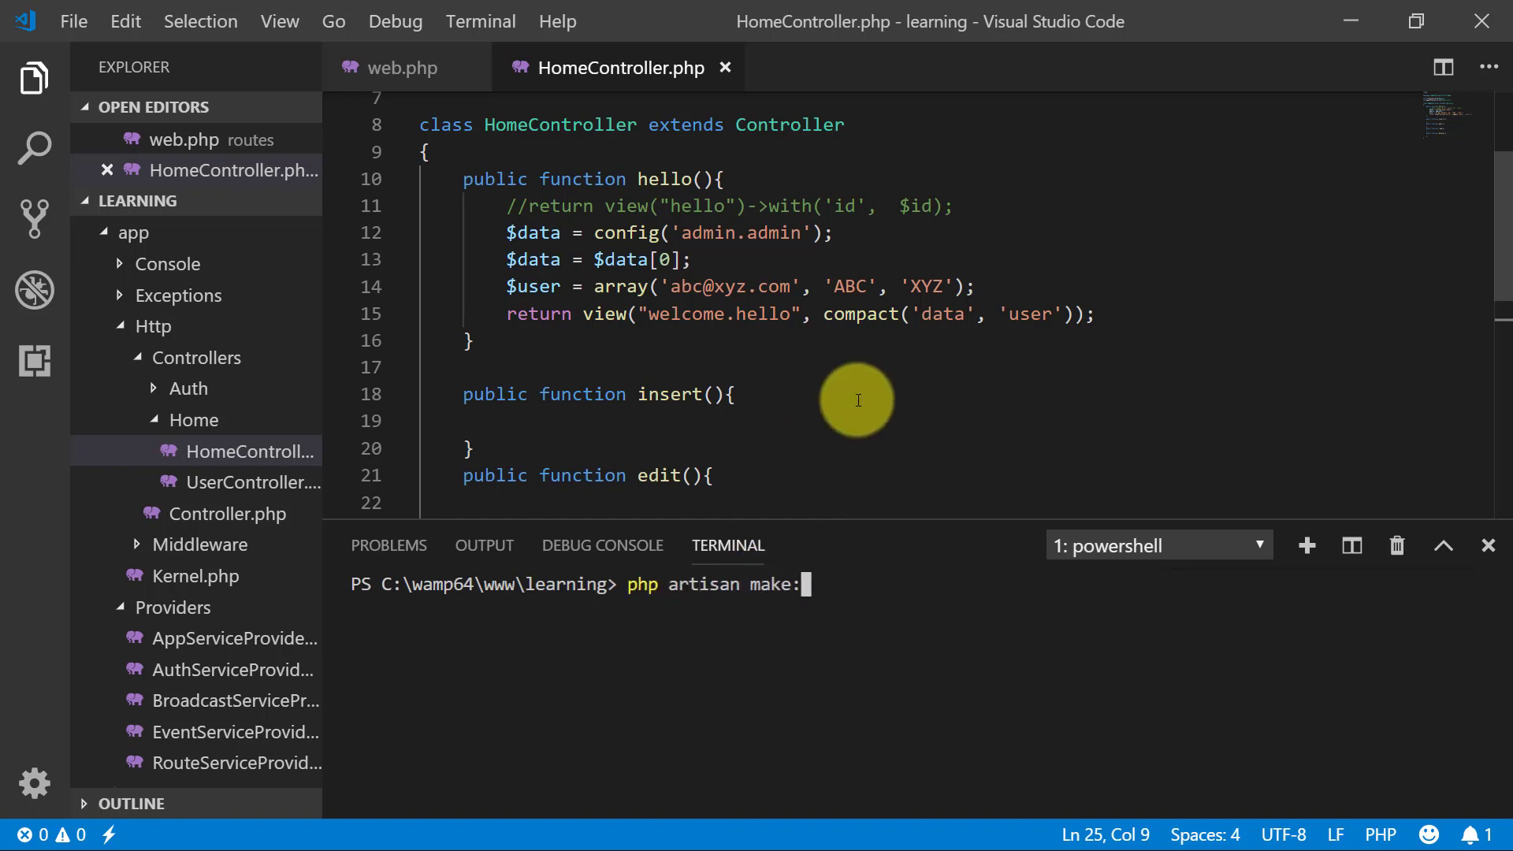
pyautogui.write('model Models')
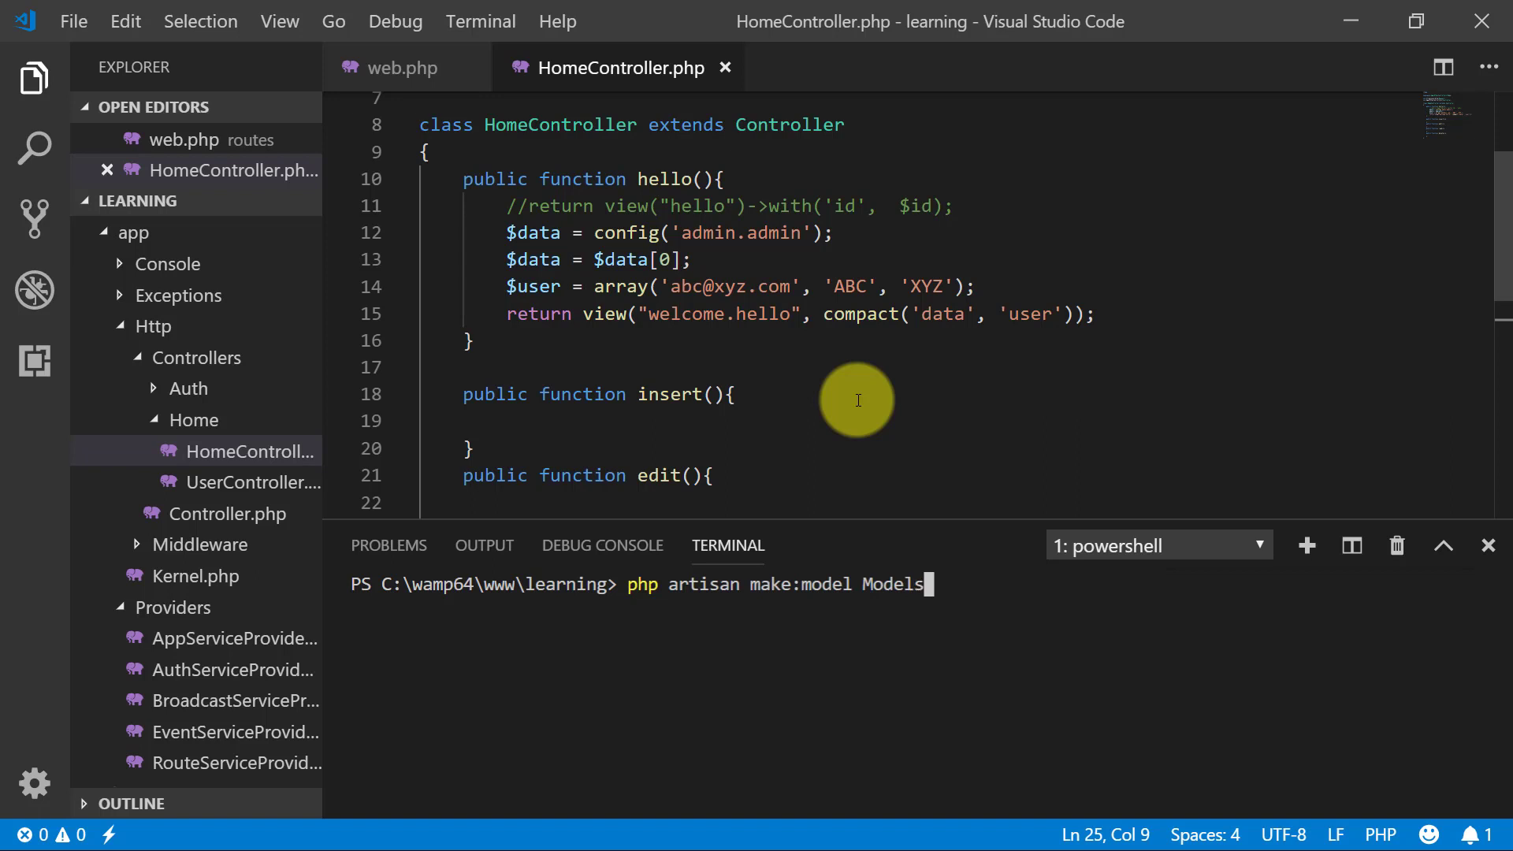
pyautogui.write('\\CountryModel')
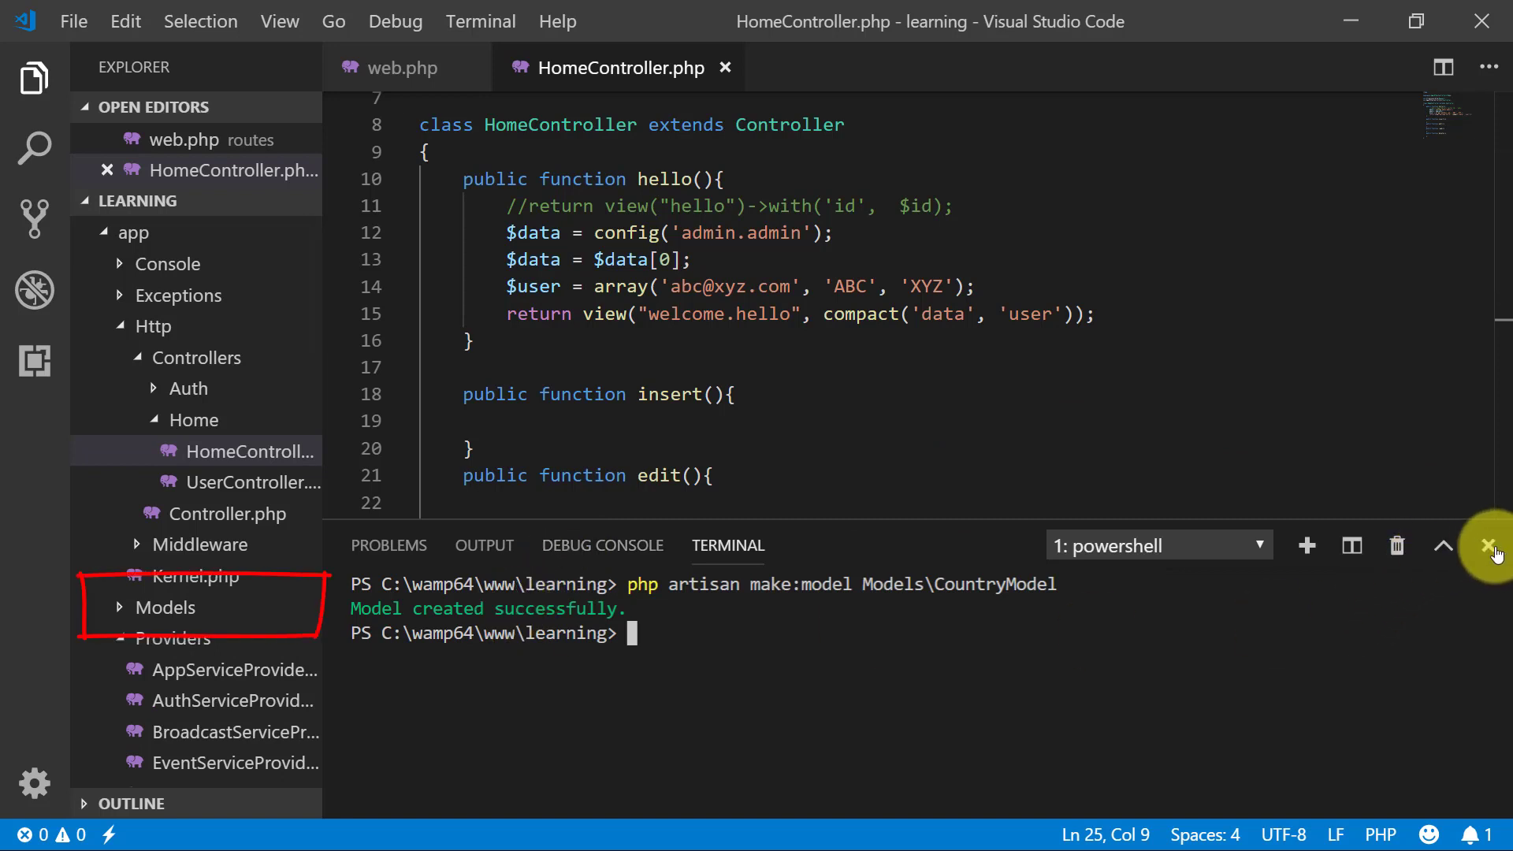
pyautogui.click(1492, 546)
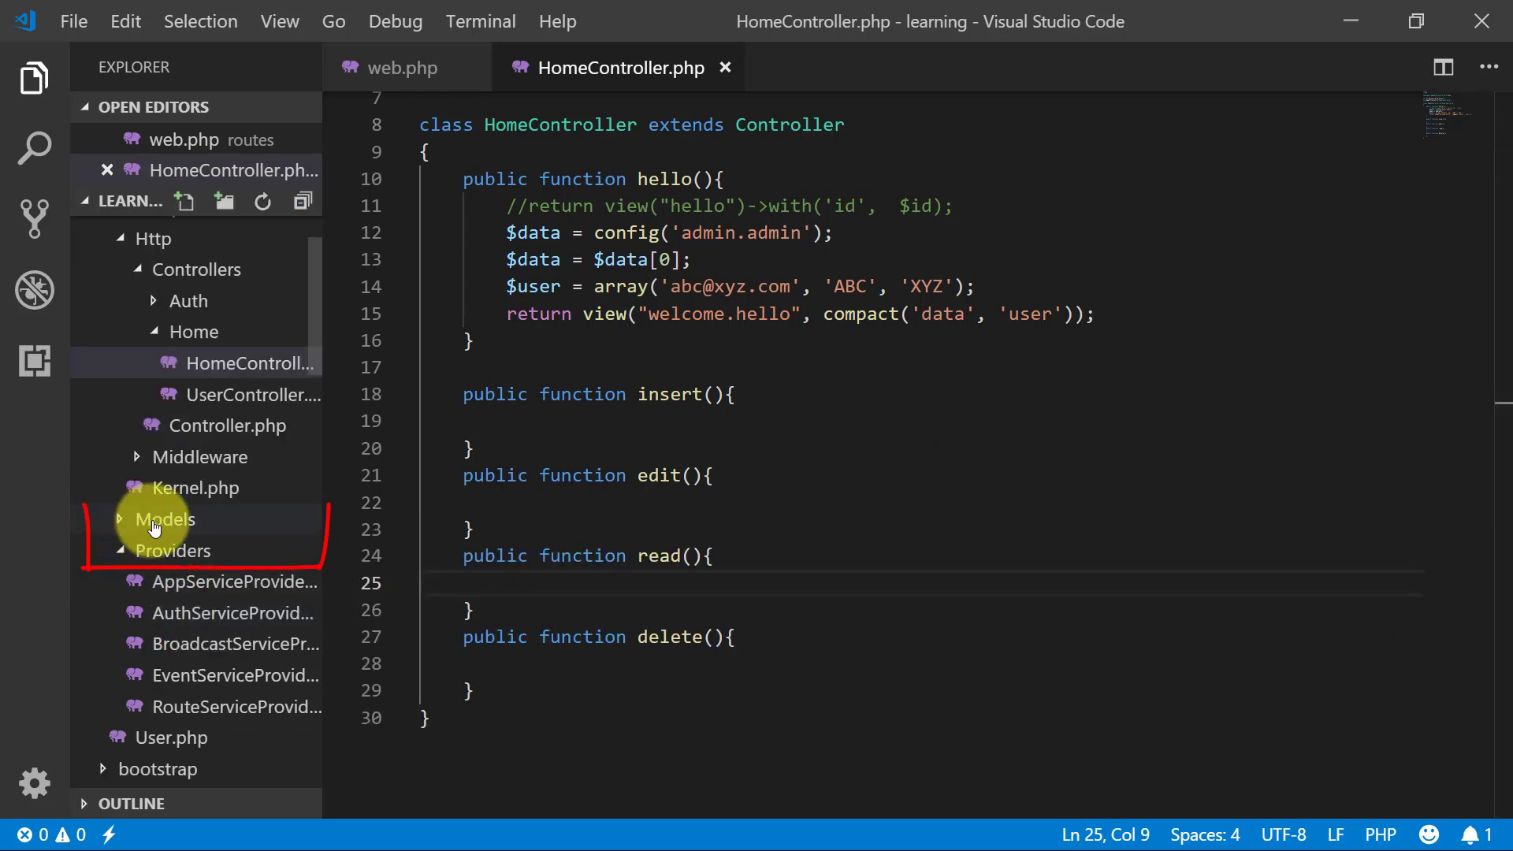
pyautogui.click(163, 518)
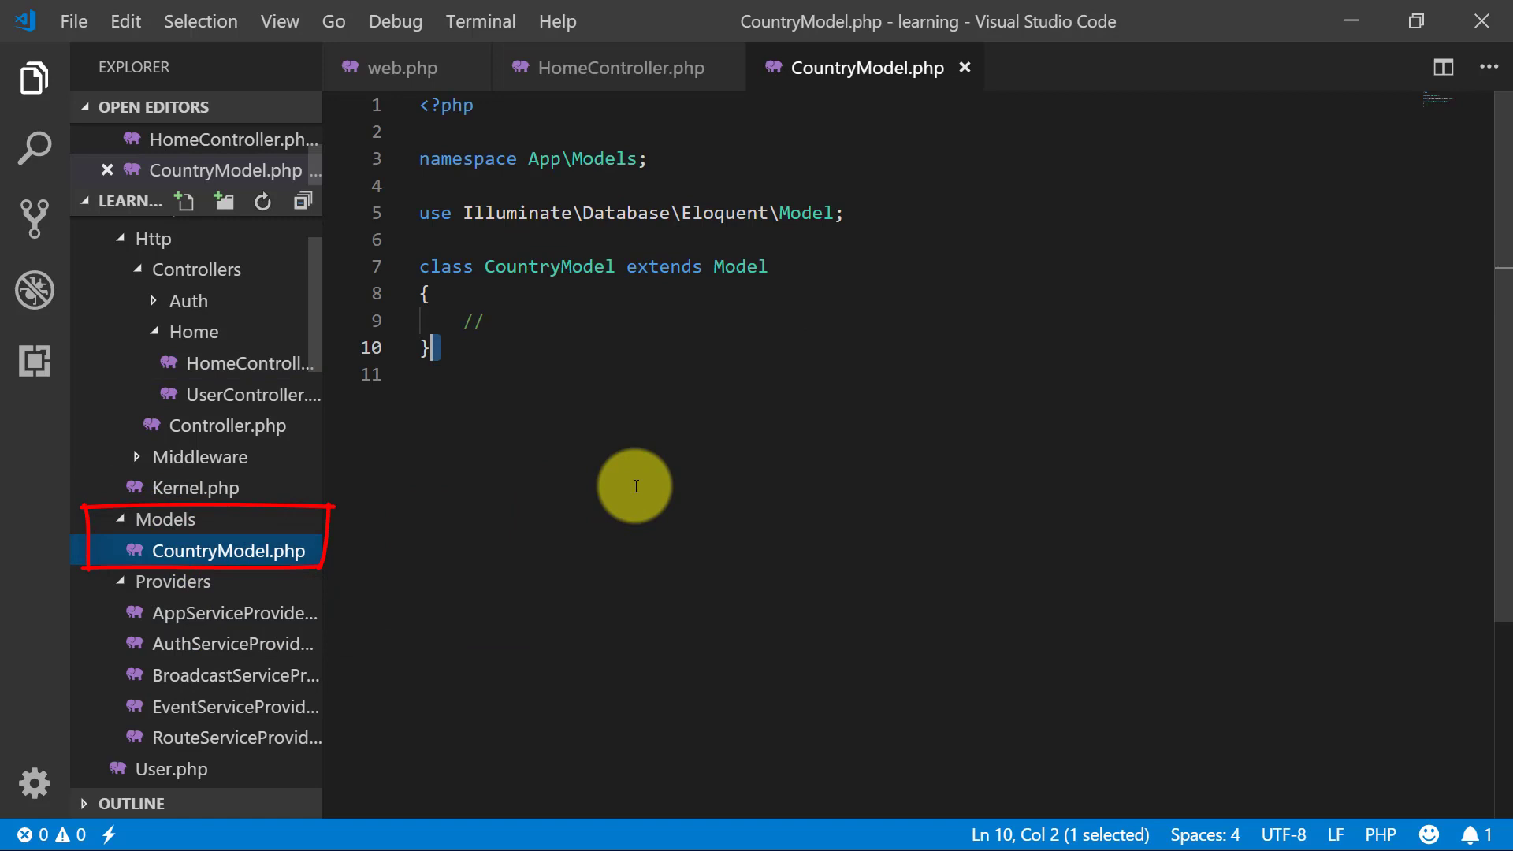
# Step: Start insert() with DB::connection('main')->insert("insert into country ()")
pyautogui.press('Backspace')
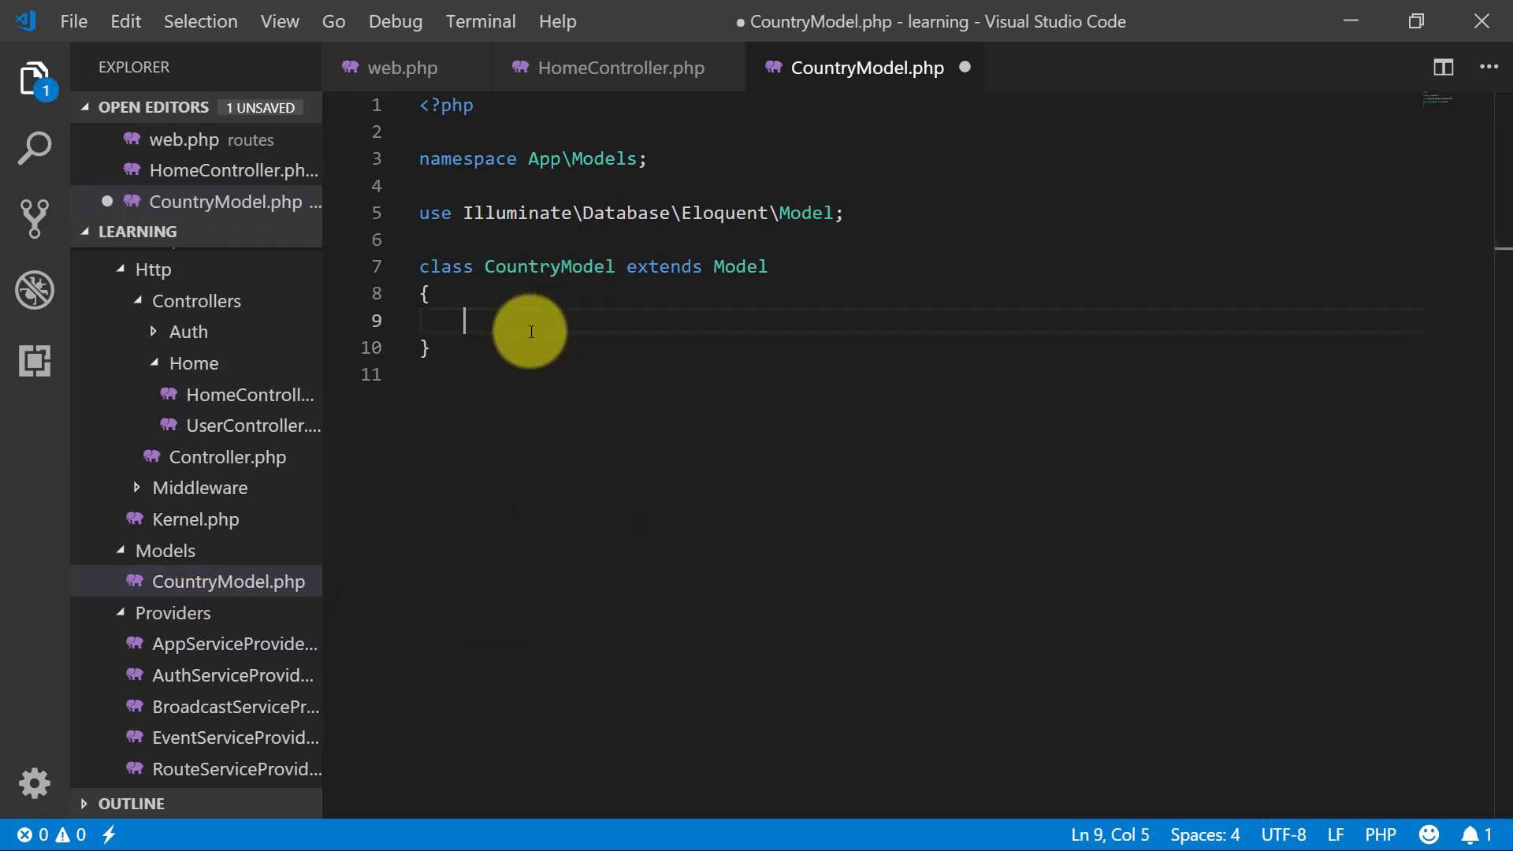
pyautogui.write('public function')
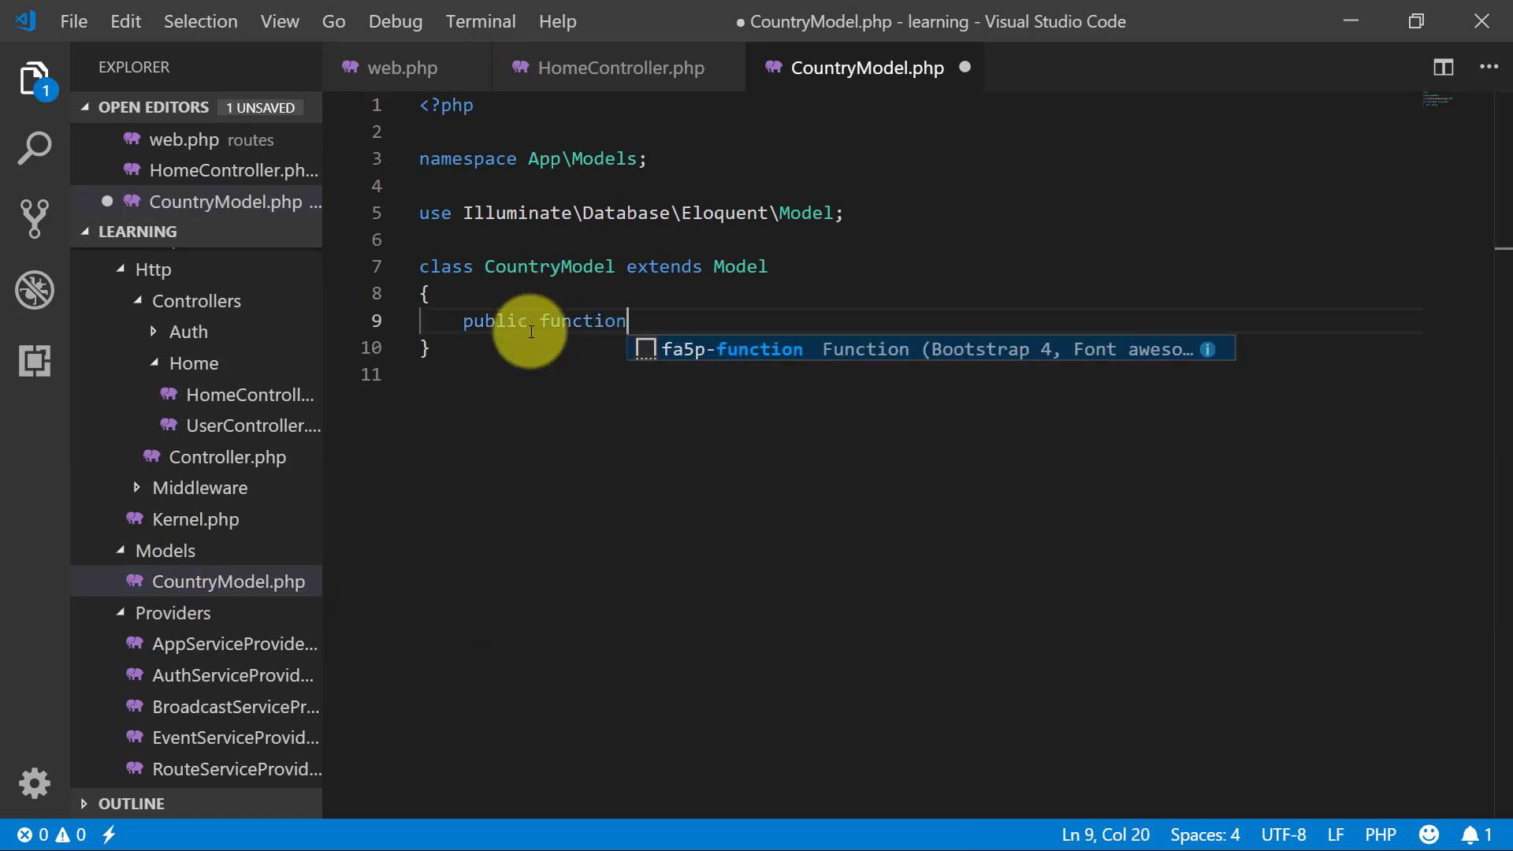
pyautogui.write('insert(){')
pyautogui.write('DB::')
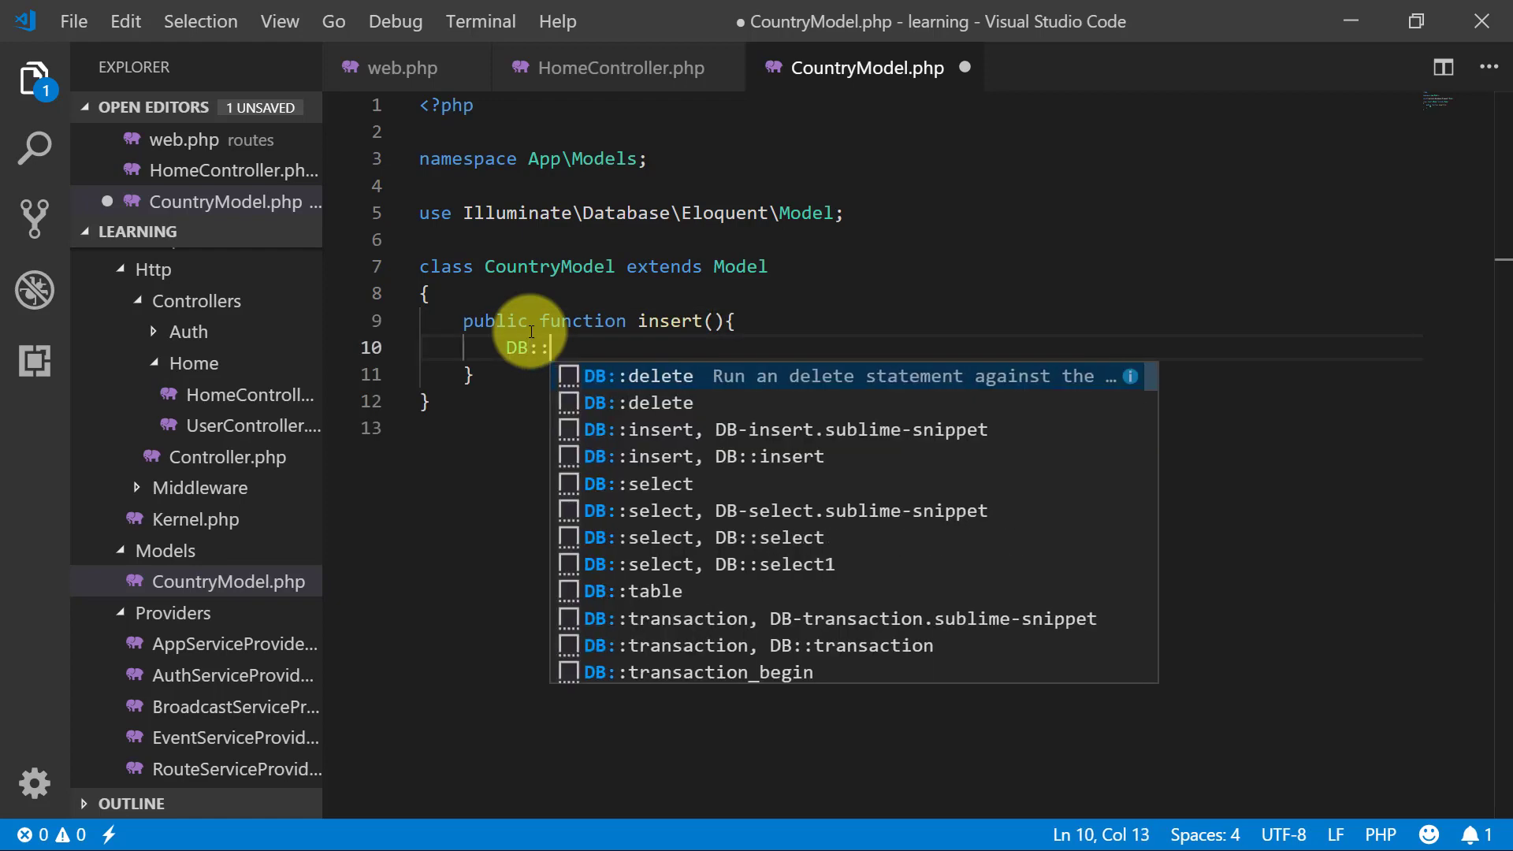
pyautogui.write("connection('main")
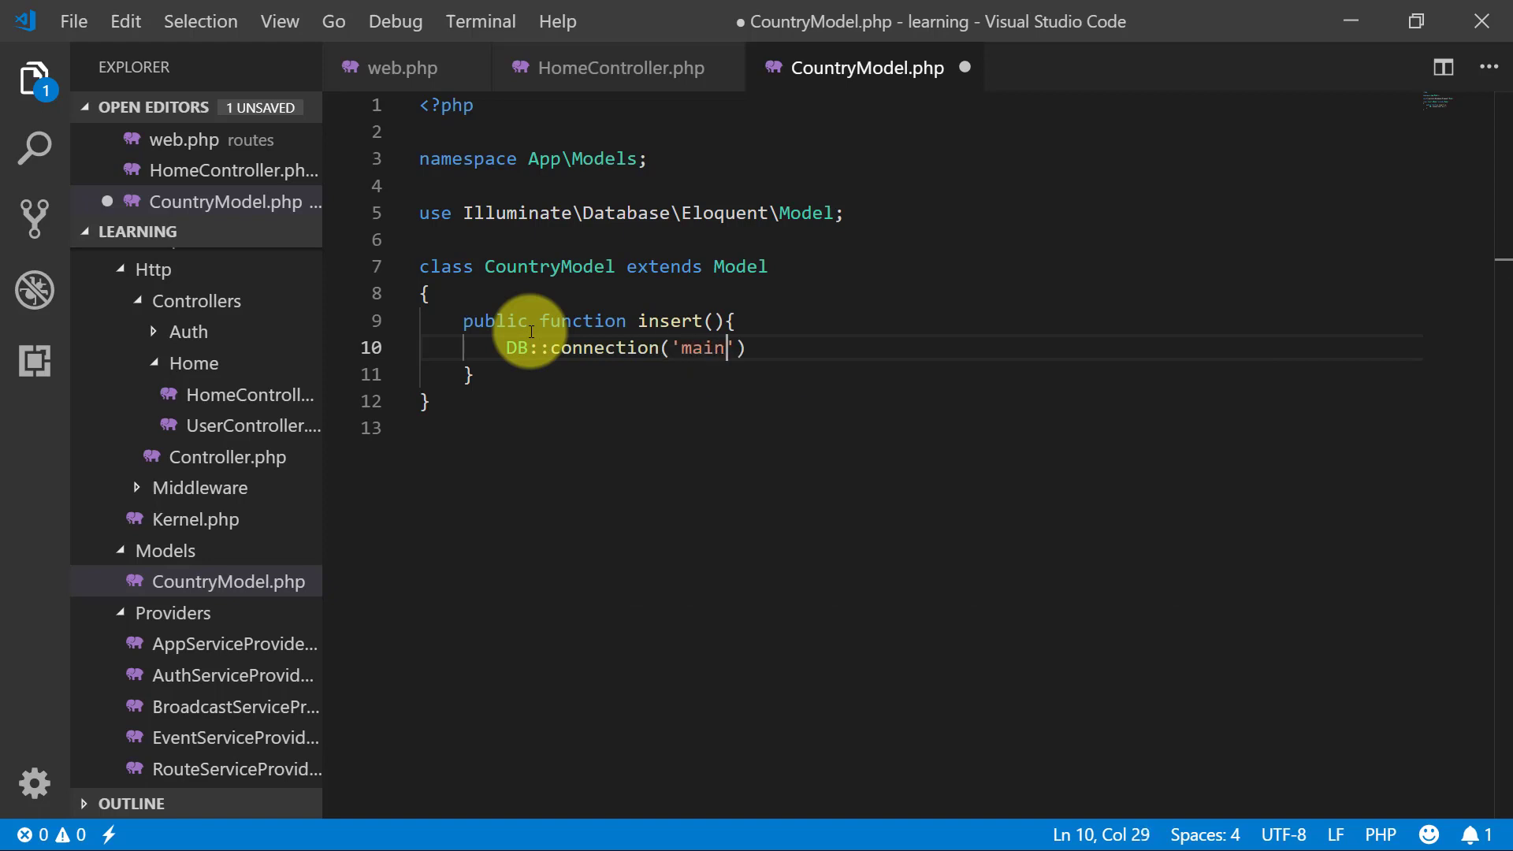
pyautogui.write('->')
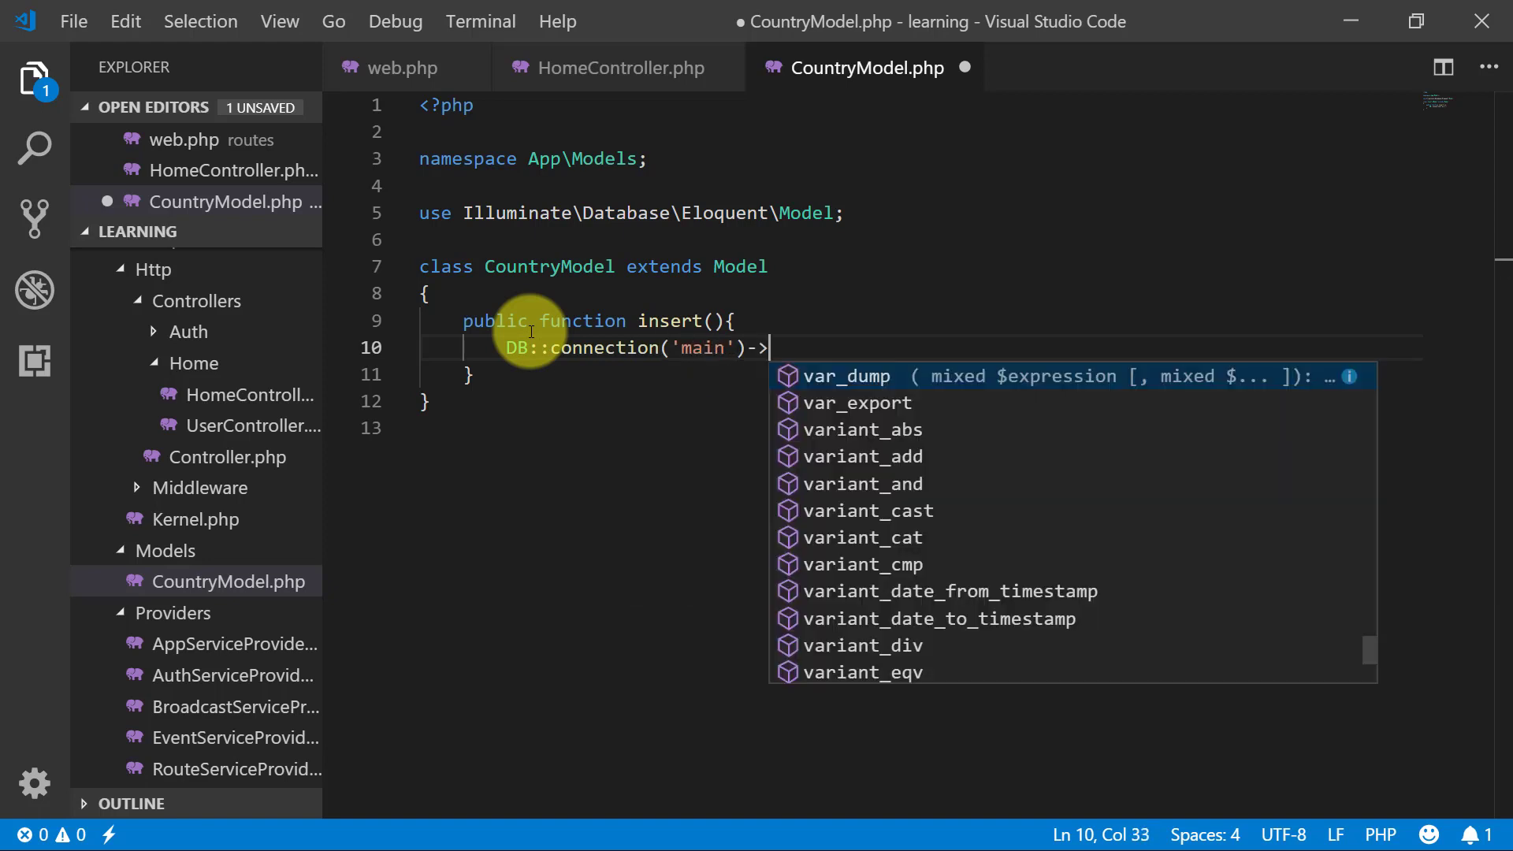
pyautogui.write('insert("insert into country (')
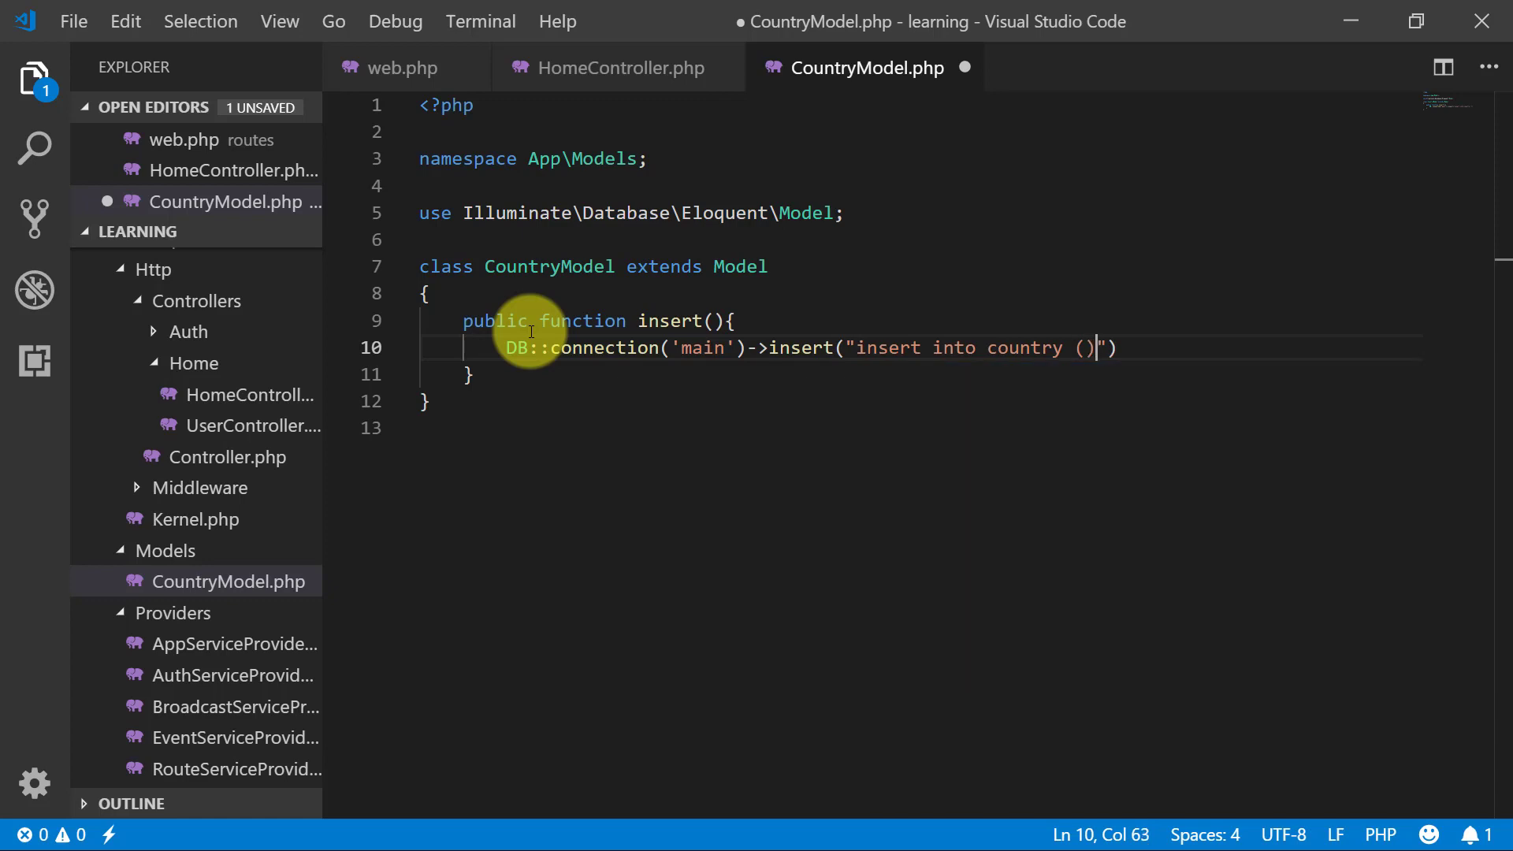
pyautogui.press('enter')
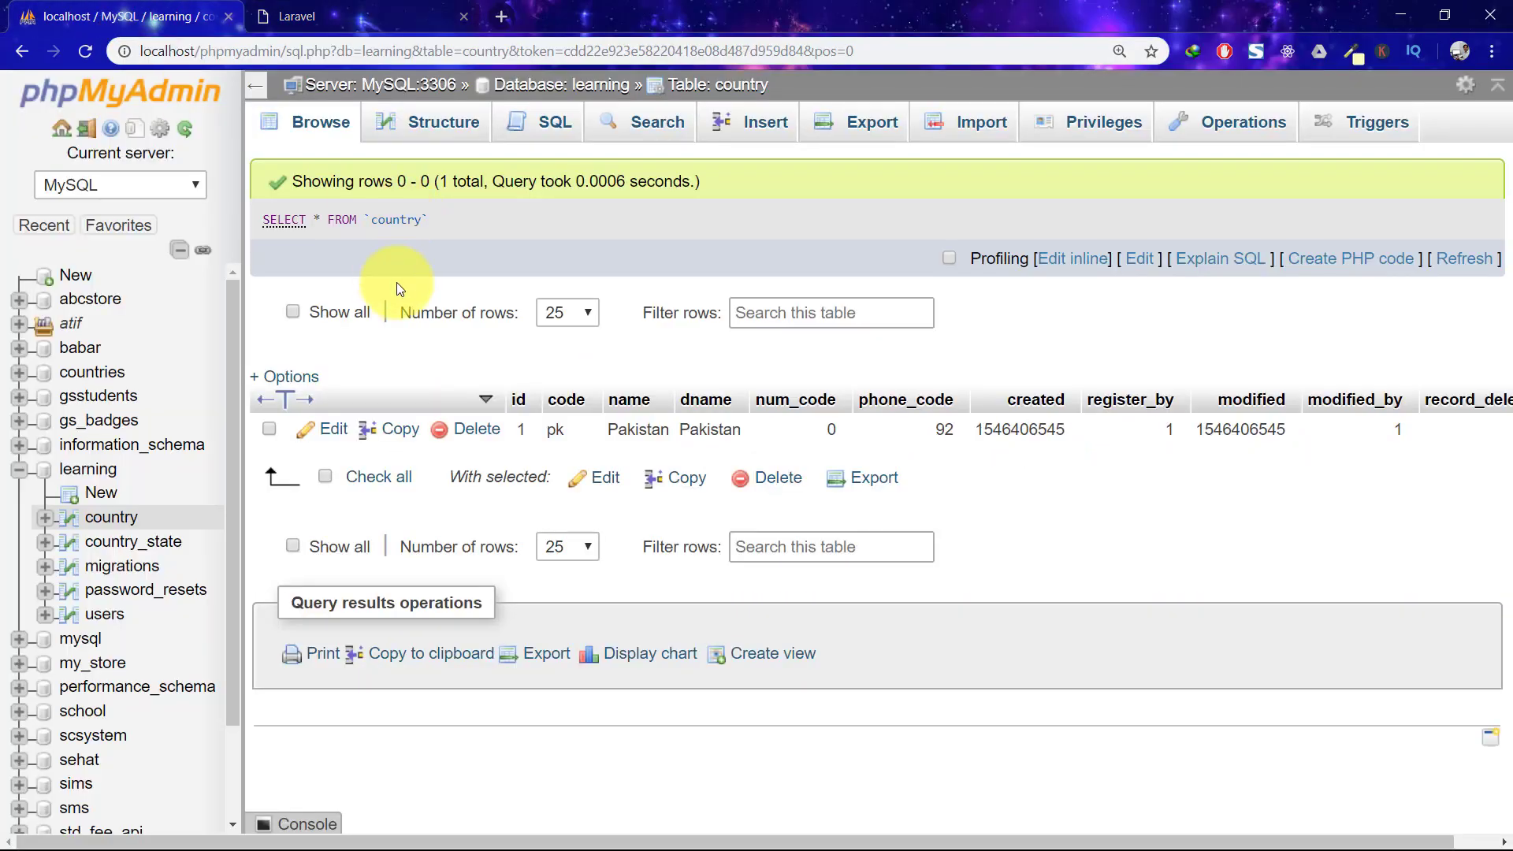
pyautogui.moveTo(583, 85)
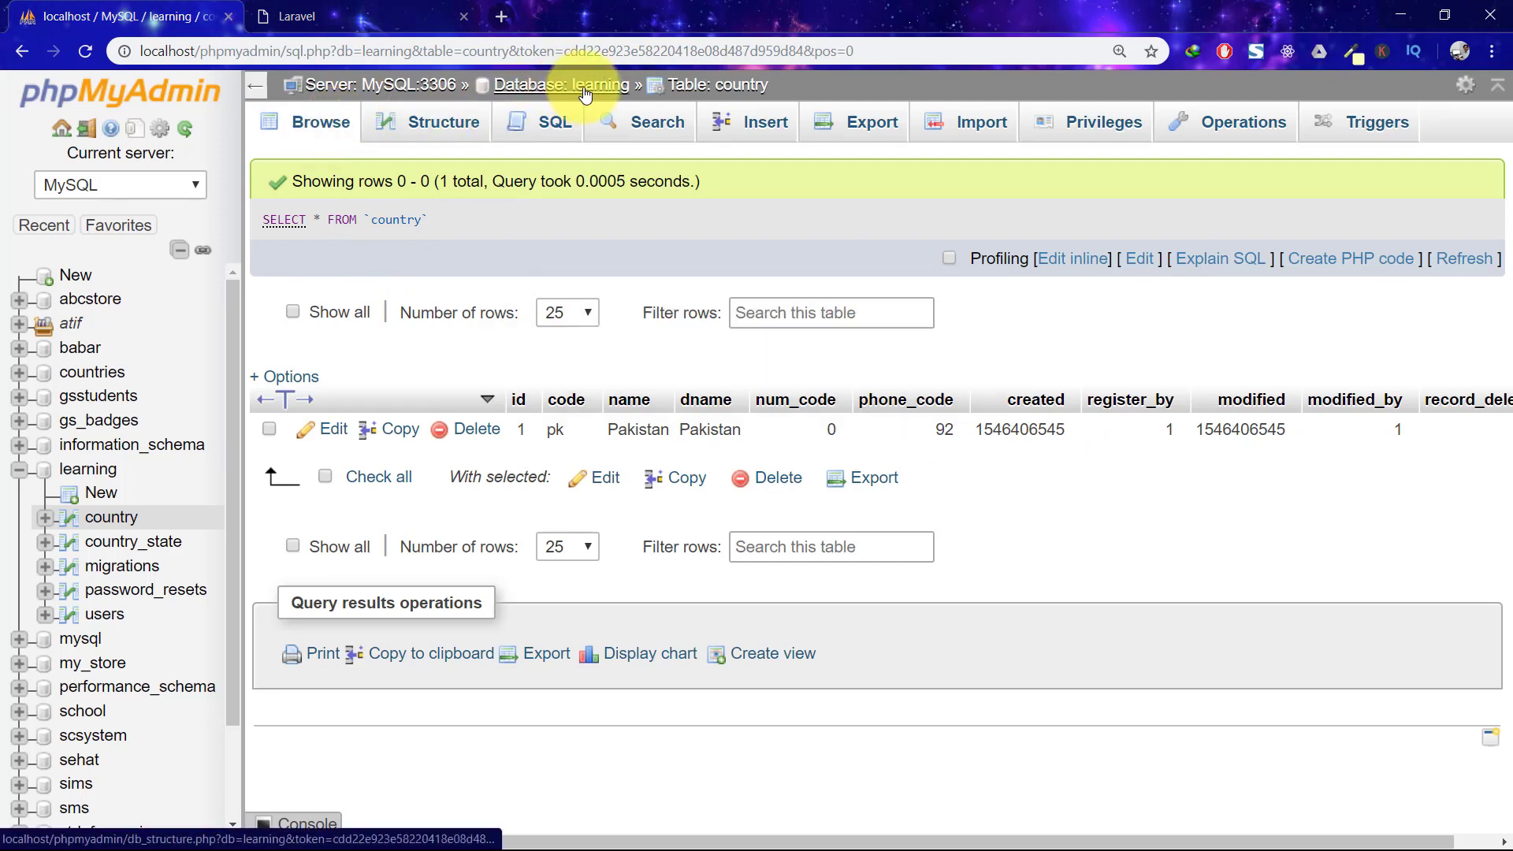
pyautogui.moveTo(625, 406)
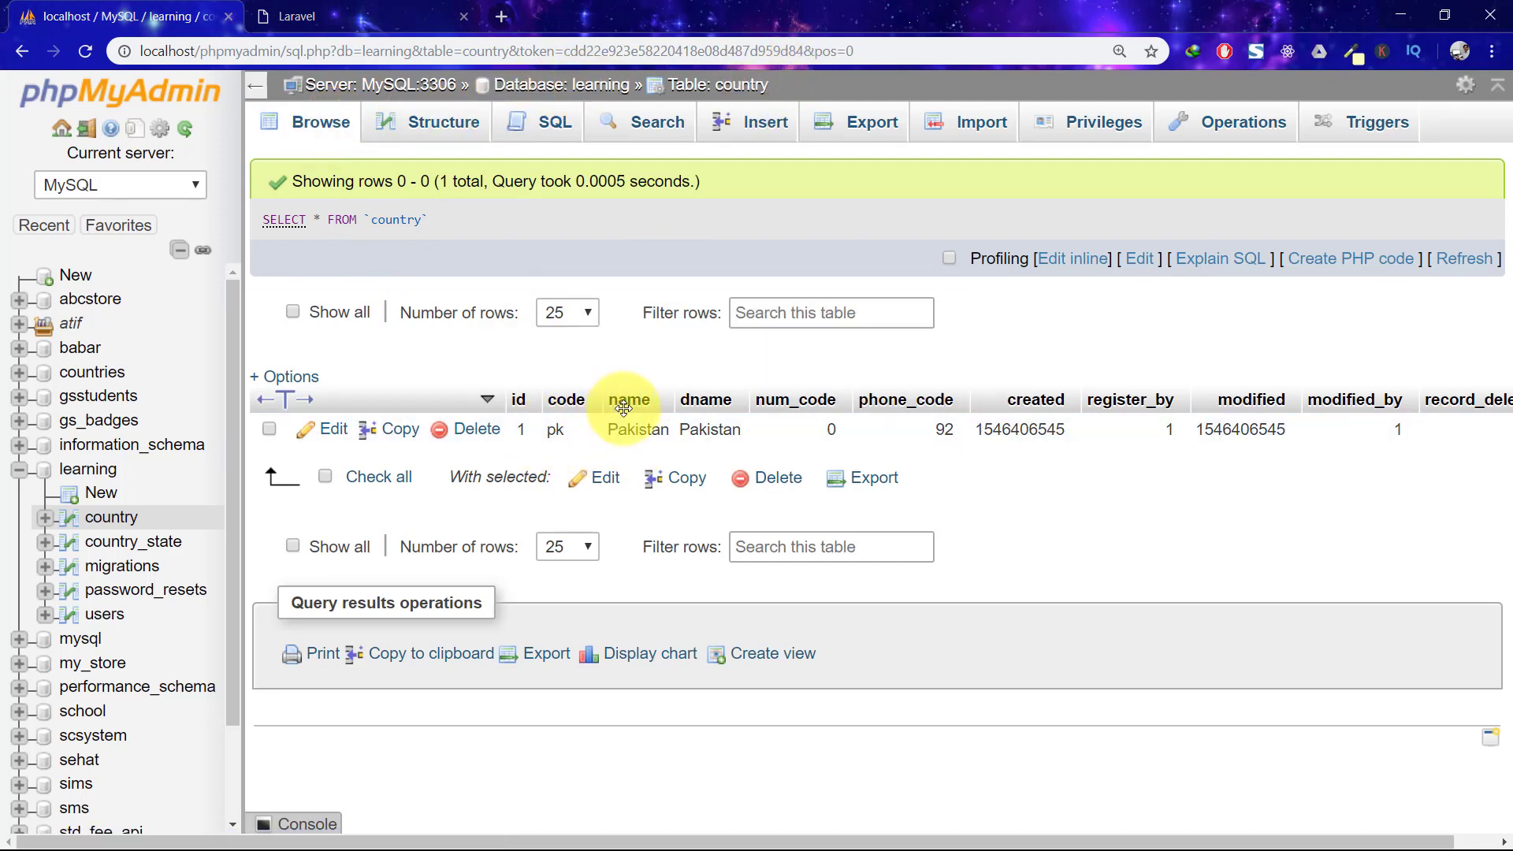
pyautogui.moveTo(937, 429)
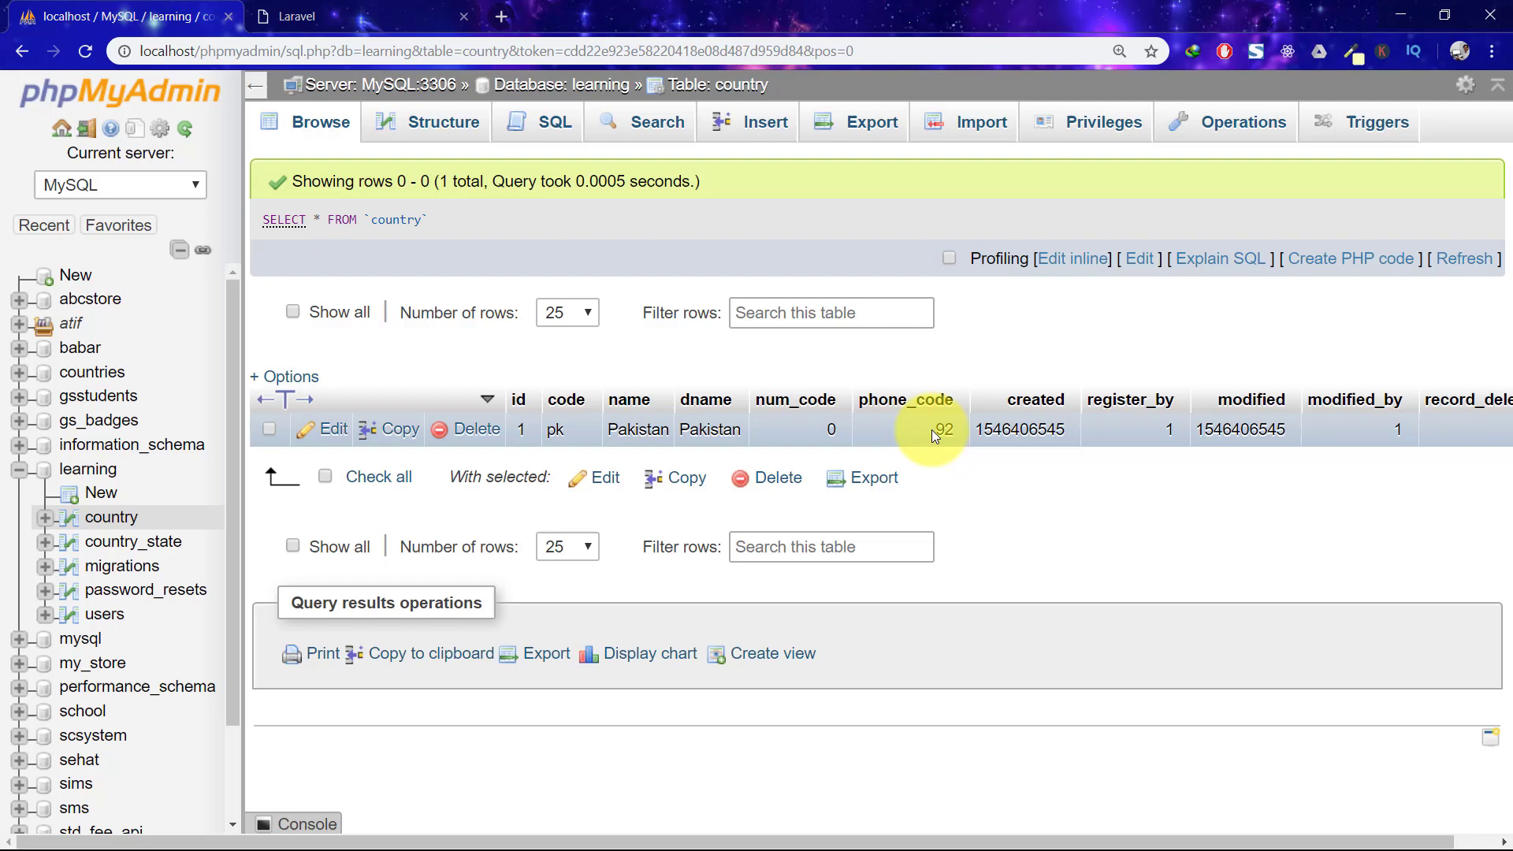
pyautogui.moveTo(1255, 429)
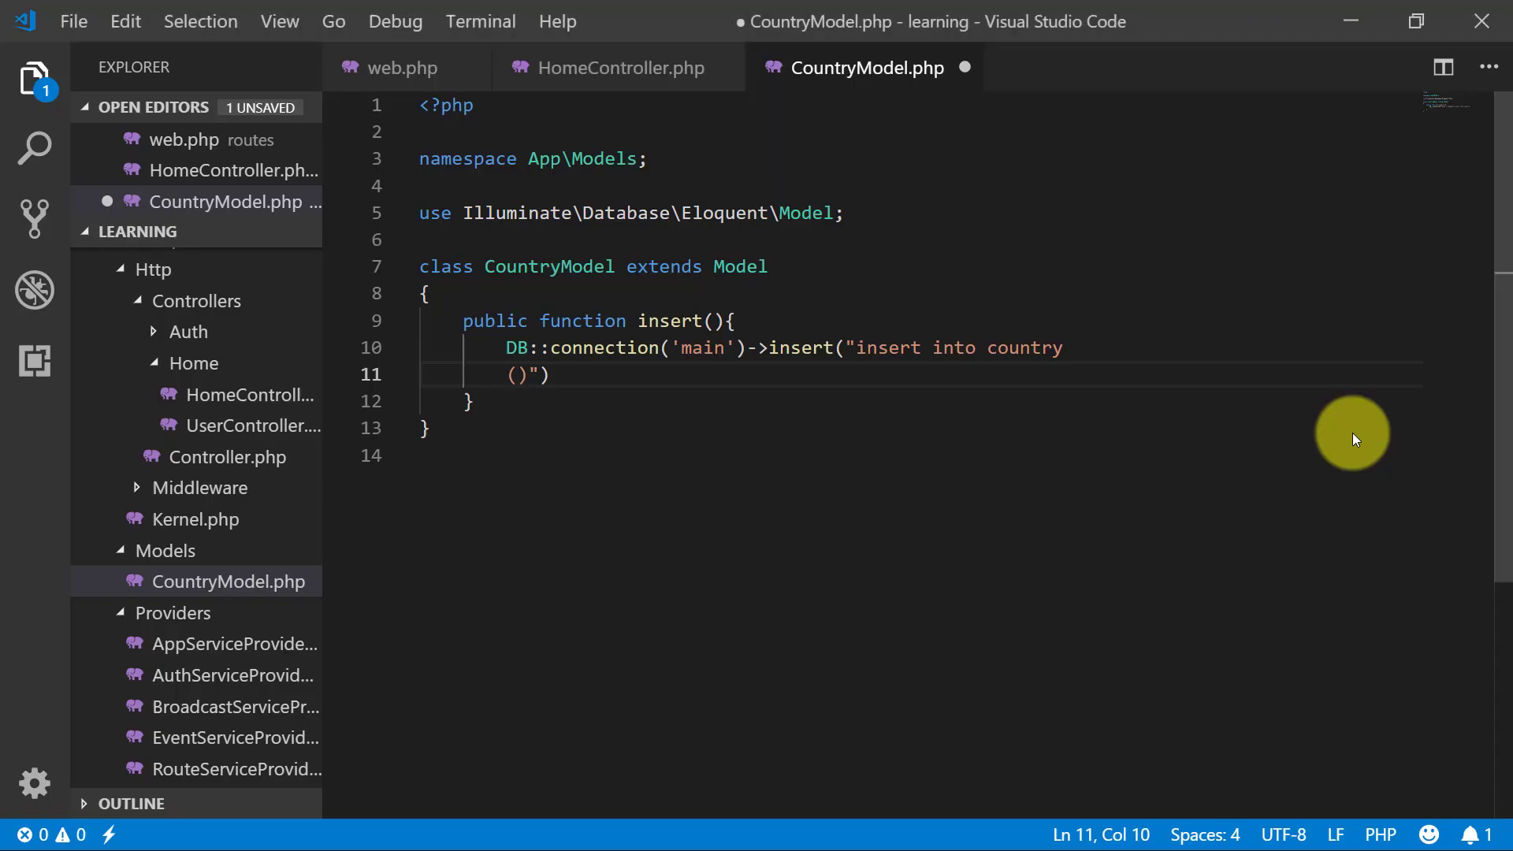
# Step: List the nine country columns from code through modified_by in the insert query
pyautogui.write('code, n')
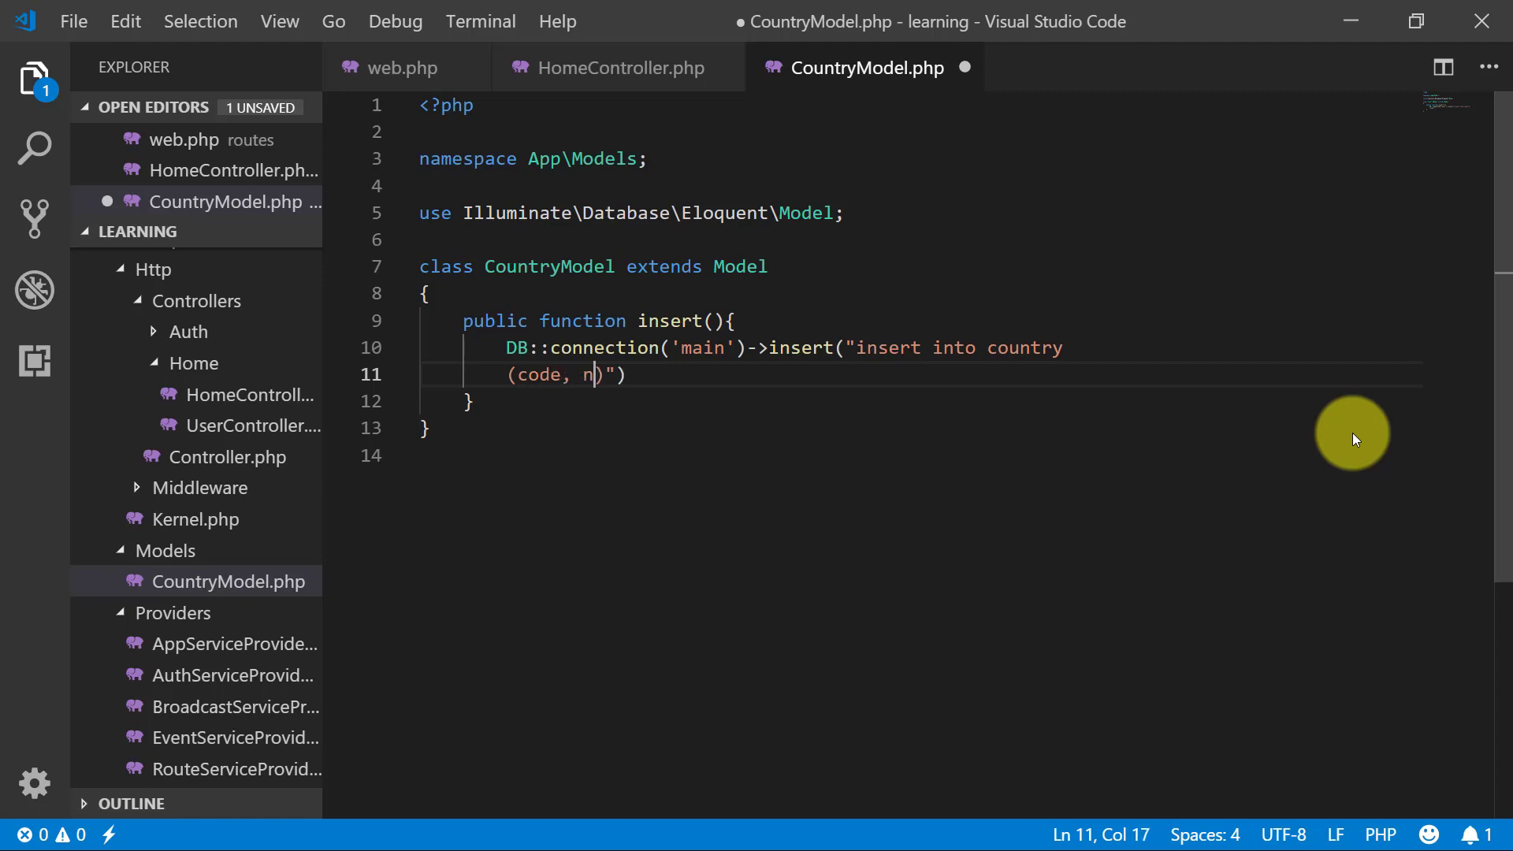
pyautogui.write('ame, dname, num_code, phone_code,')
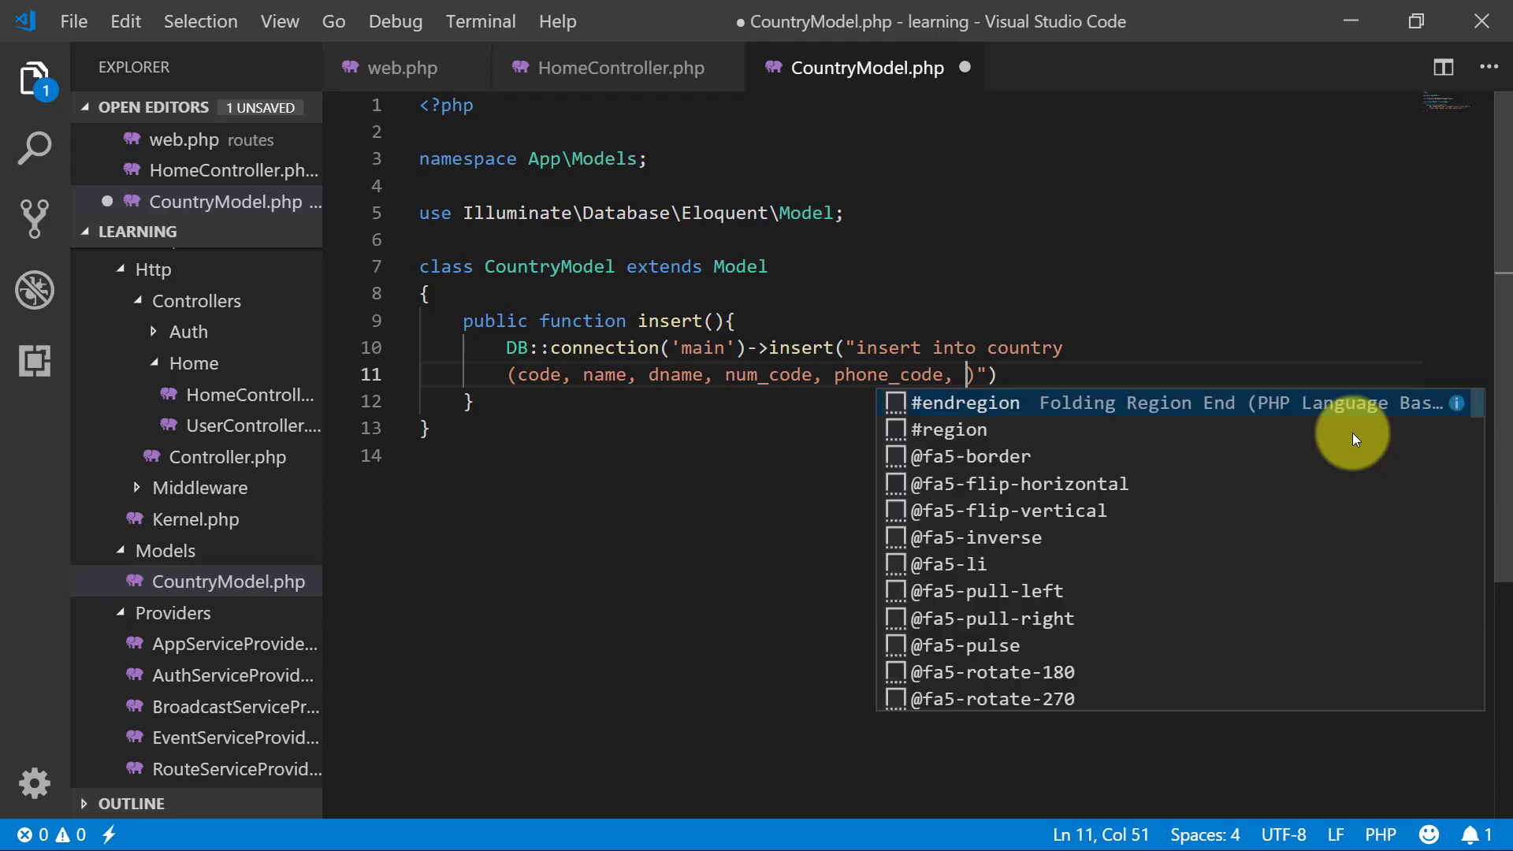
pyautogui.write('created, register_by, modified, modified_b')
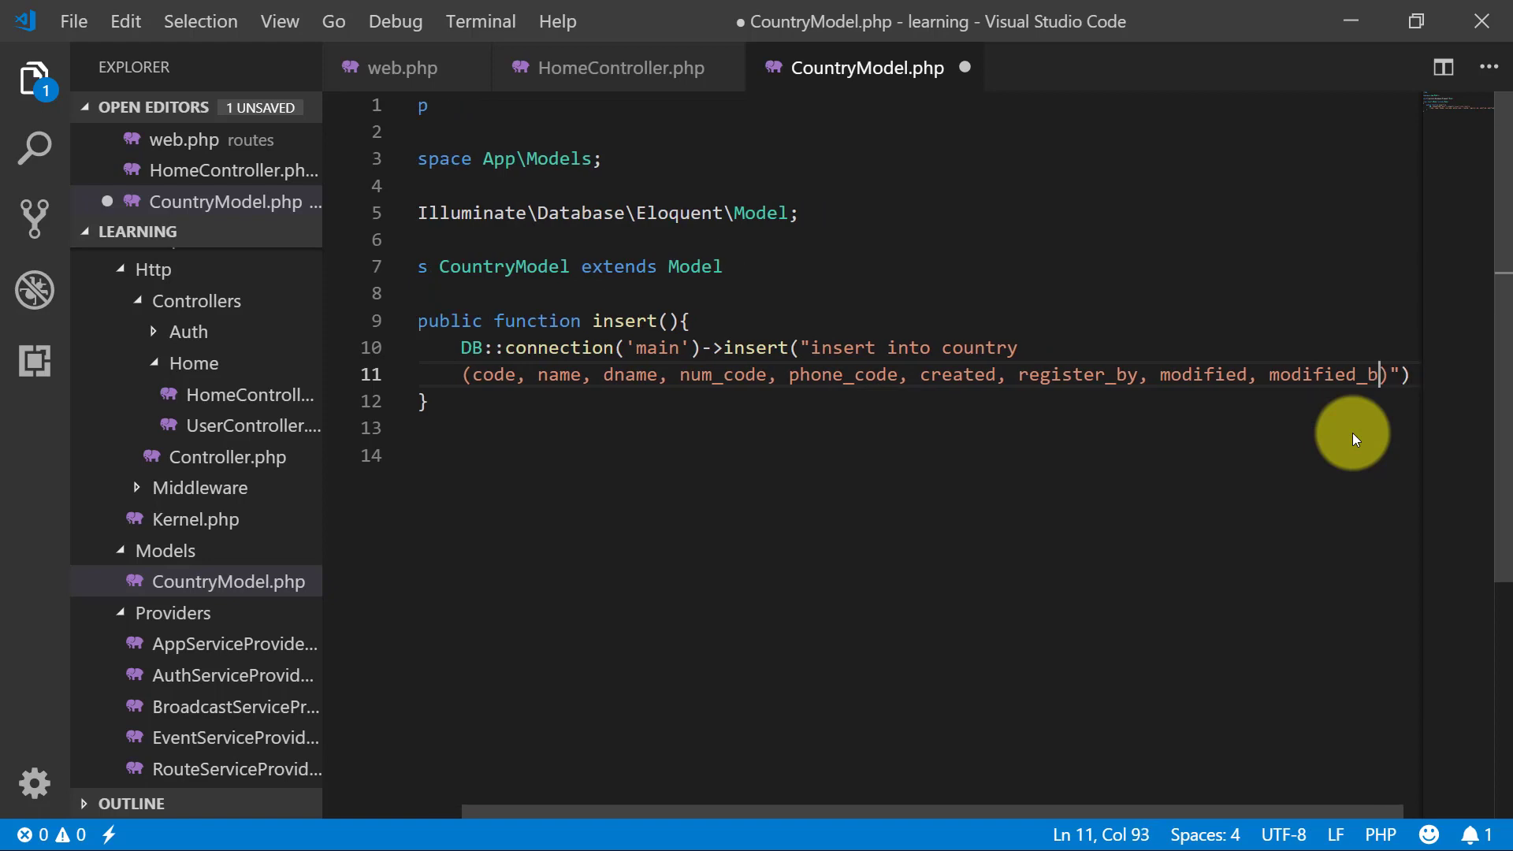
# Step: Add values(?, ?, …) placeholders and close the query with a bindings array and ');'
pyautogui.write('v")')
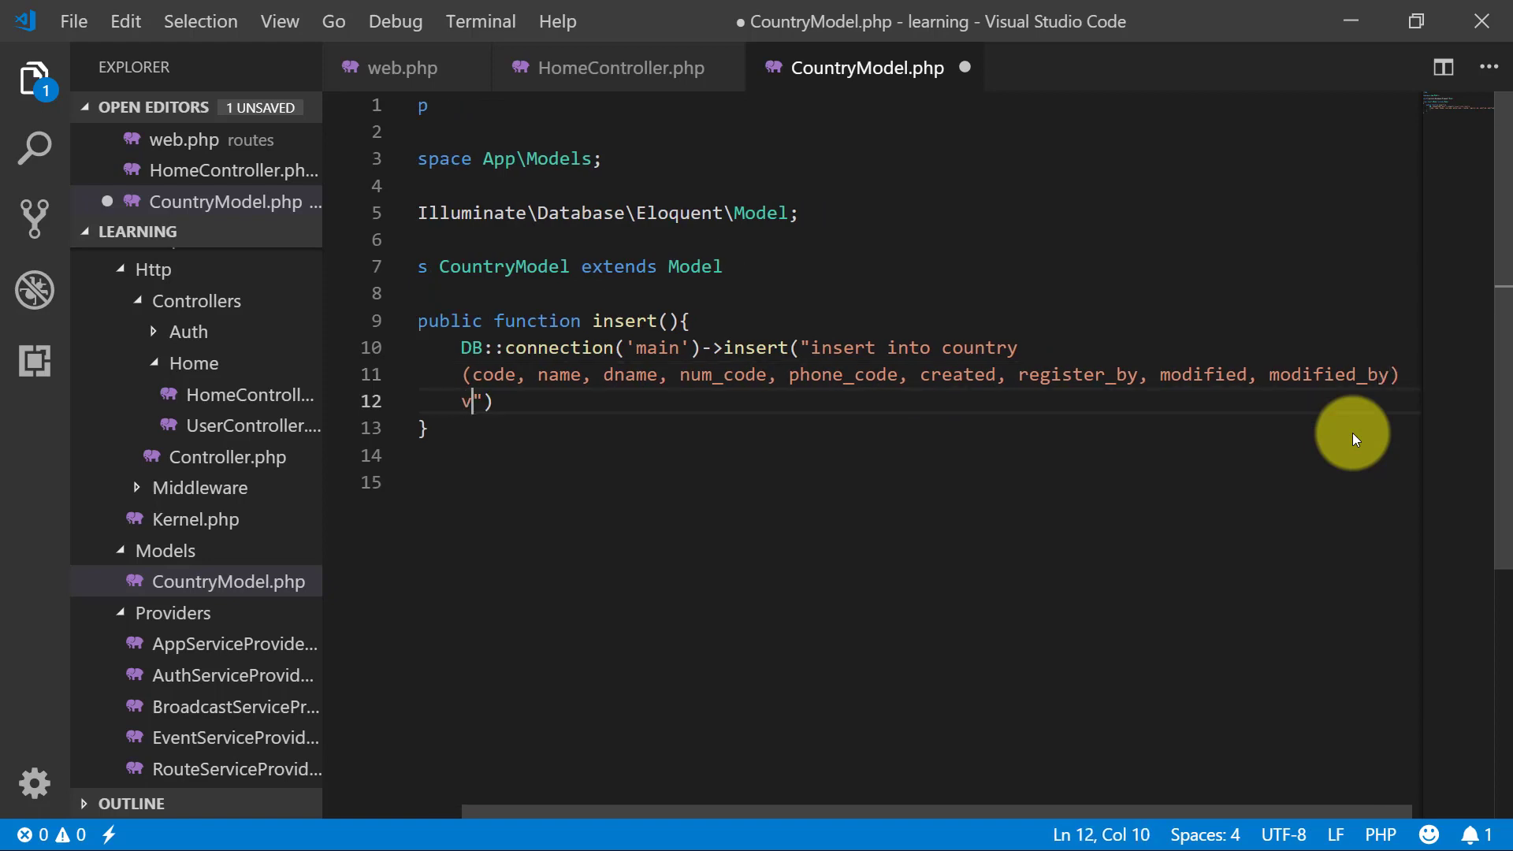
pyautogui.write('alues(')
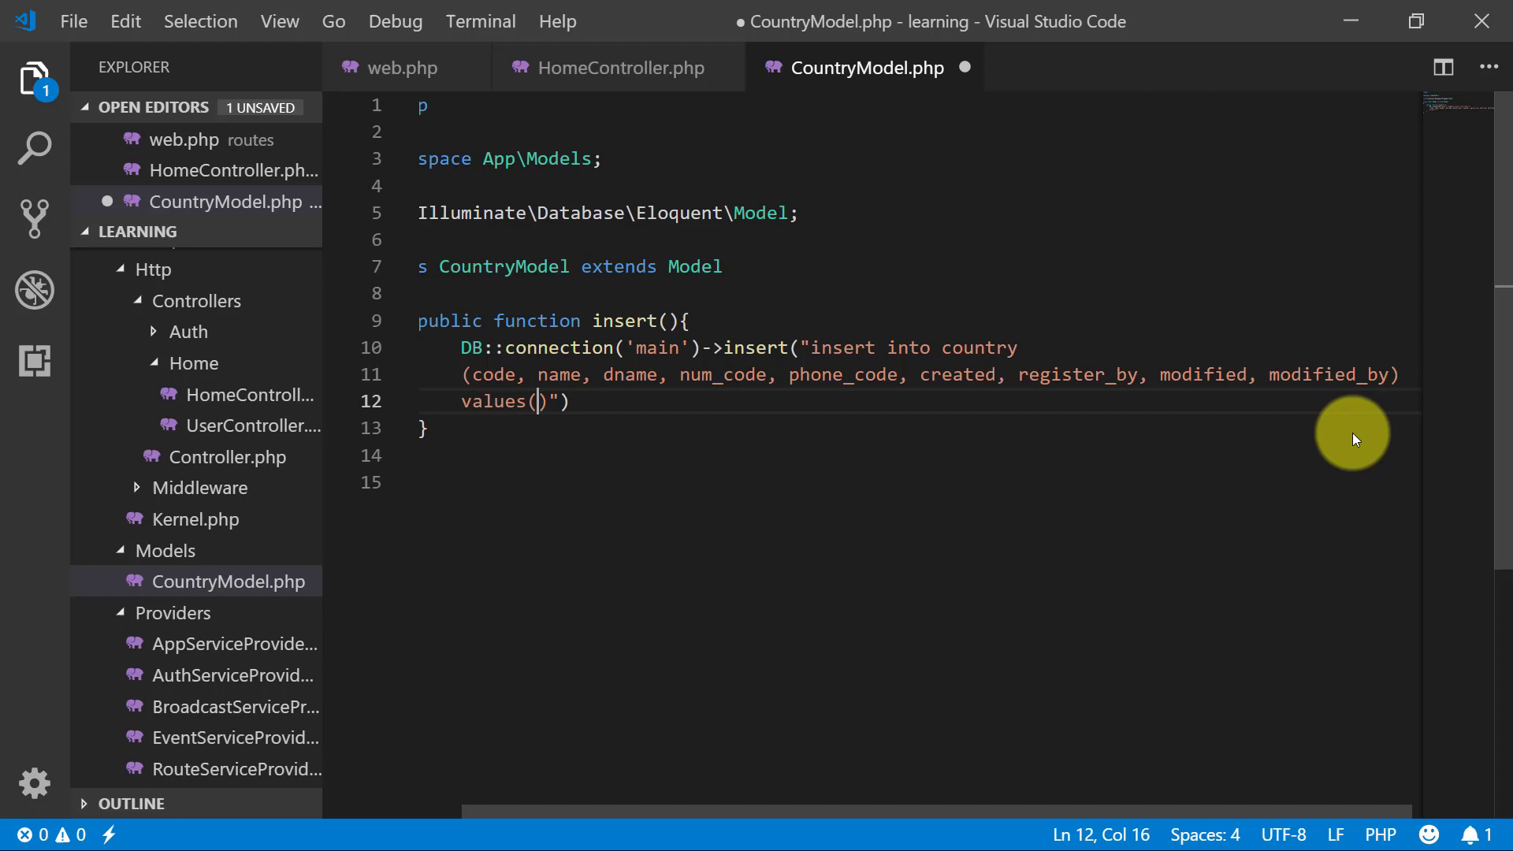
pyautogui.write('?, ?, ?, ?, ?, ?, ?, ?, ?,')
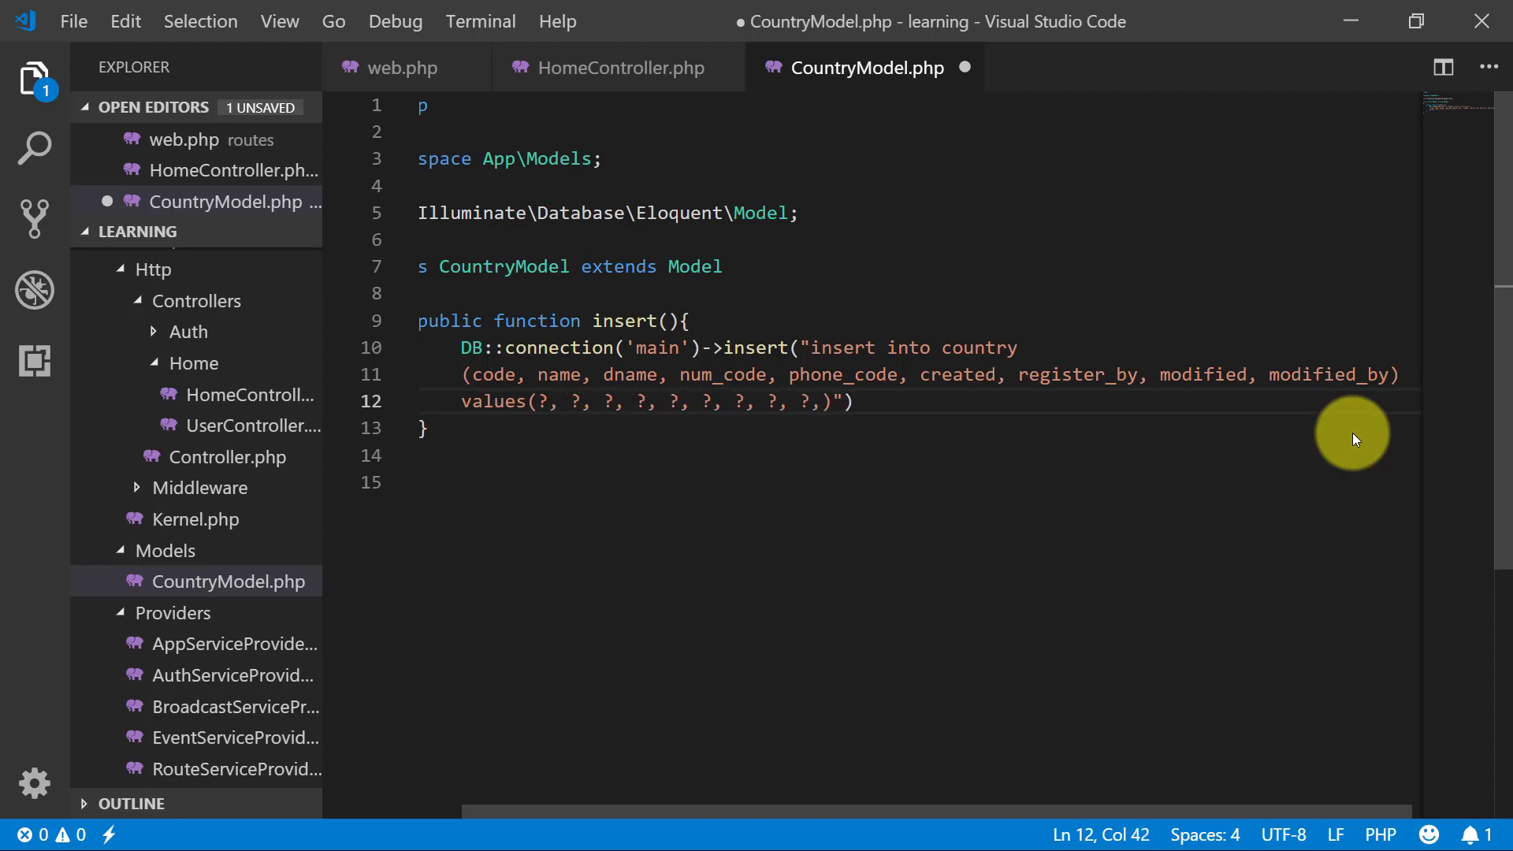
pyautogui.press('Backspace')
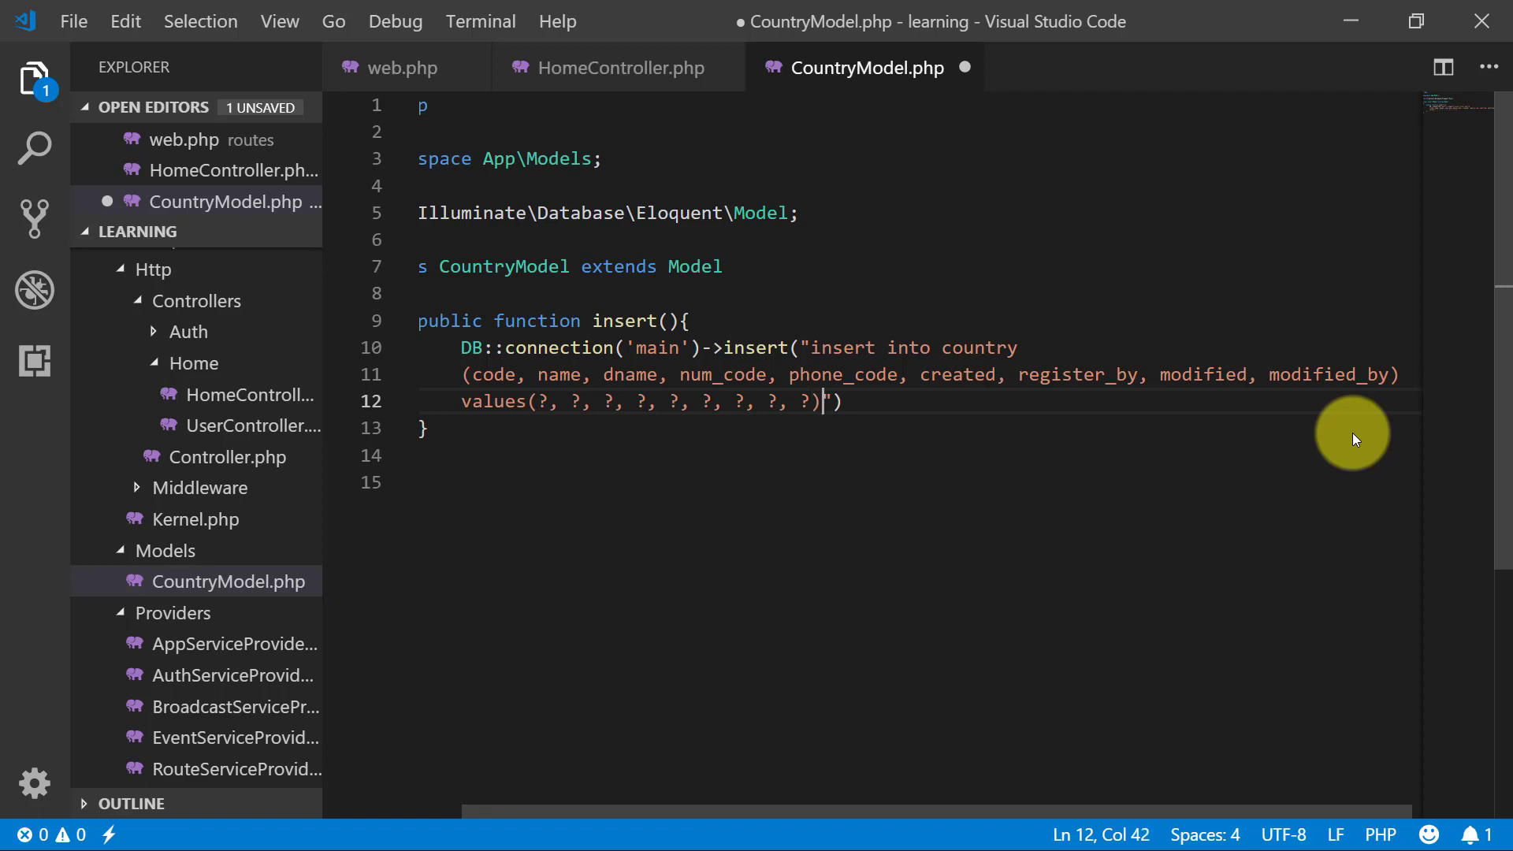
pyautogui.write('"')
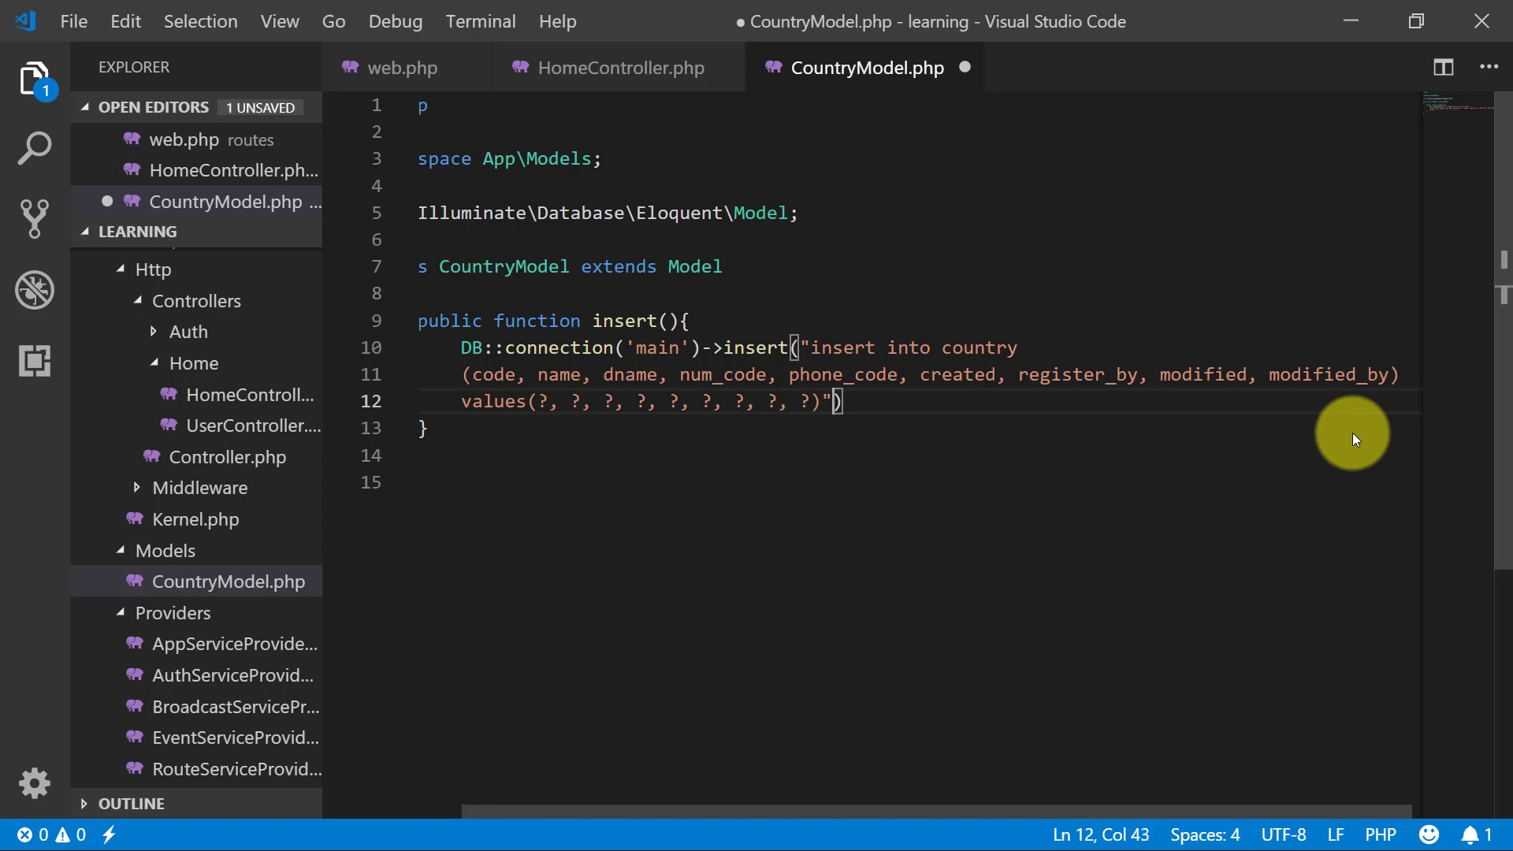
pyautogui.write('", "')
pyautogui.write('[])')
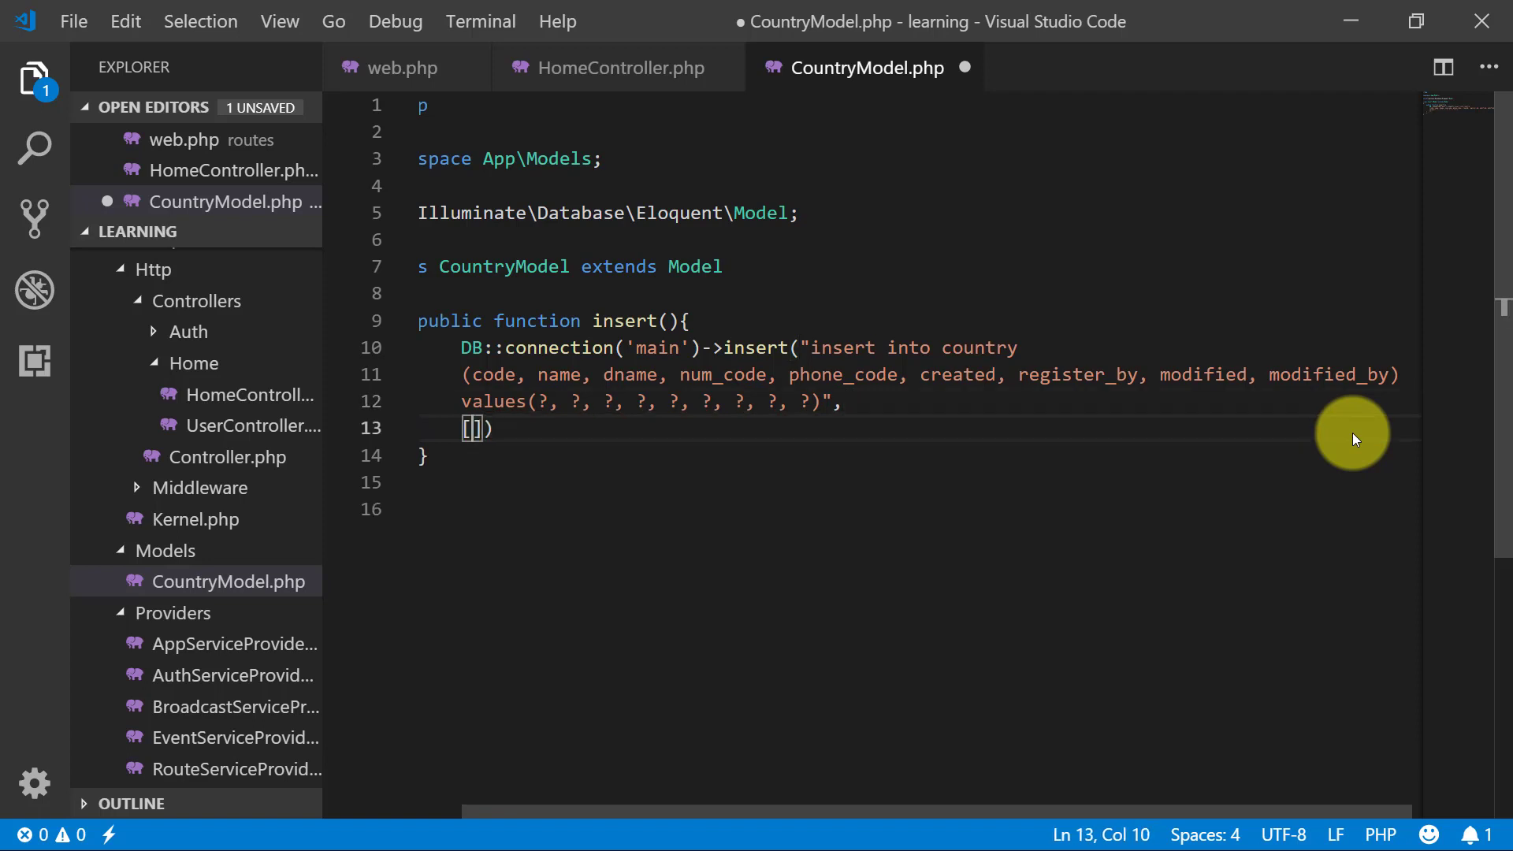
pyautogui.write(';')
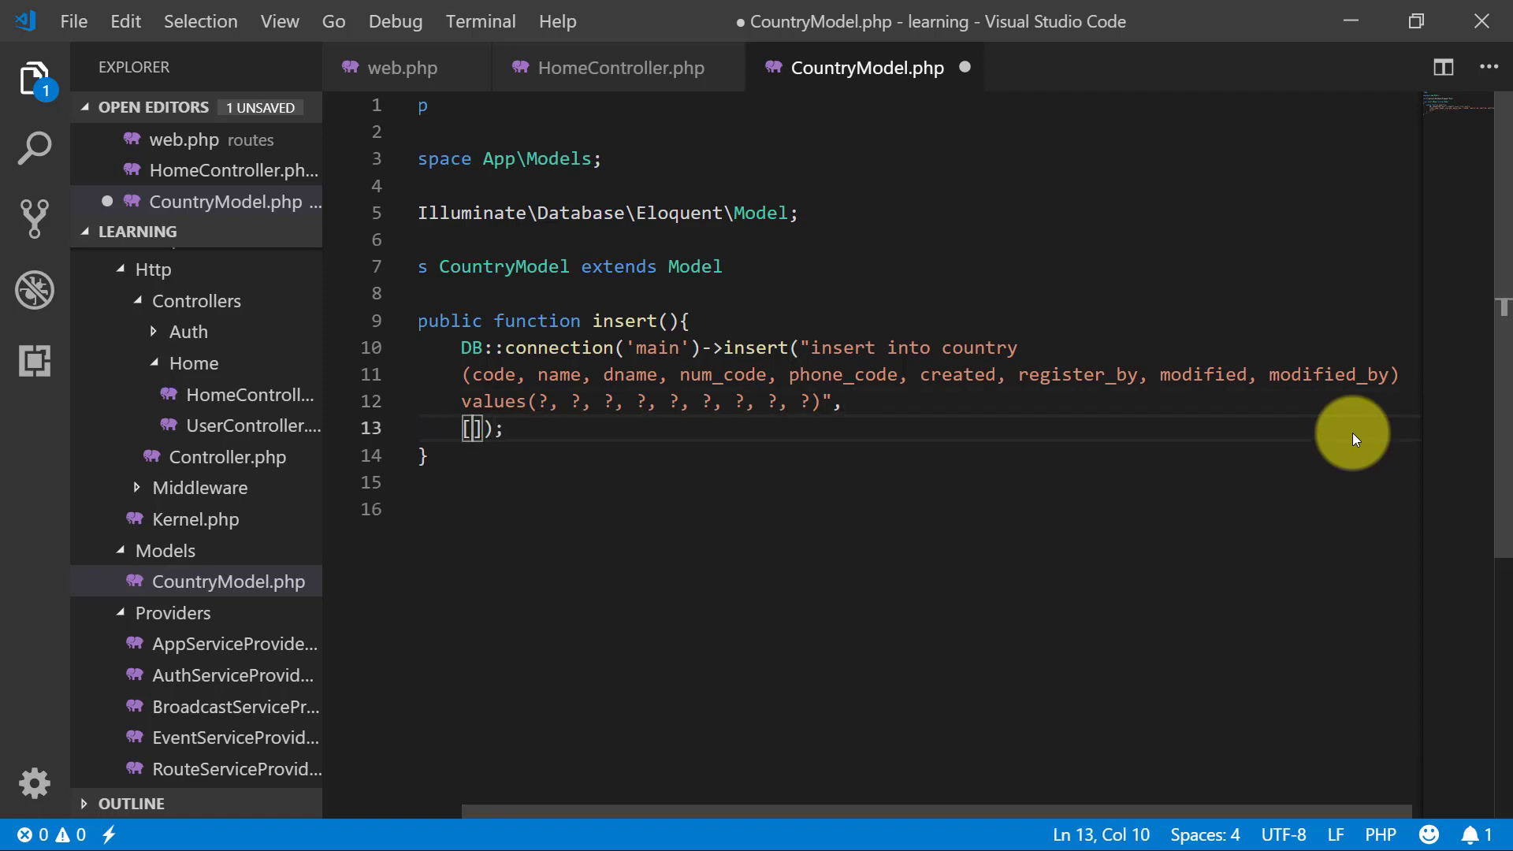
# Step: Begin the bindings array with 'AB', 'ABC', 'ABC', 0, 0 and start a $date variable
pyautogui.write("'")
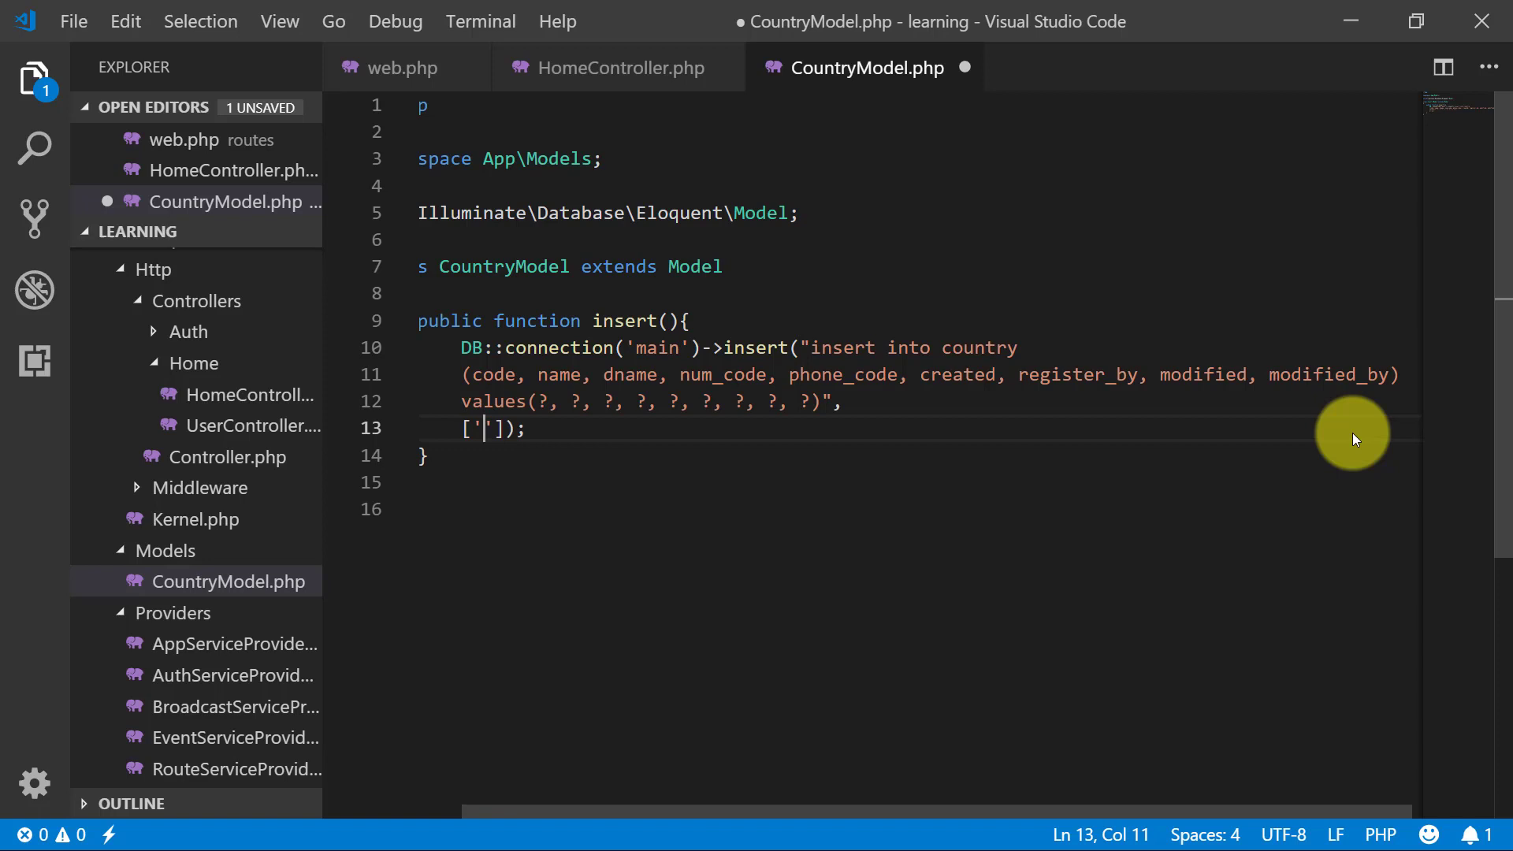
pyautogui.write('AB')
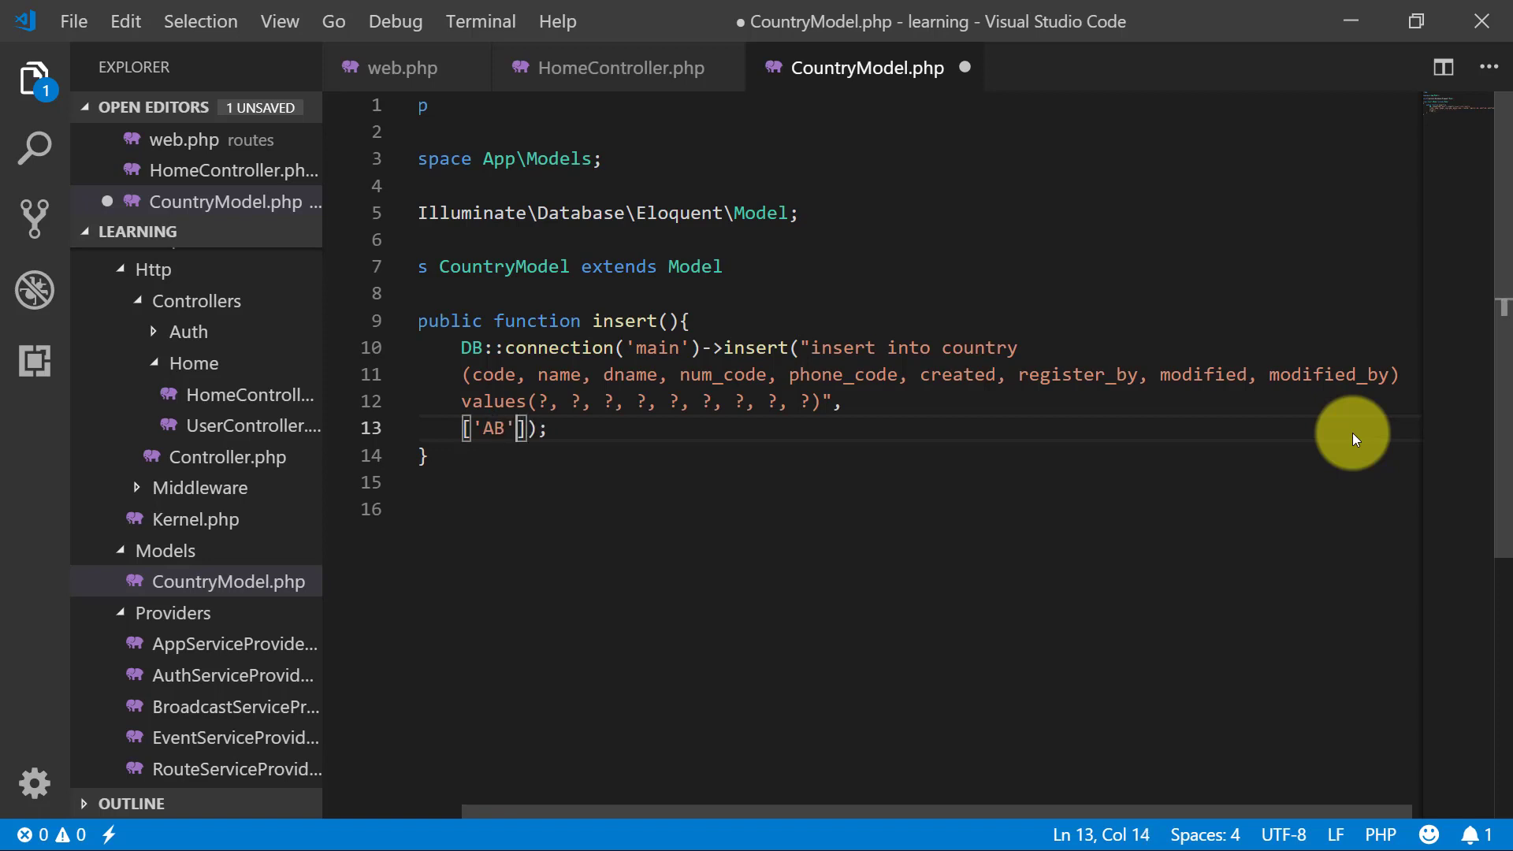
pyautogui.write(", ''")
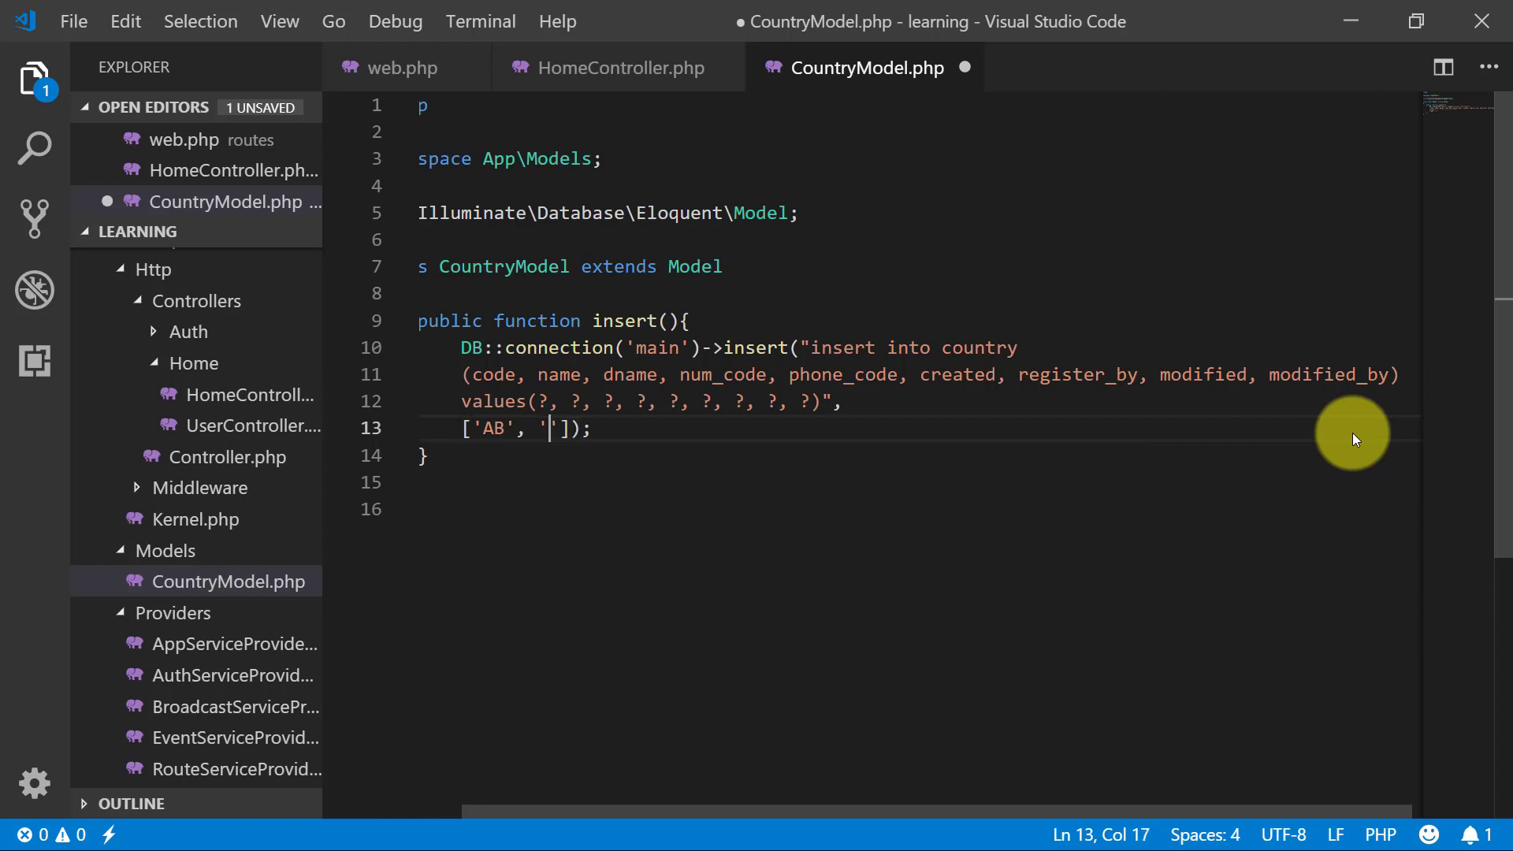
pyautogui.write('ABC')
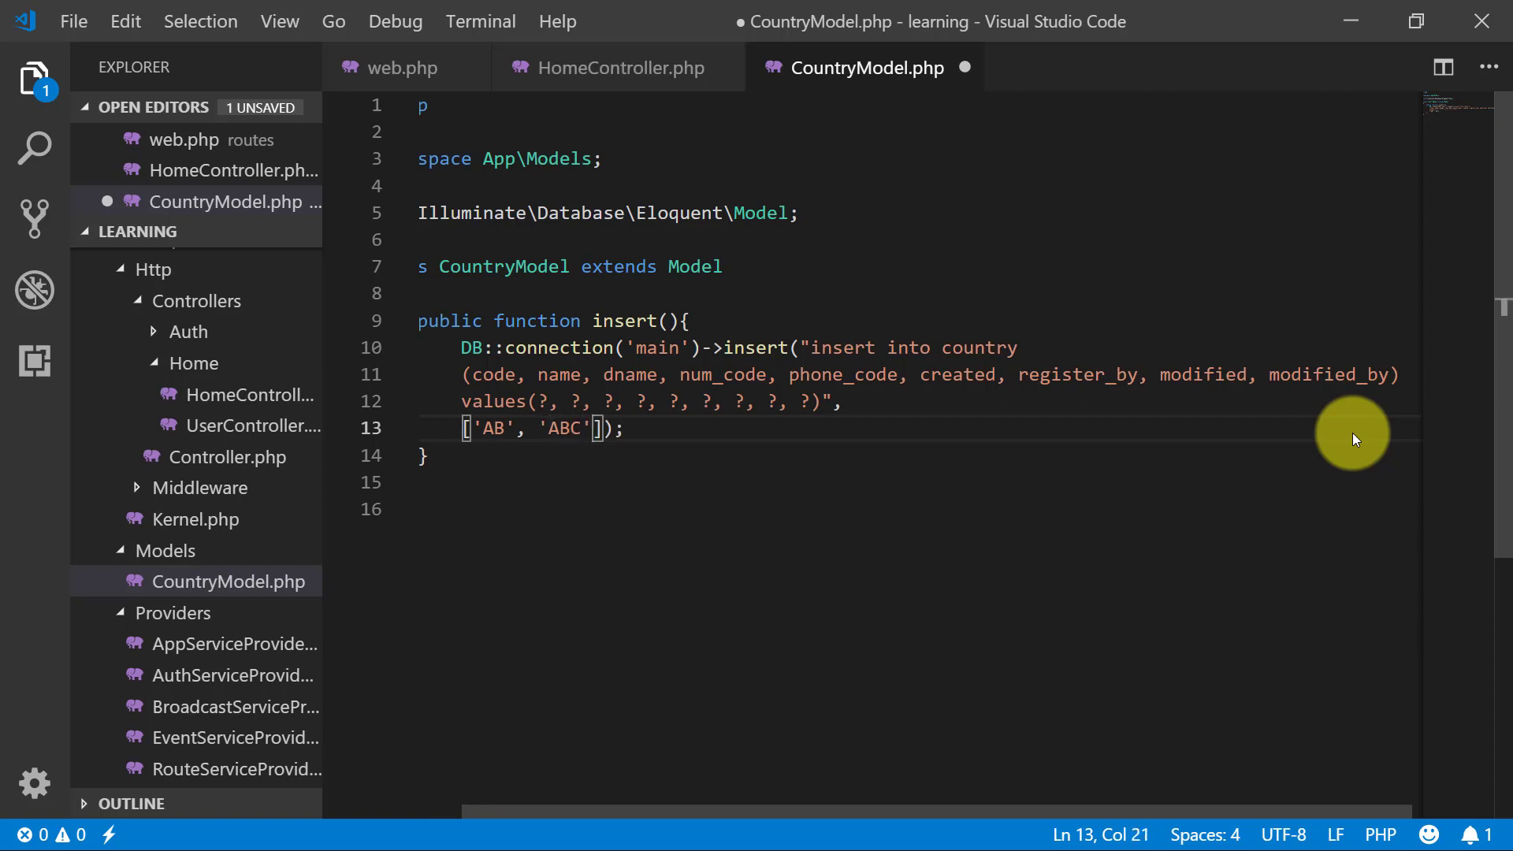
pyautogui.write(", 'ABC'")
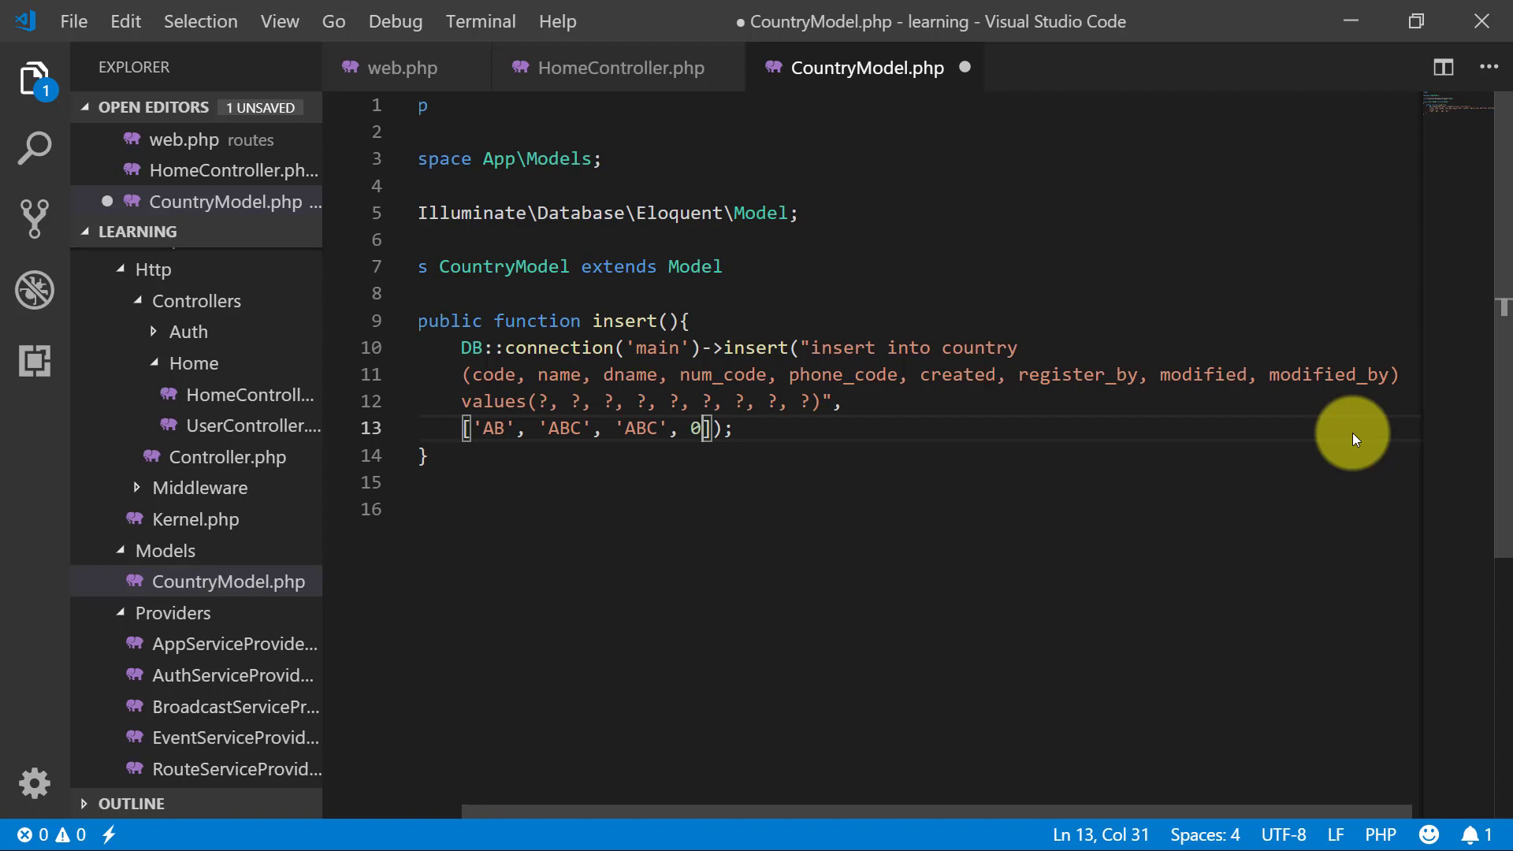
pyautogui.write(', 0,')
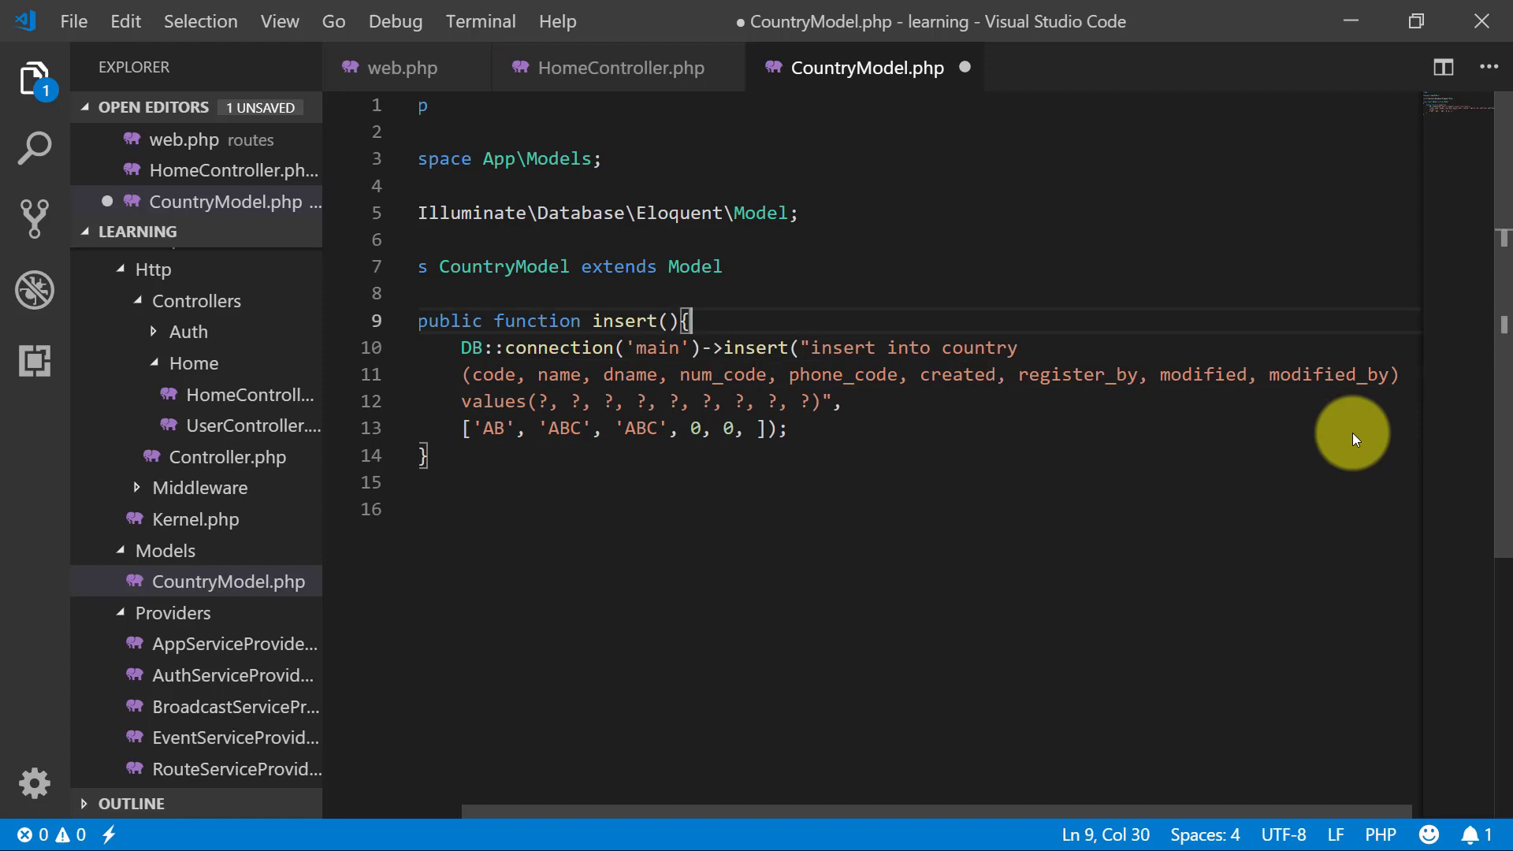
pyautogui.write('$d')
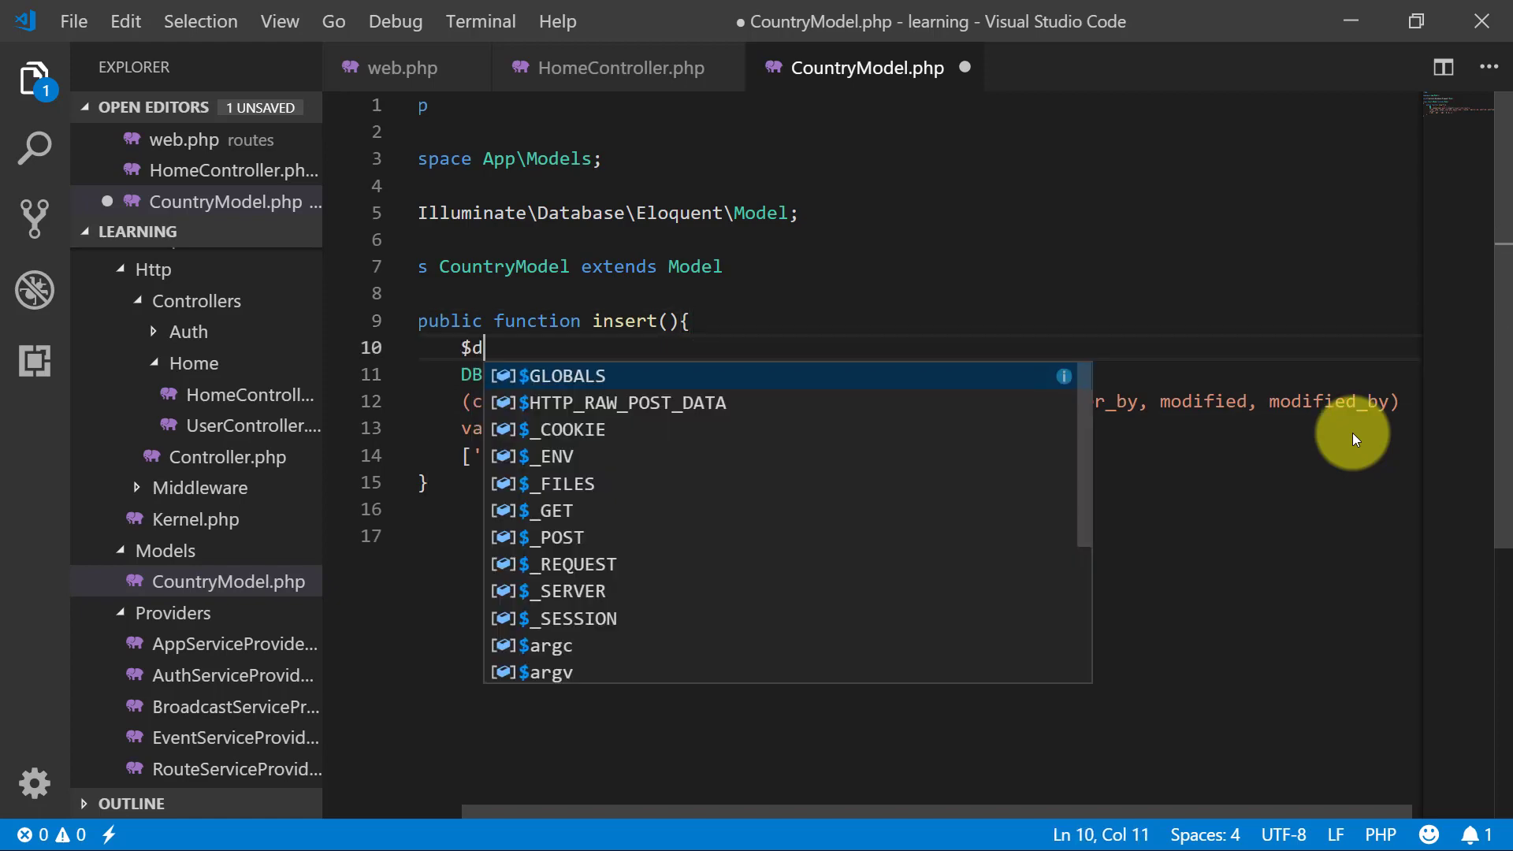
# Step: Compute $unixTimeStamp from a new DateTime via getTimeStamp() before the query
pyautogui.write('ate = new')
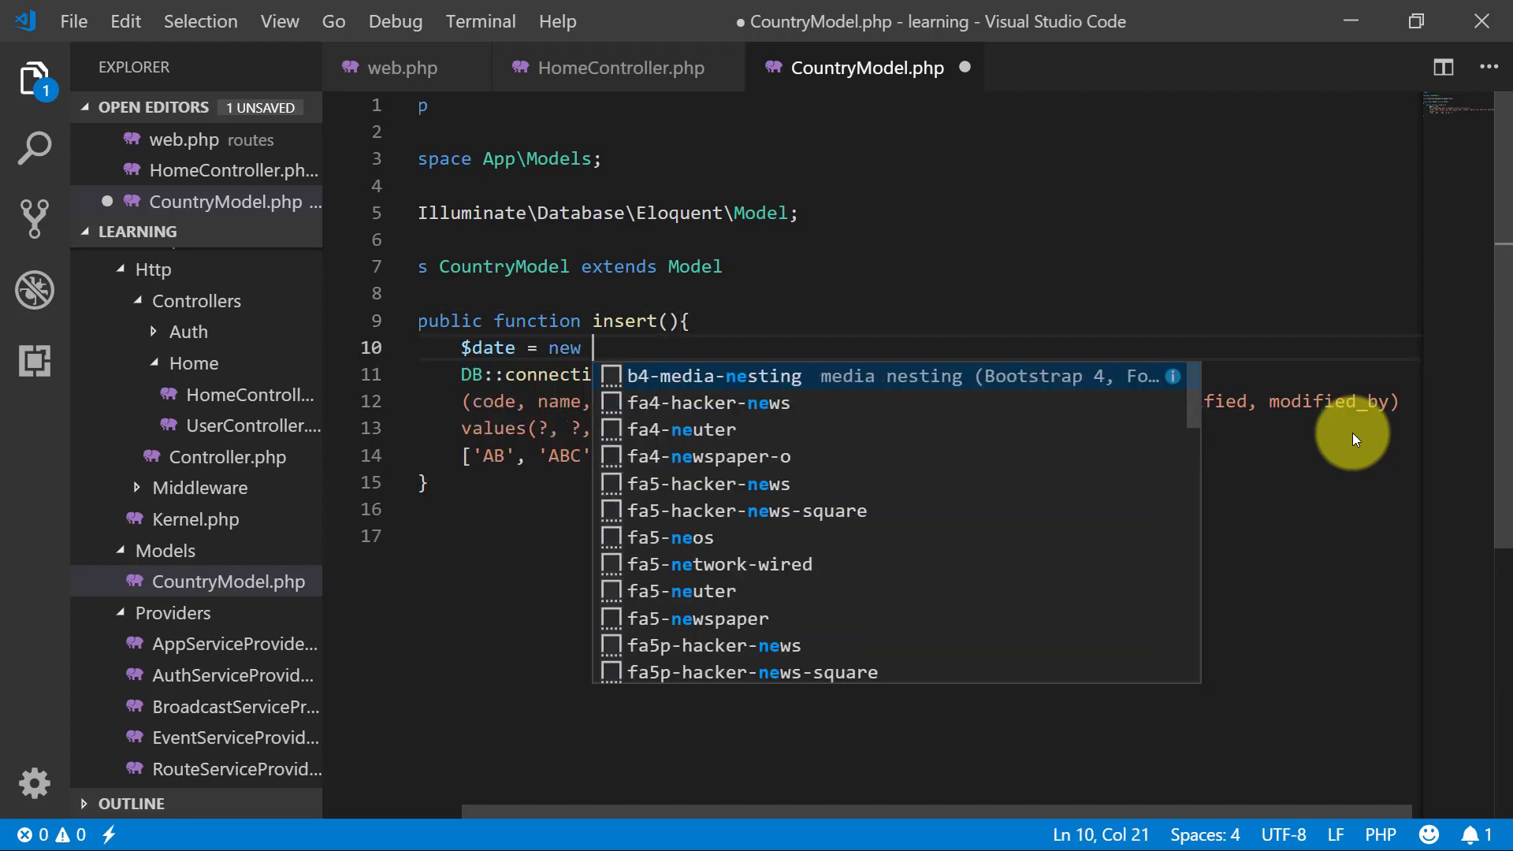
pyautogui.write('DateTime();')
pyautogui.write('$uni')
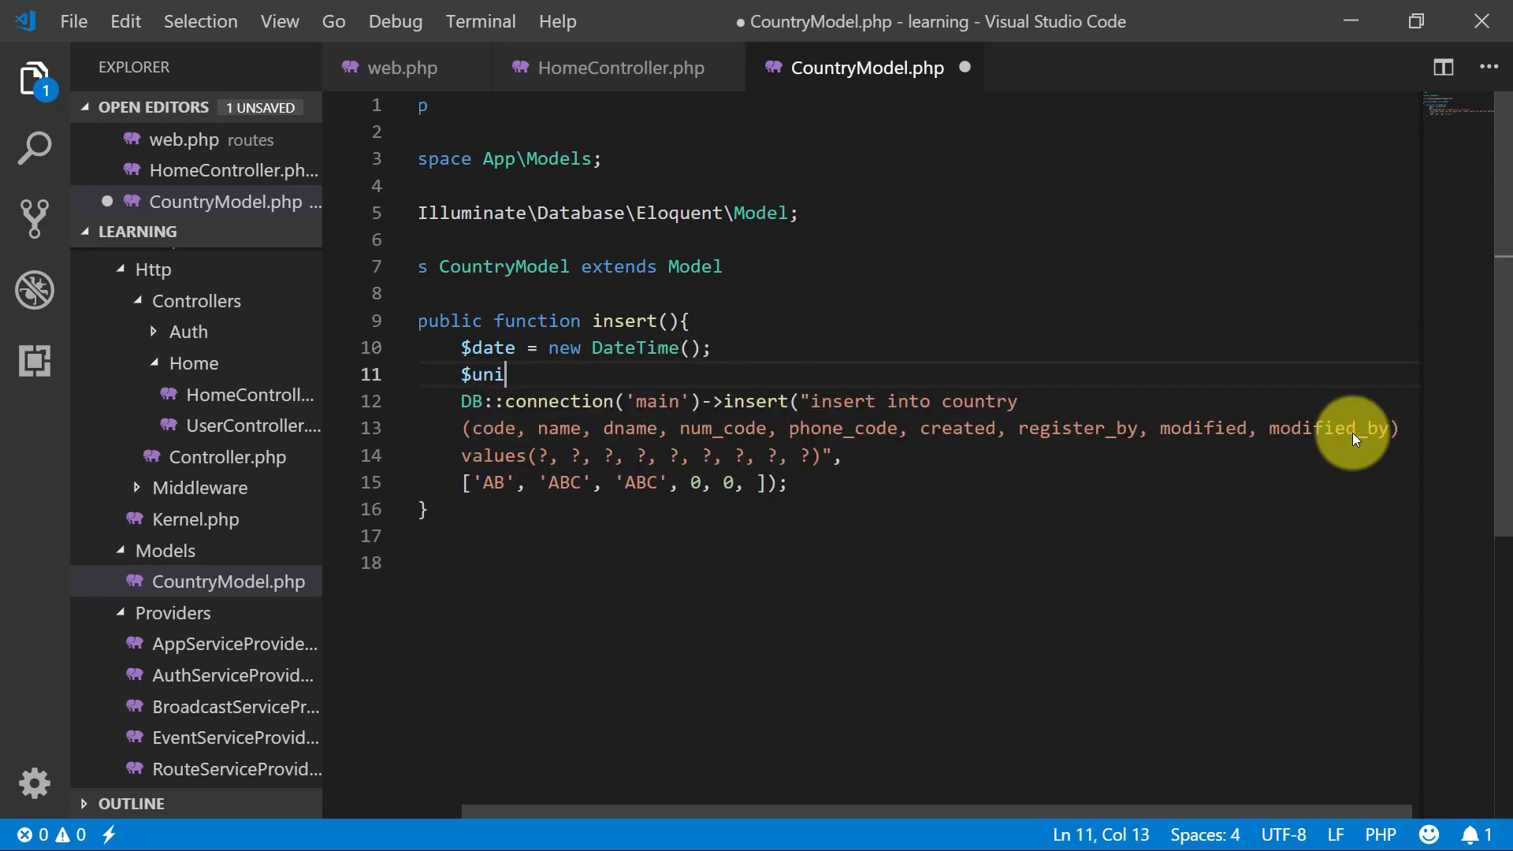
pyautogui.write('xTimeStamp =')
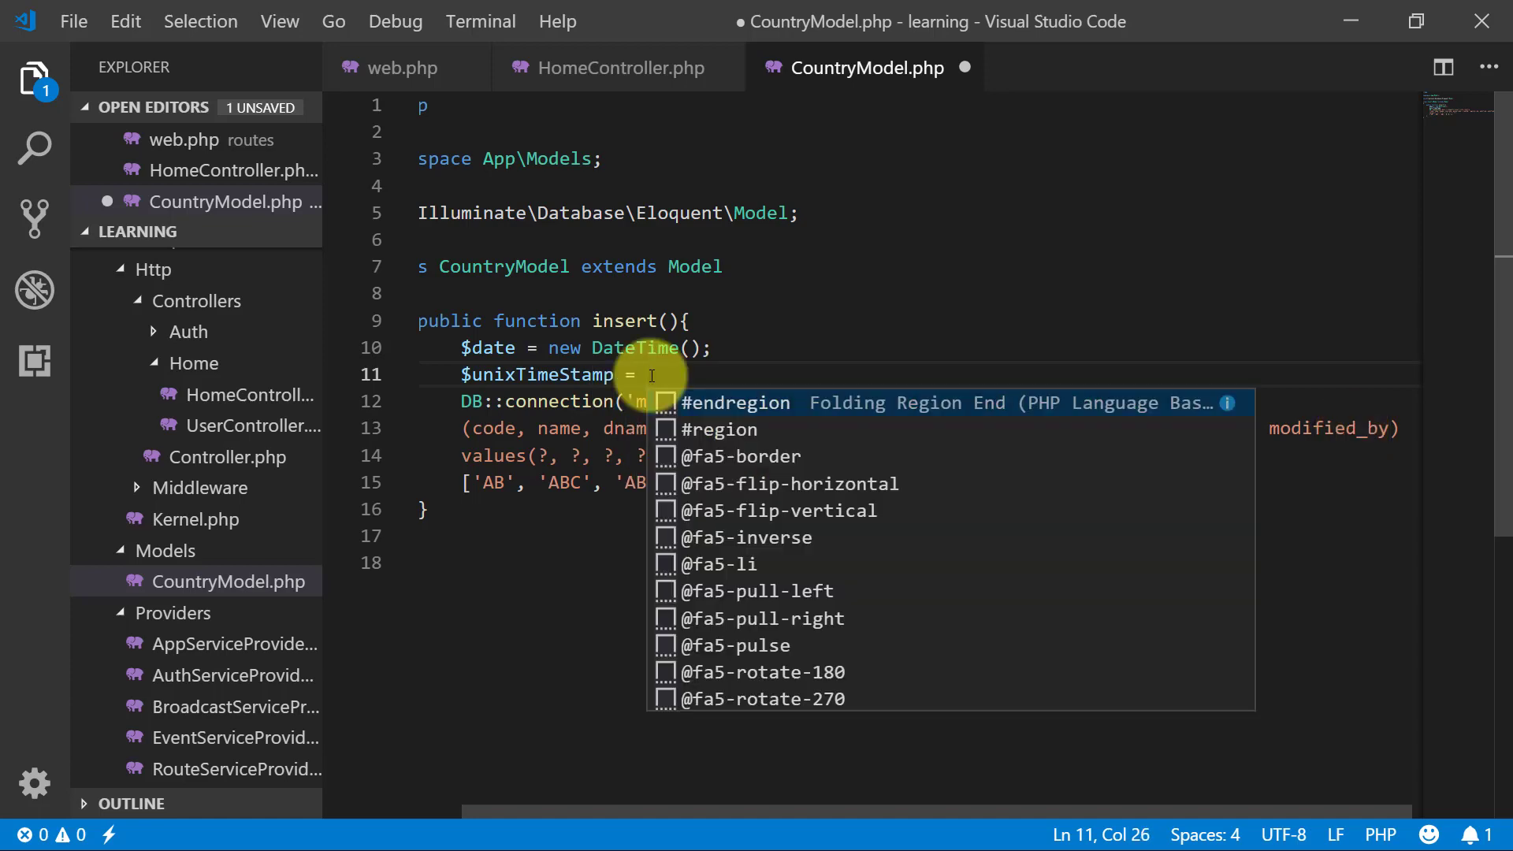
pyautogui.write('$date->getTimeStam')
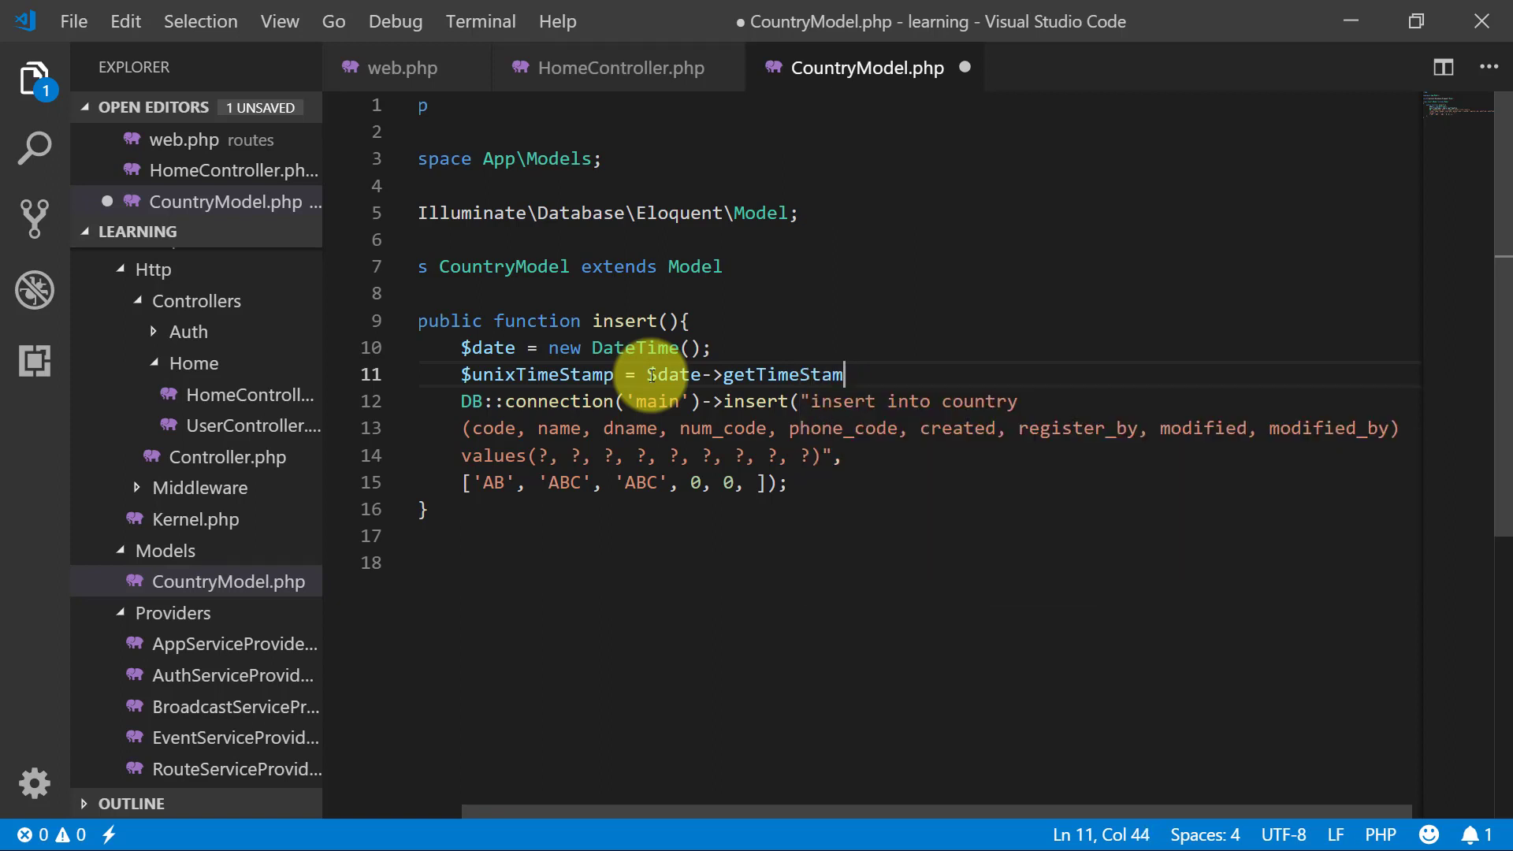
pyautogui.write('p();')
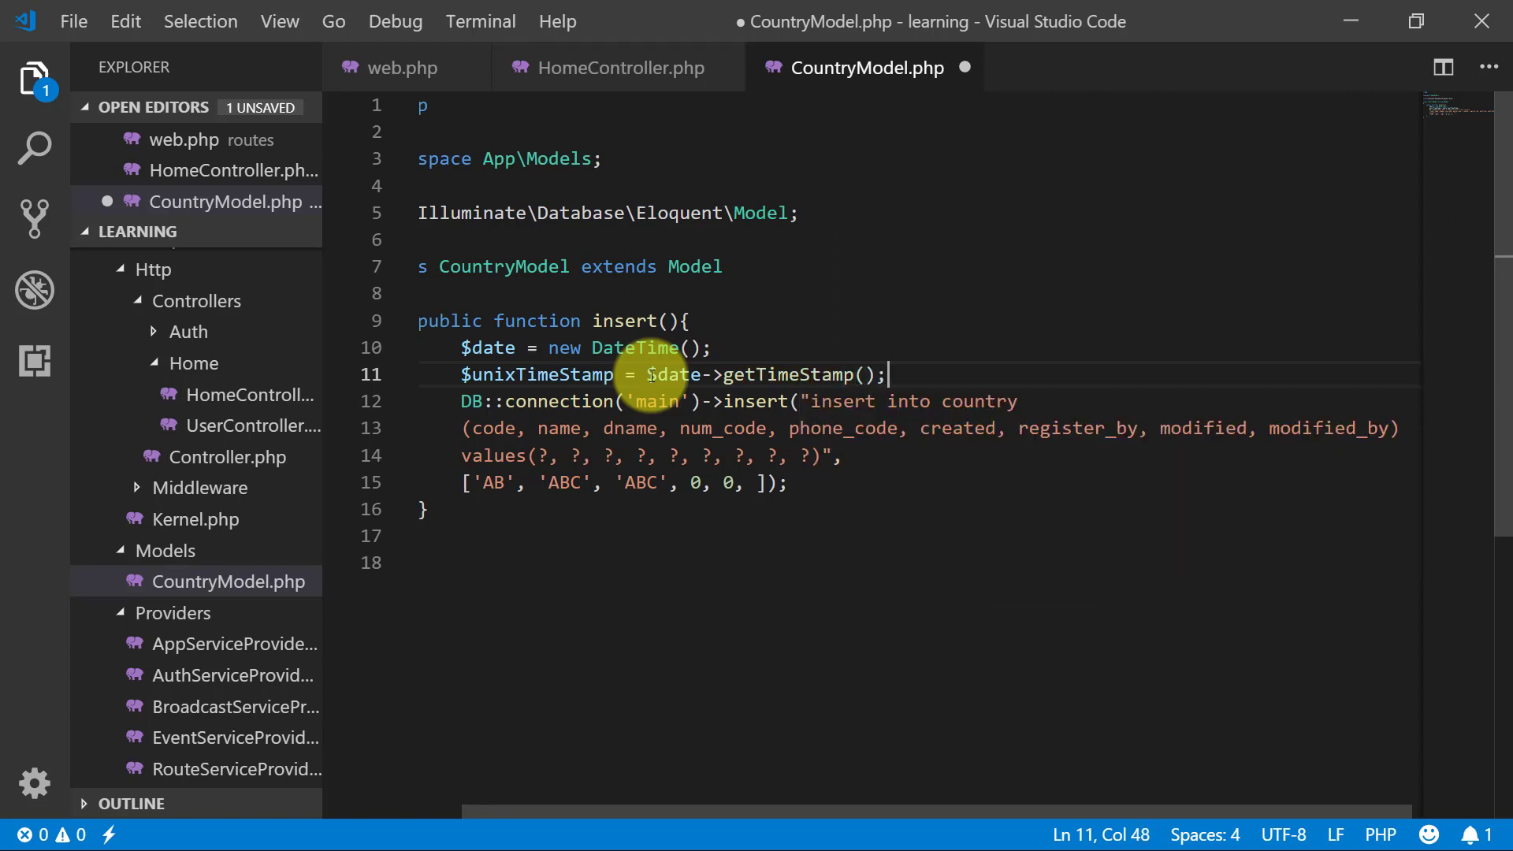
pyautogui.press('Enter')
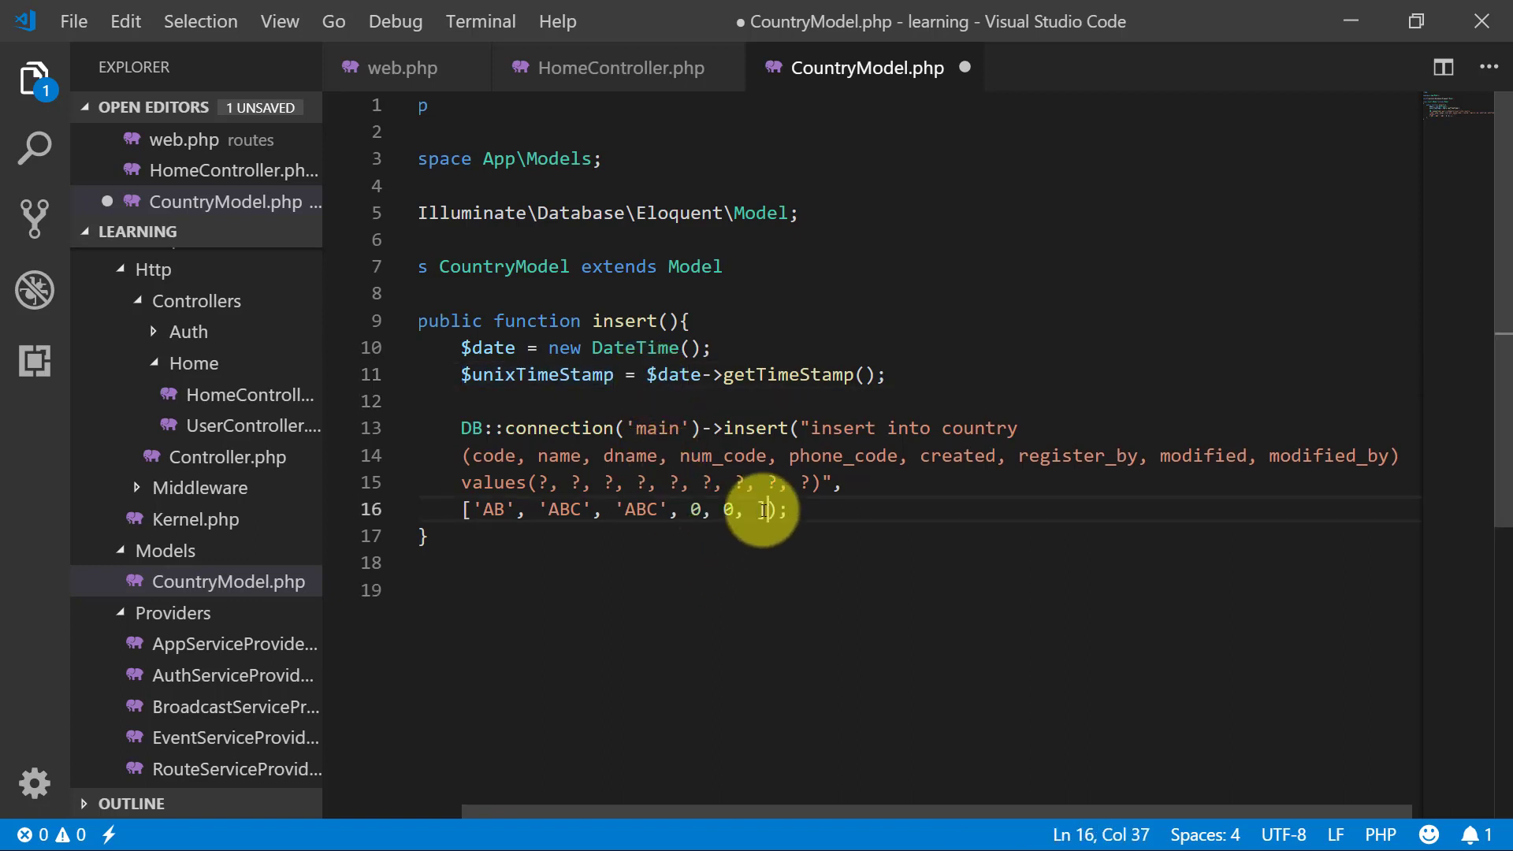
# Step: Finish the bindings with $unixTimeStamp, 1, $unixTimeStamp, 1 and save CountryModel
pyautogui.write('$unixTimeStamp,')
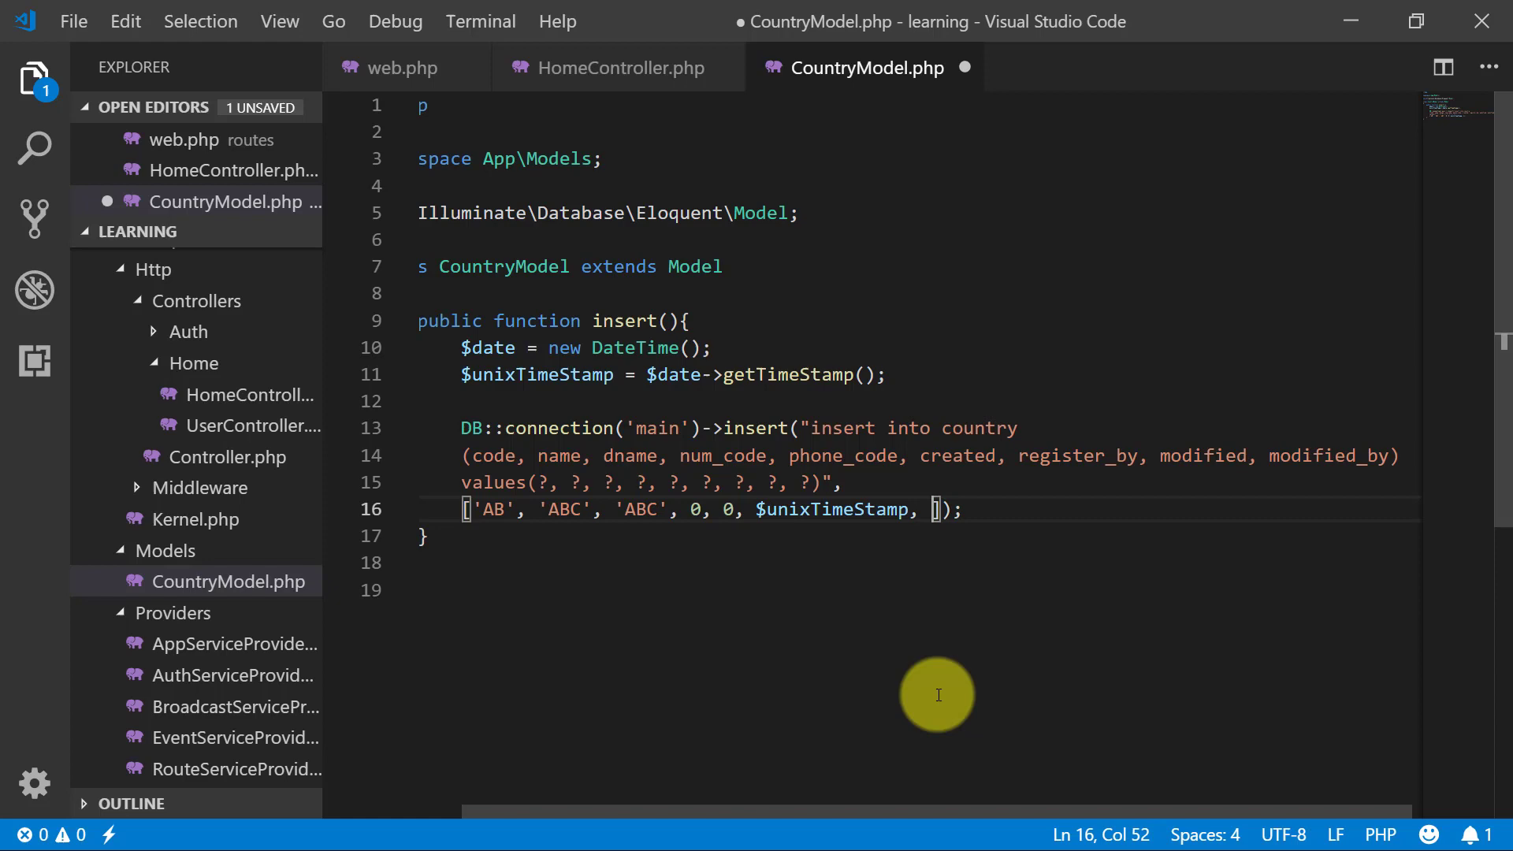
pyautogui.write(', 1, $unixTimeStamp, 1')
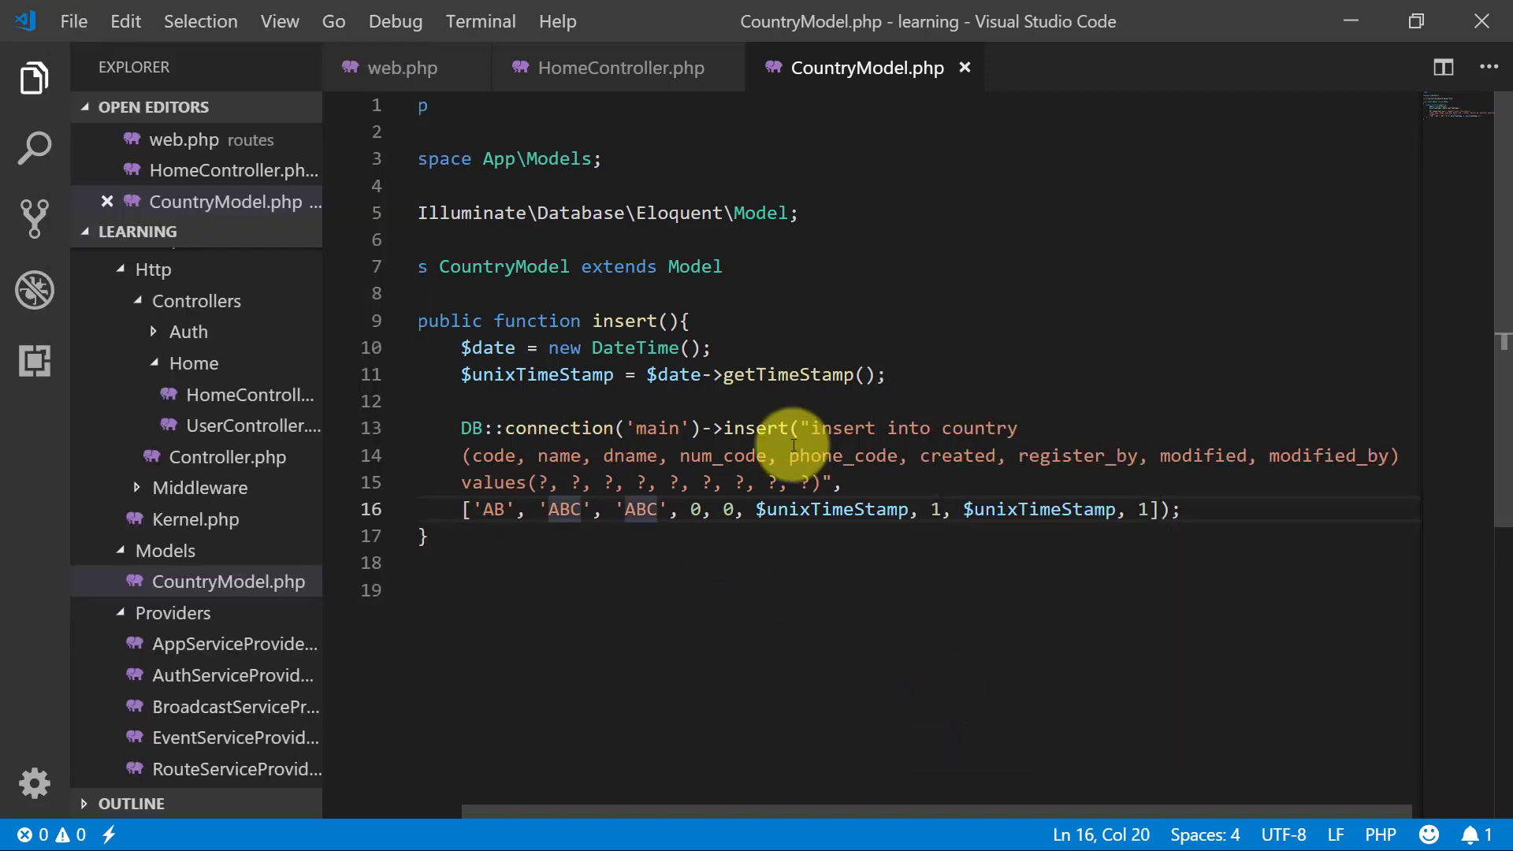
pyautogui.doubleClick(758, 427)
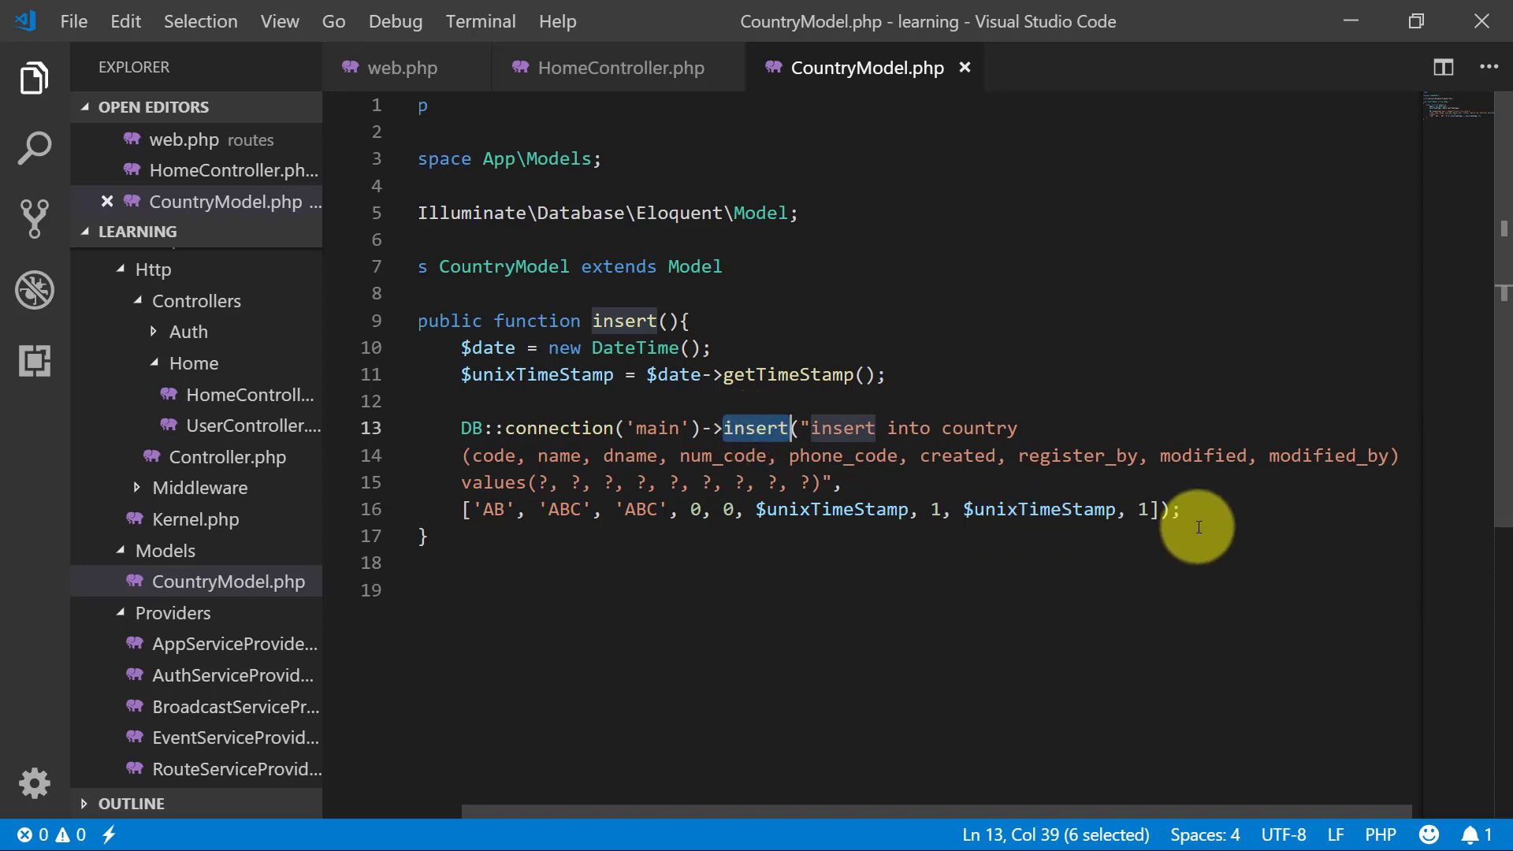
pyautogui.moveTo(609, 68)
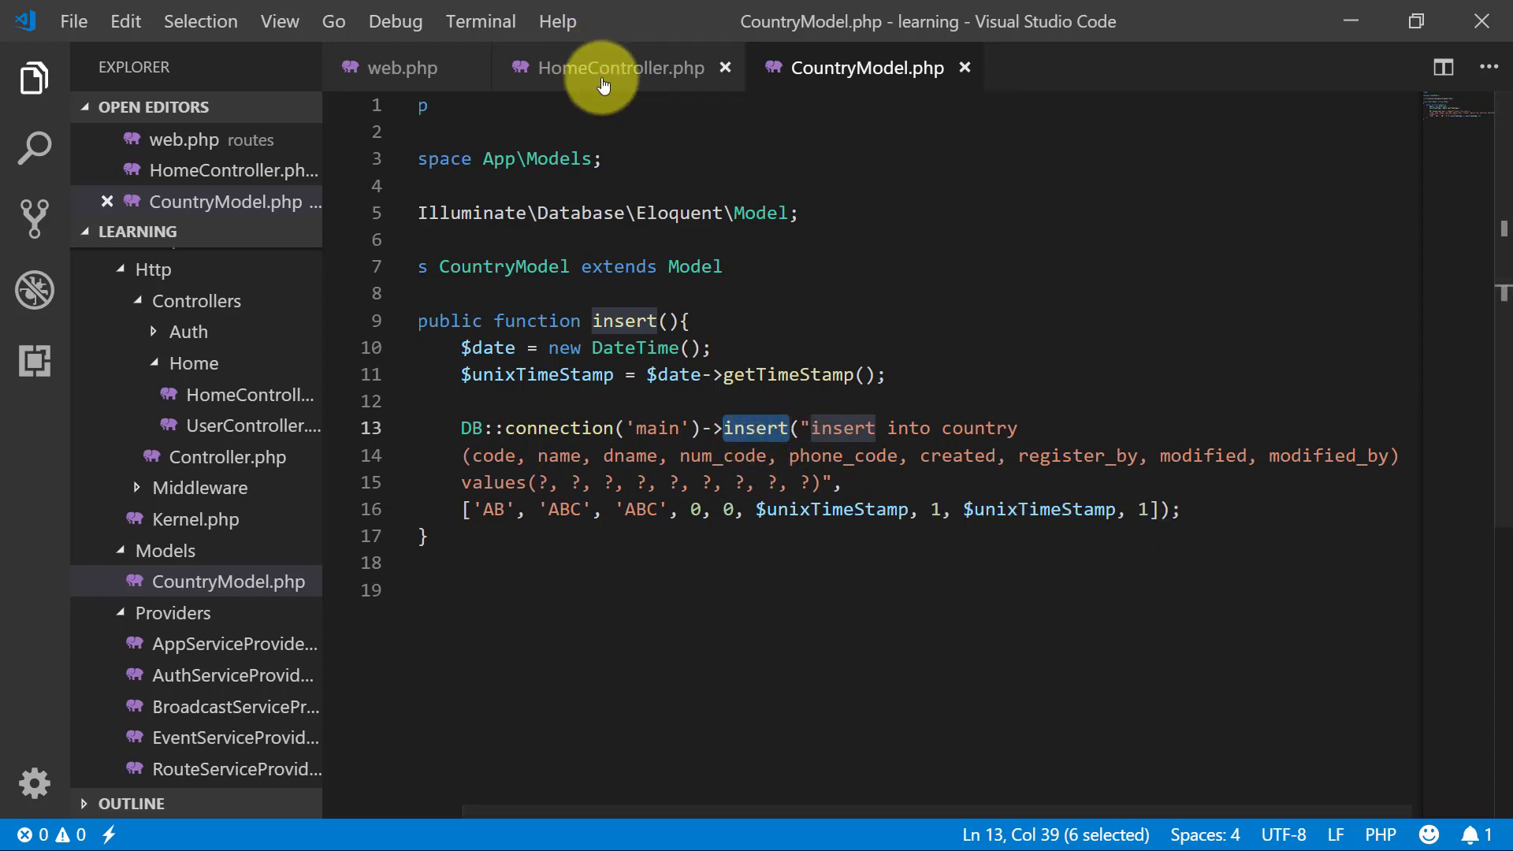
# Step: Review the routes, HomeController's insert action and the CountryModel code
pyautogui.click(392, 68)
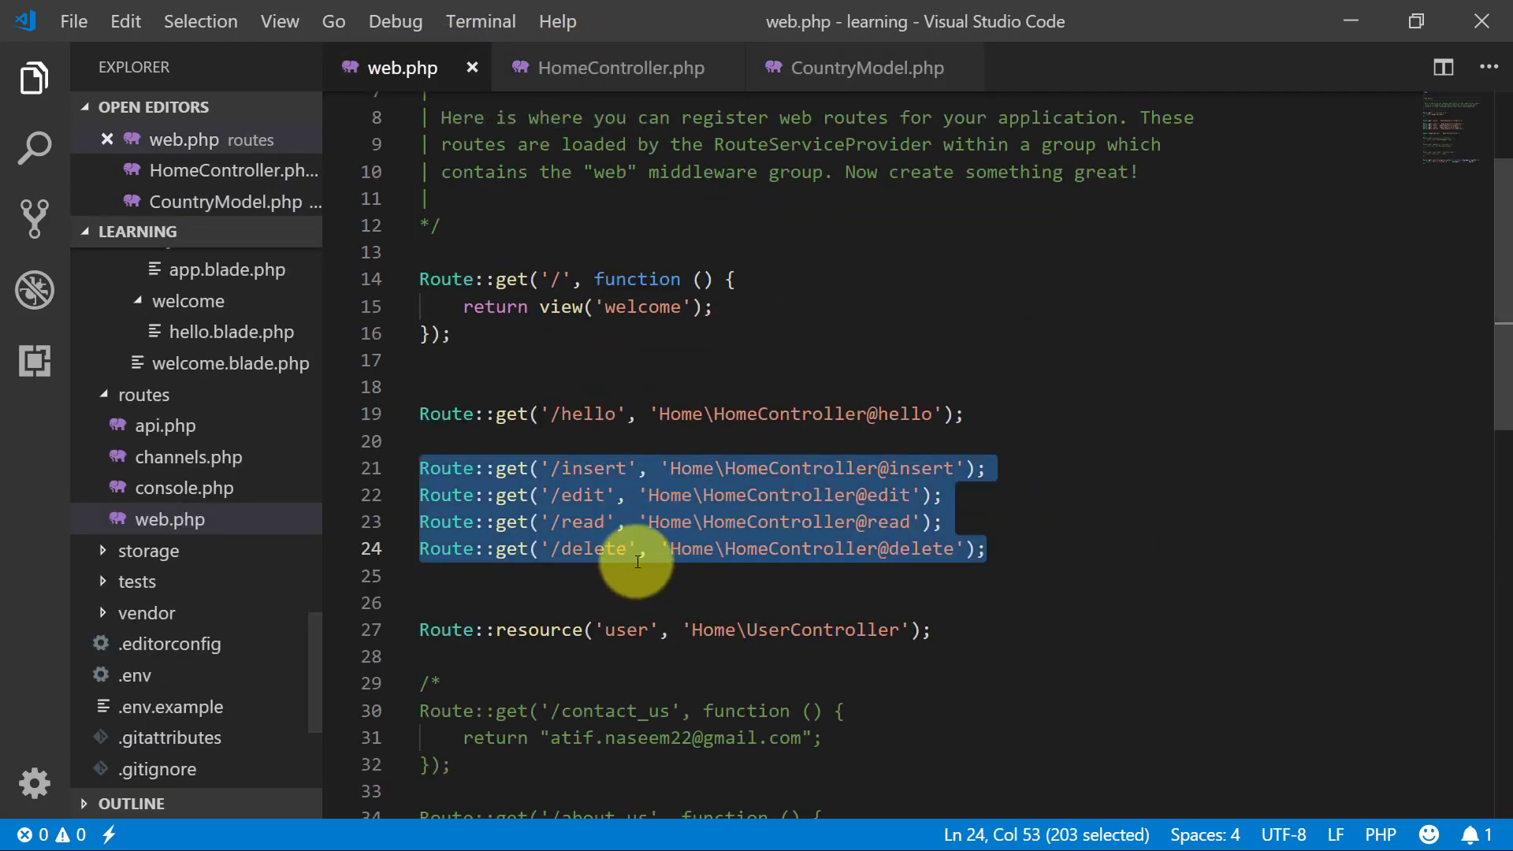
pyautogui.click(610, 68)
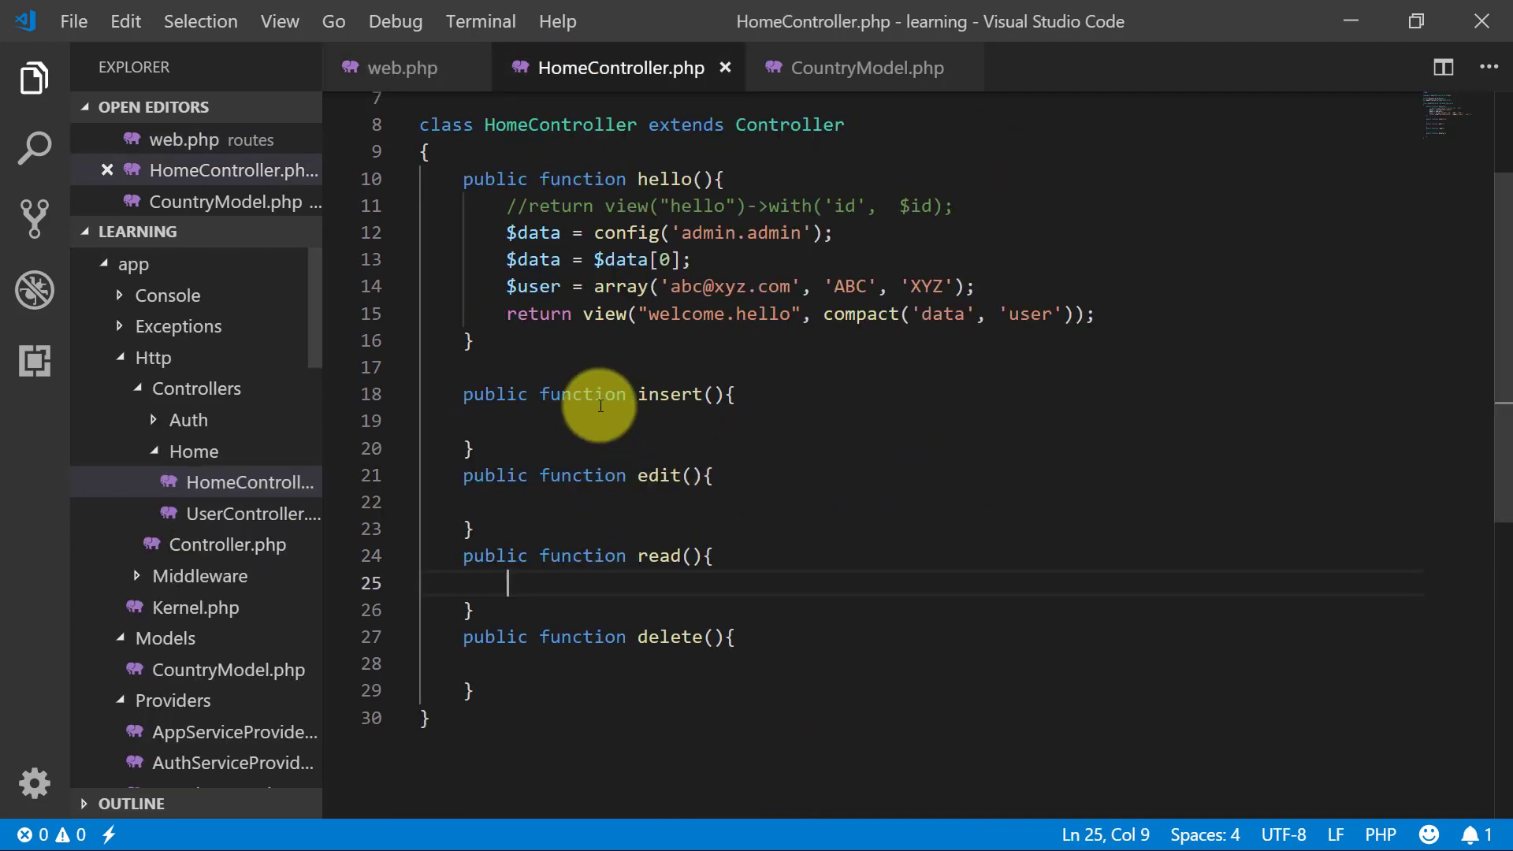
pyautogui.doubleClick(668, 394)
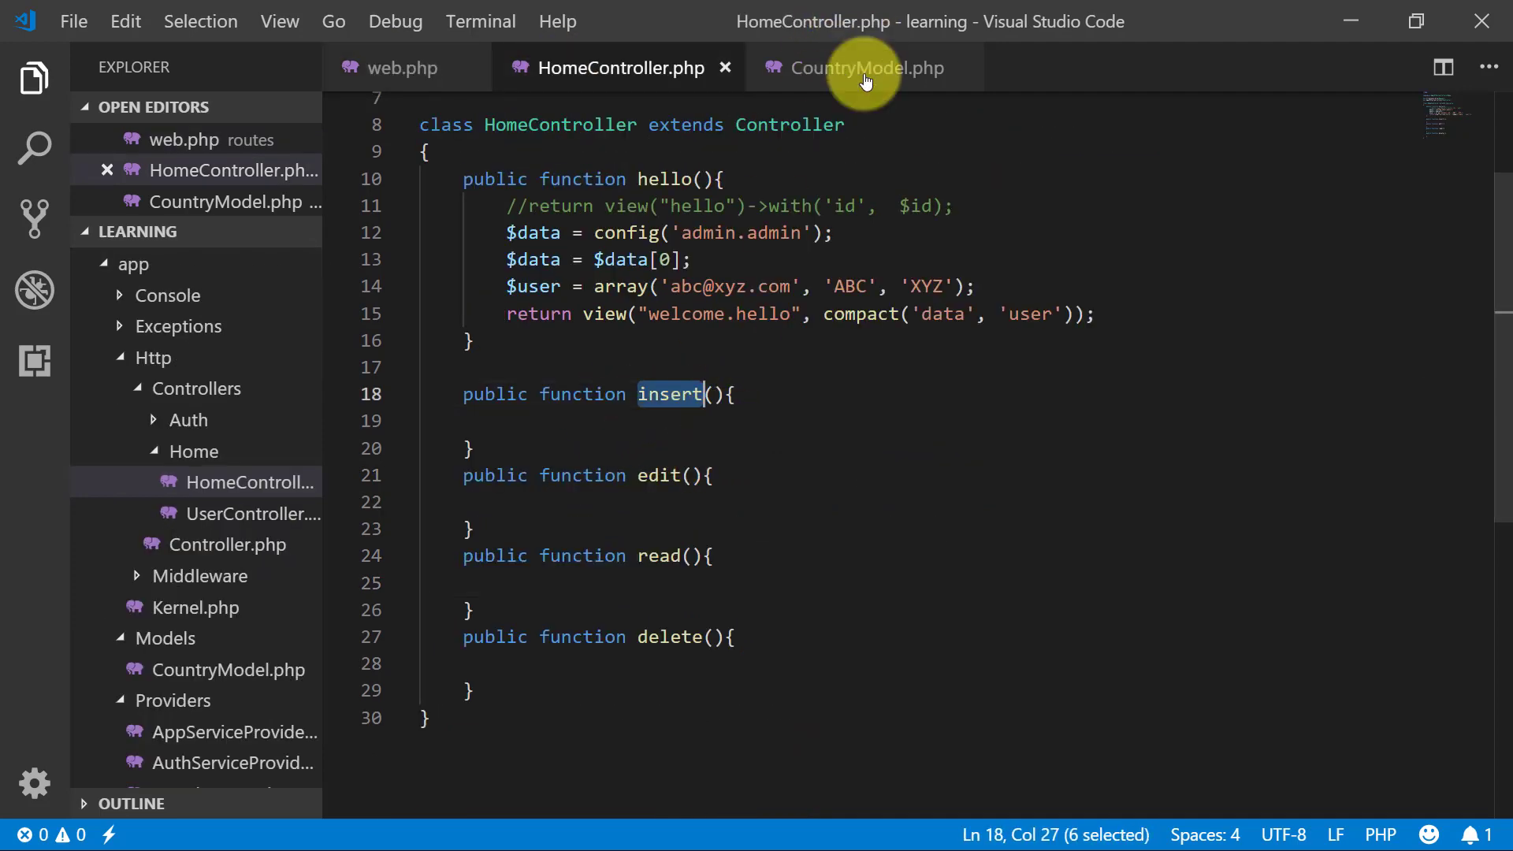
pyautogui.click(859, 68)
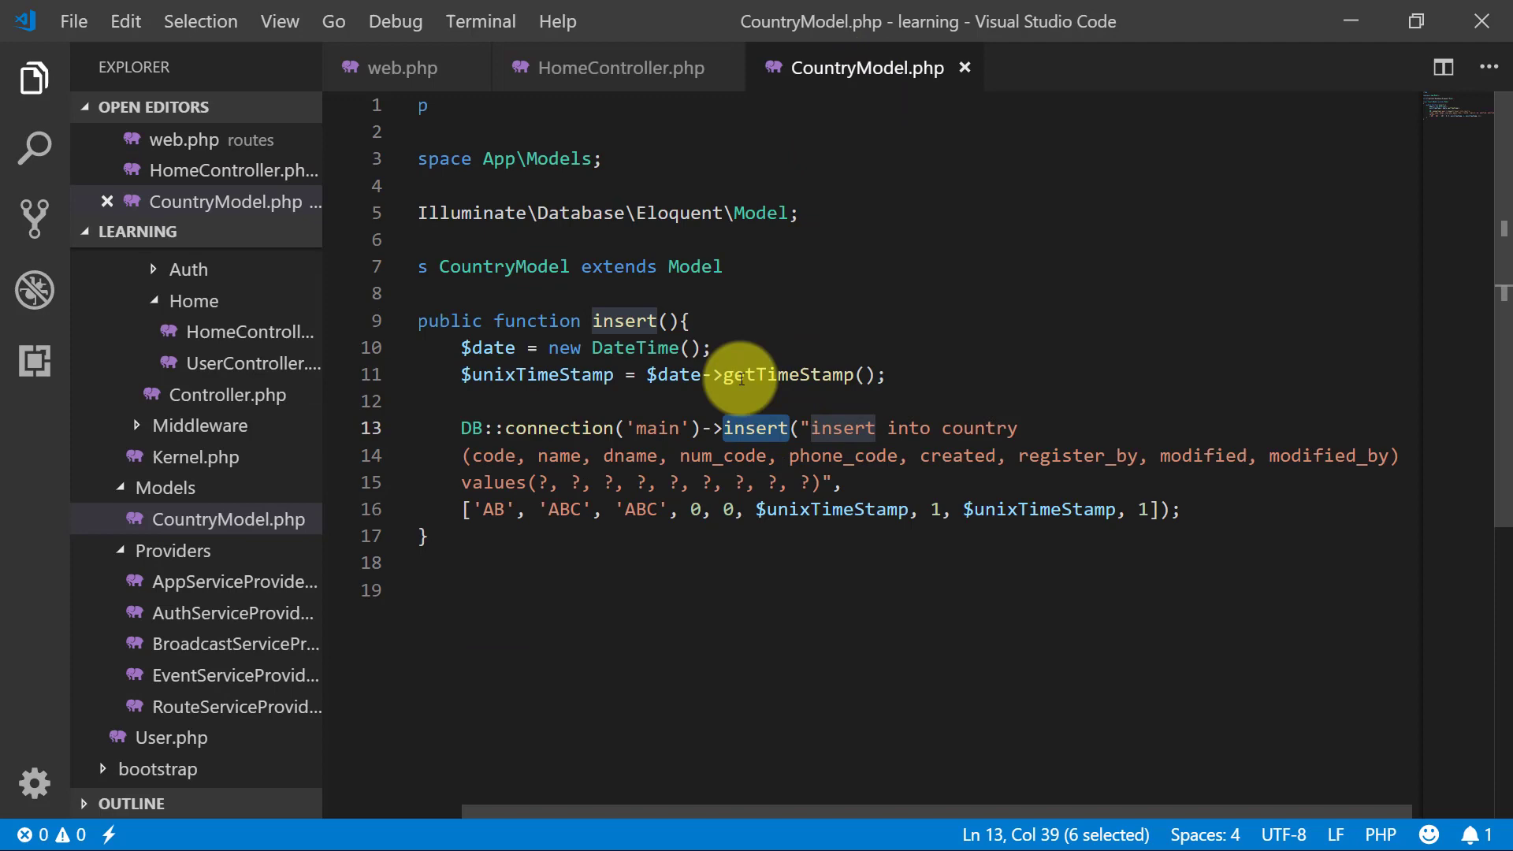
pyautogui.click(613, 68)
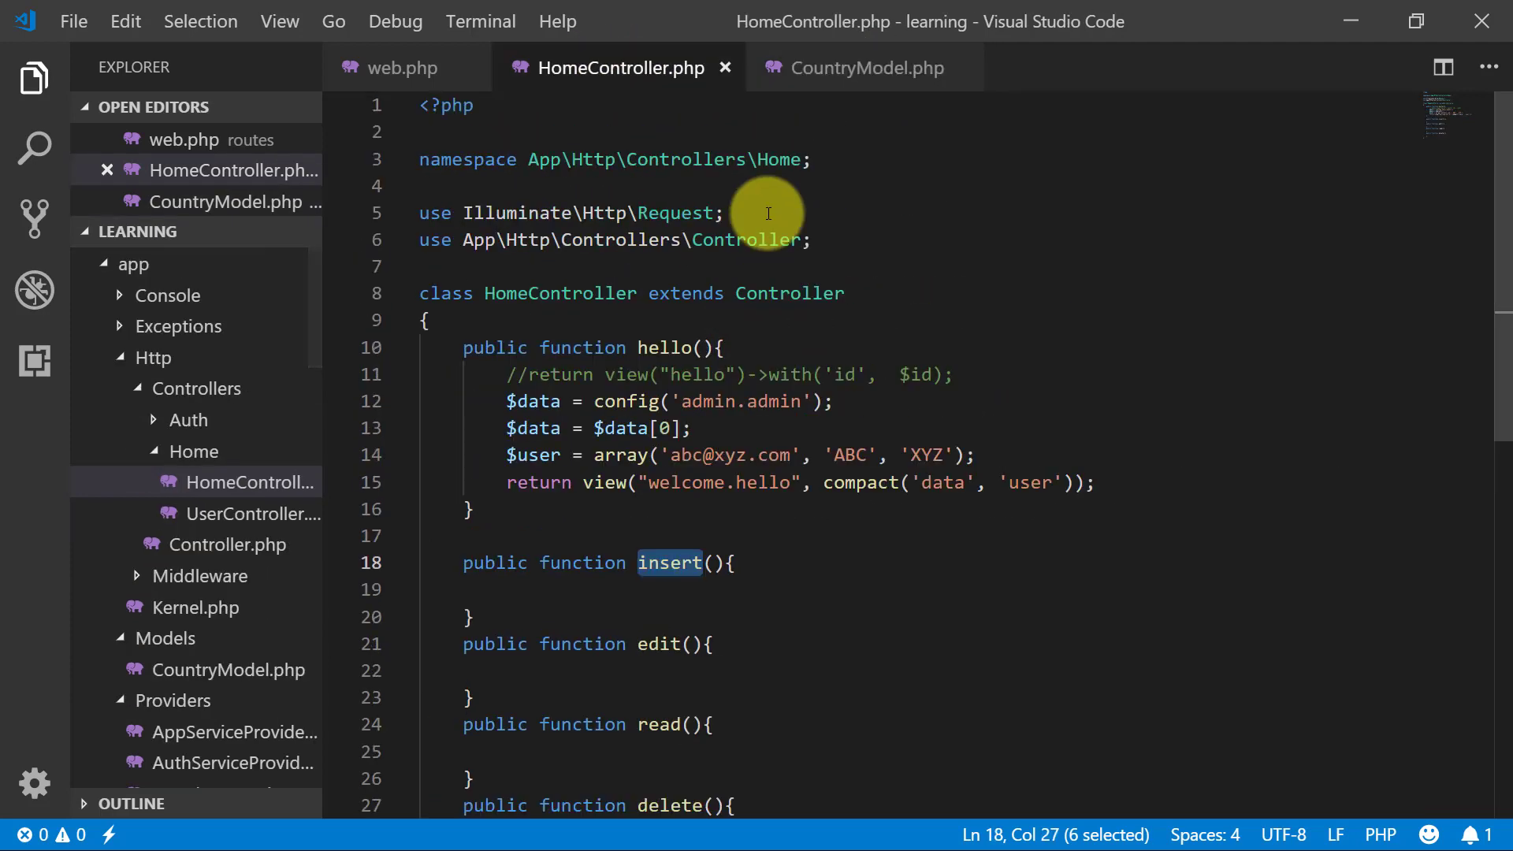
# Step: Add use App\Models\CountryModel; below HomeController's existing imports
pyautogui.press('Enter')
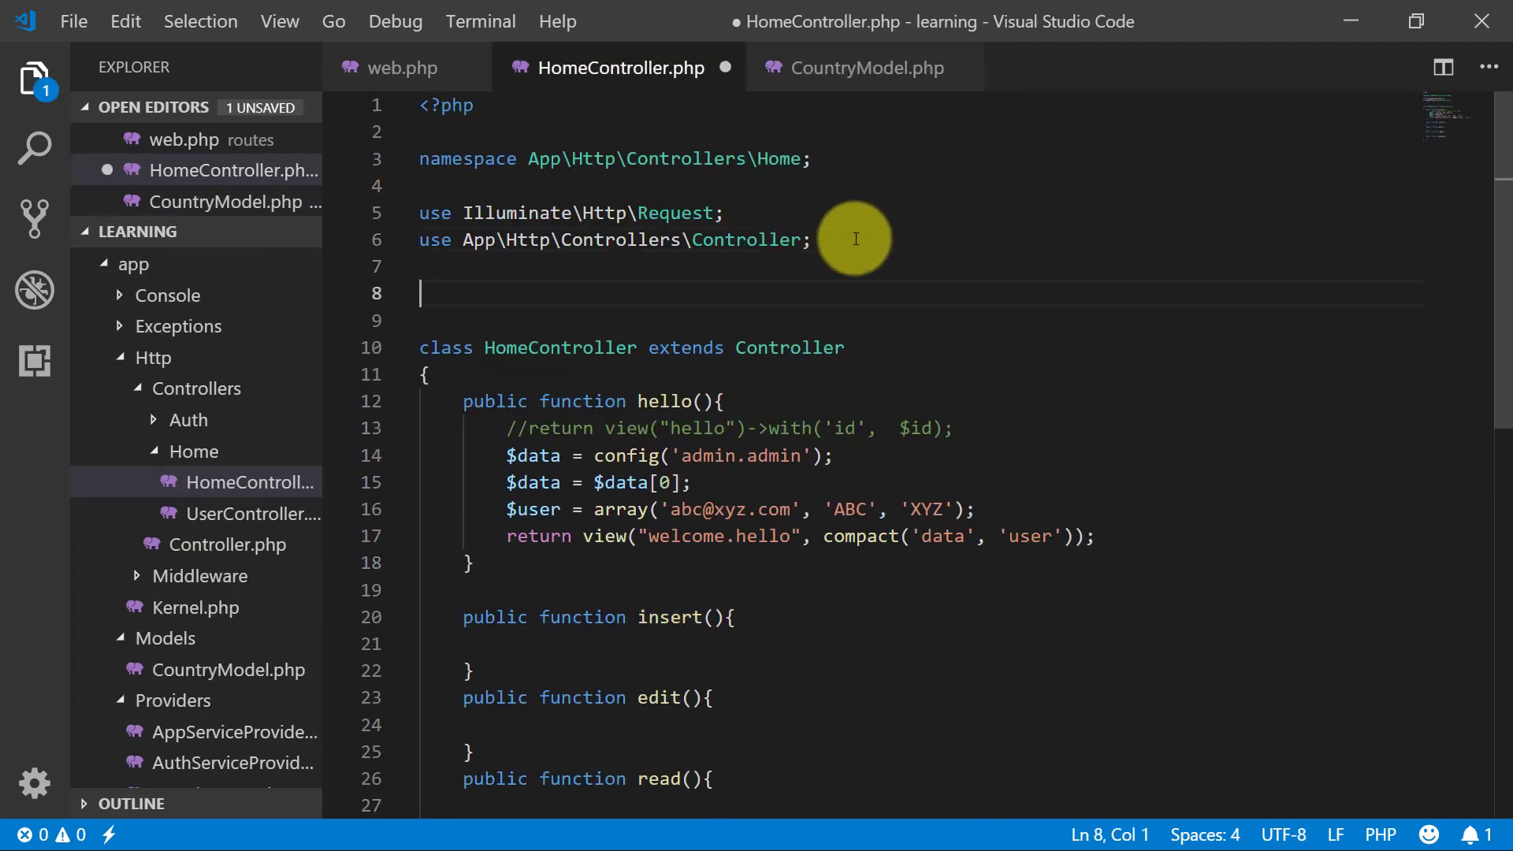
pyautogui.write('use')
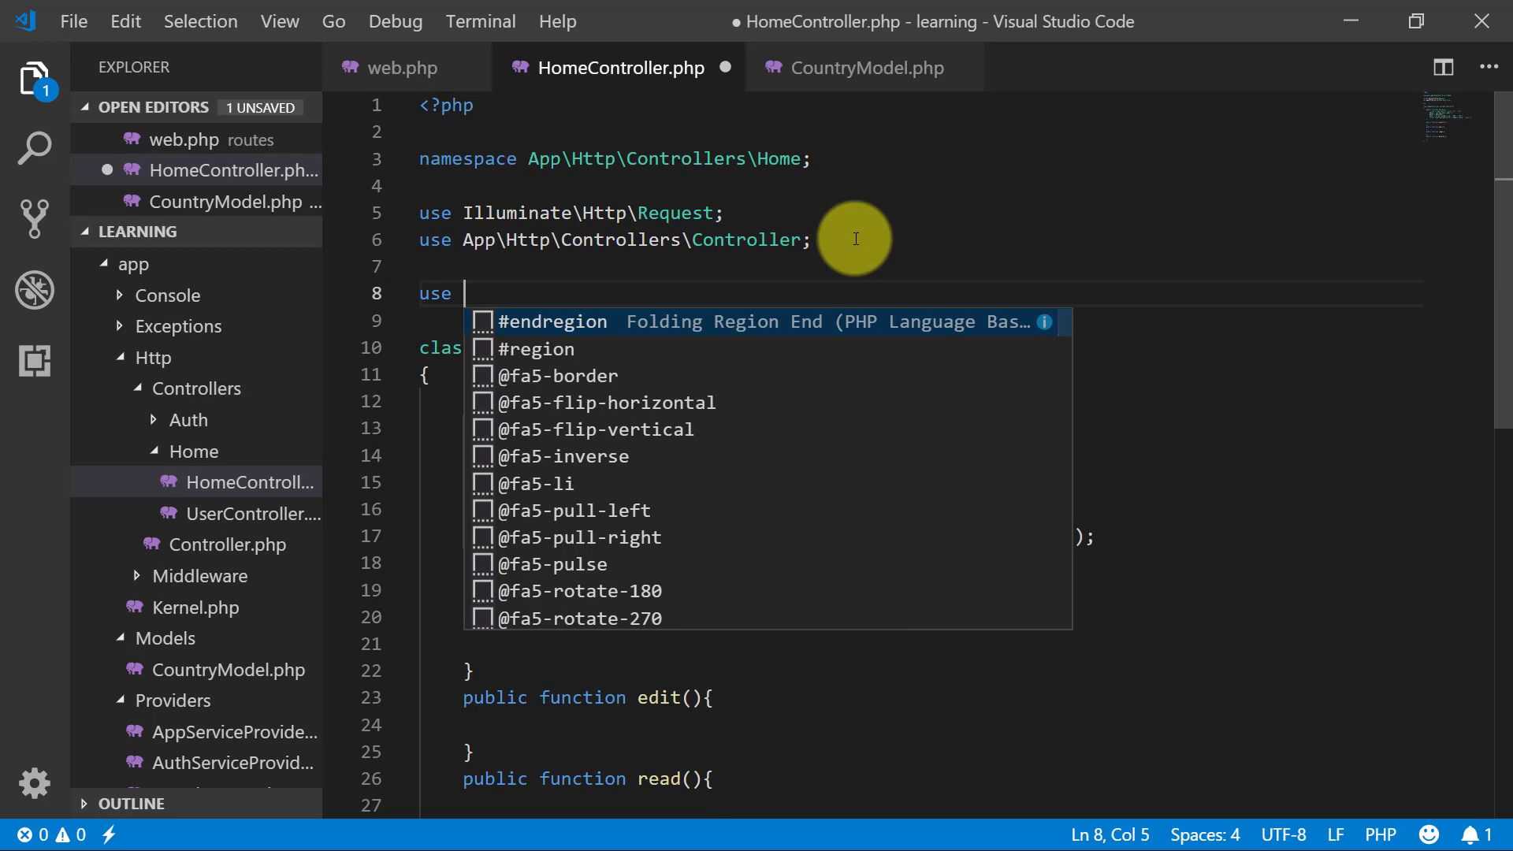
pyautogui.write('App\\Models')
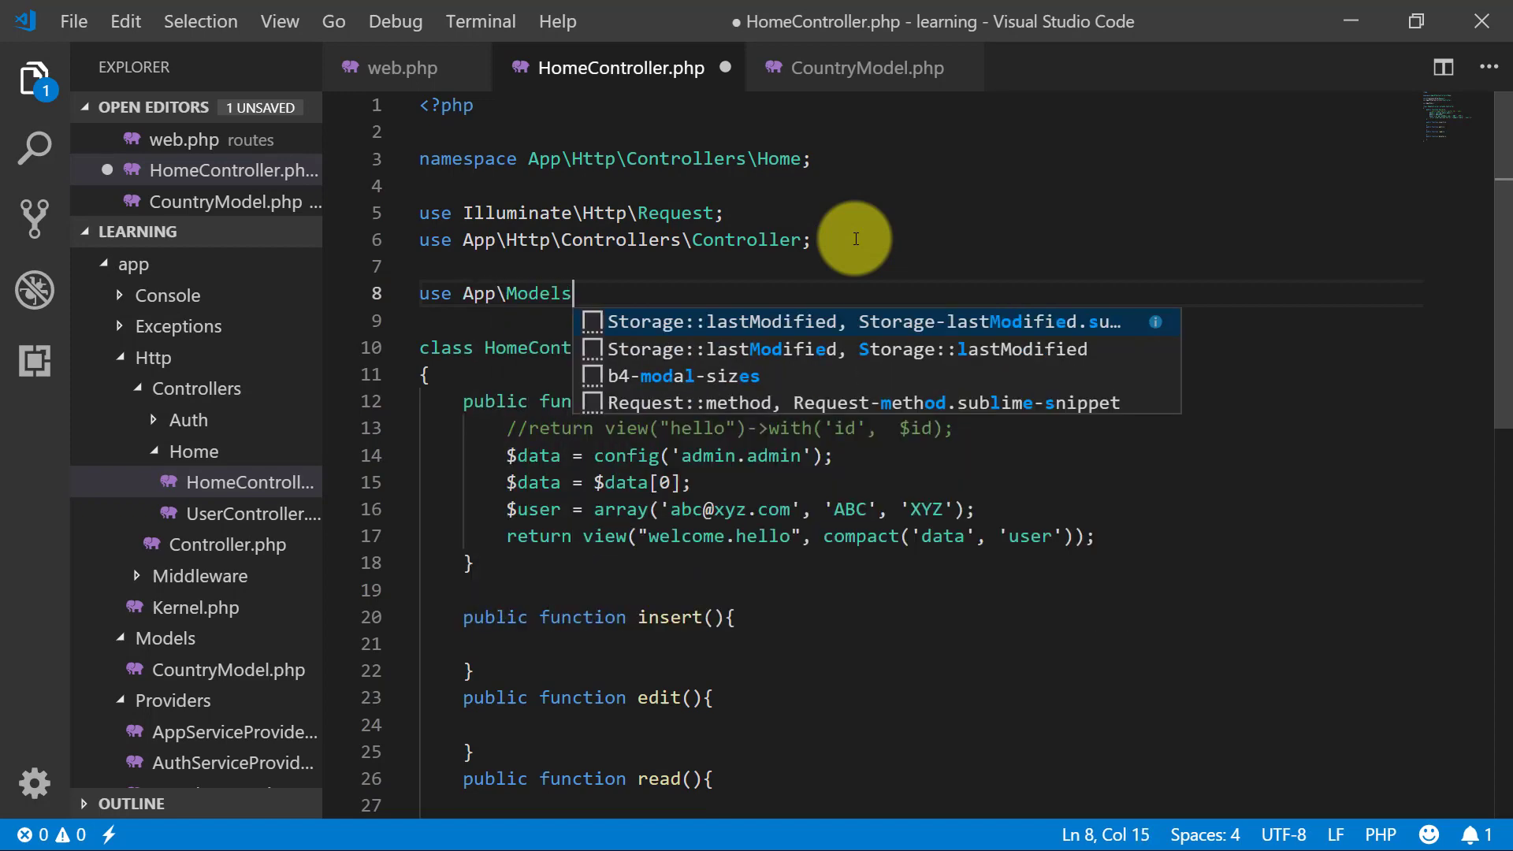
pyautogui.write('\\CountryM o')
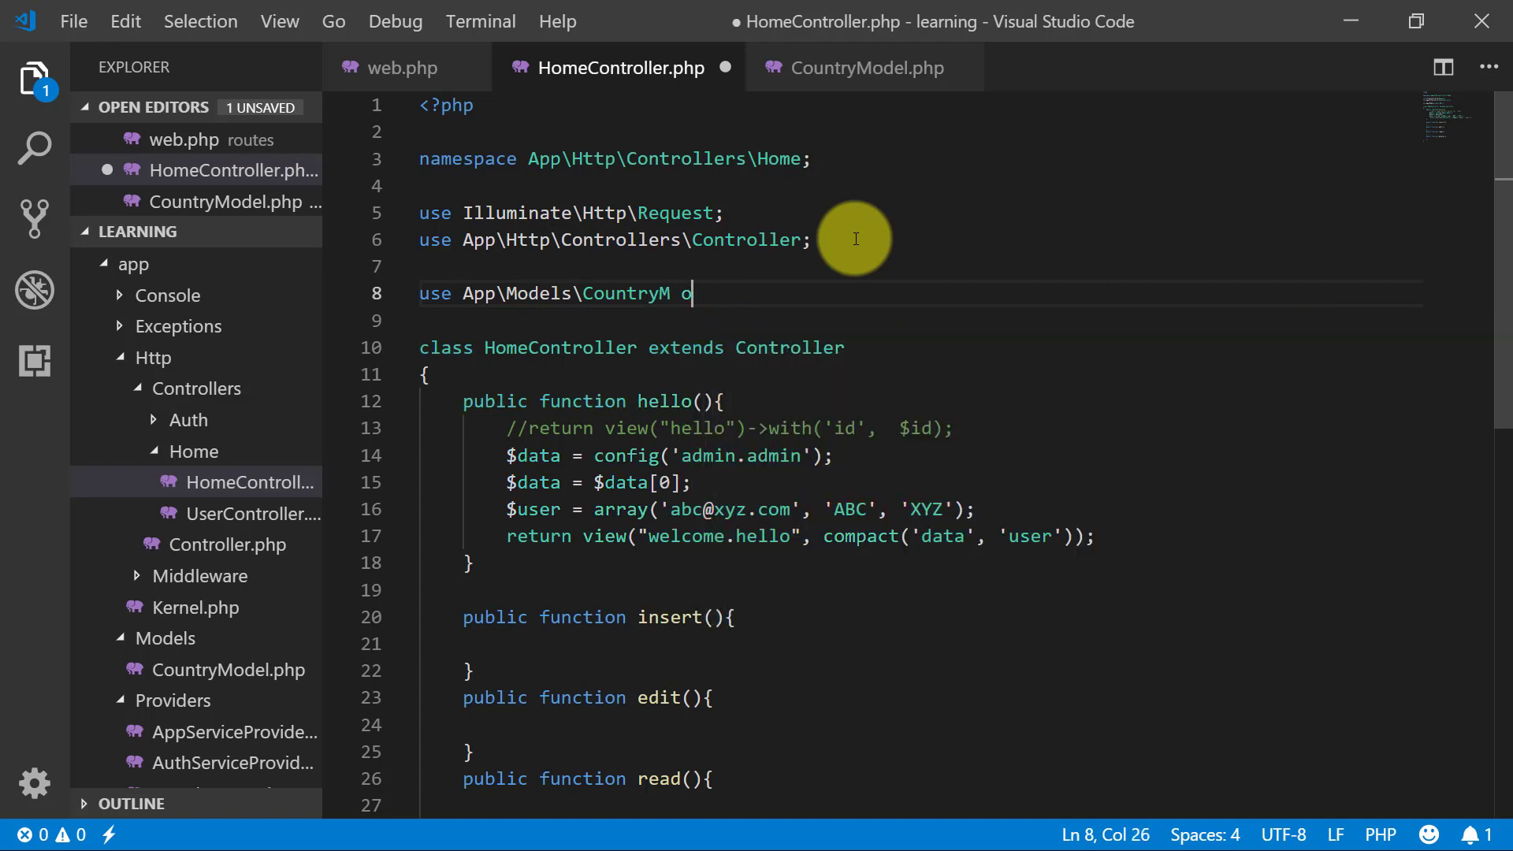
pyautogui.write('del;')
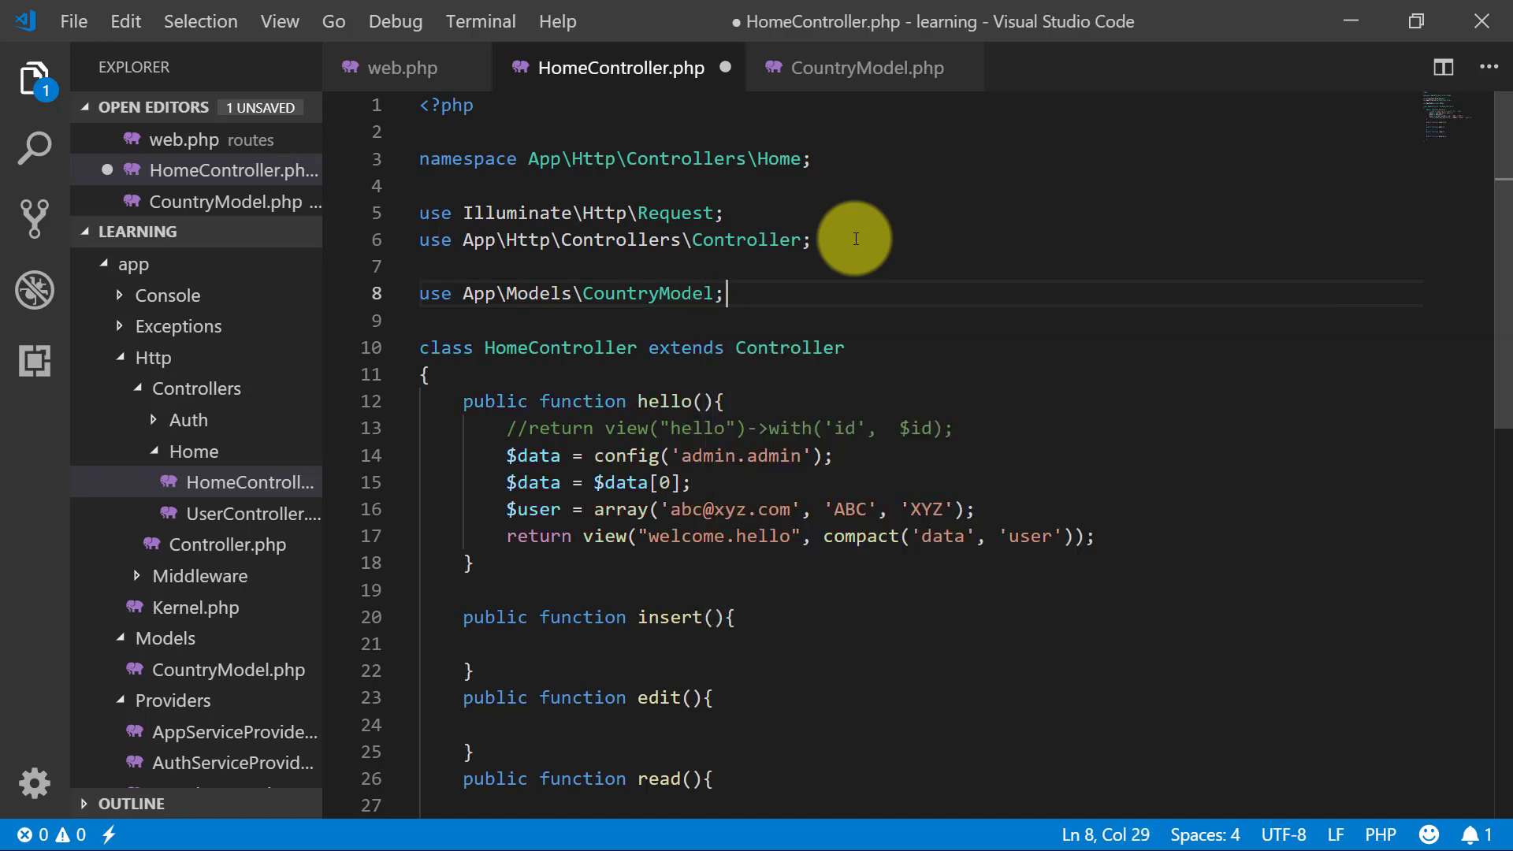
pyautogui.click(427, 375)
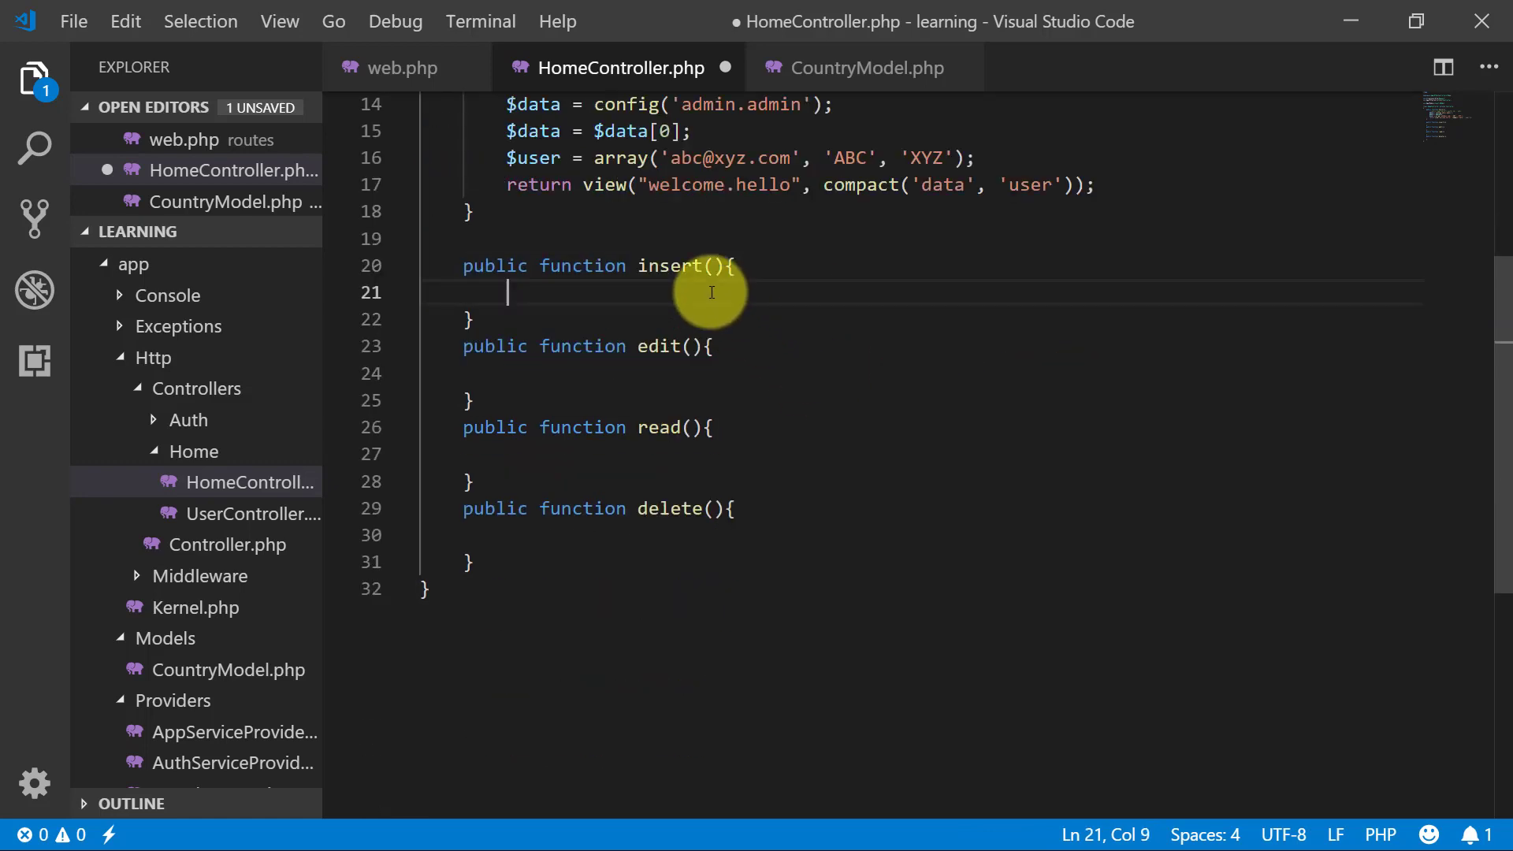
# Step: Create $CountryModel = new CountryModel() and call its insert() in the controller action
pyautogui.write('$CountryModel')
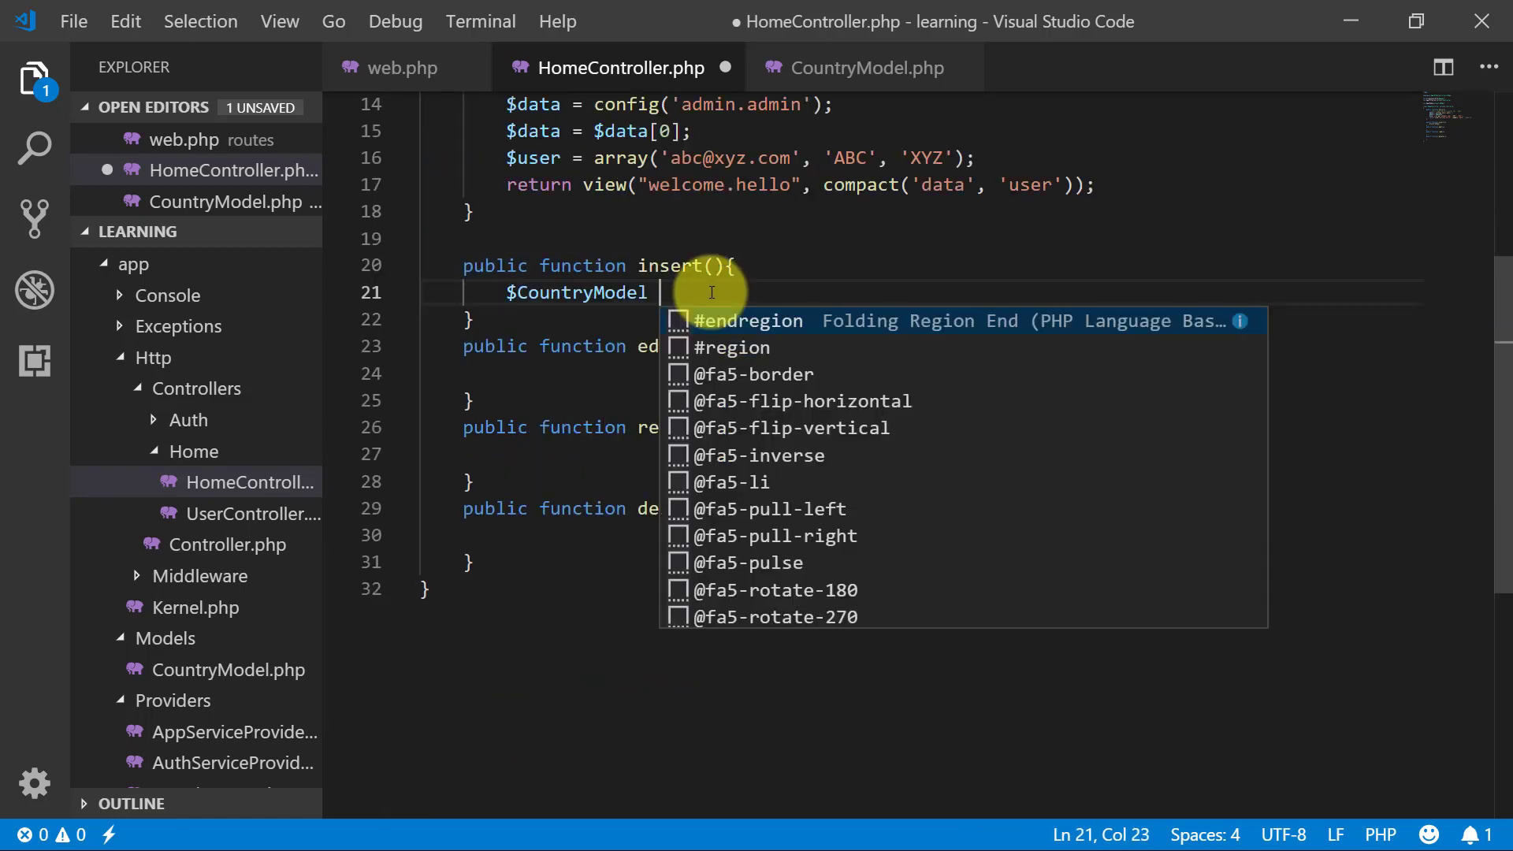
pyautogui.write('= n')
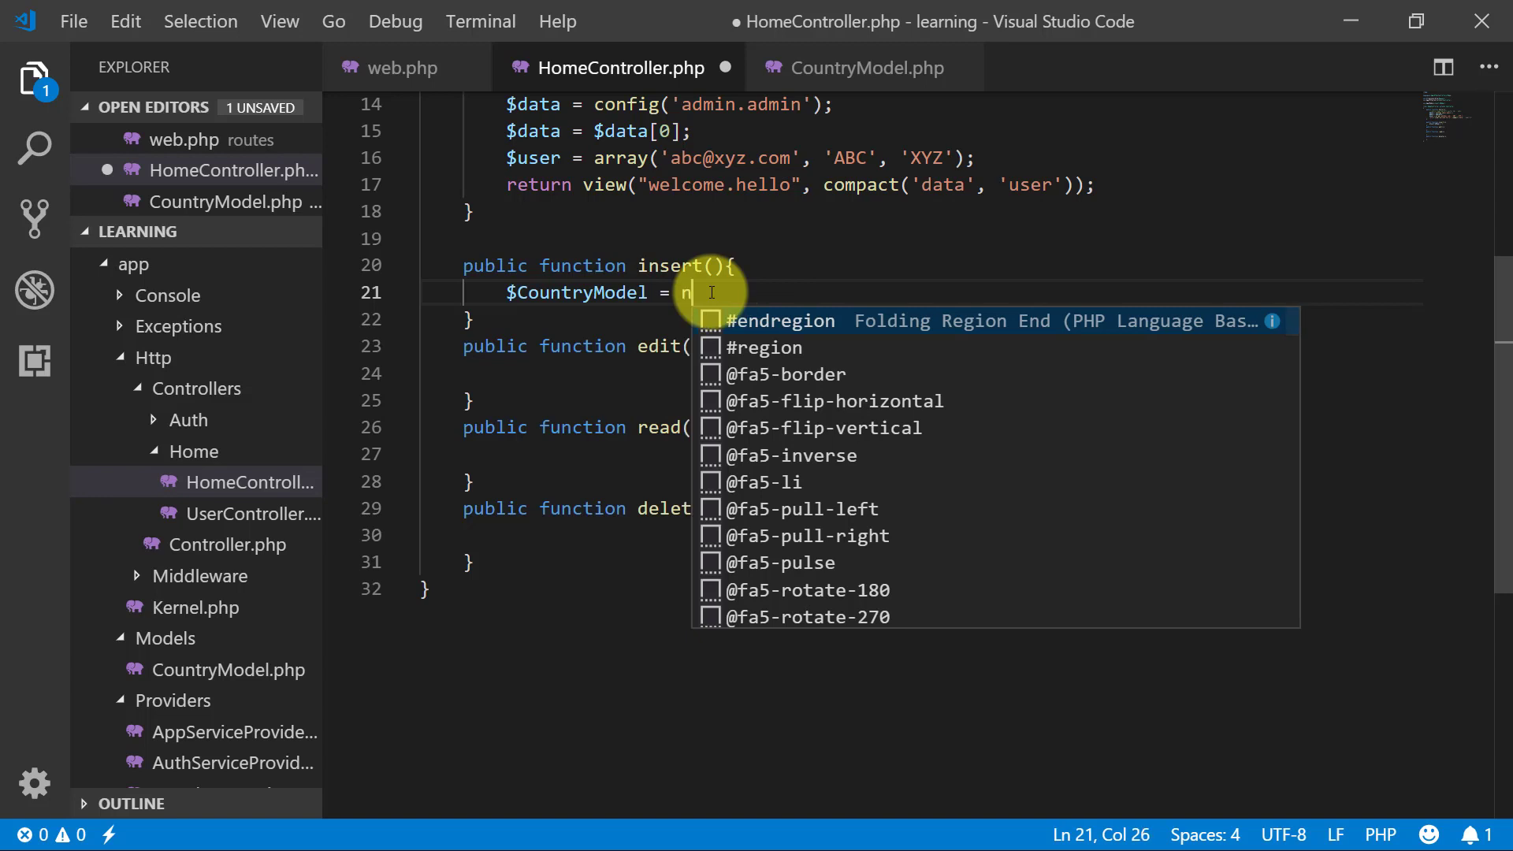
pyautogui.write('ew CountryModel();')
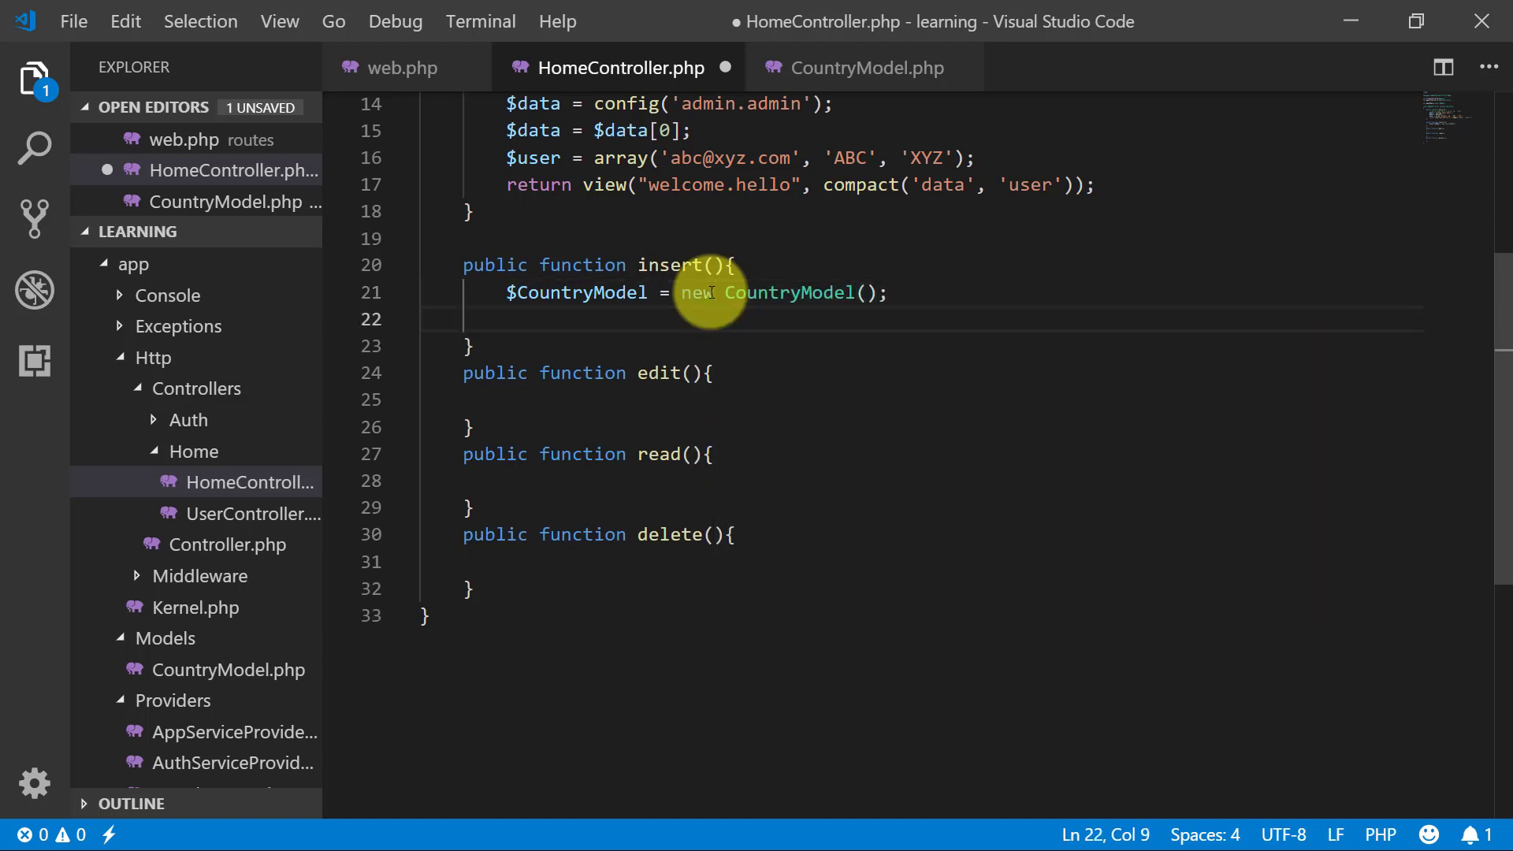
pyautogui.write('$CountryModel->insert();')
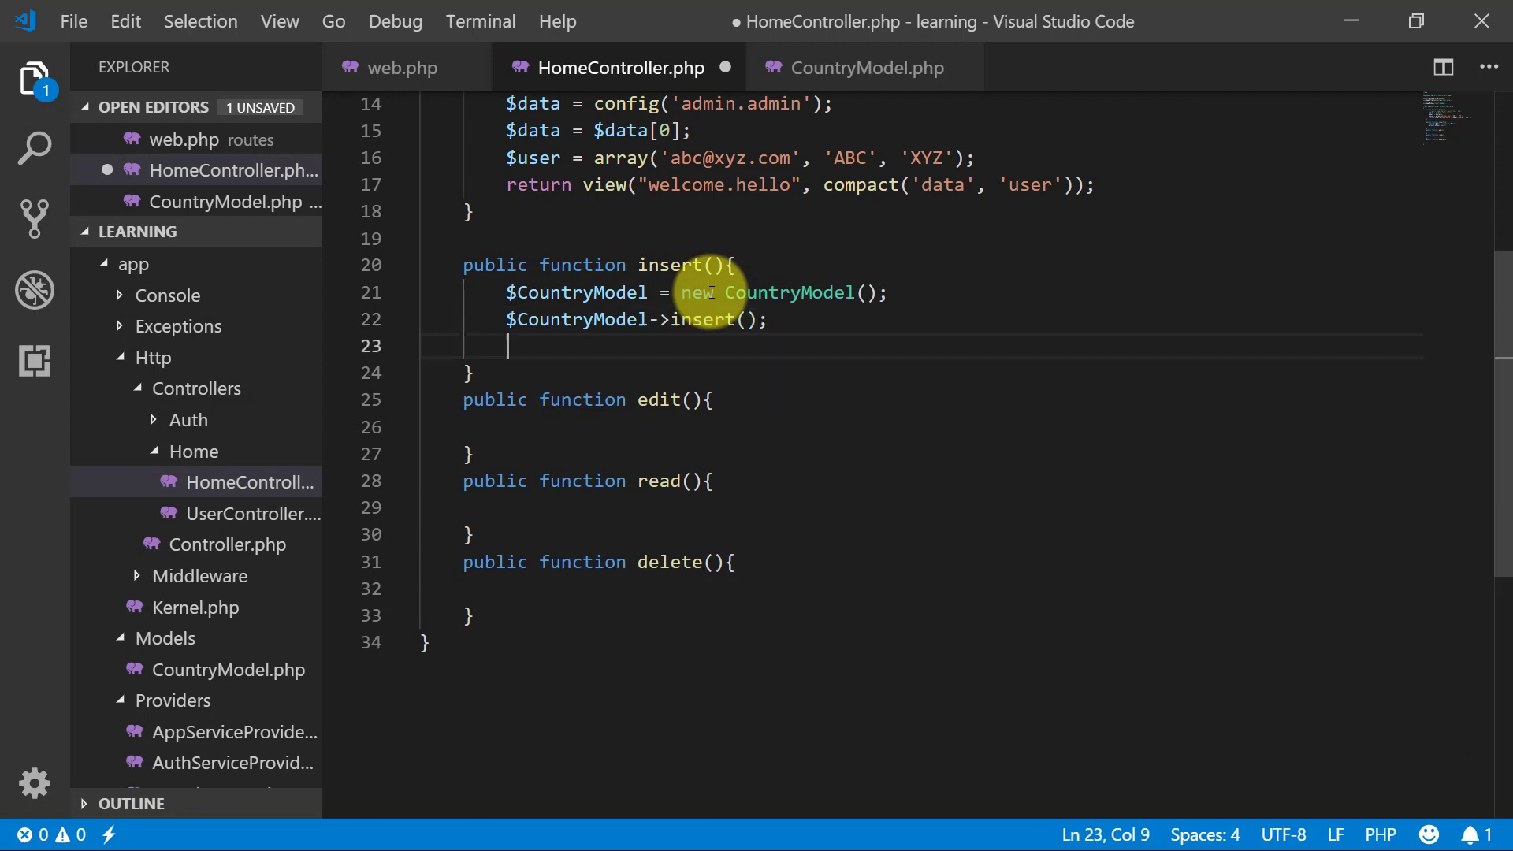
# Step: Echo "Record inserted" after the insert and save HomeController
pyautogui.write('echo')
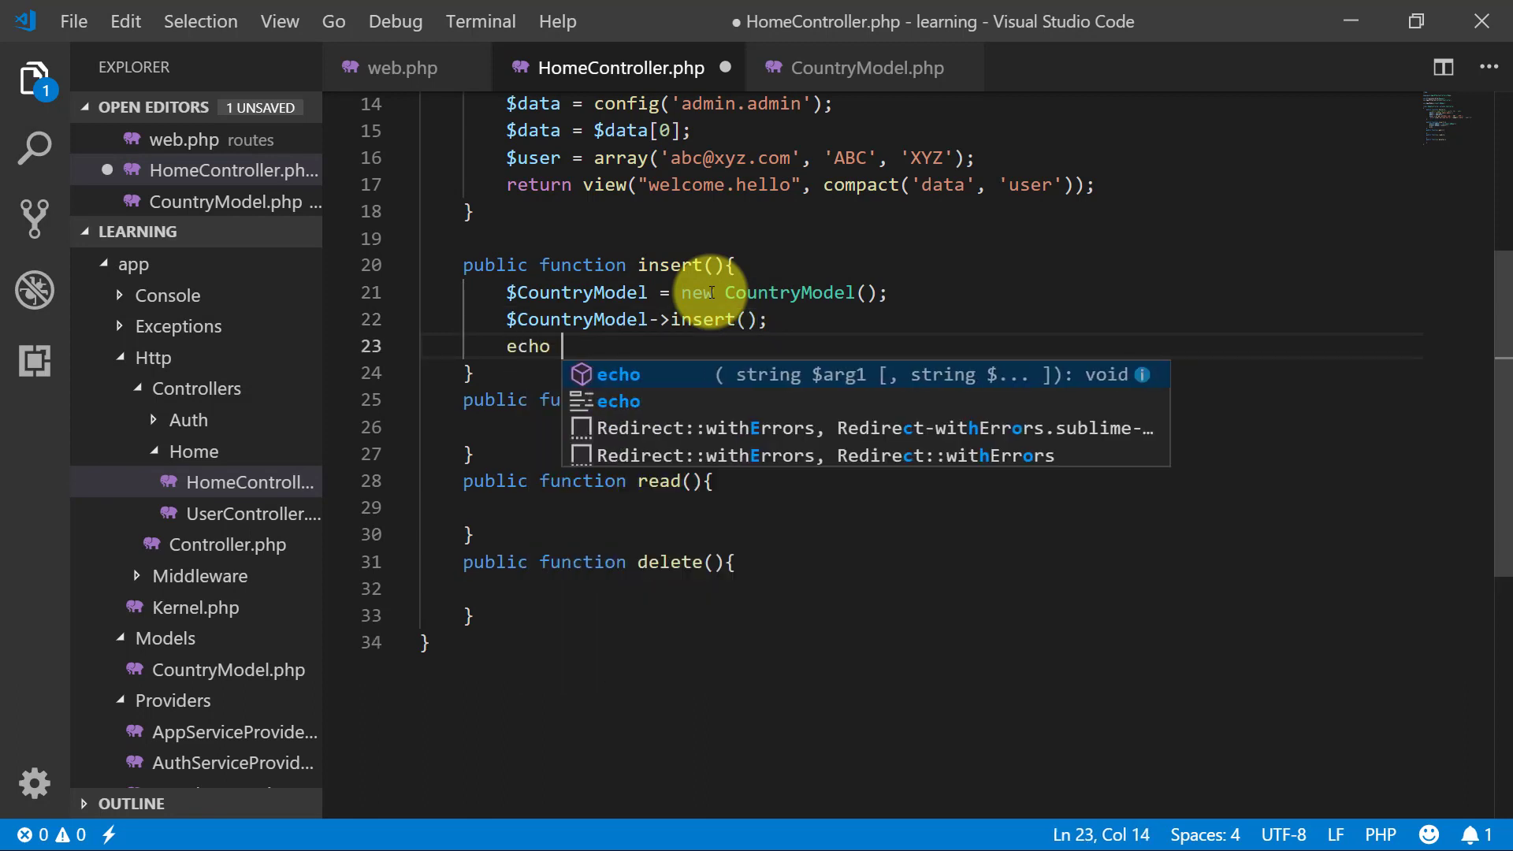
pyautogui.write('"Record')
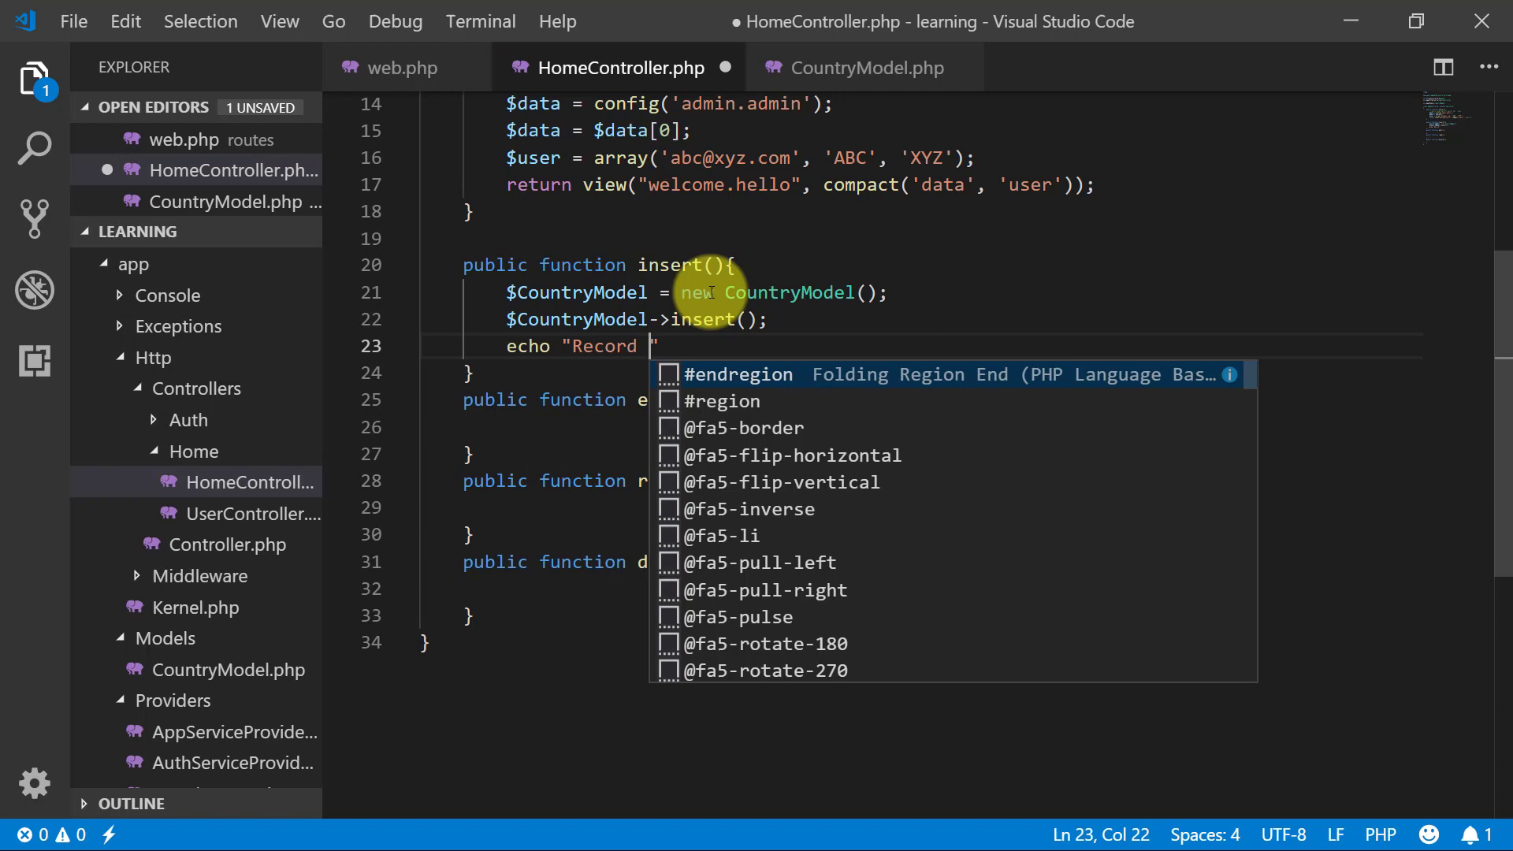
pyautogui.write('insert')
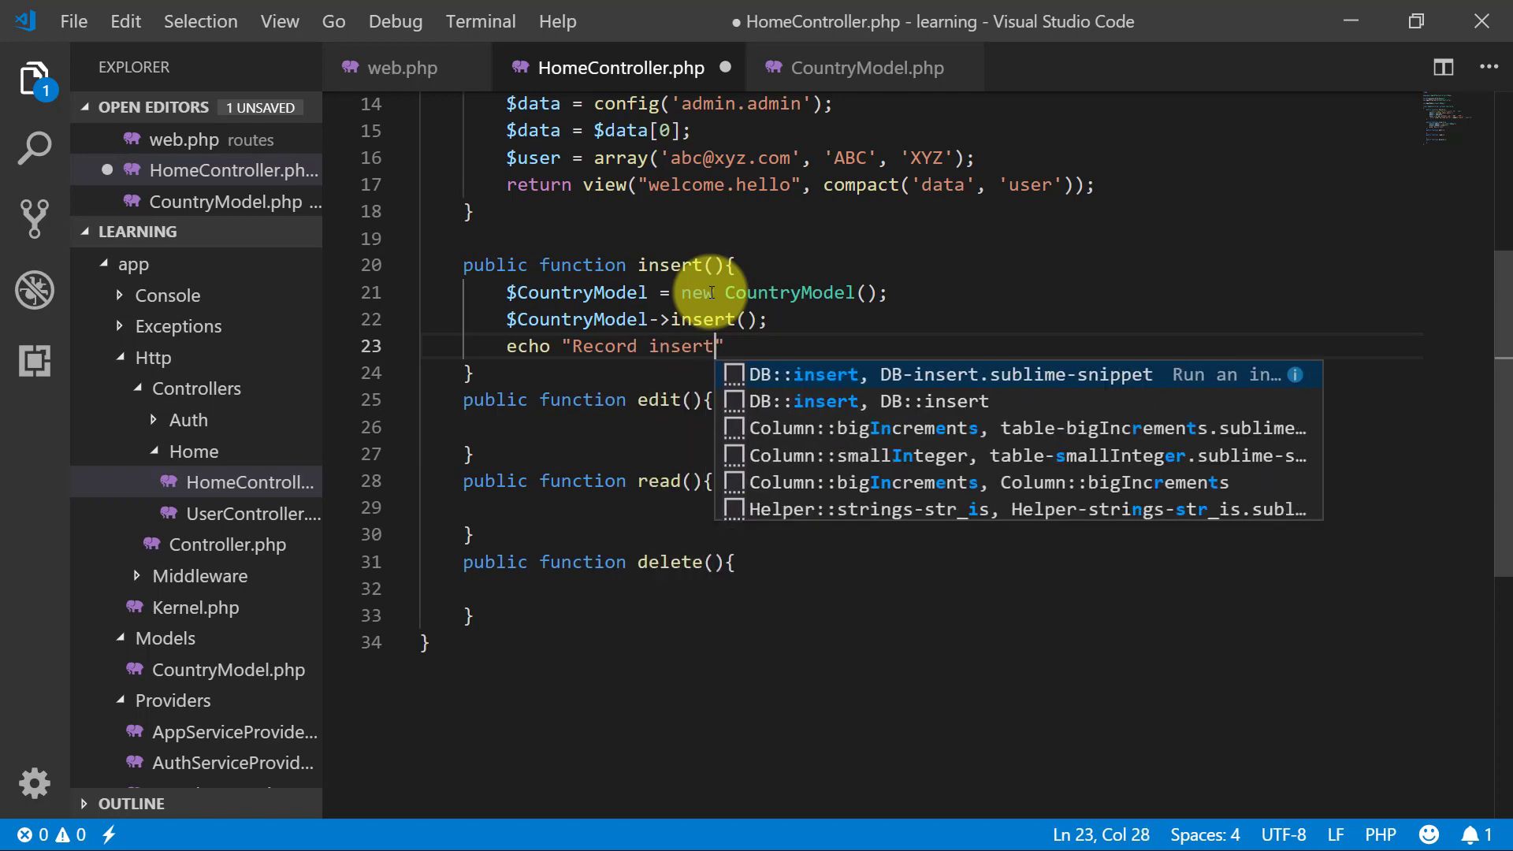
pyautogui.write('ed1";')
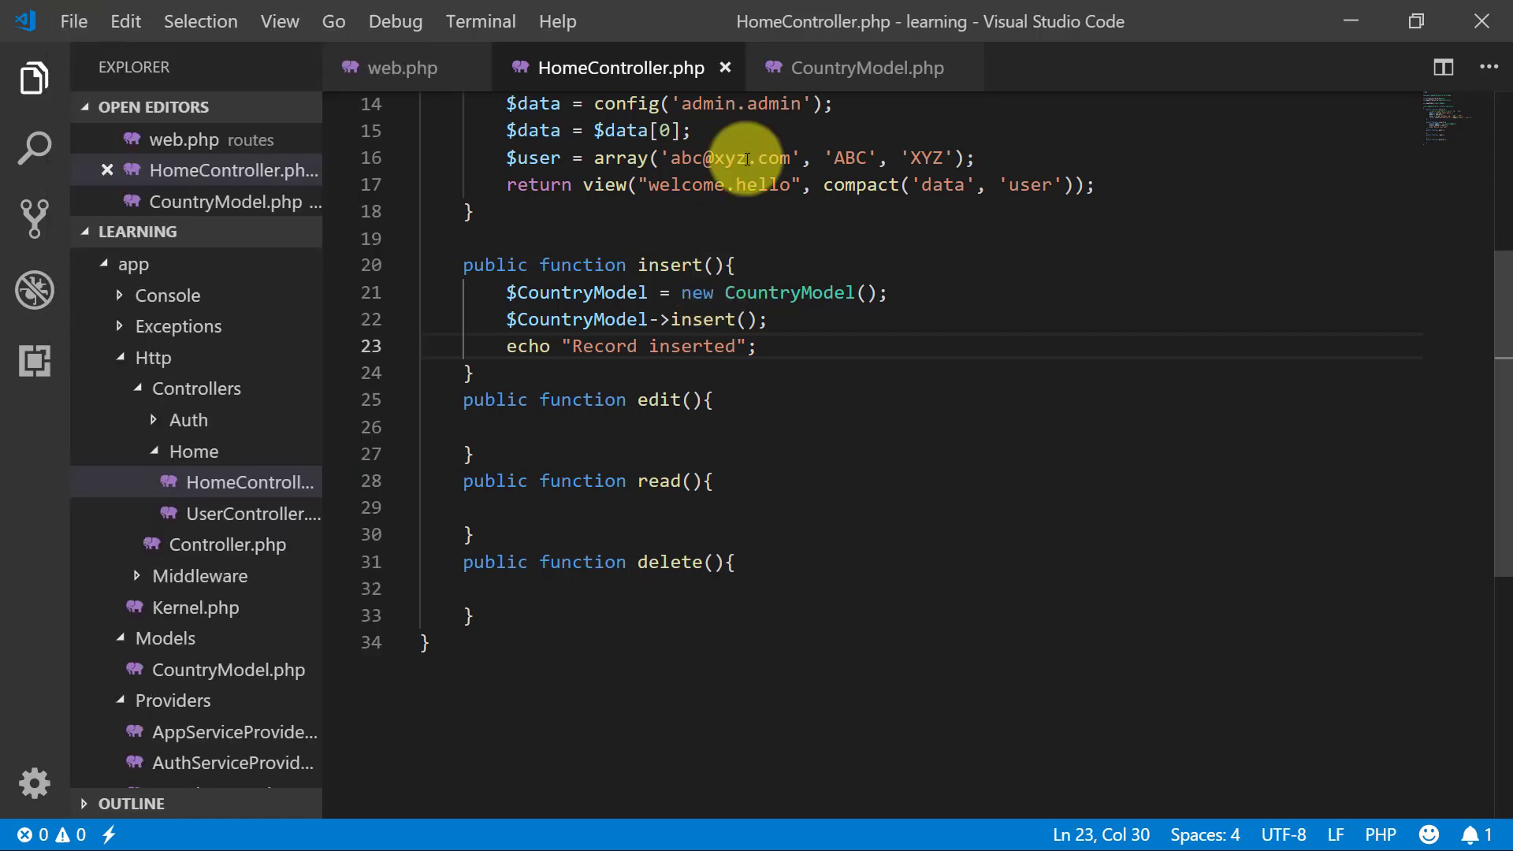
pyautogui.click(864, 68)
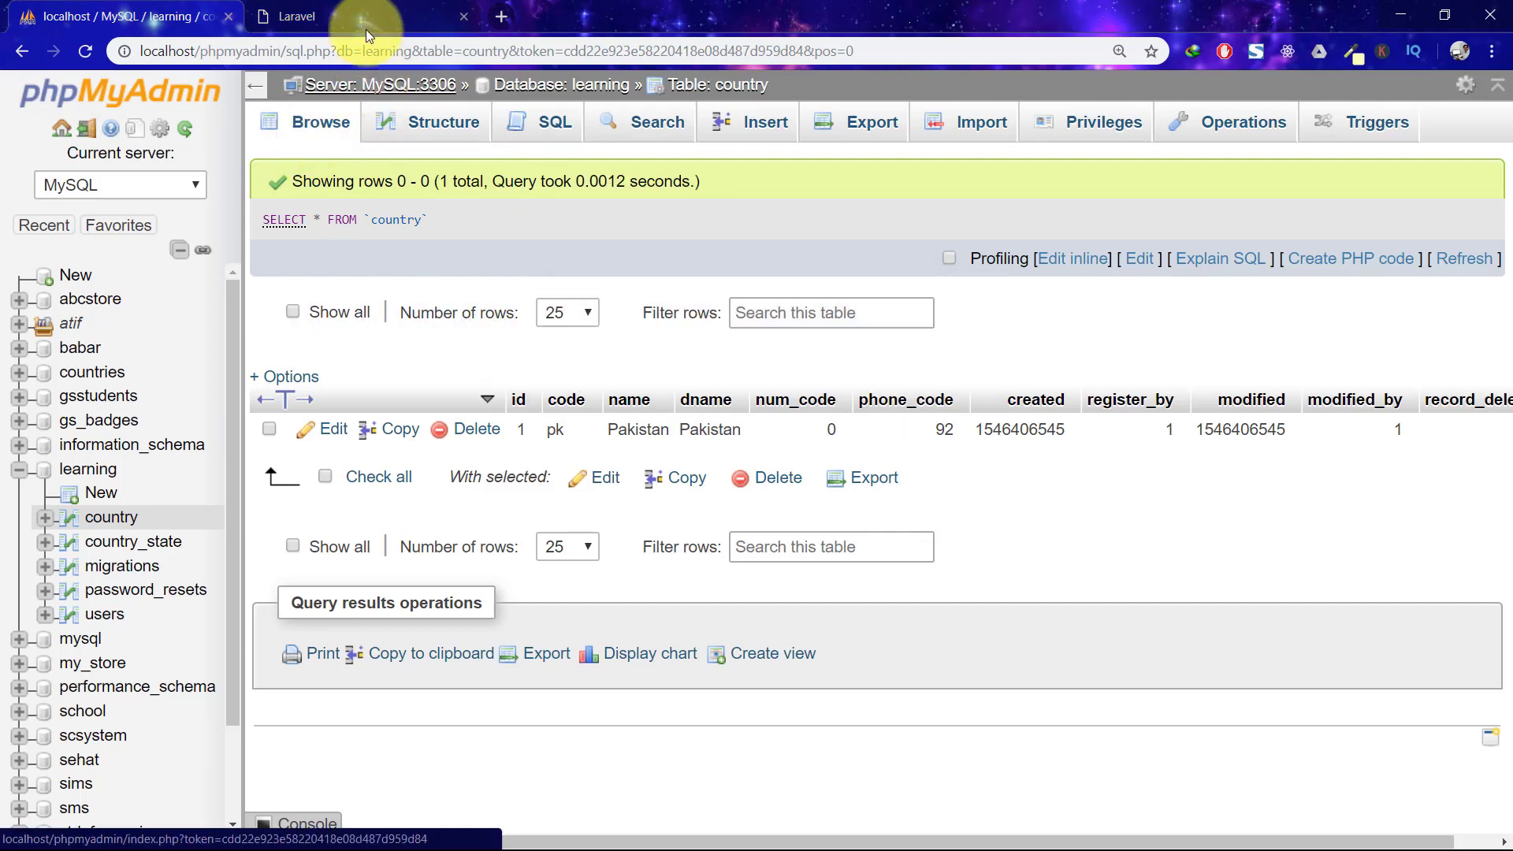
# Step: Check the country table's single Pakistan row in phpMyAdmin
pyautogui.click(296, 15)
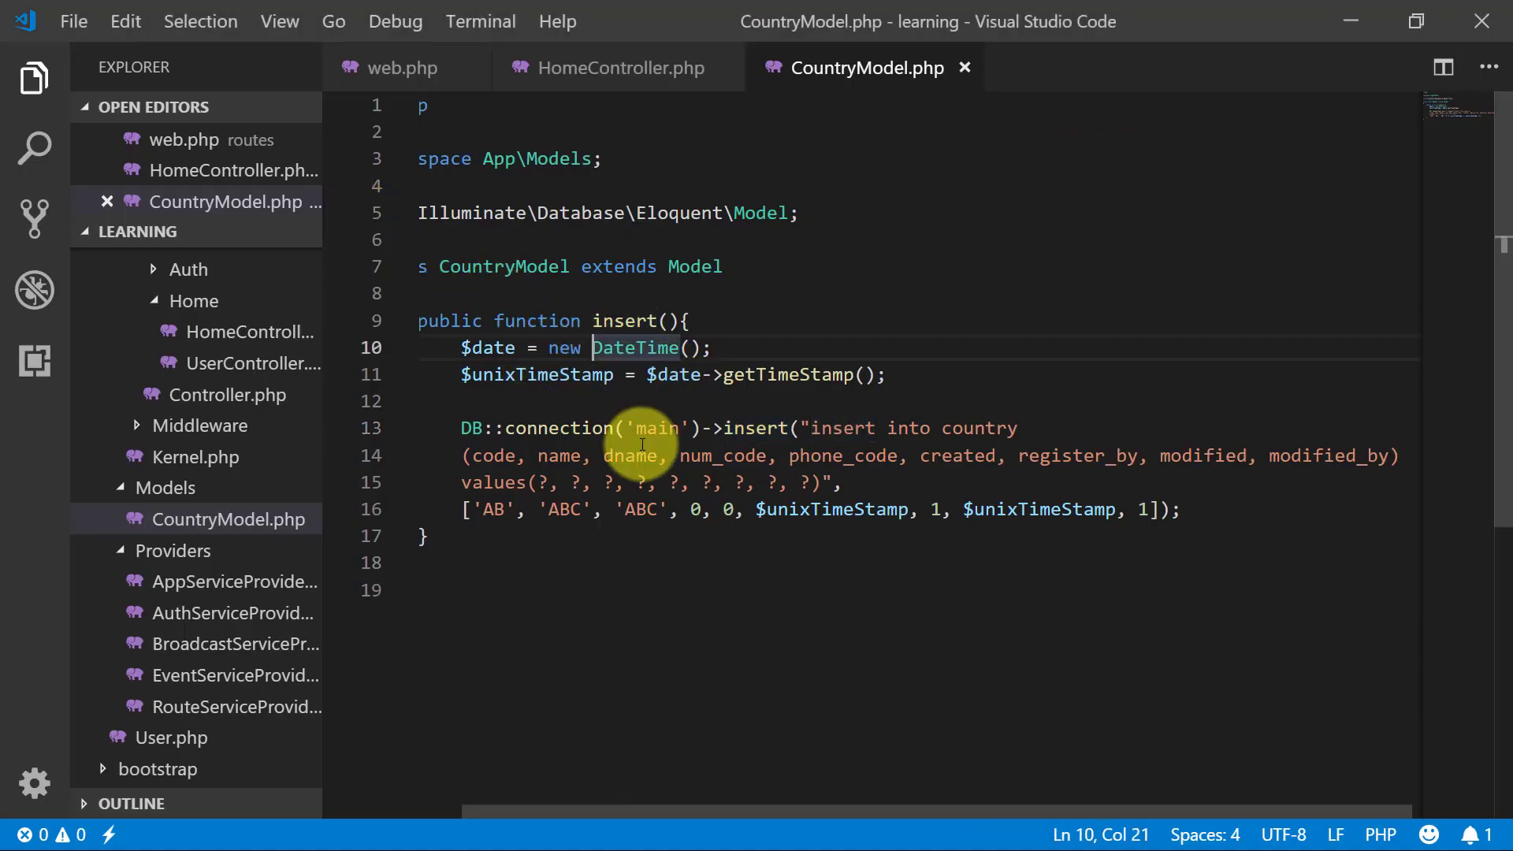
# Step: Add use Illuminate\Support\Facades\DB; to CountryModel and save it
pyautogui.write('\\')
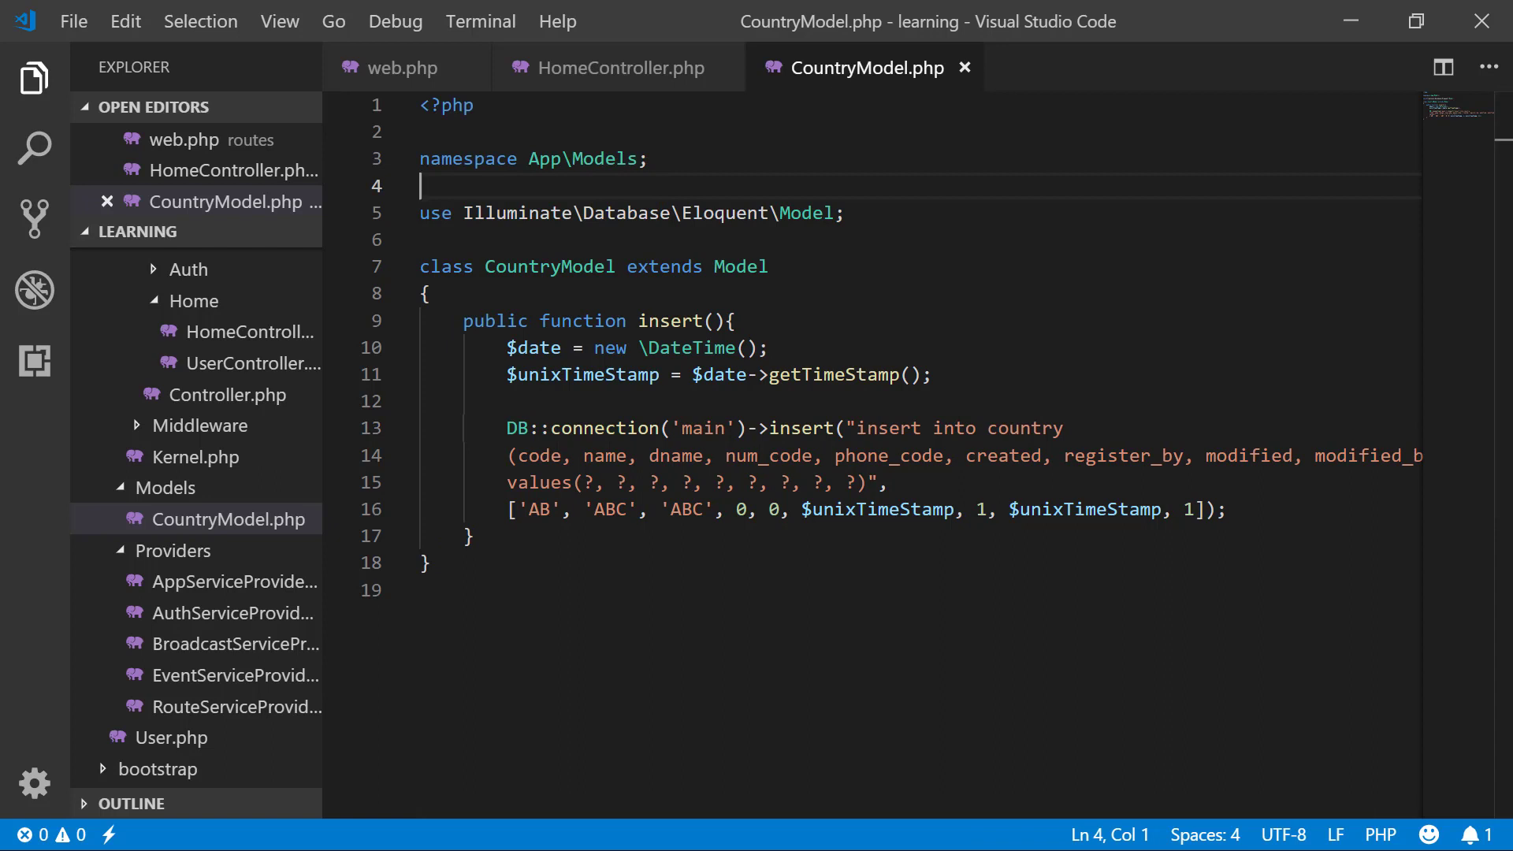
pyautogui.press('enter')
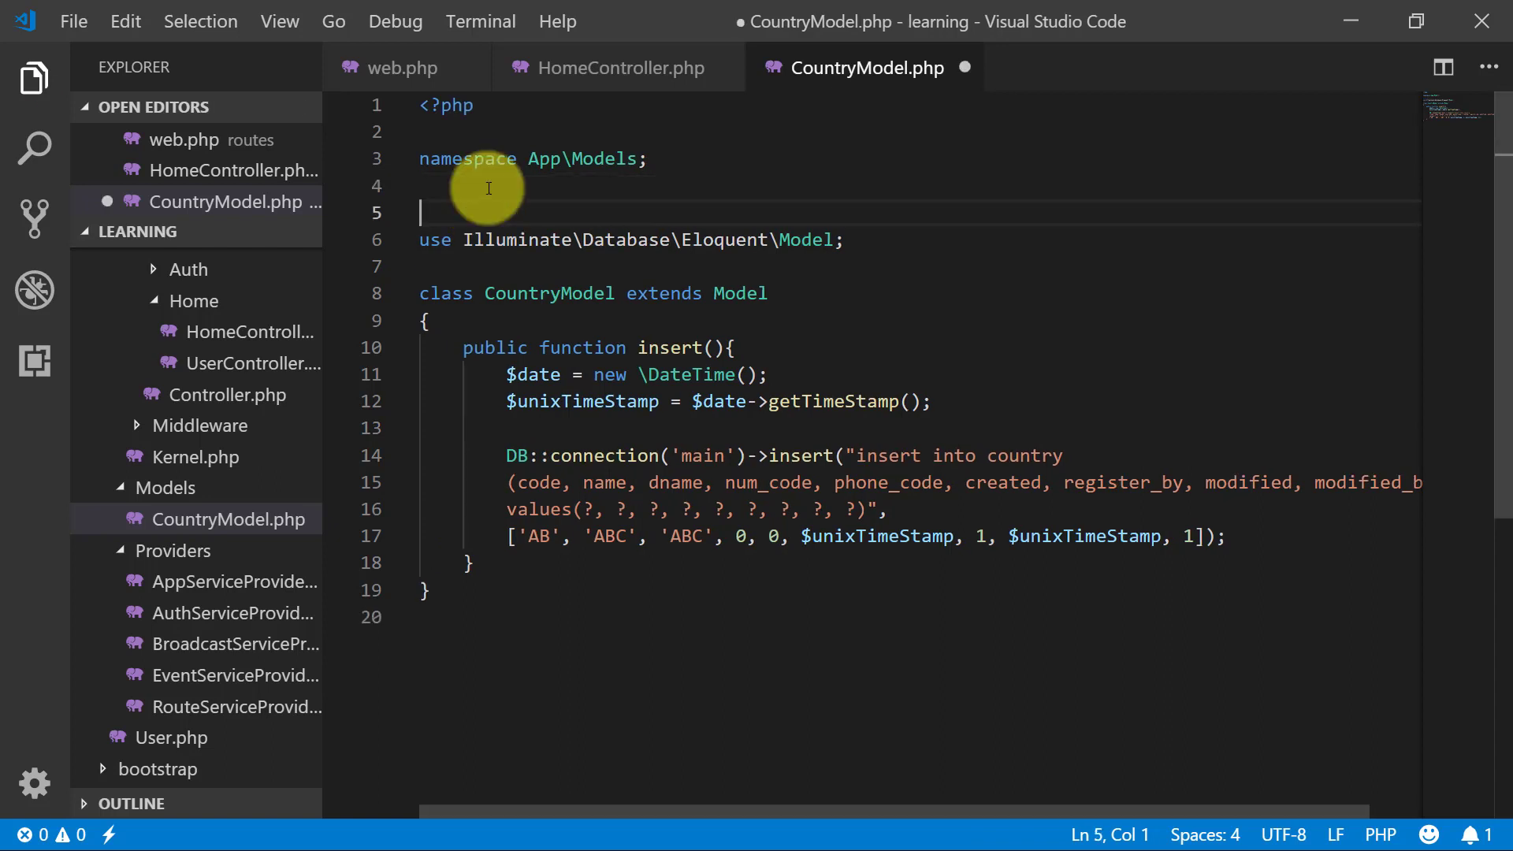
pyautogui.write('use')
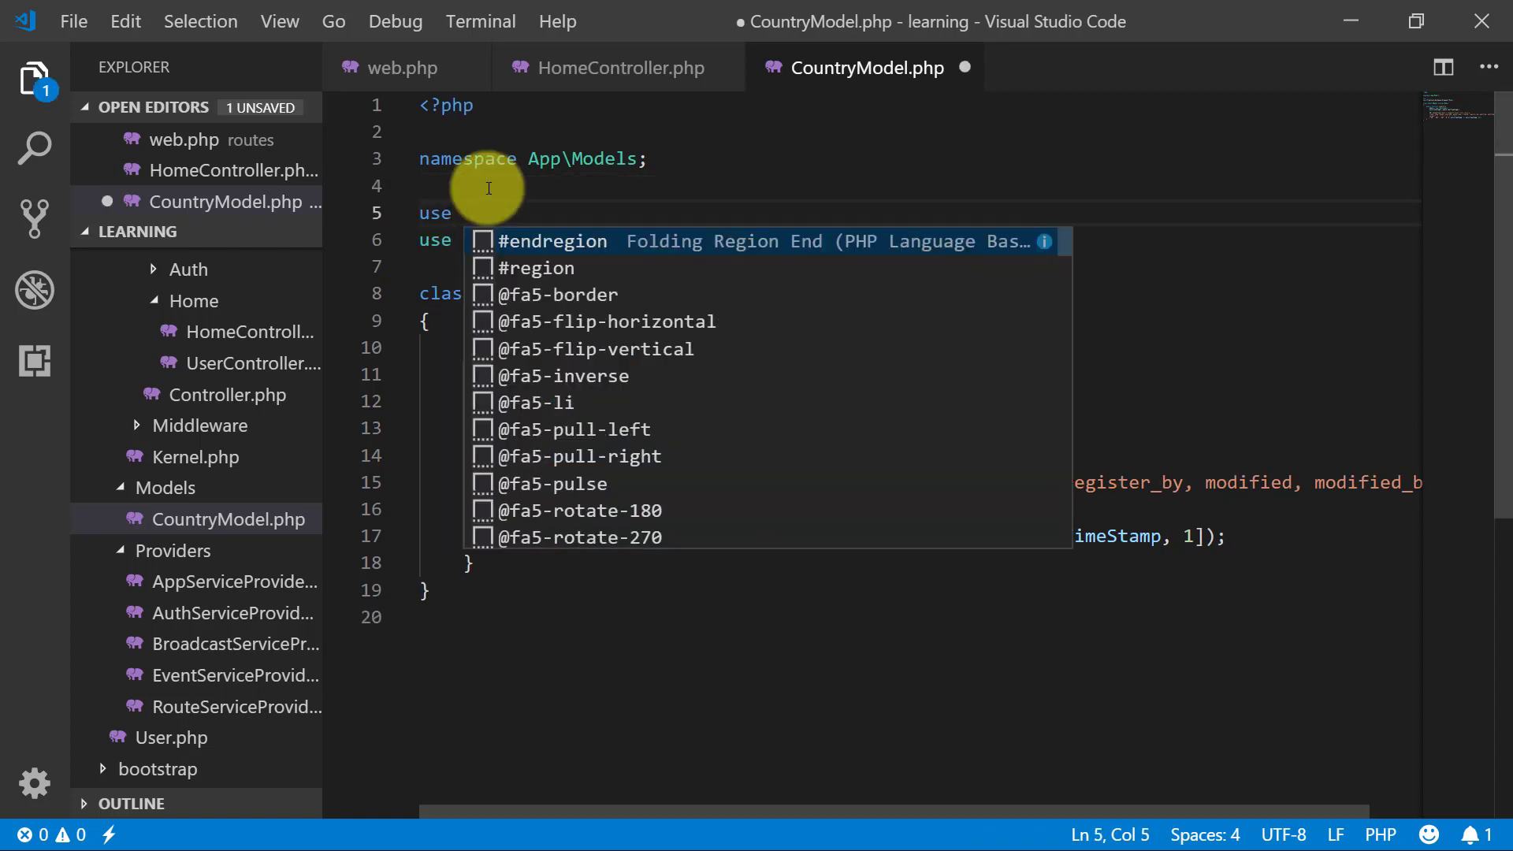
pyautogui.write('Illuminate')
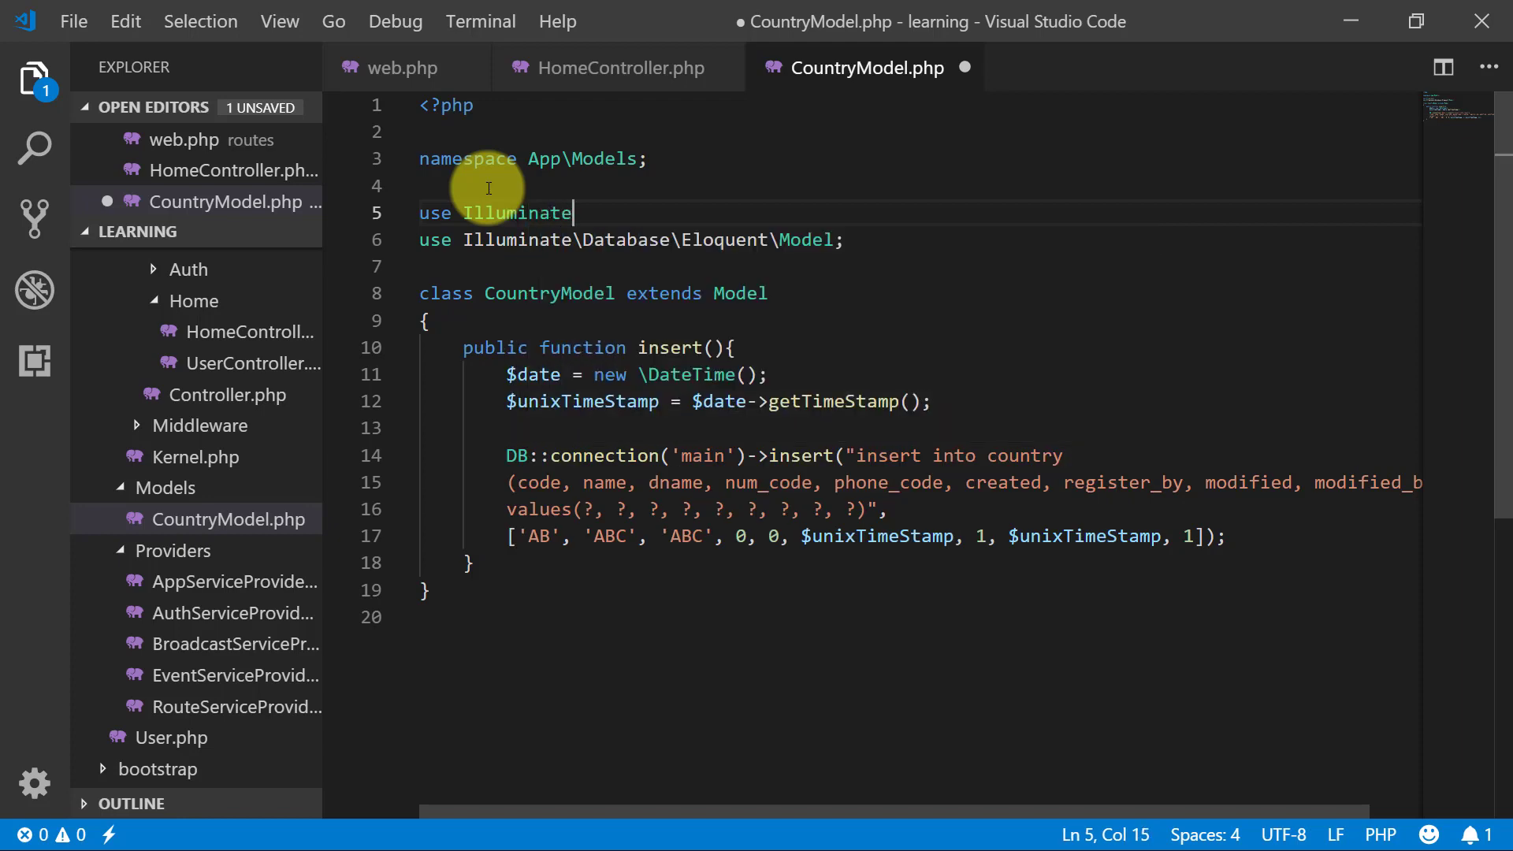
pyautogui.write('\\S')
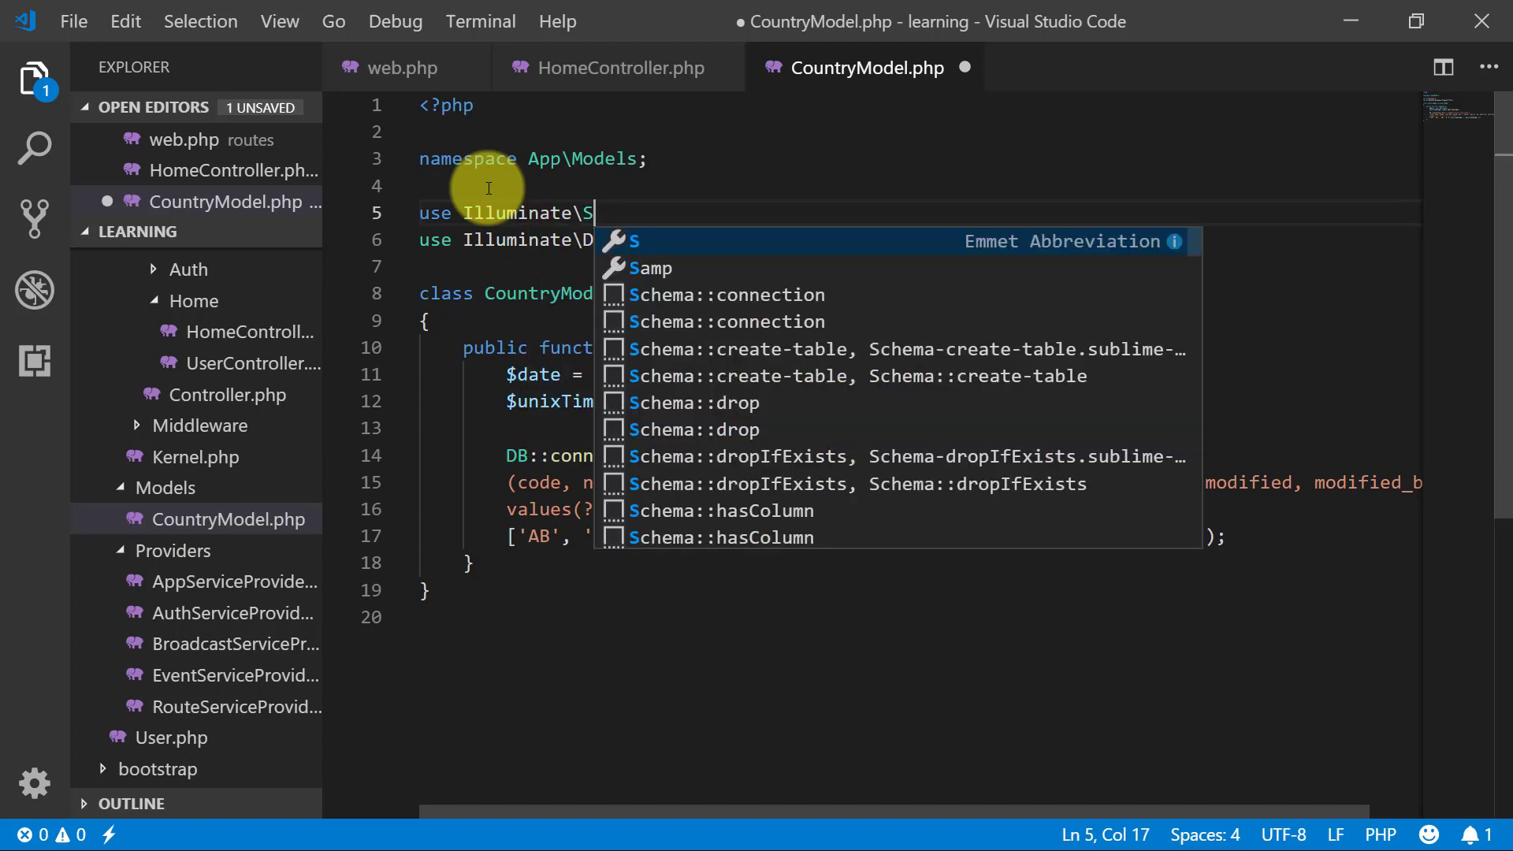
pyautogui.write('upport\\')
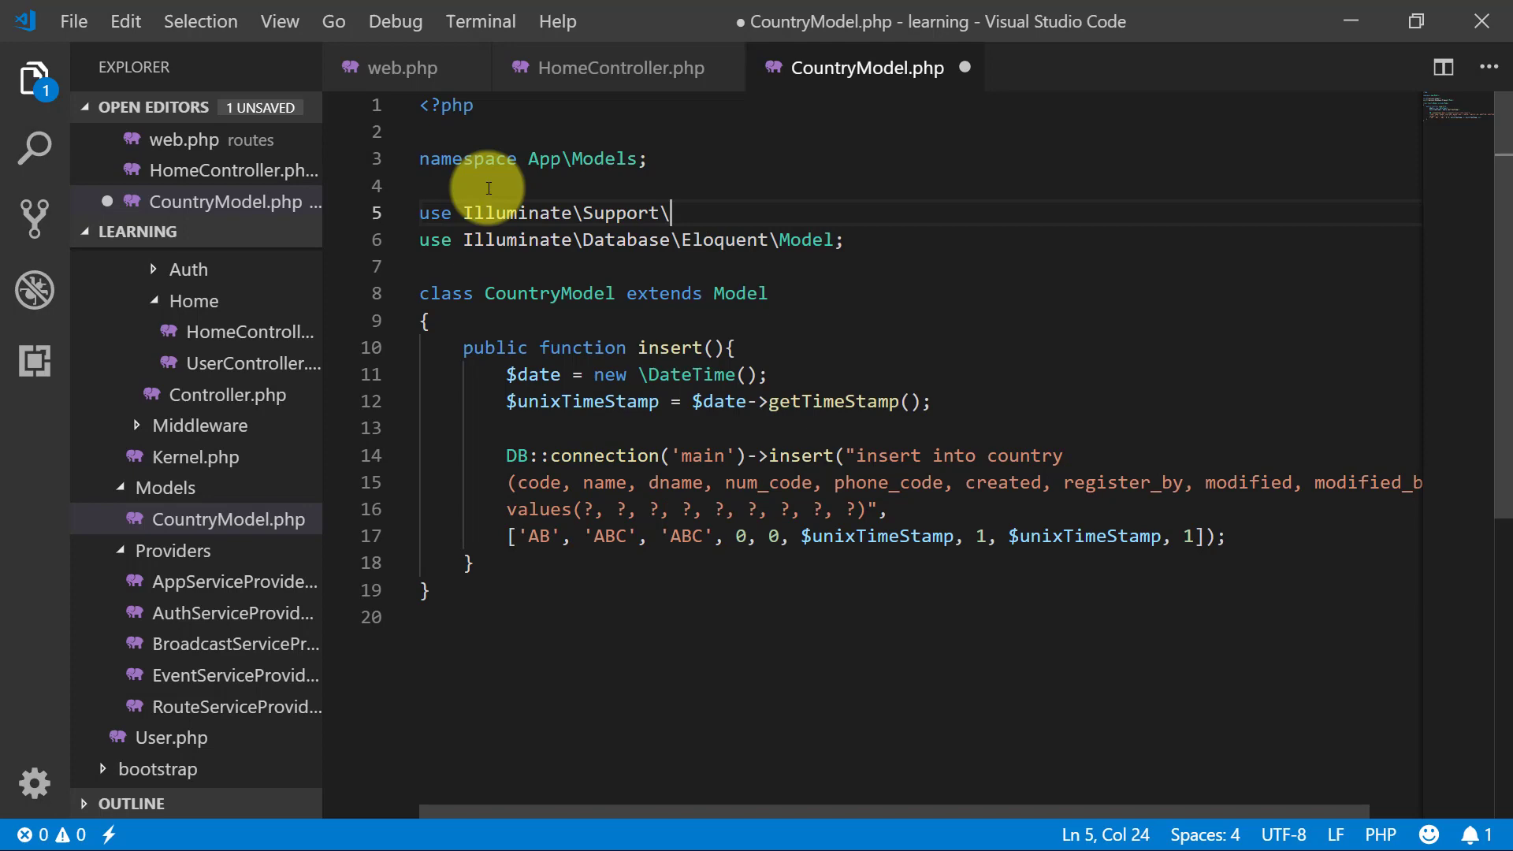
pyautogui.write('Facades\\')
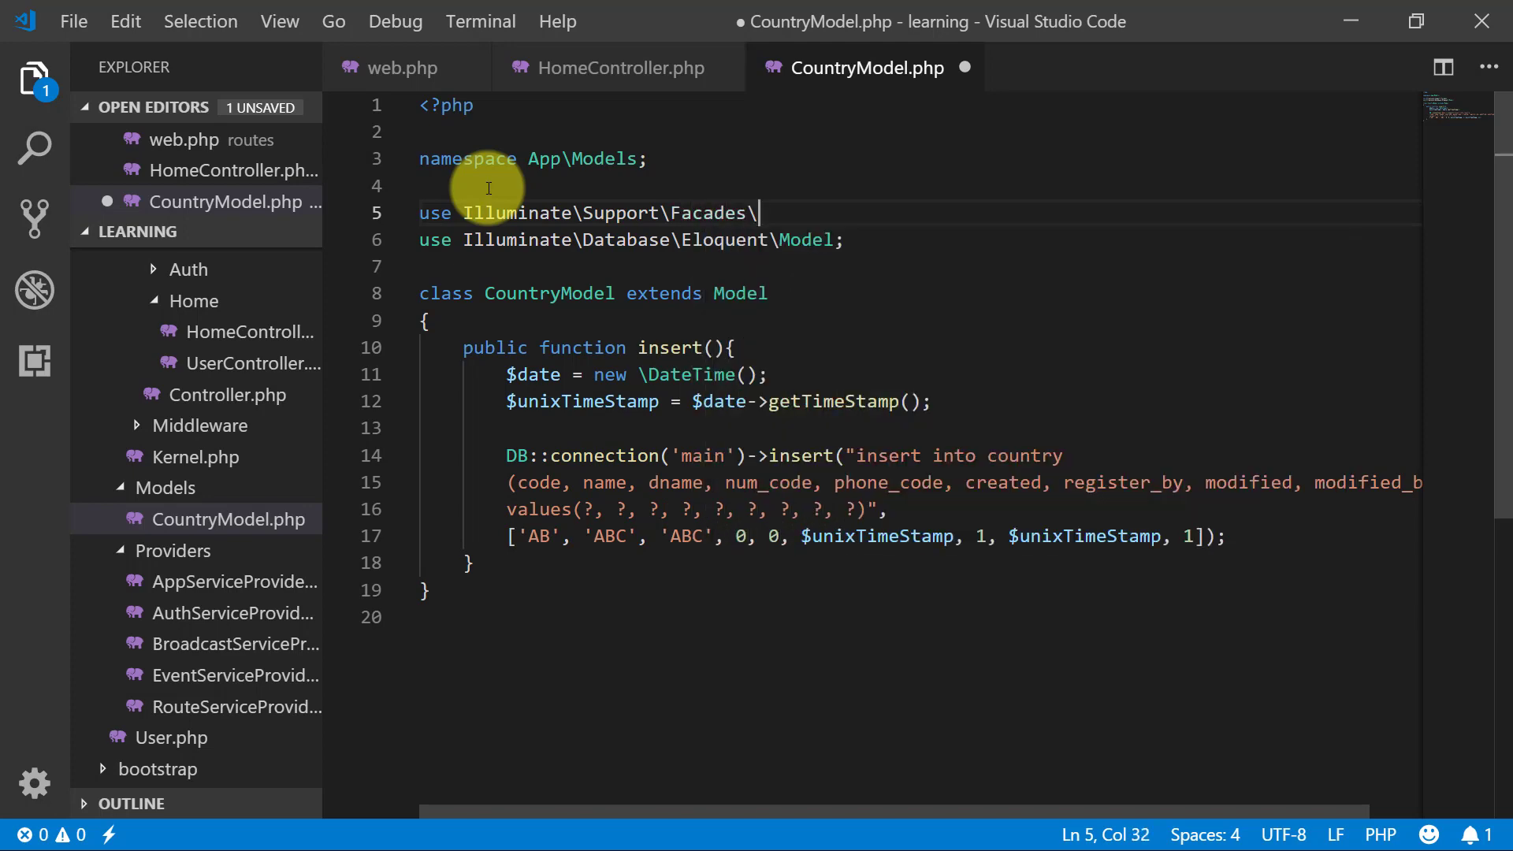
pyautogui.write('DB')
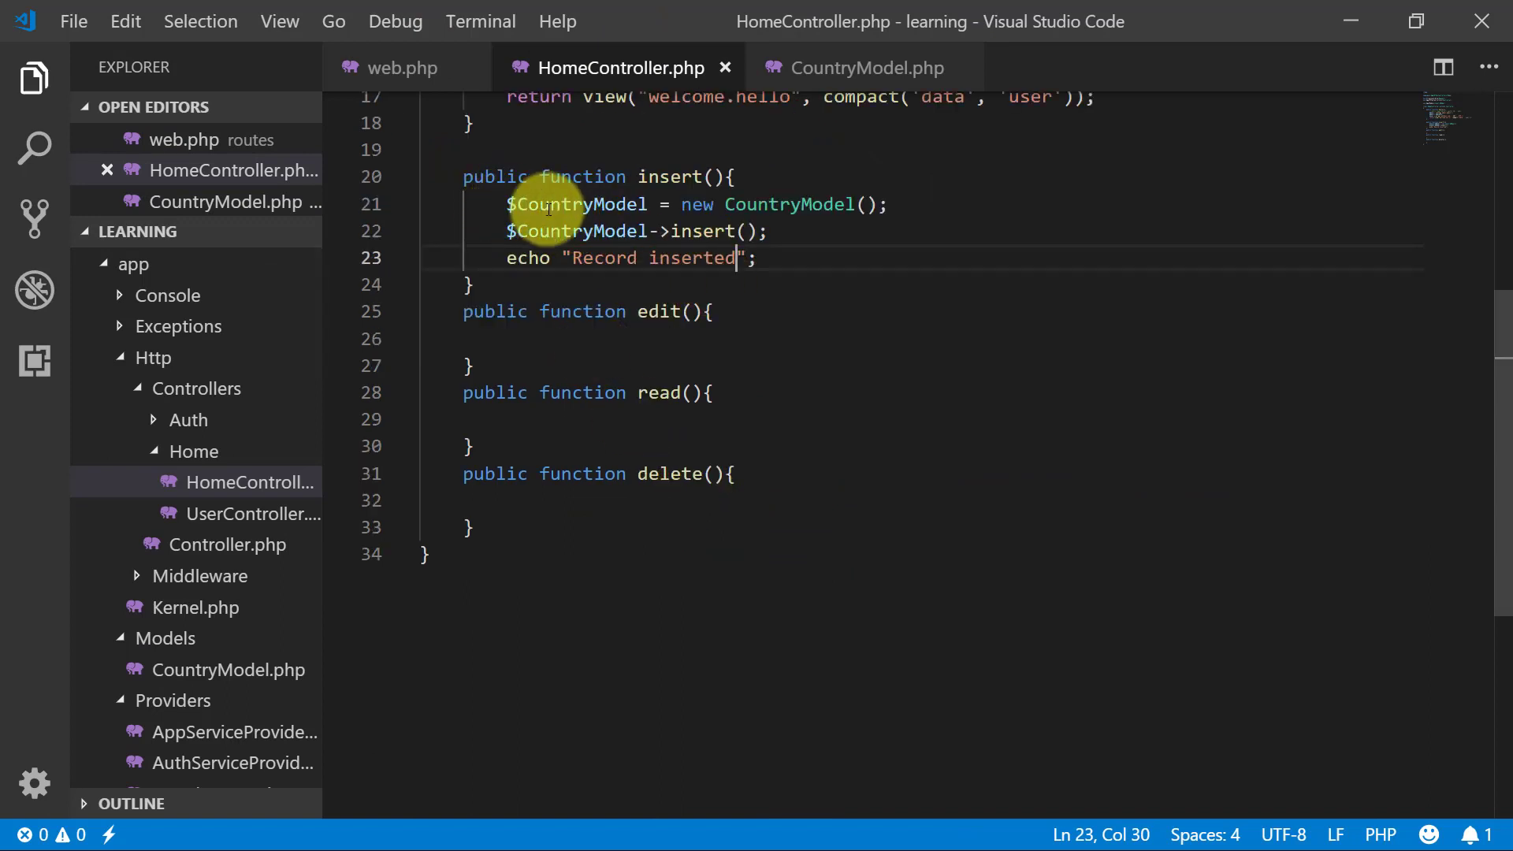
# Step: Make the edit action call edit() and echo an 'edited' message
pyautogui.click(509, 339)
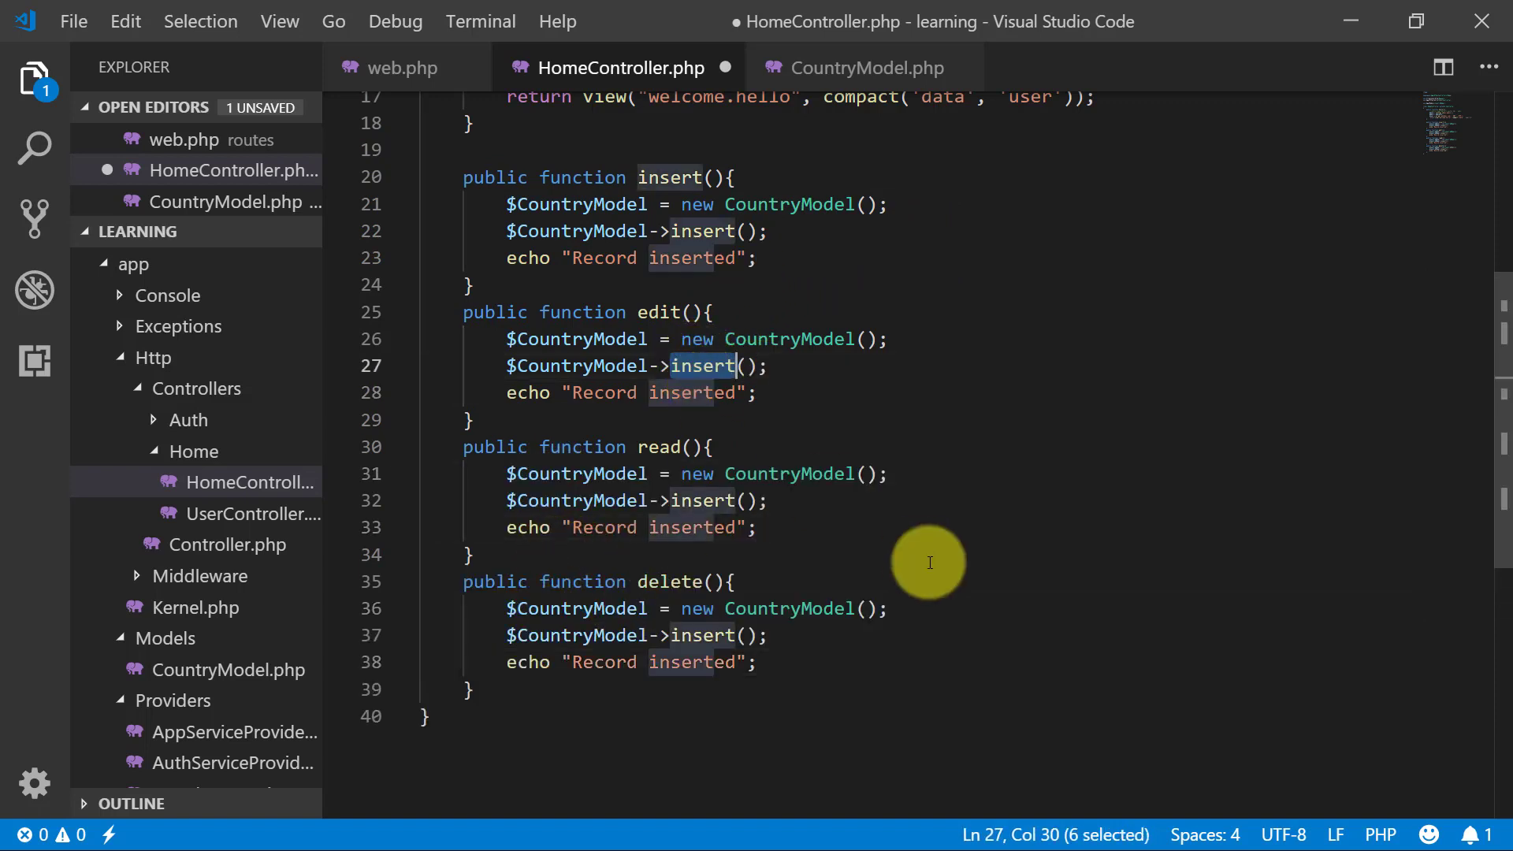
pyautogui.write('edit')
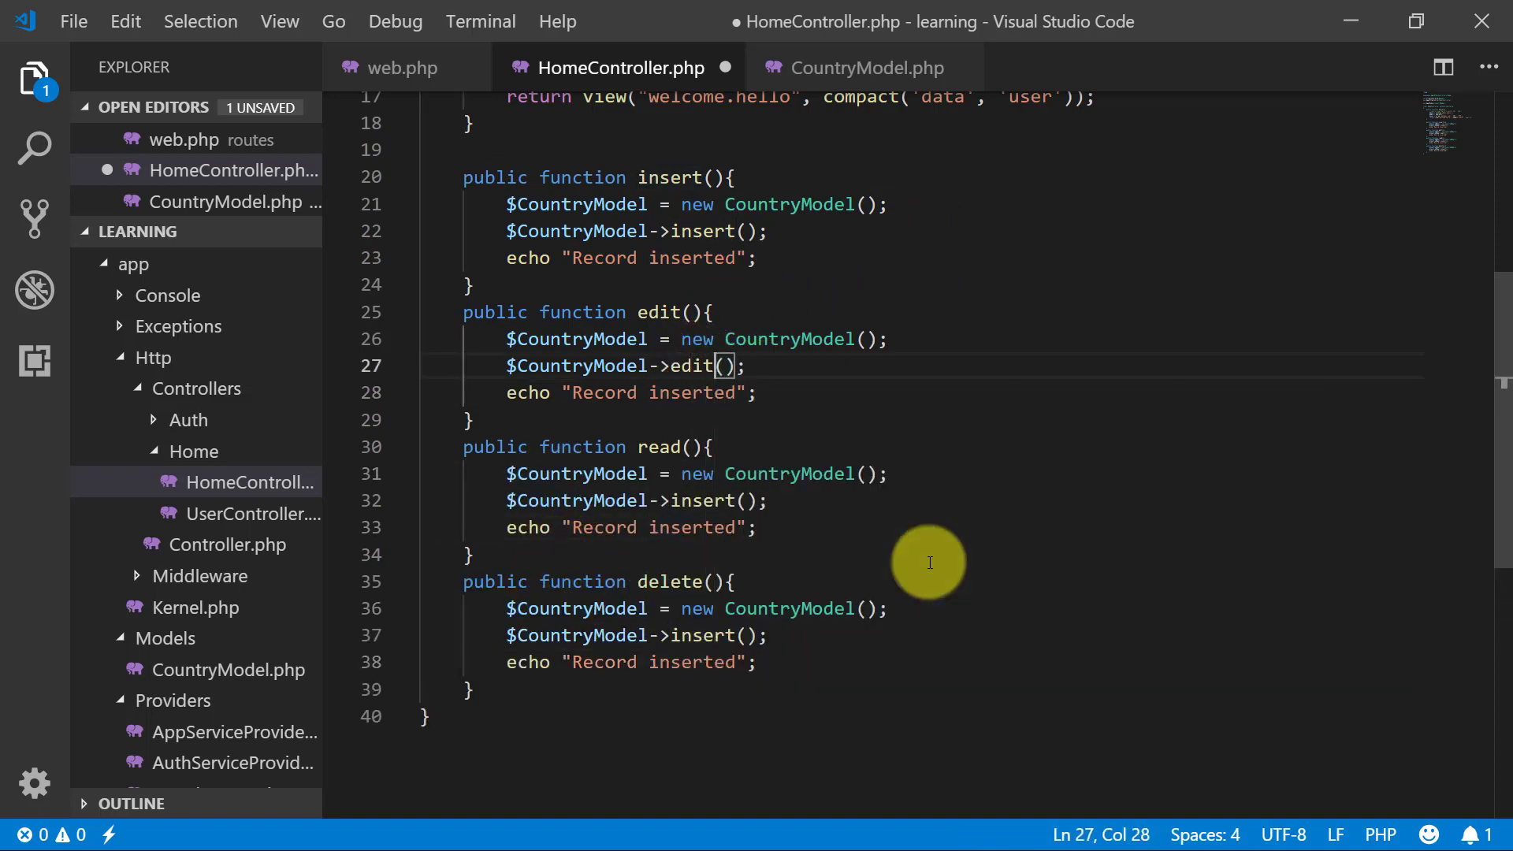
pyautogui.doubleClick(691, 393)
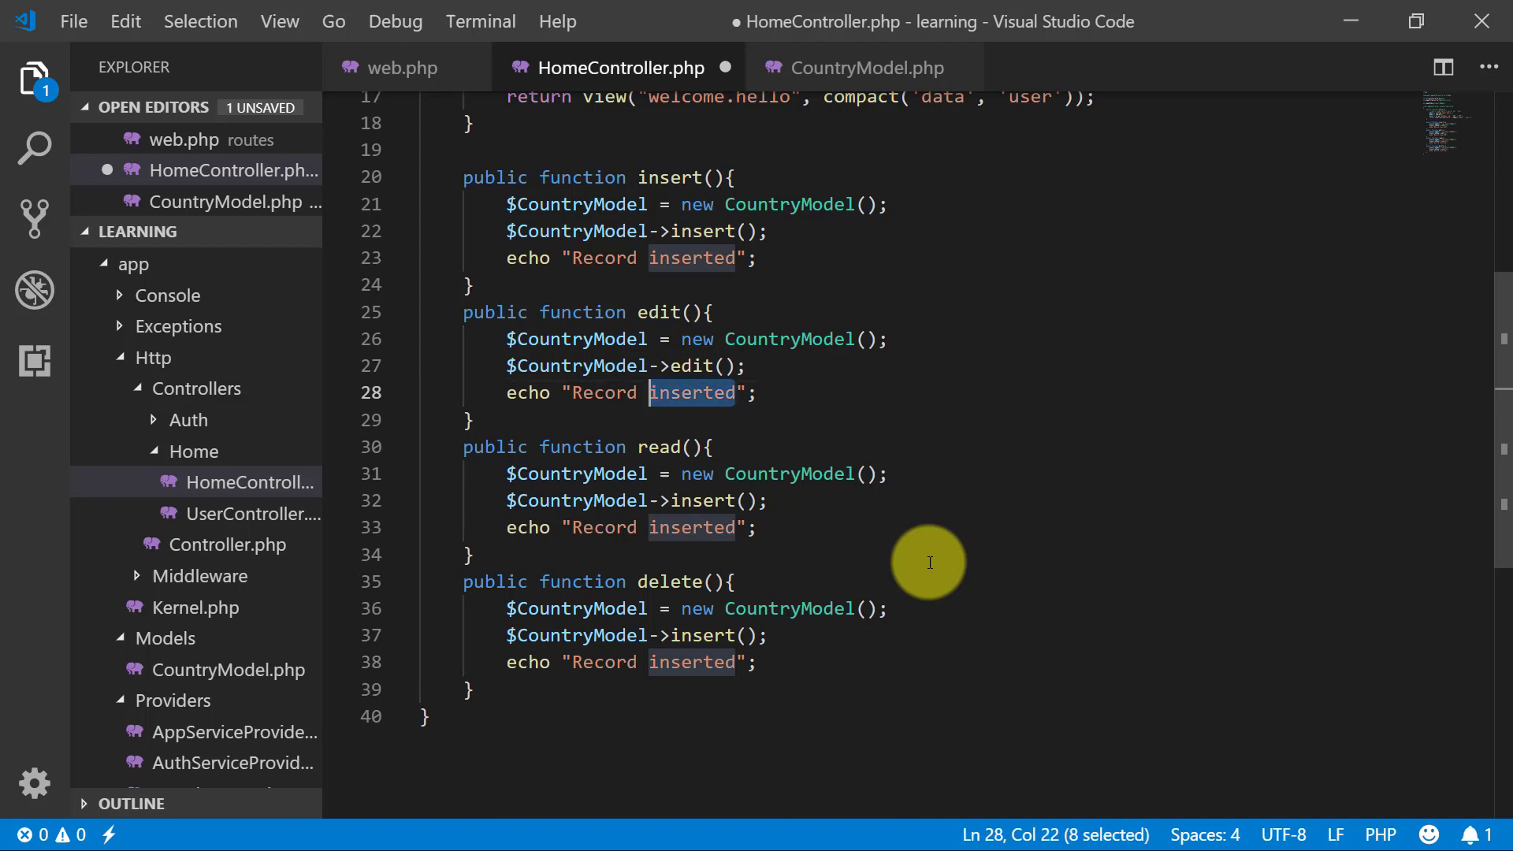
pyautogui.write('edited')
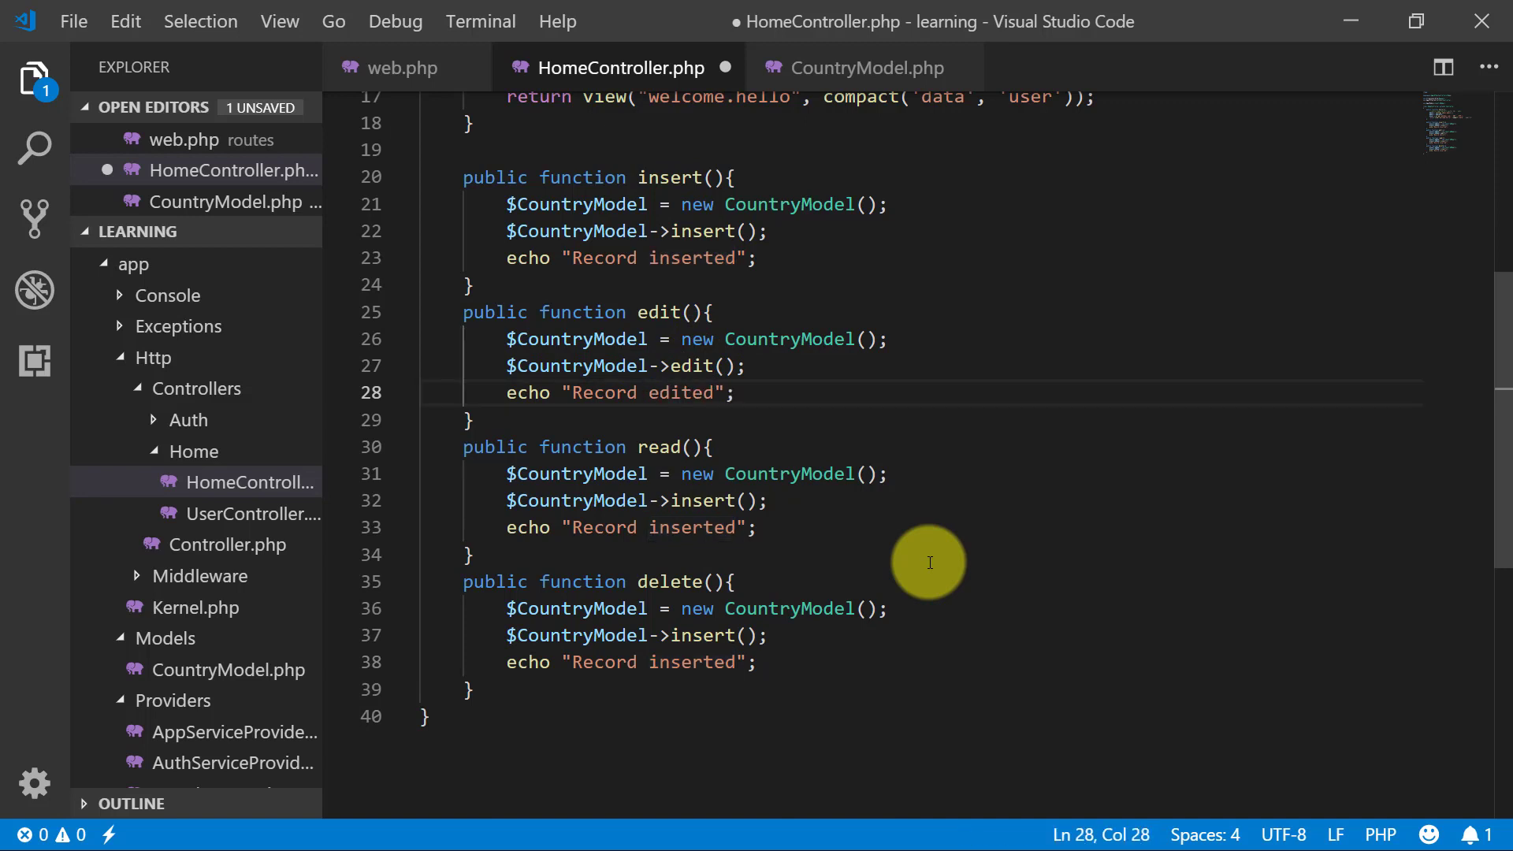
# Step: Make the read action store the read() result in $date and var_dump it
pyautogui.doubleClick(706, 500)
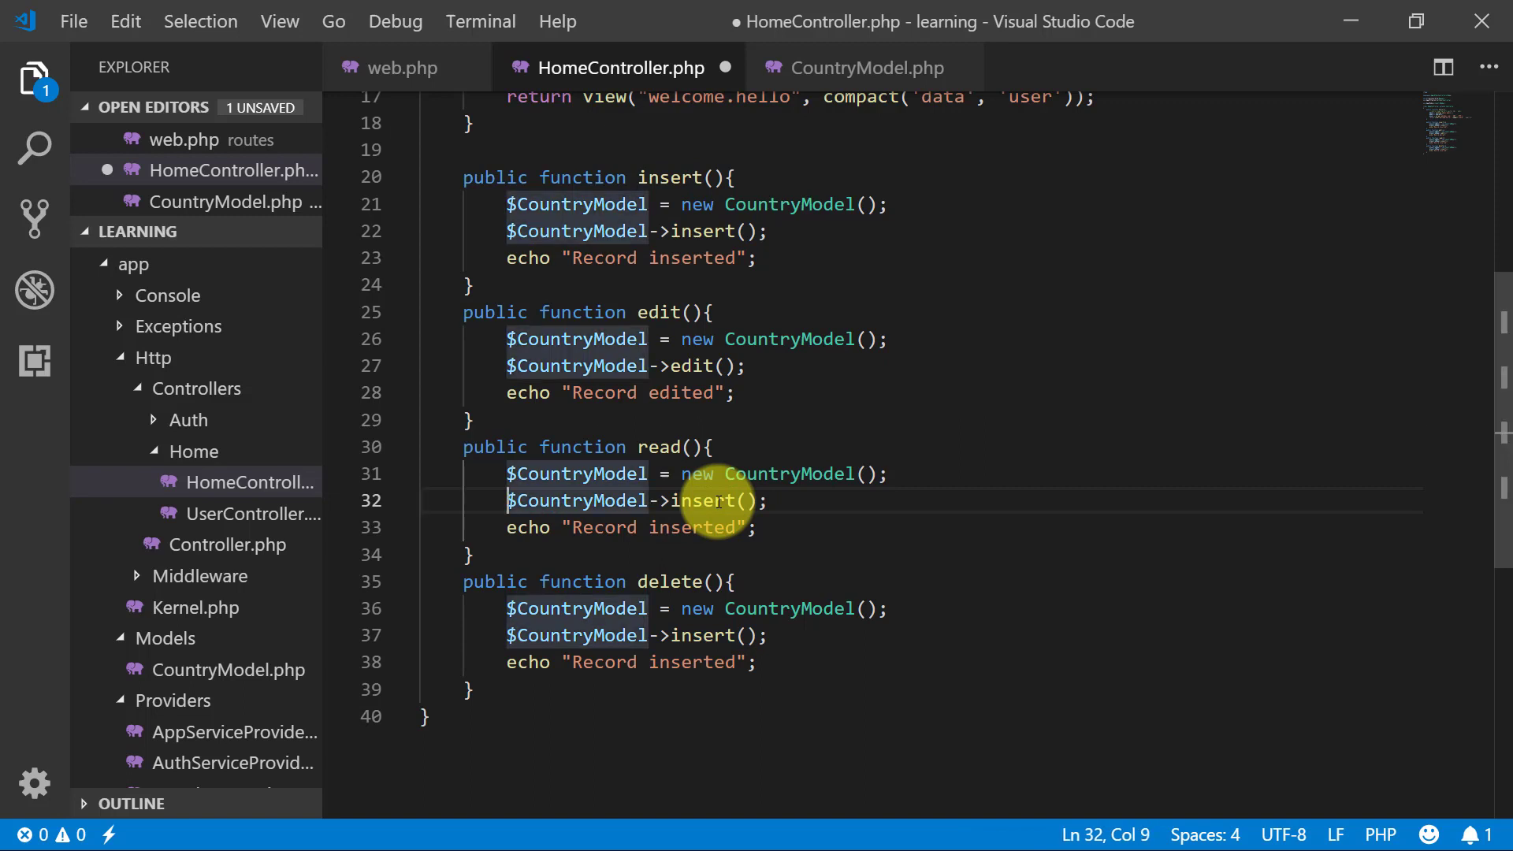
pyautogui.write('$date =-')
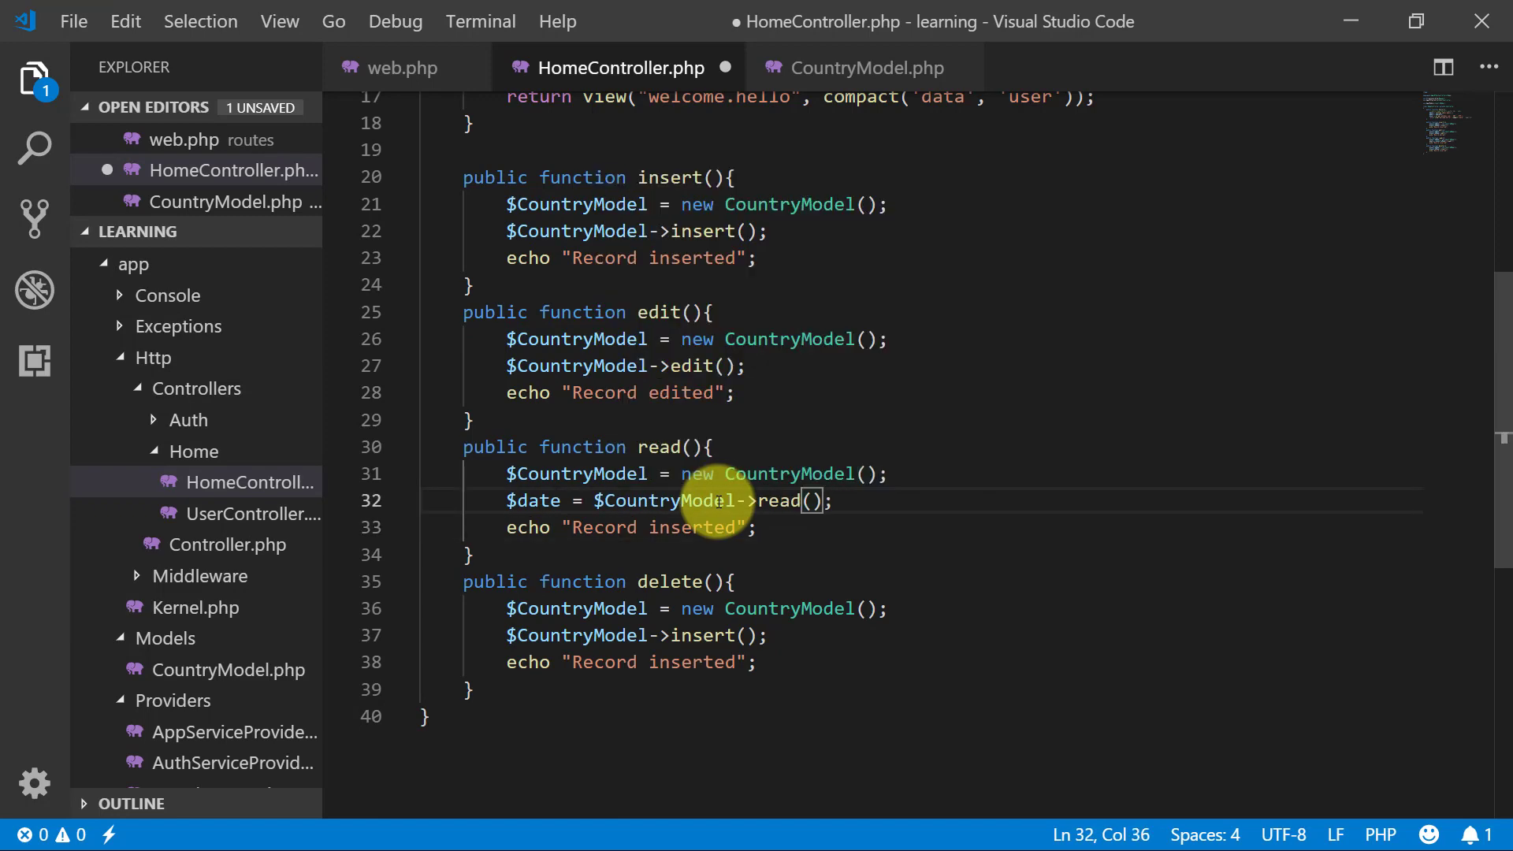
pyautogui.write('var_dump(')
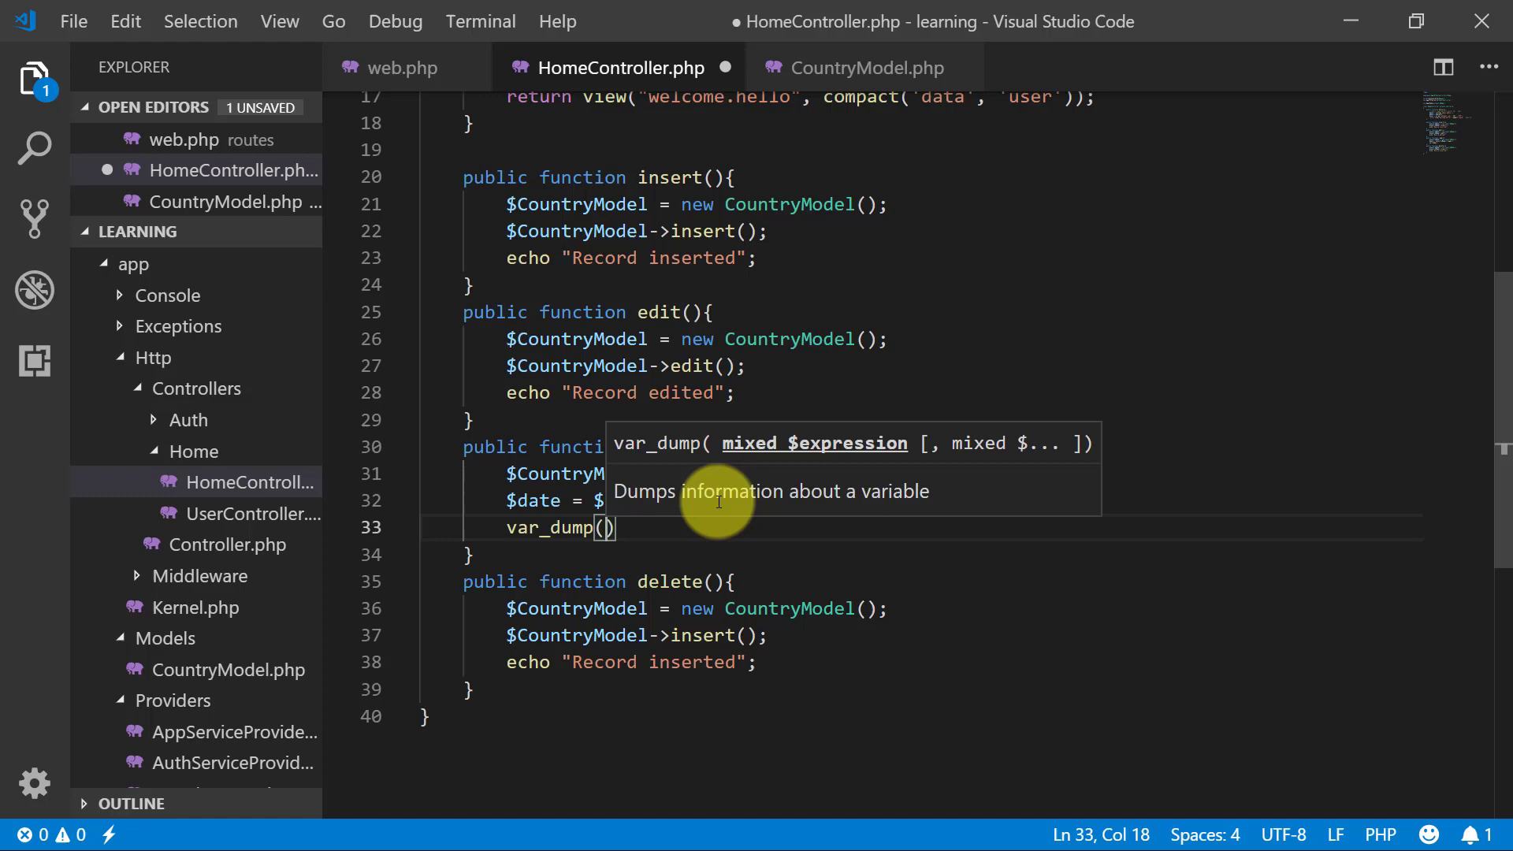
pyautogui.write('$date')
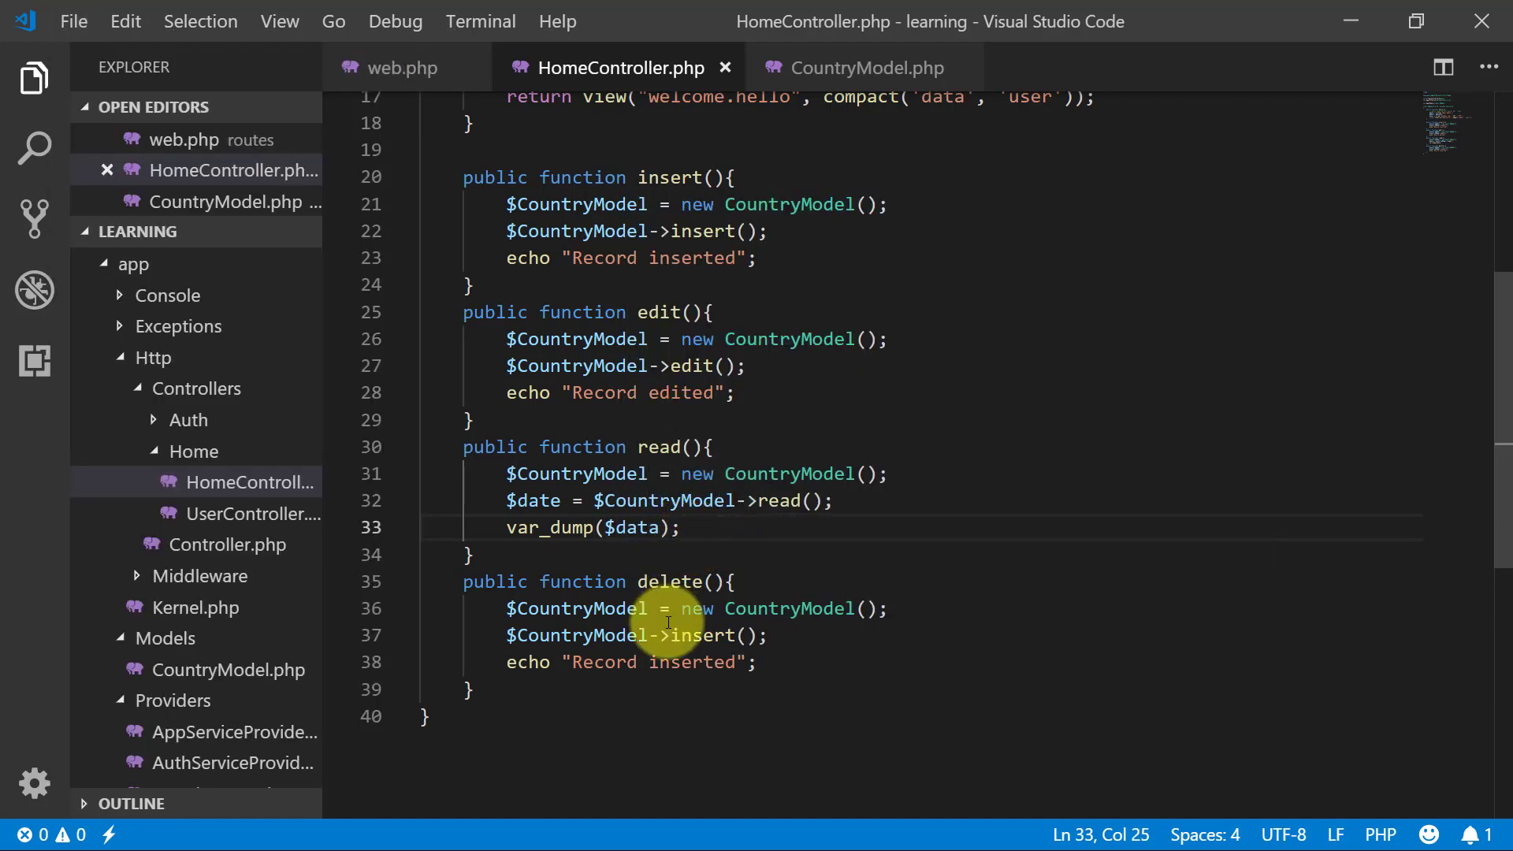
# Step: Make the delete action call the model's delete() method
pyautogui.doubleClick(669, 582)
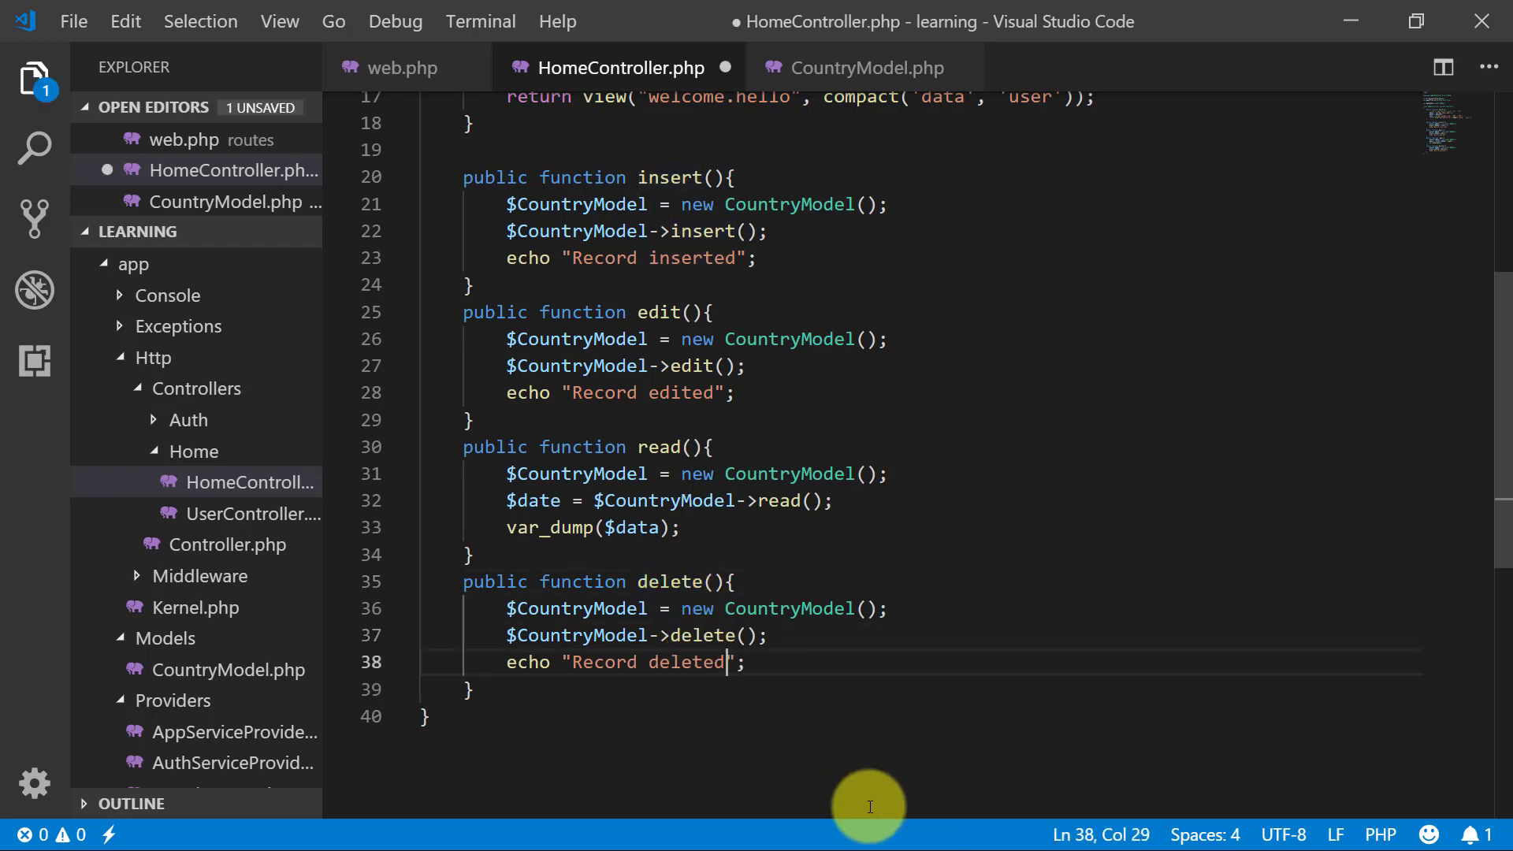
pyautogui.click(865, 68)
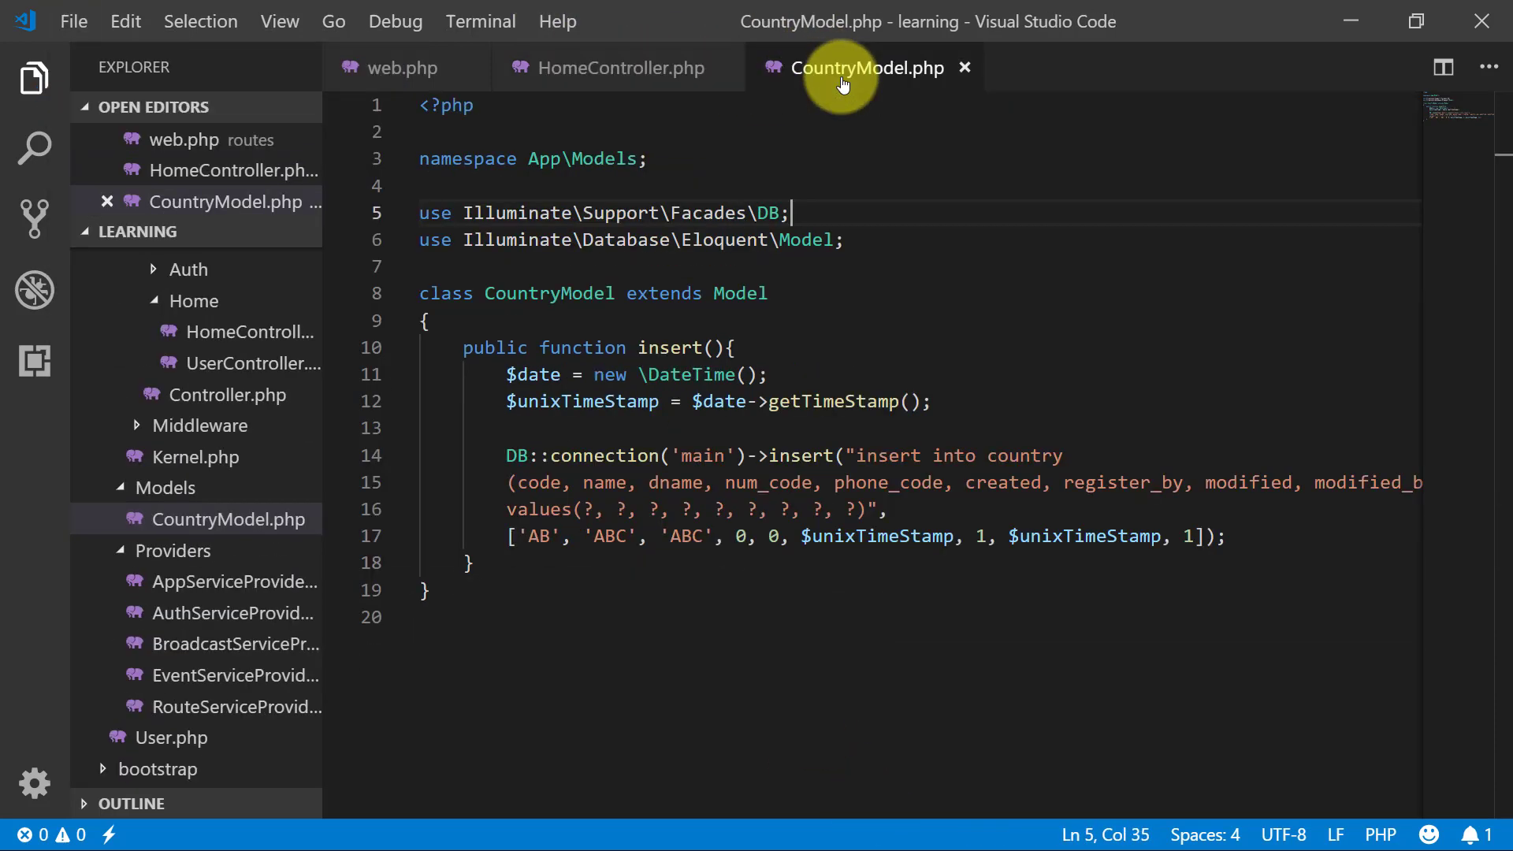
# Step: Start a public edit() method in CountryModel using DB::connection('main')
pyautogui.scroll(-3)
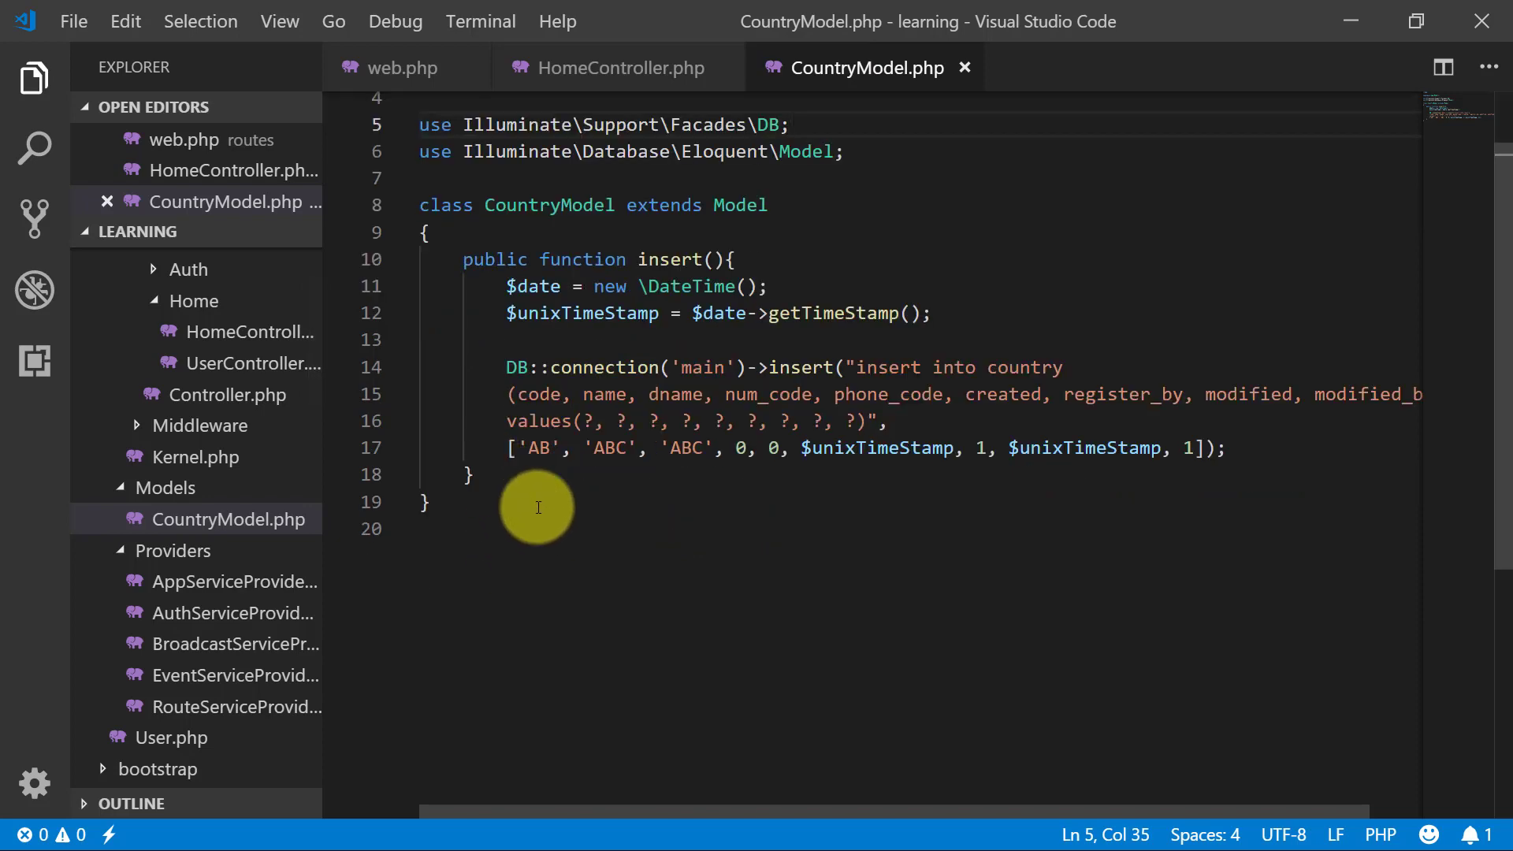
pyautogui.write('public function edit(){')
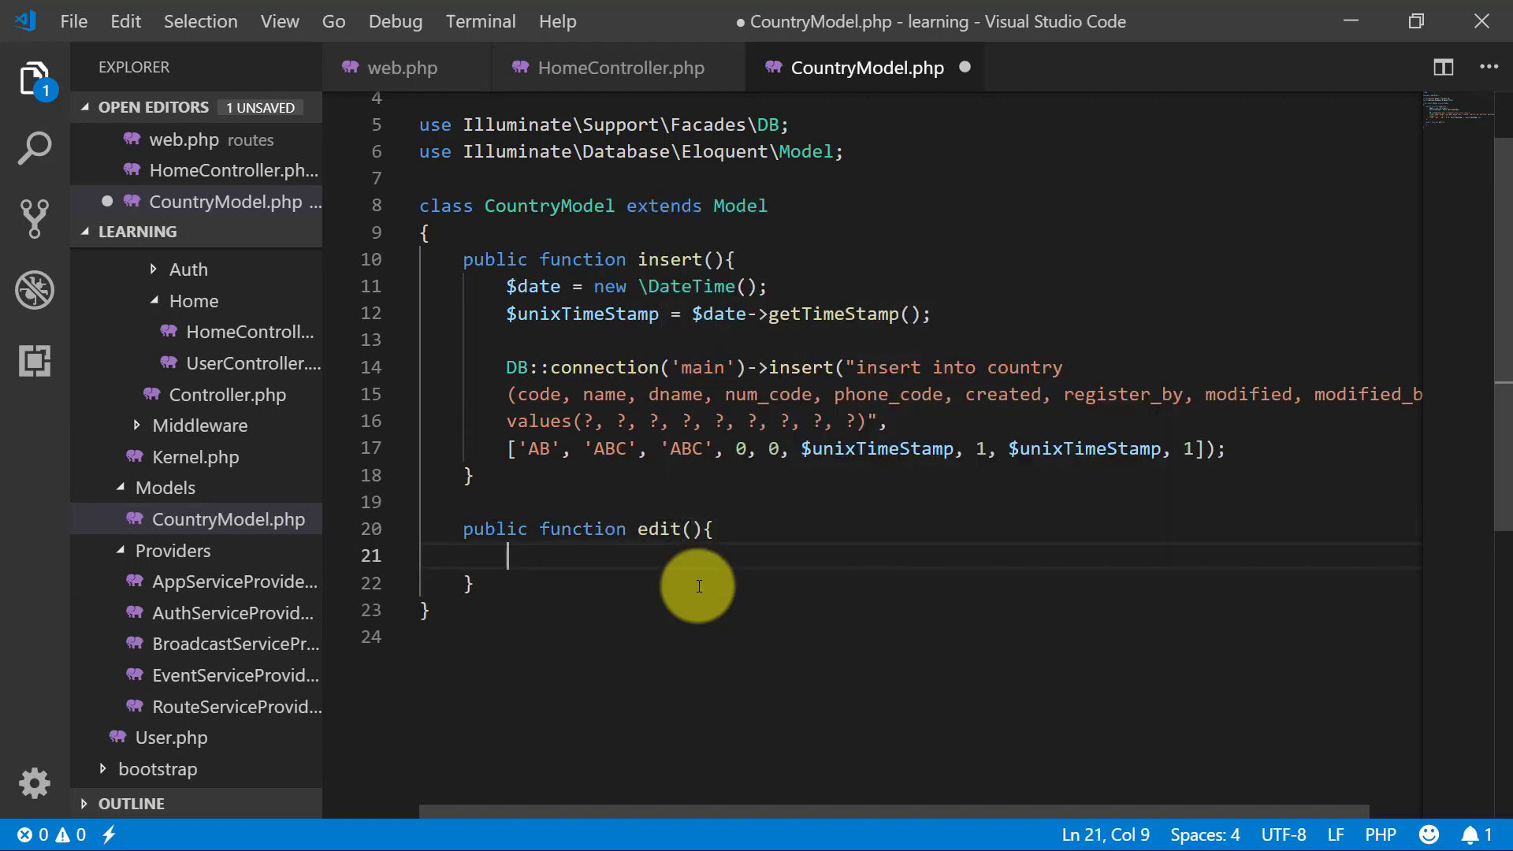
pyautogui.write('DB::')
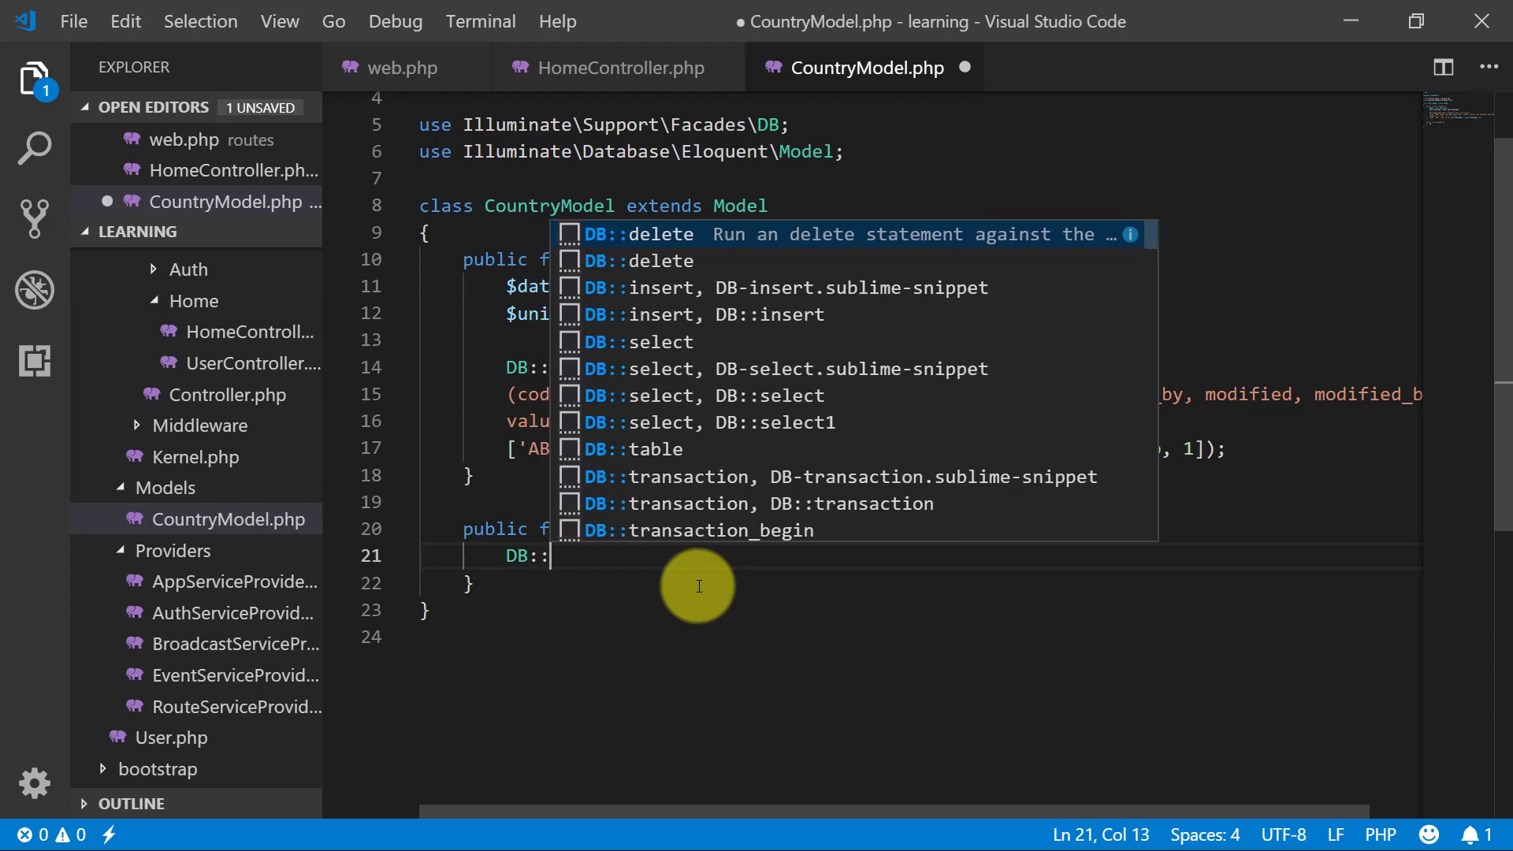
pyautogui.write('connection(')
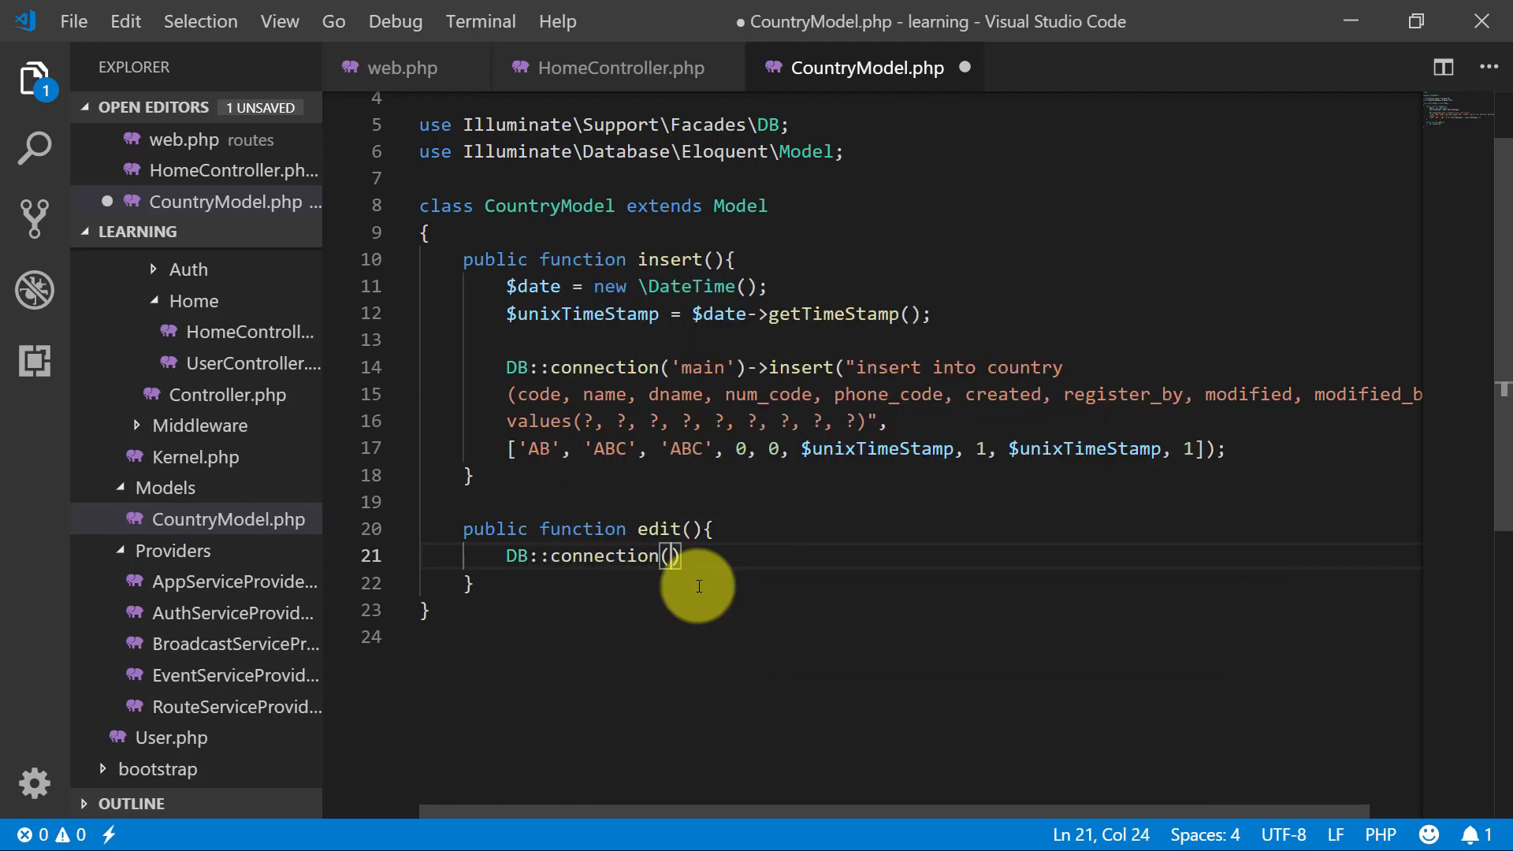
pyautogui.write("'main'")
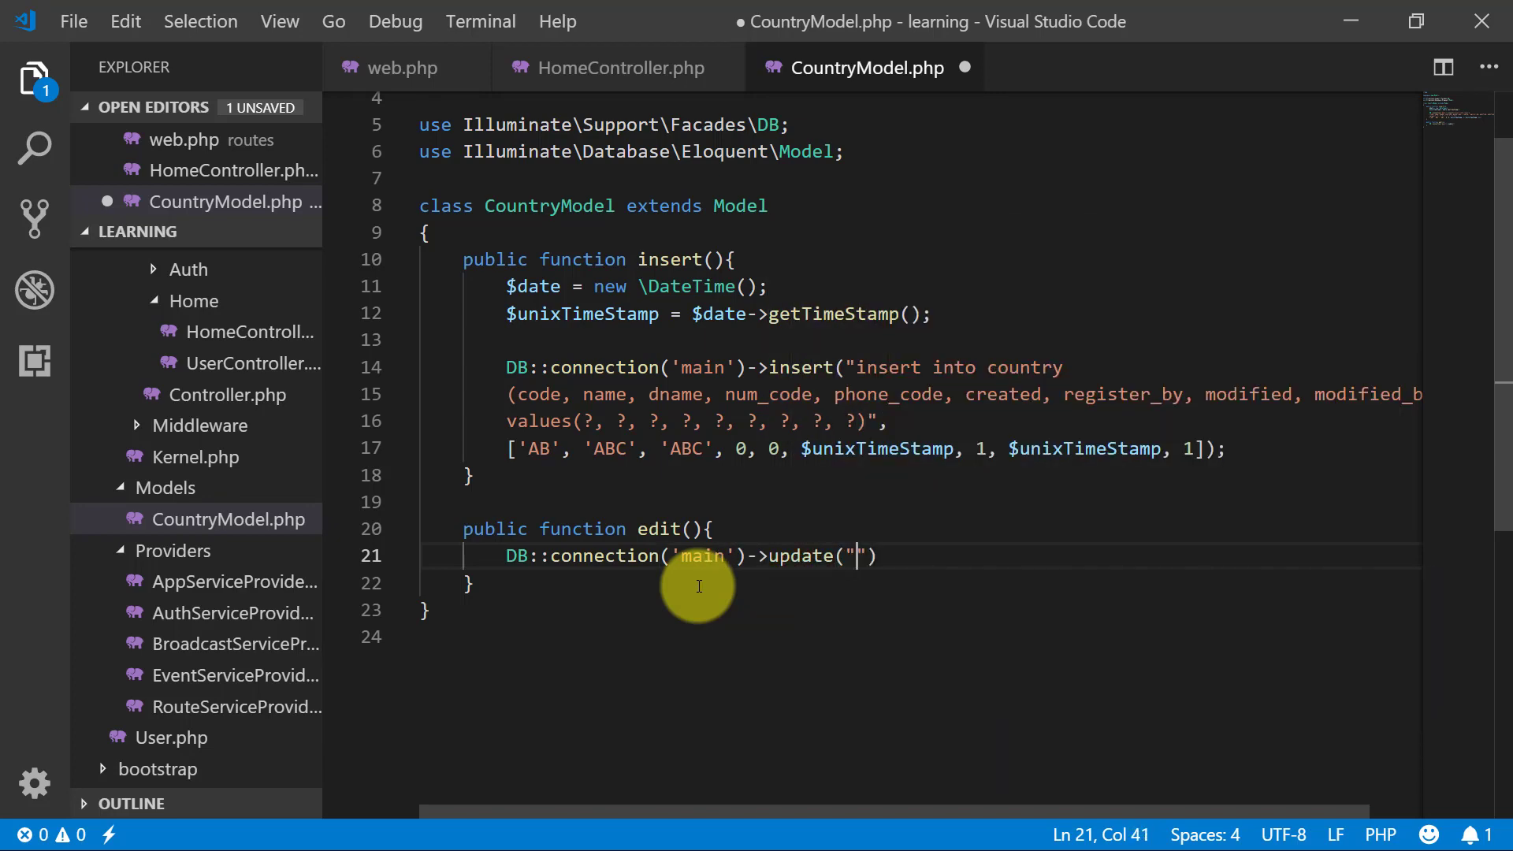
# Step: Write the update query 'update country set name = ? where id = ?' with bindings ['XYZ', 2]
pyautogui.write('update co')
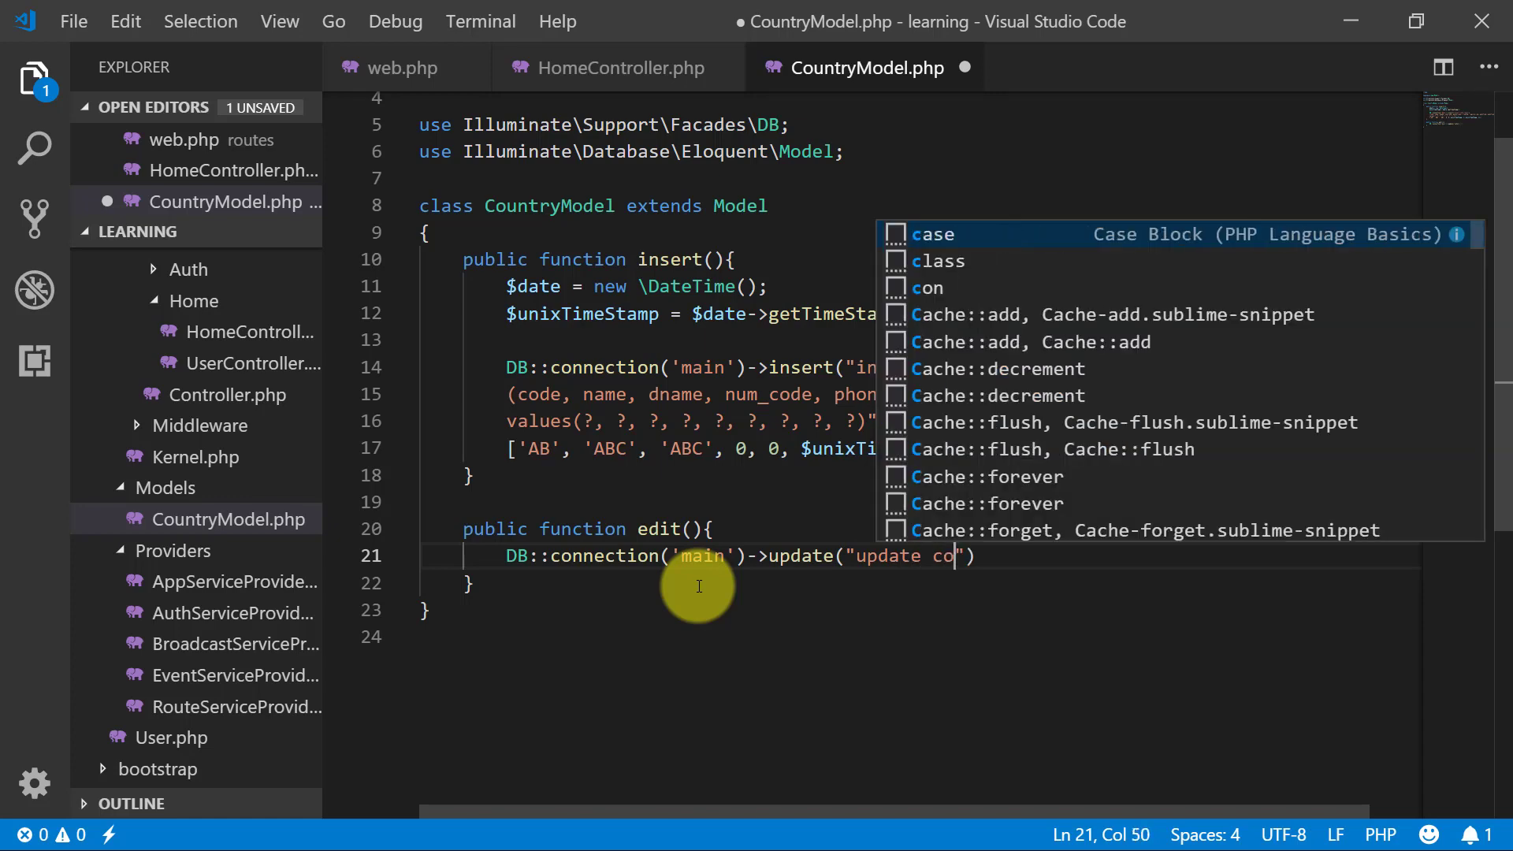
pyautogui.write('untry set name = ?')
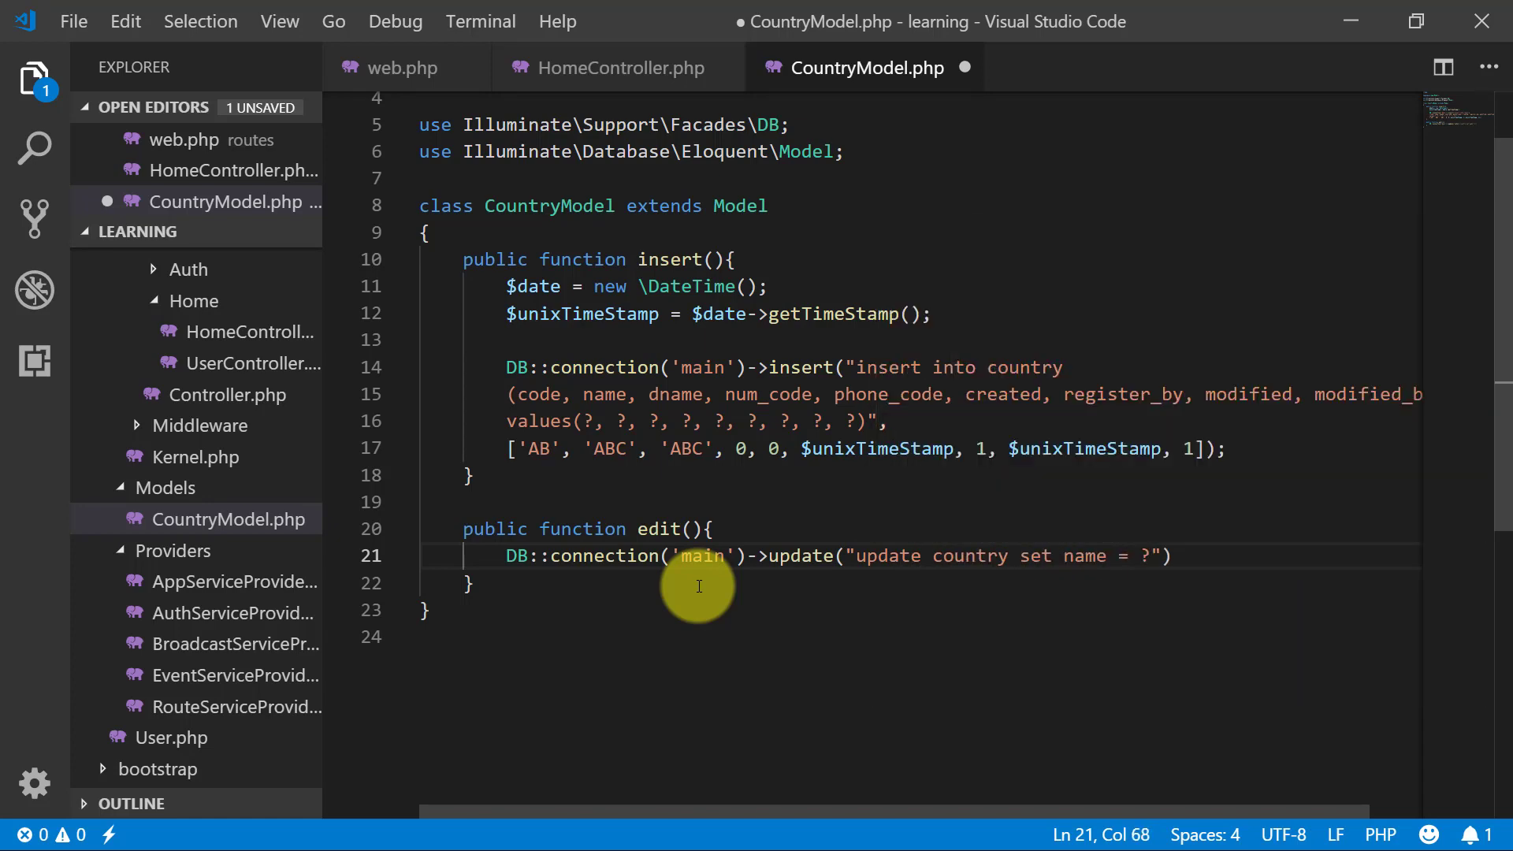
pyautogui.write('where id = ?')
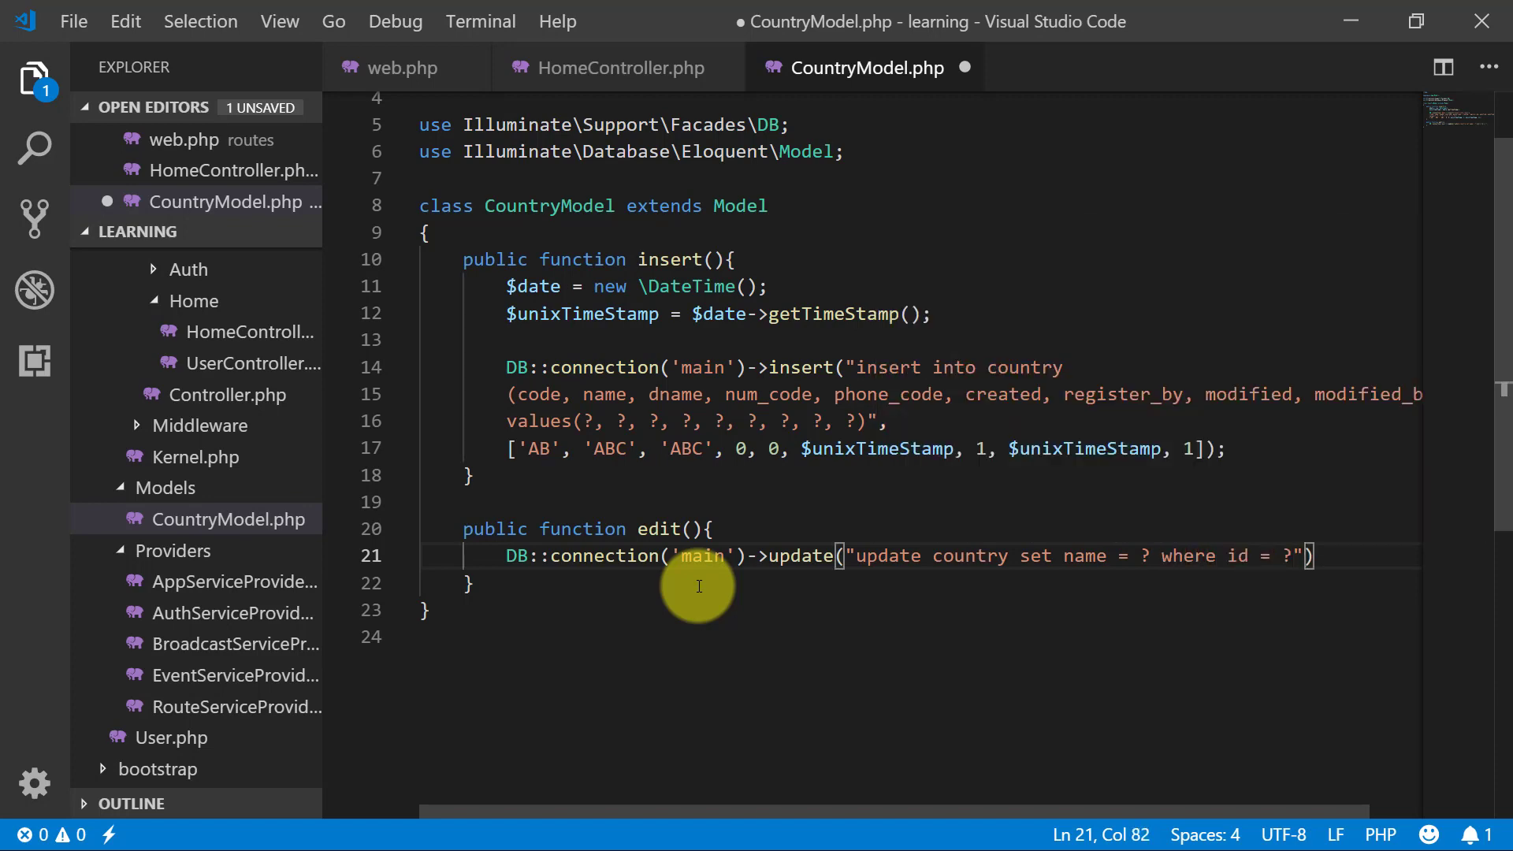
pyautogui.write(", ['")
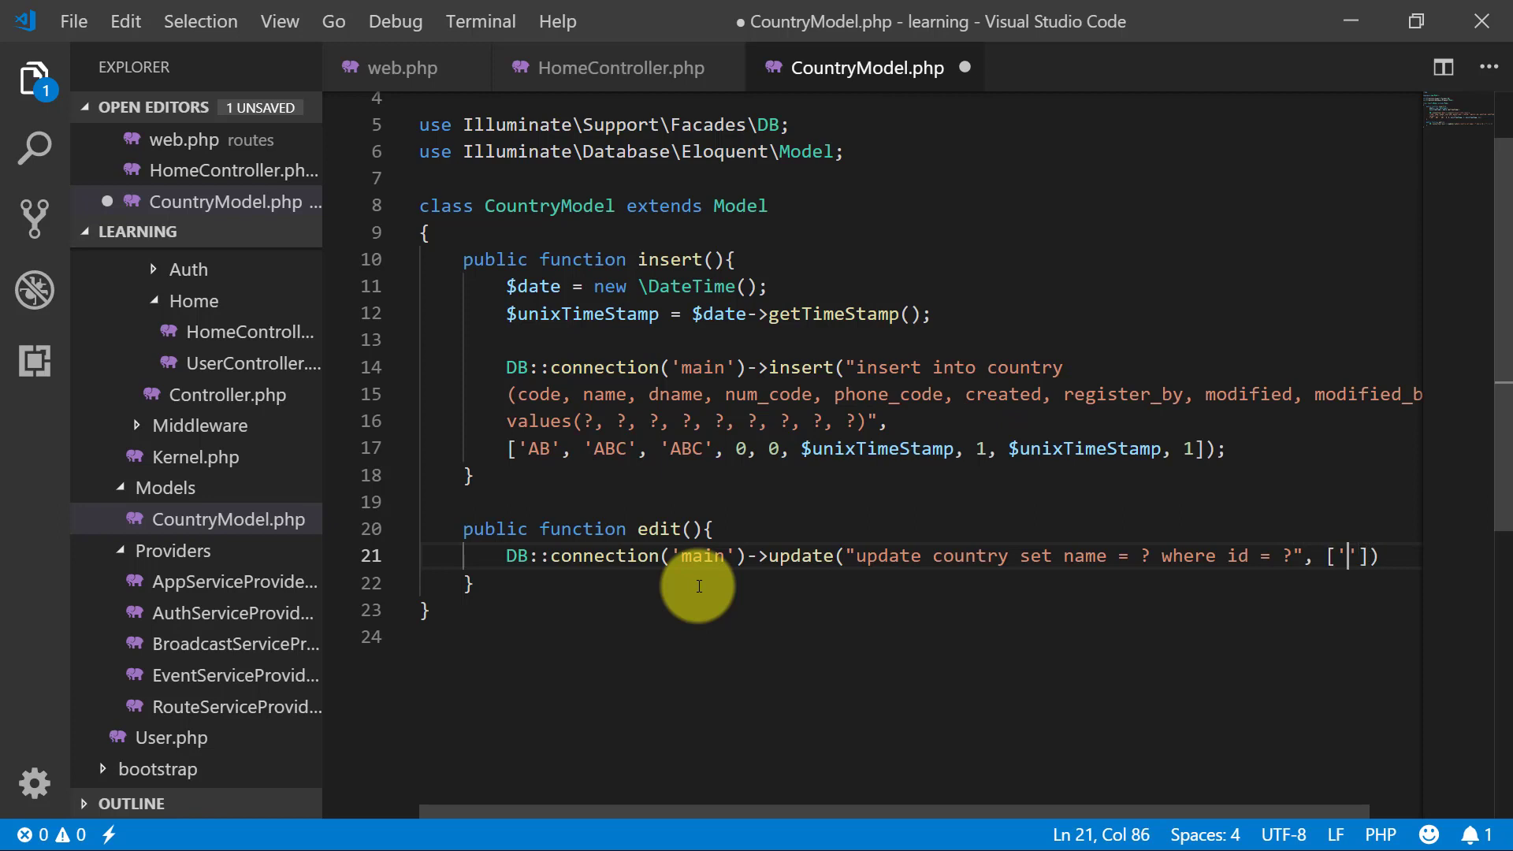
pyautogui.write('XYZ')
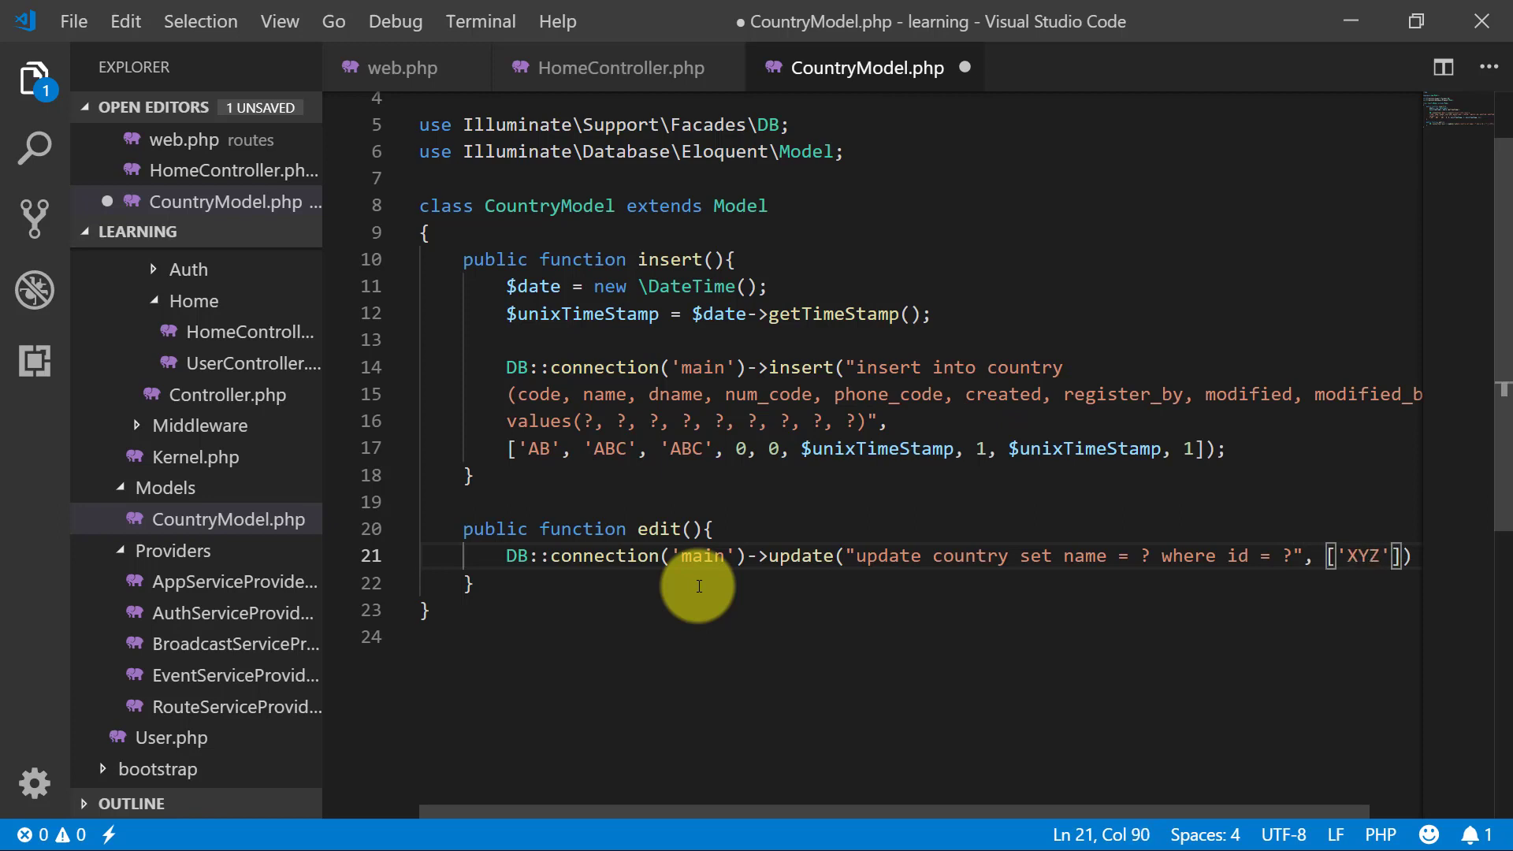
pyautogui.write(', 2')
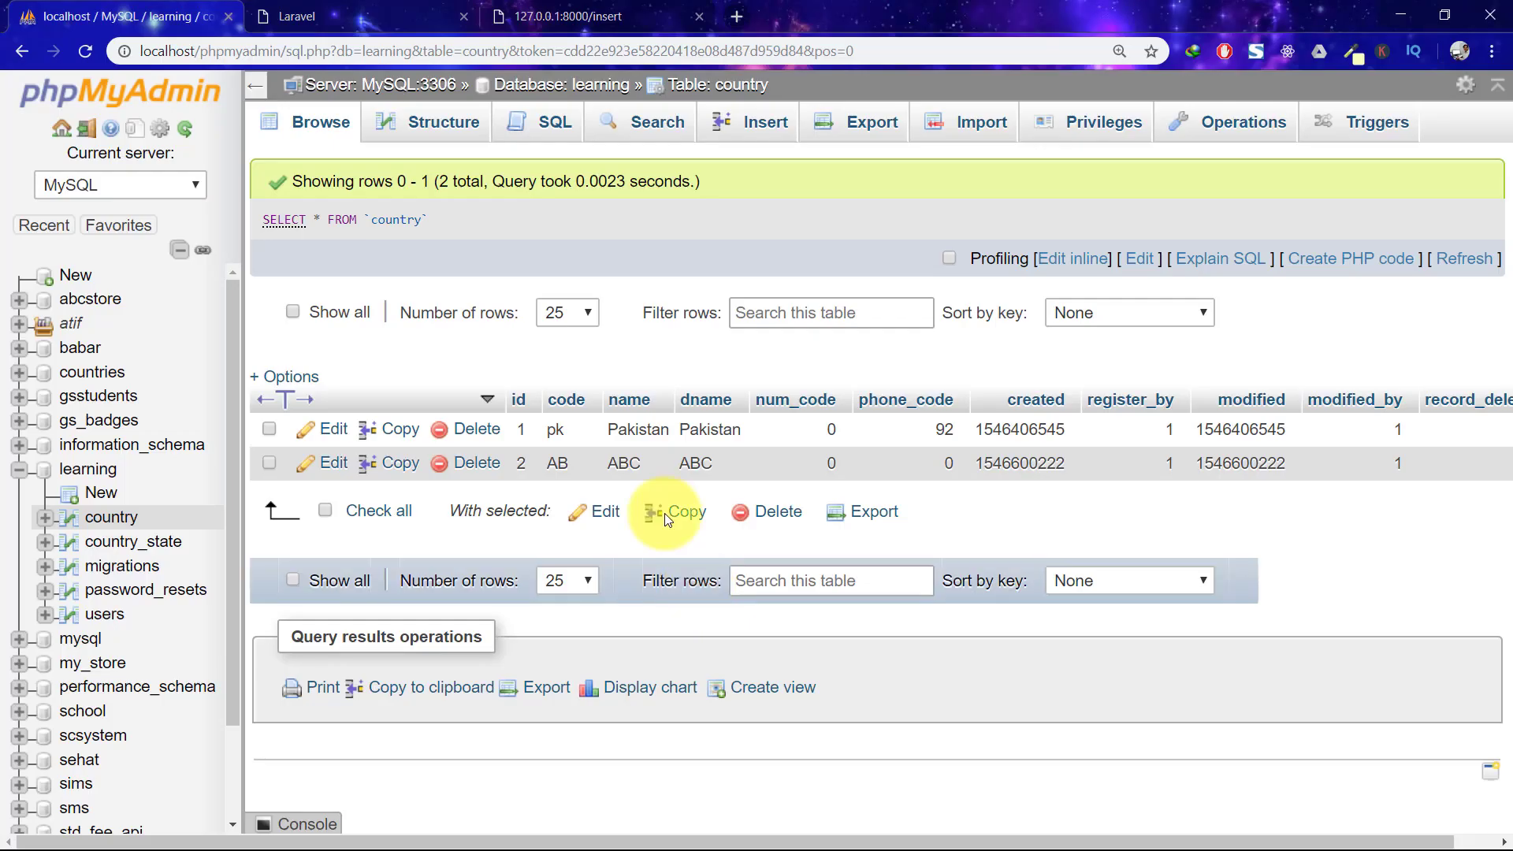
# Step: Reload the country table to see row 2 renamed to XYZ, then return to CountryModel
pyautogui.click(972, 15)
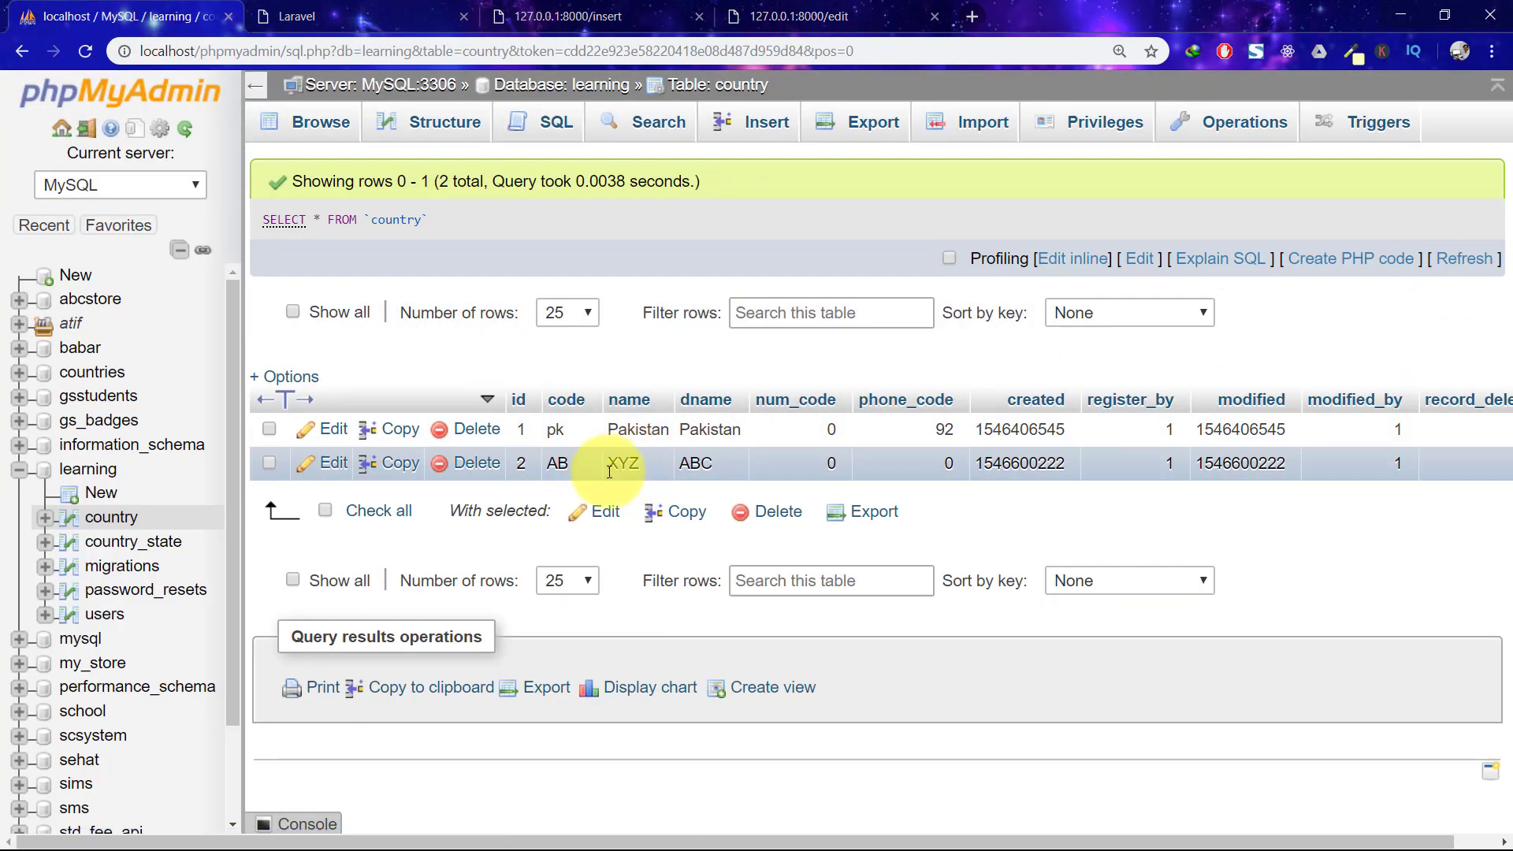
pyautogui.press('alt+tab')
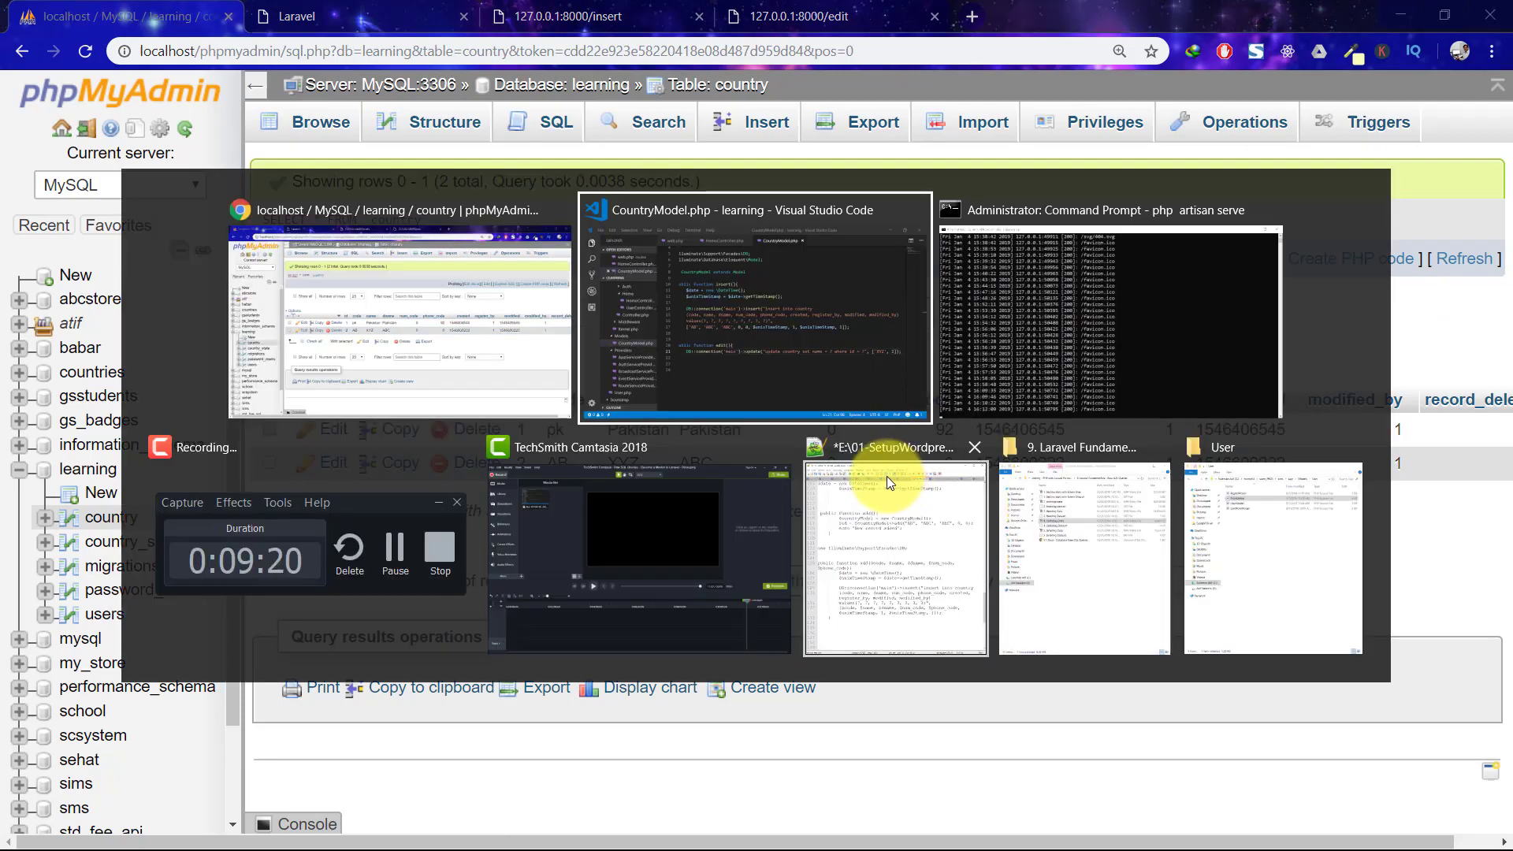
pyautogui.click(755, 309)
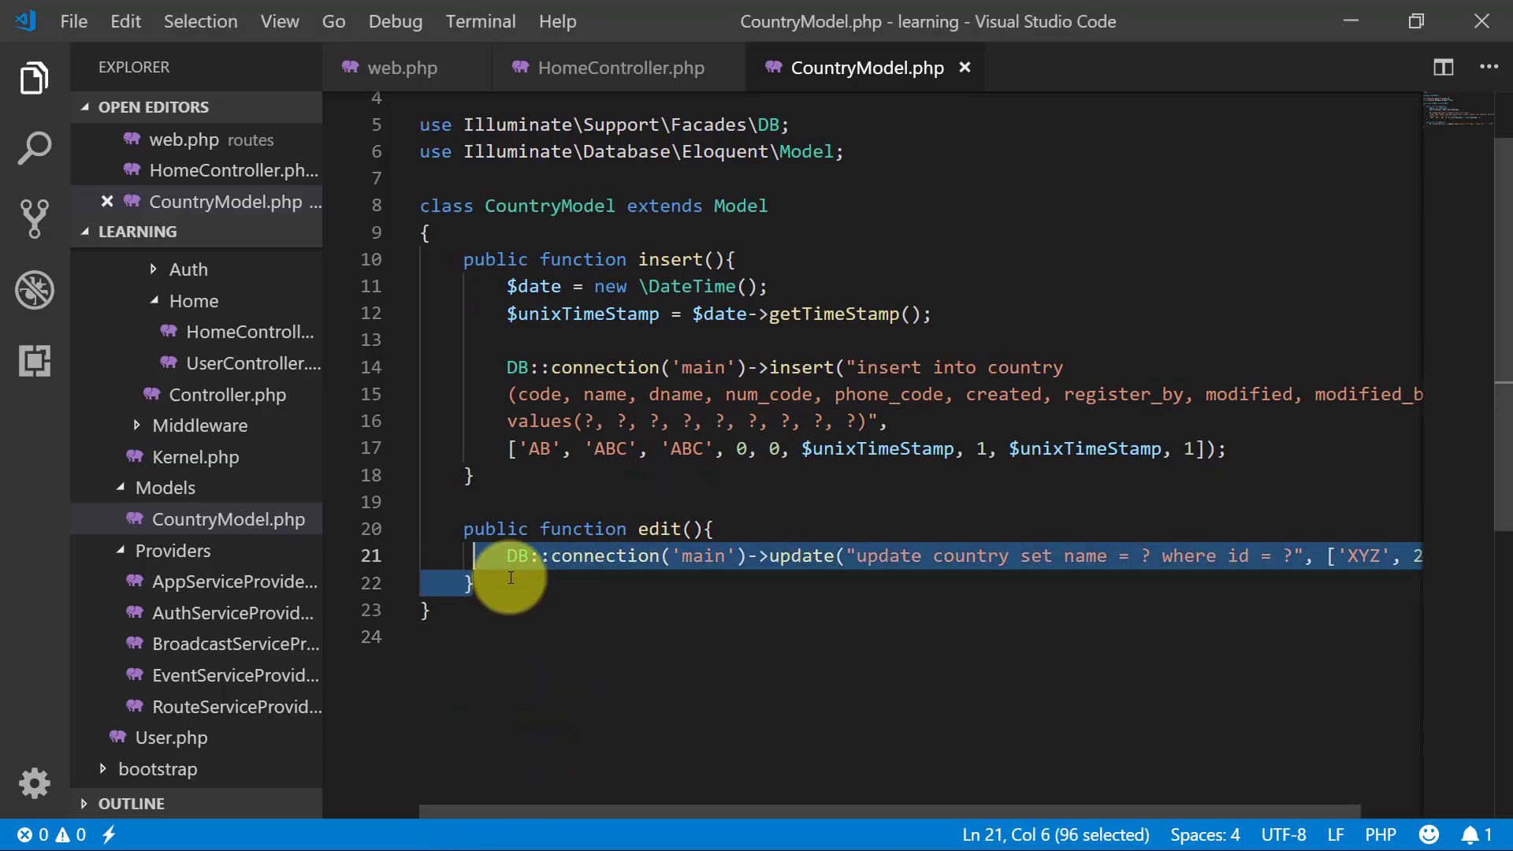
# Step: Add a public read() method returning DB::connection('main')->select('select * from country') and save
pyautogui.click(473, 582)
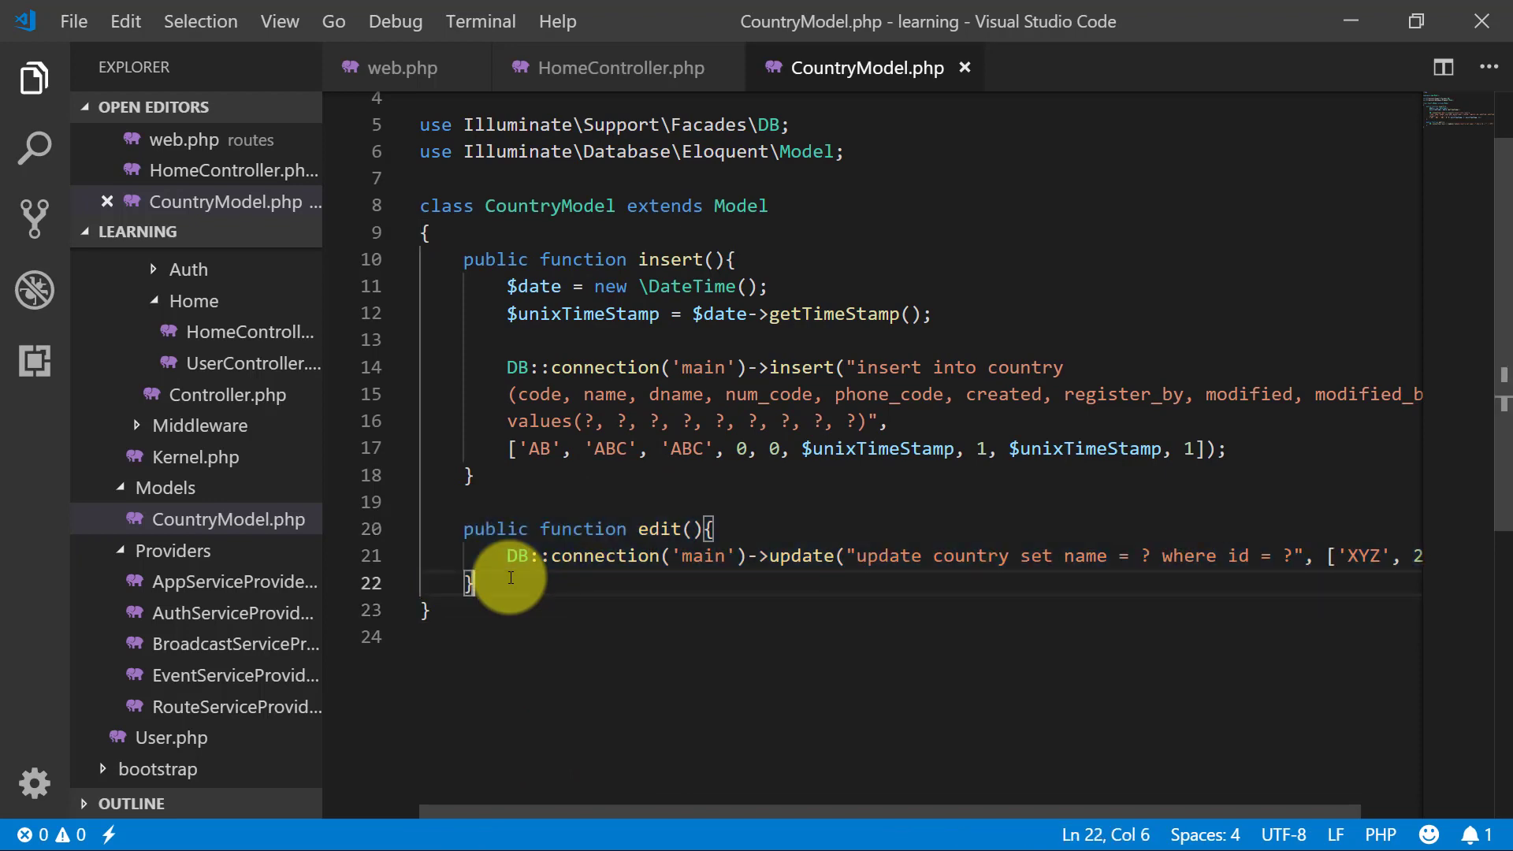
pyautogui.write('public function')
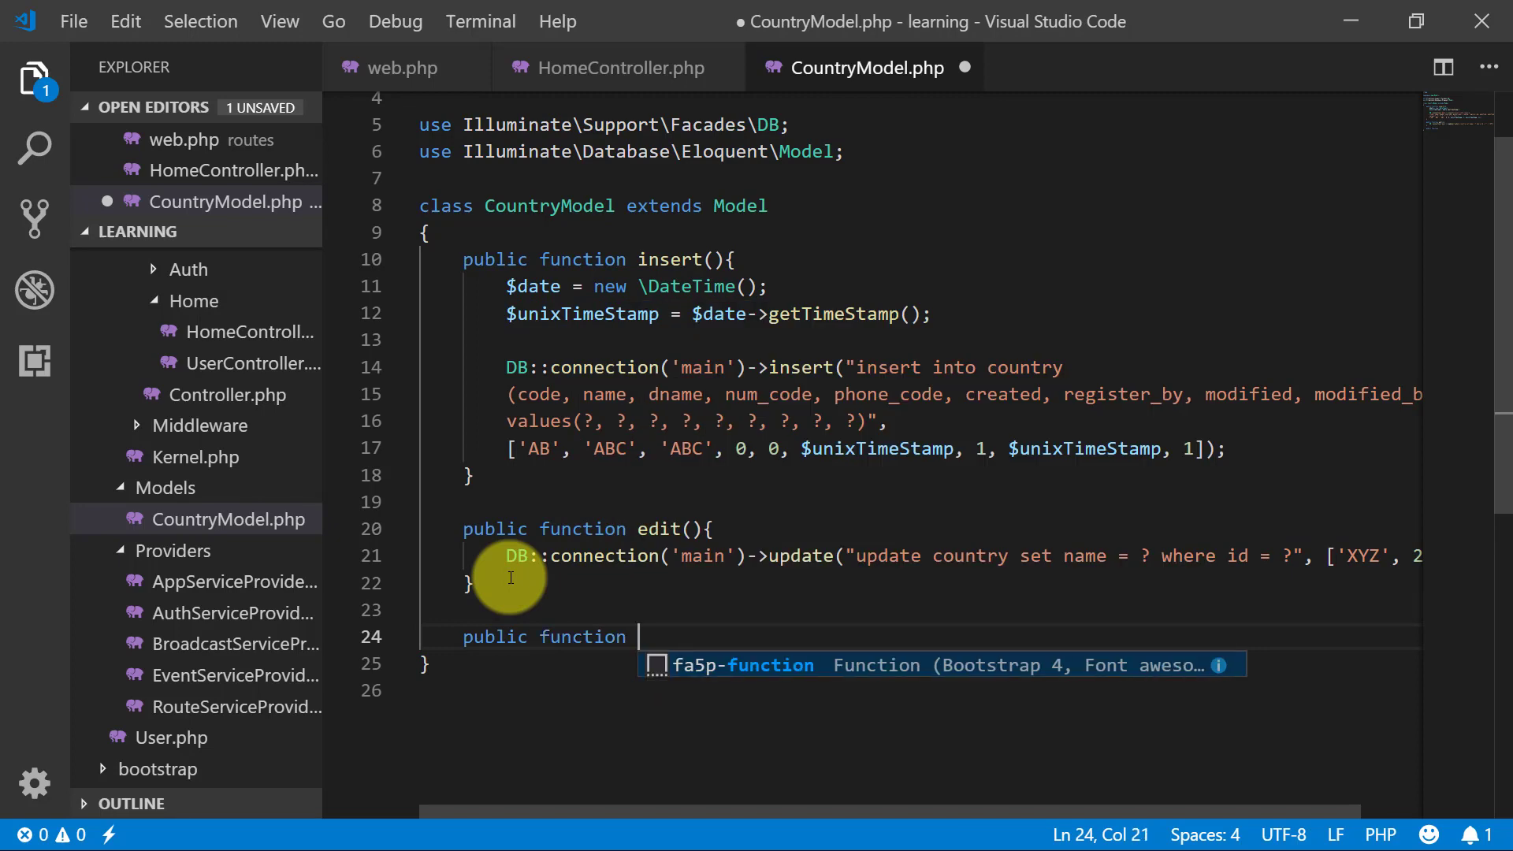
pyautogui.write('read(){')
pyautogui.write('return DB::connection(\'main\')->("')
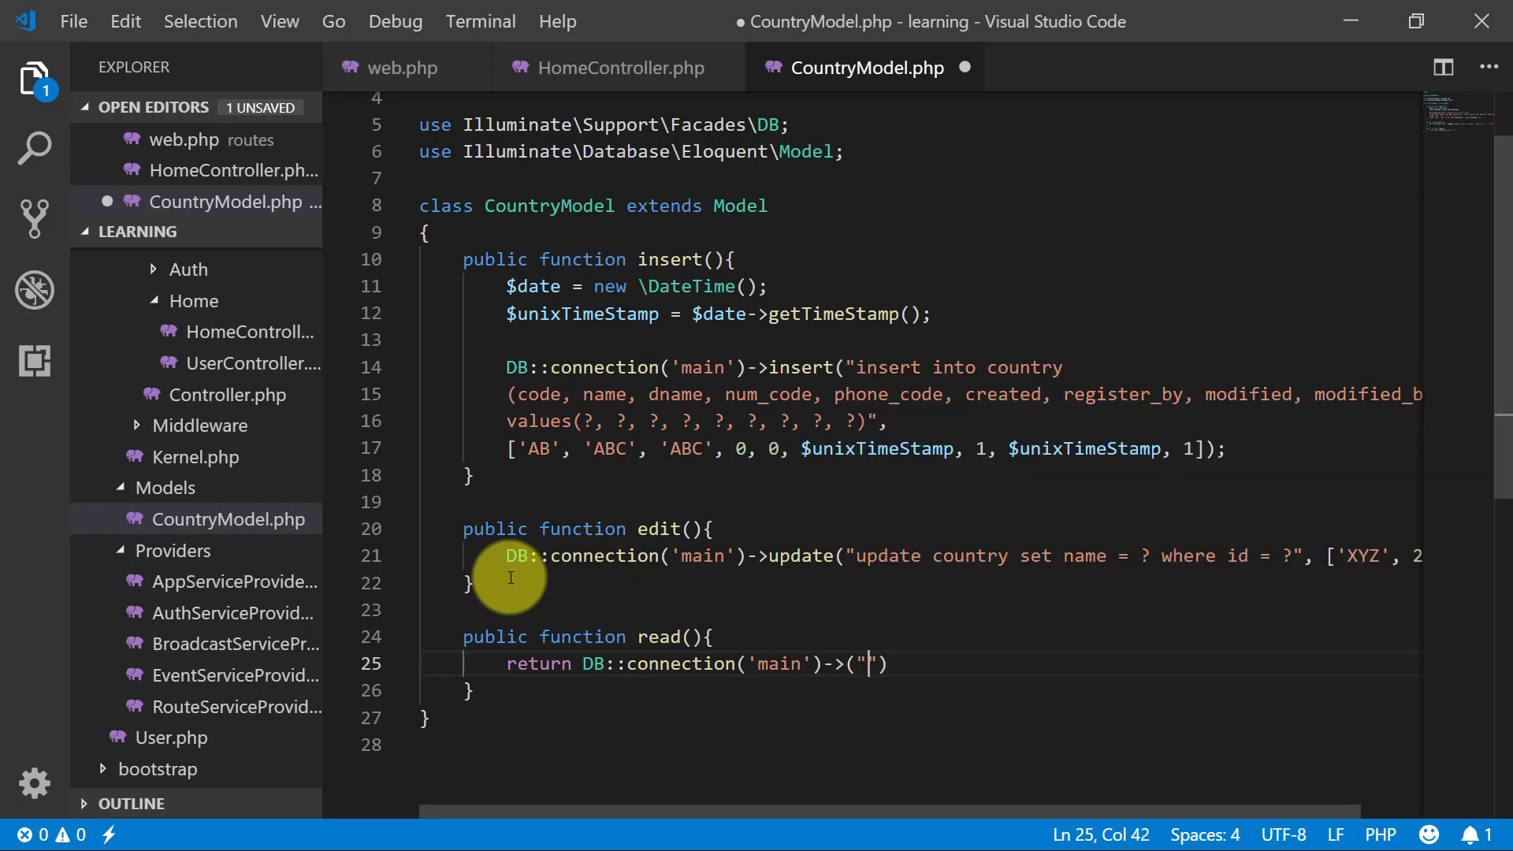
pyautogui.write('select')
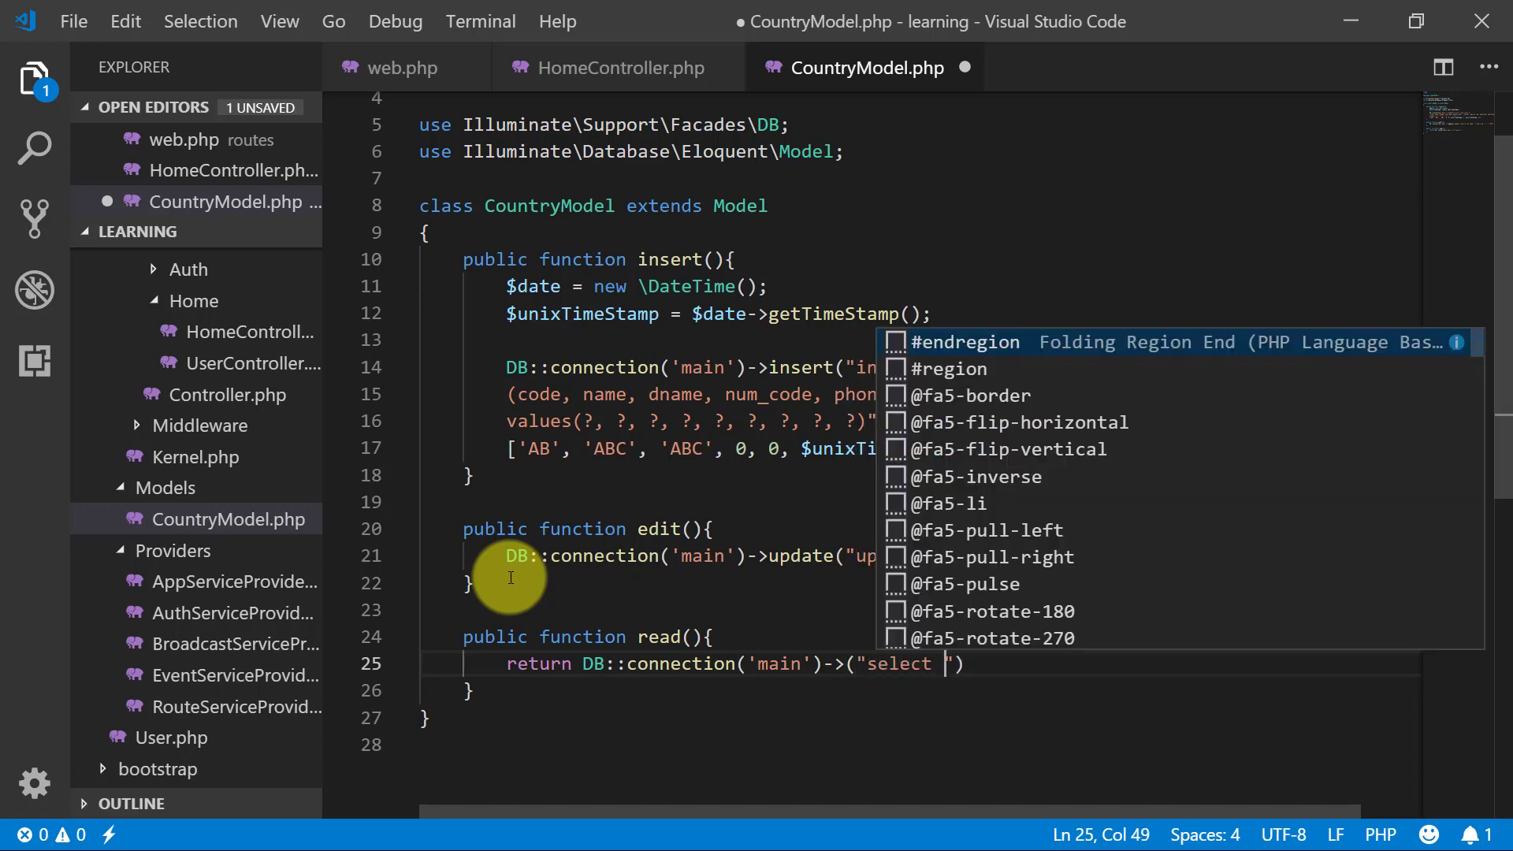
pyautogui.write('* from country')
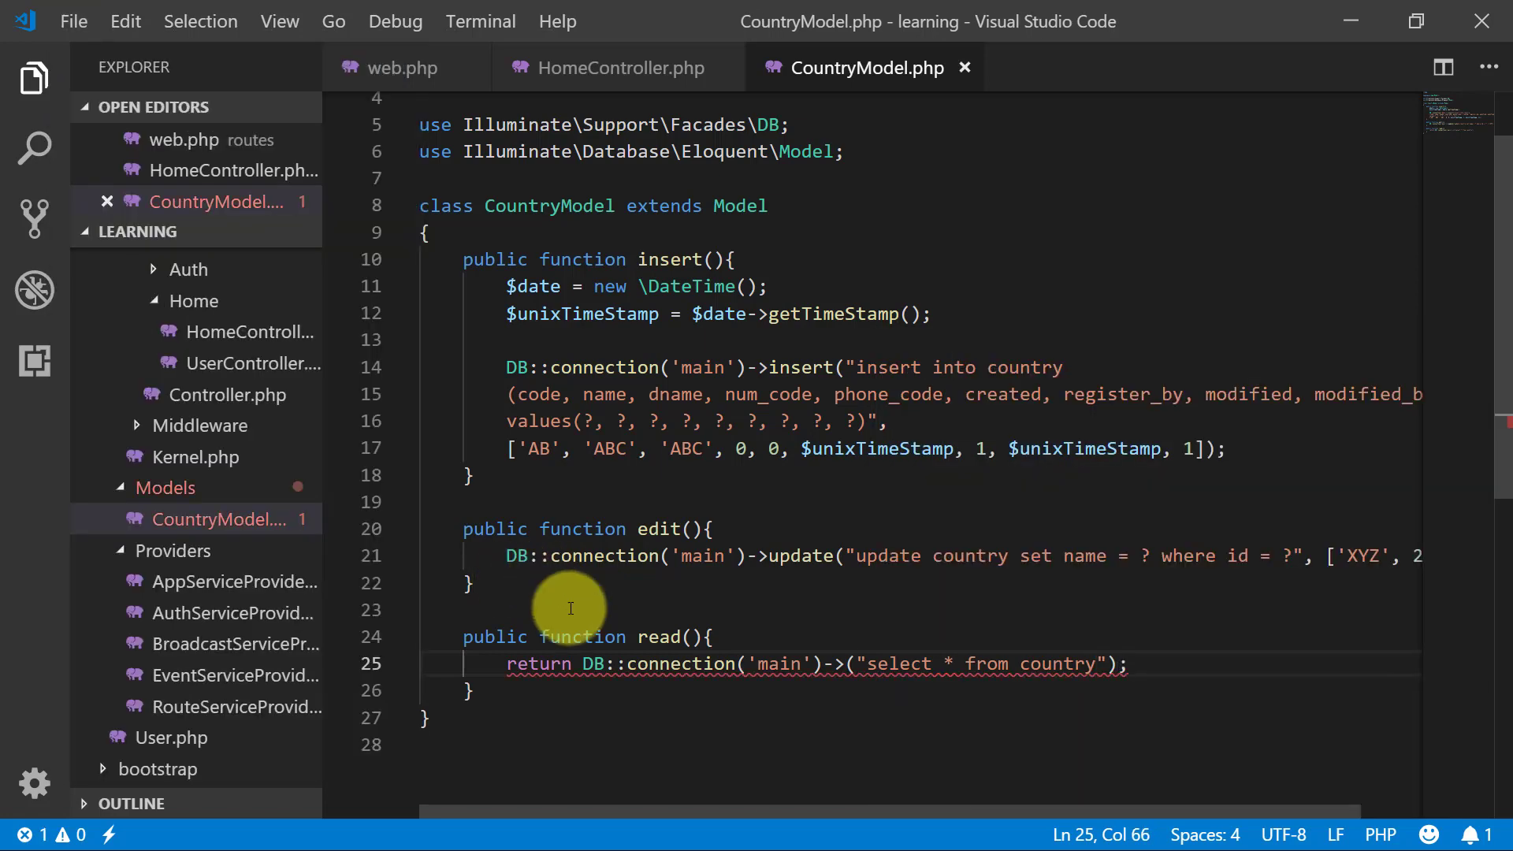
pyautogui.moveTo(892, 663)
pyautogui.write('s')
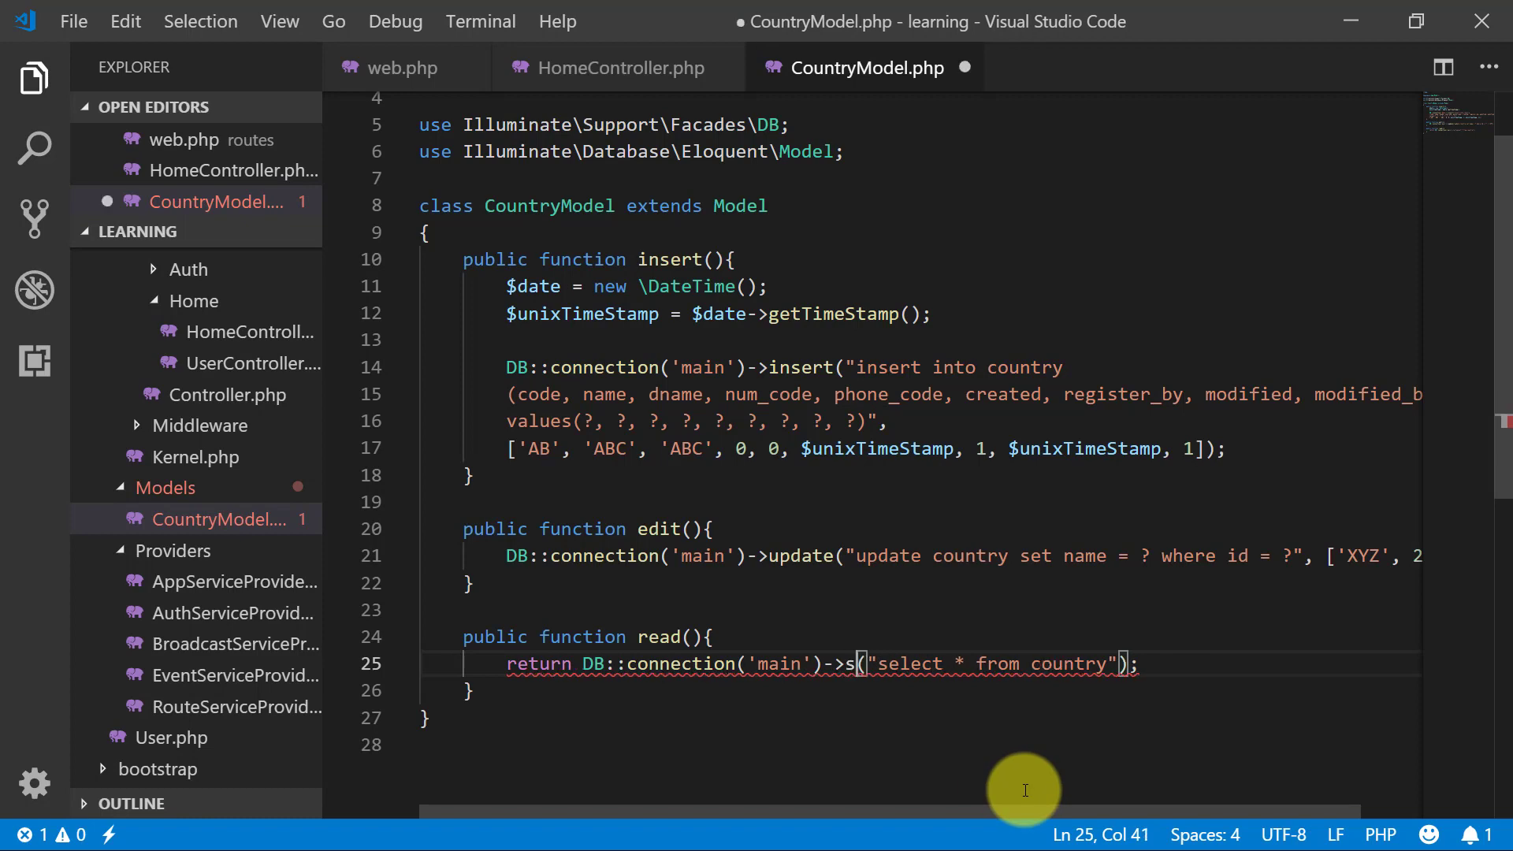
pyautogui.write('elect')
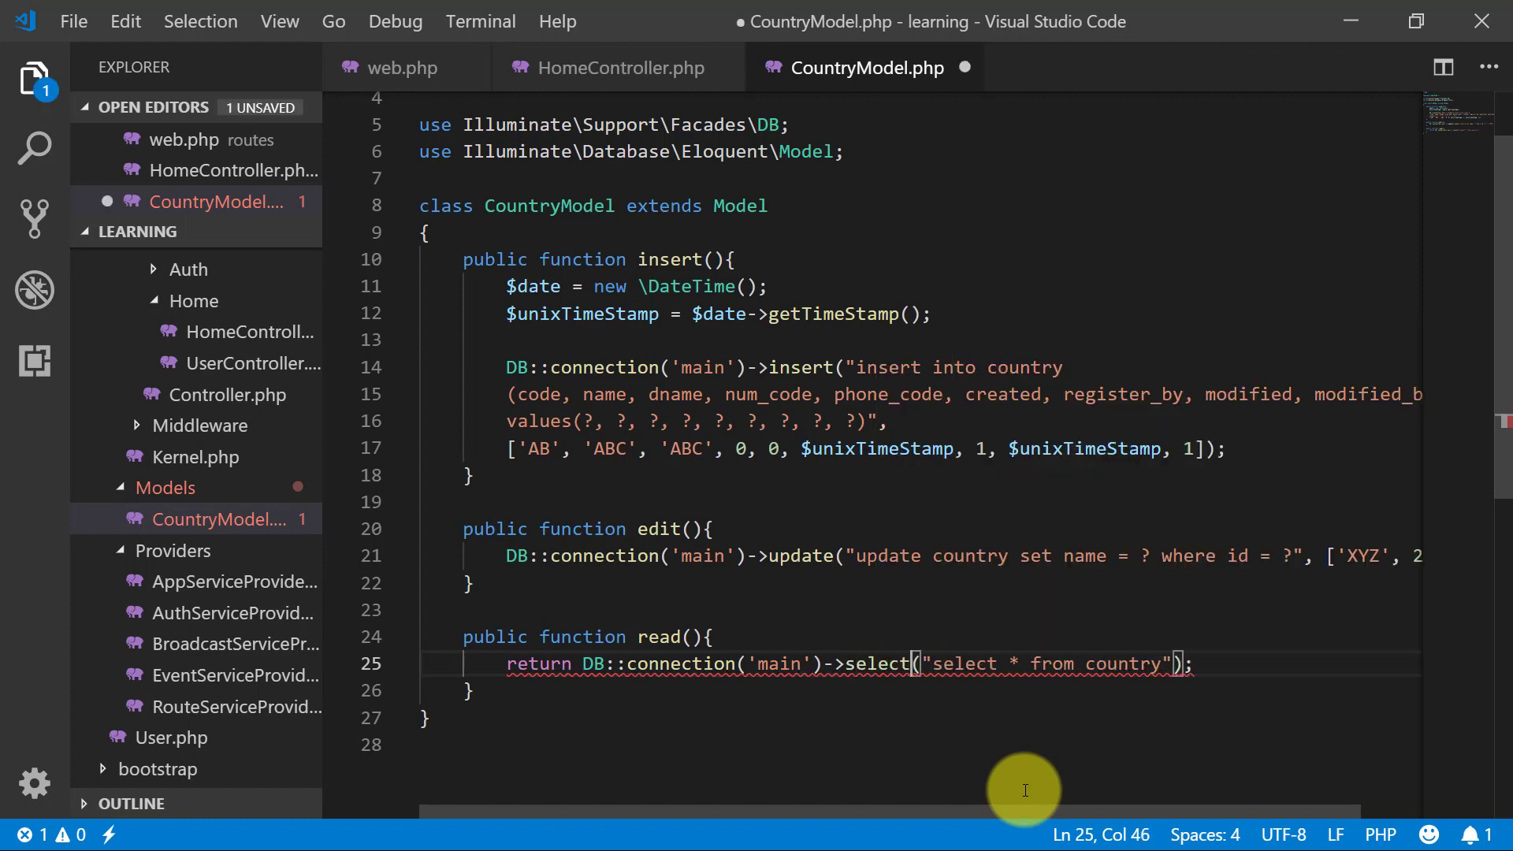
pyautogui.press('ctrl+s')
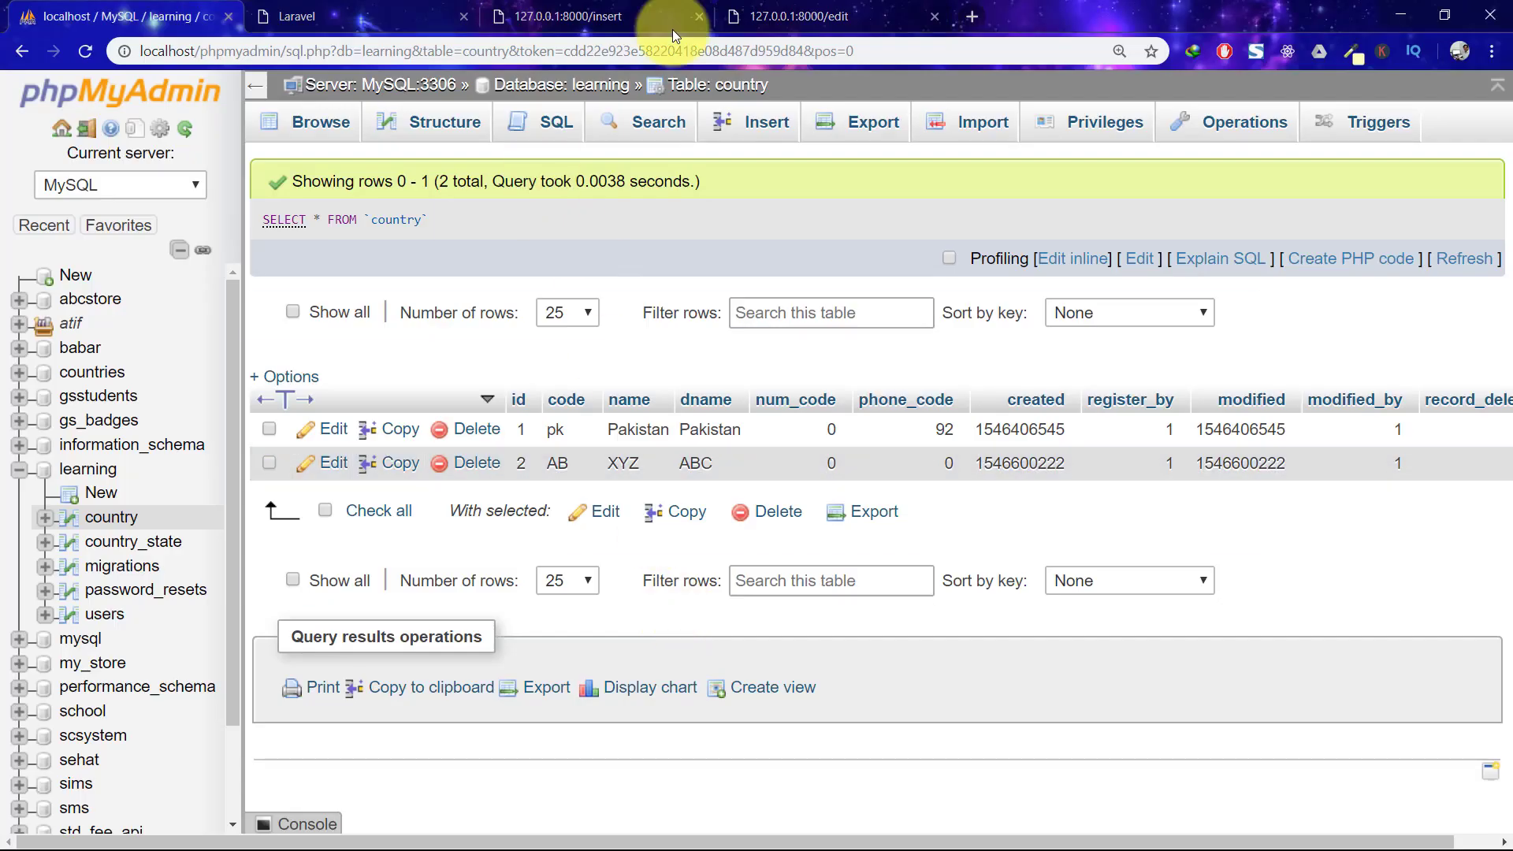
# Step: Load 127.0.0.1:8000/read, which fails with an 'Undefined variable: data' error
pyautogui.click(973, 15)
pyautogui.write('127.0.0.1:8000/read')
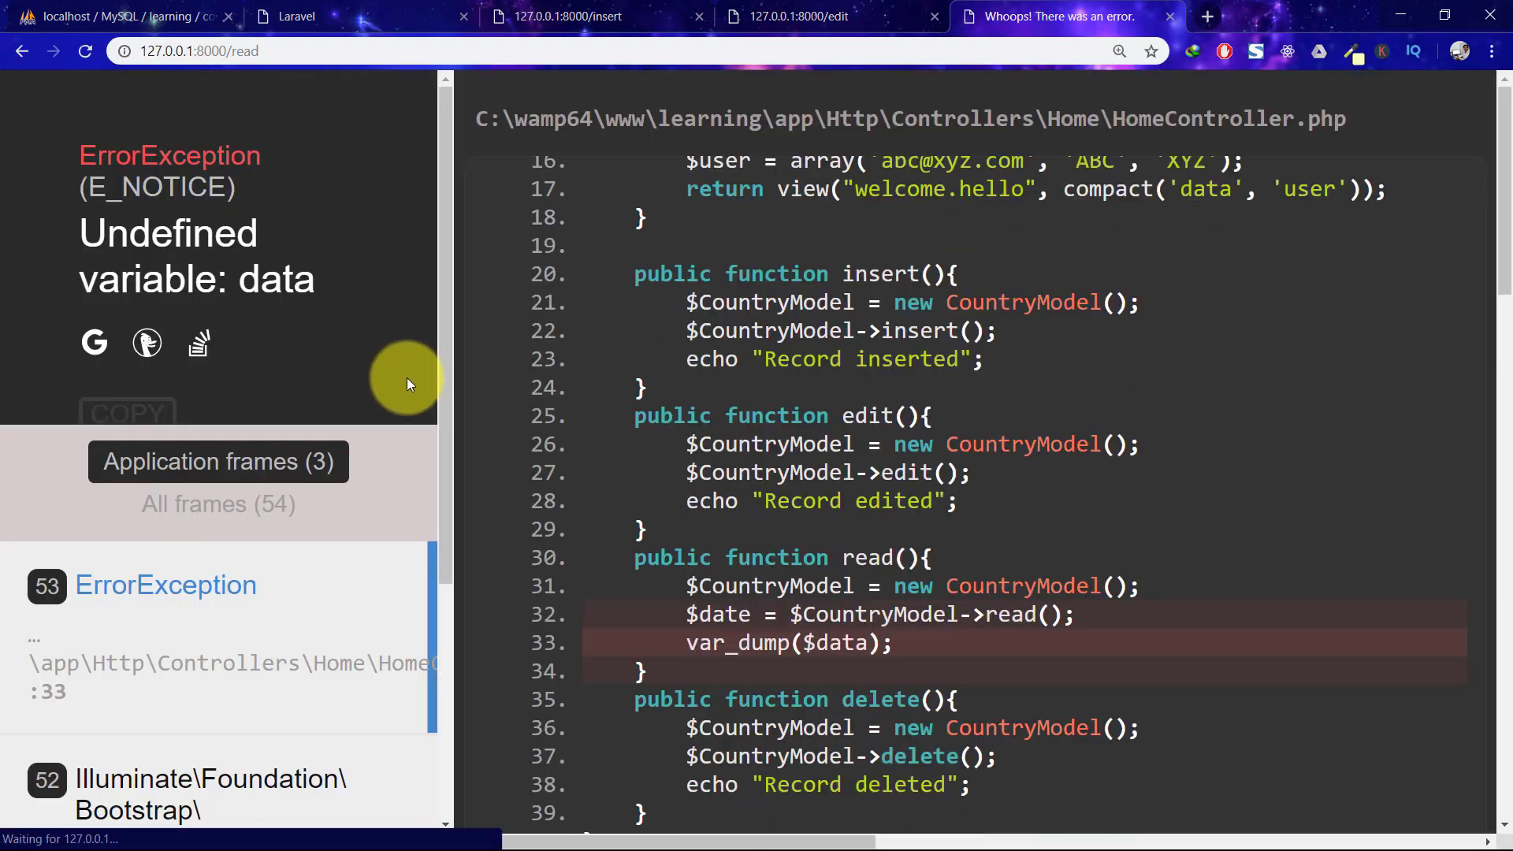
pyautogui.moveTo(646, 322)
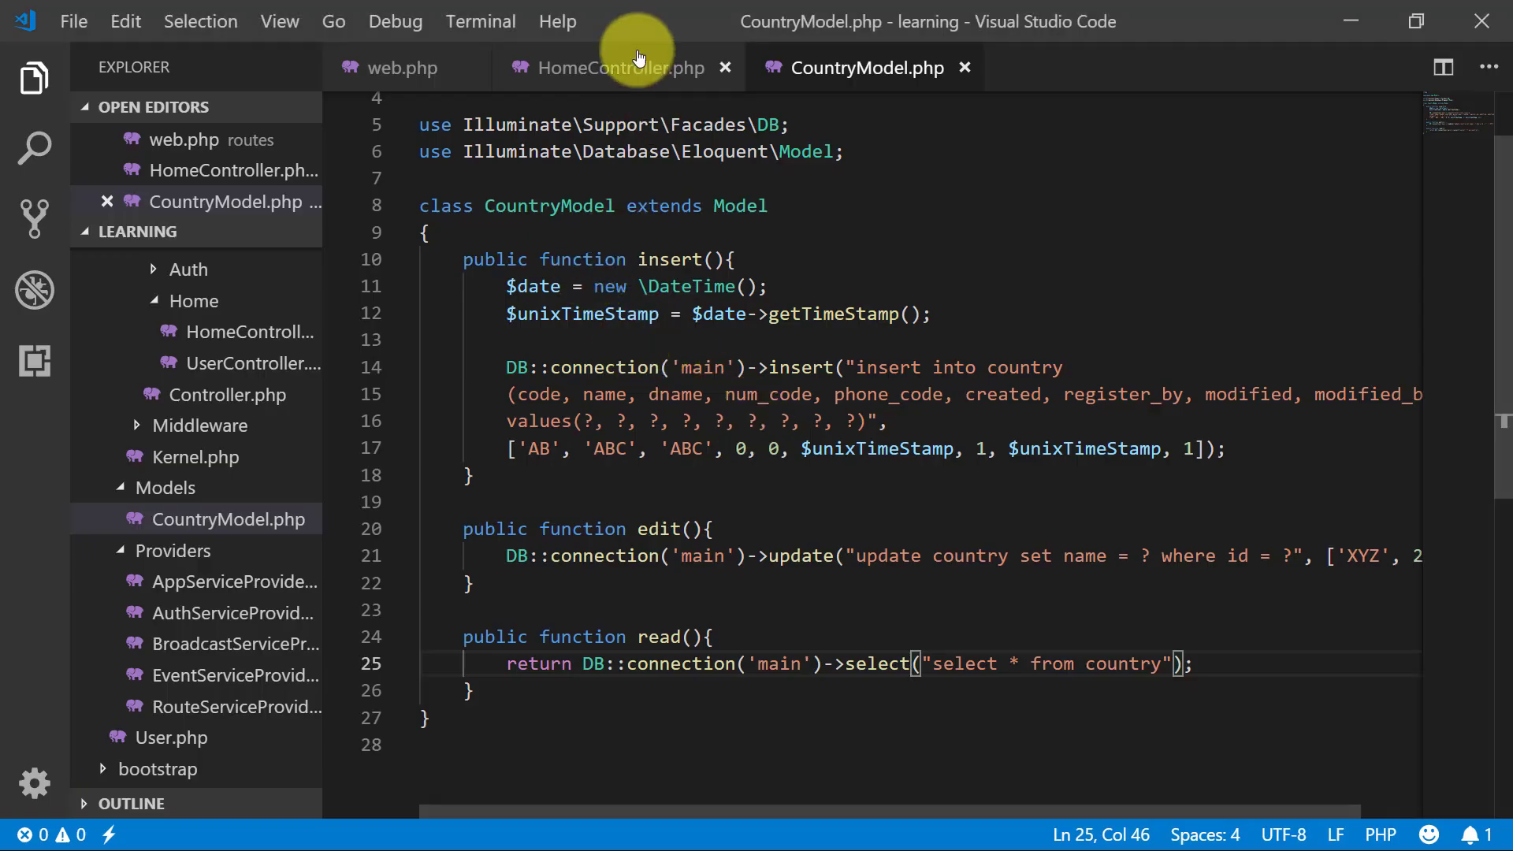
# Step: Rename $date to $data in HomeController's read action so /read dumps the rows, then return to CountryModel
pyautogui.click(621, 68)
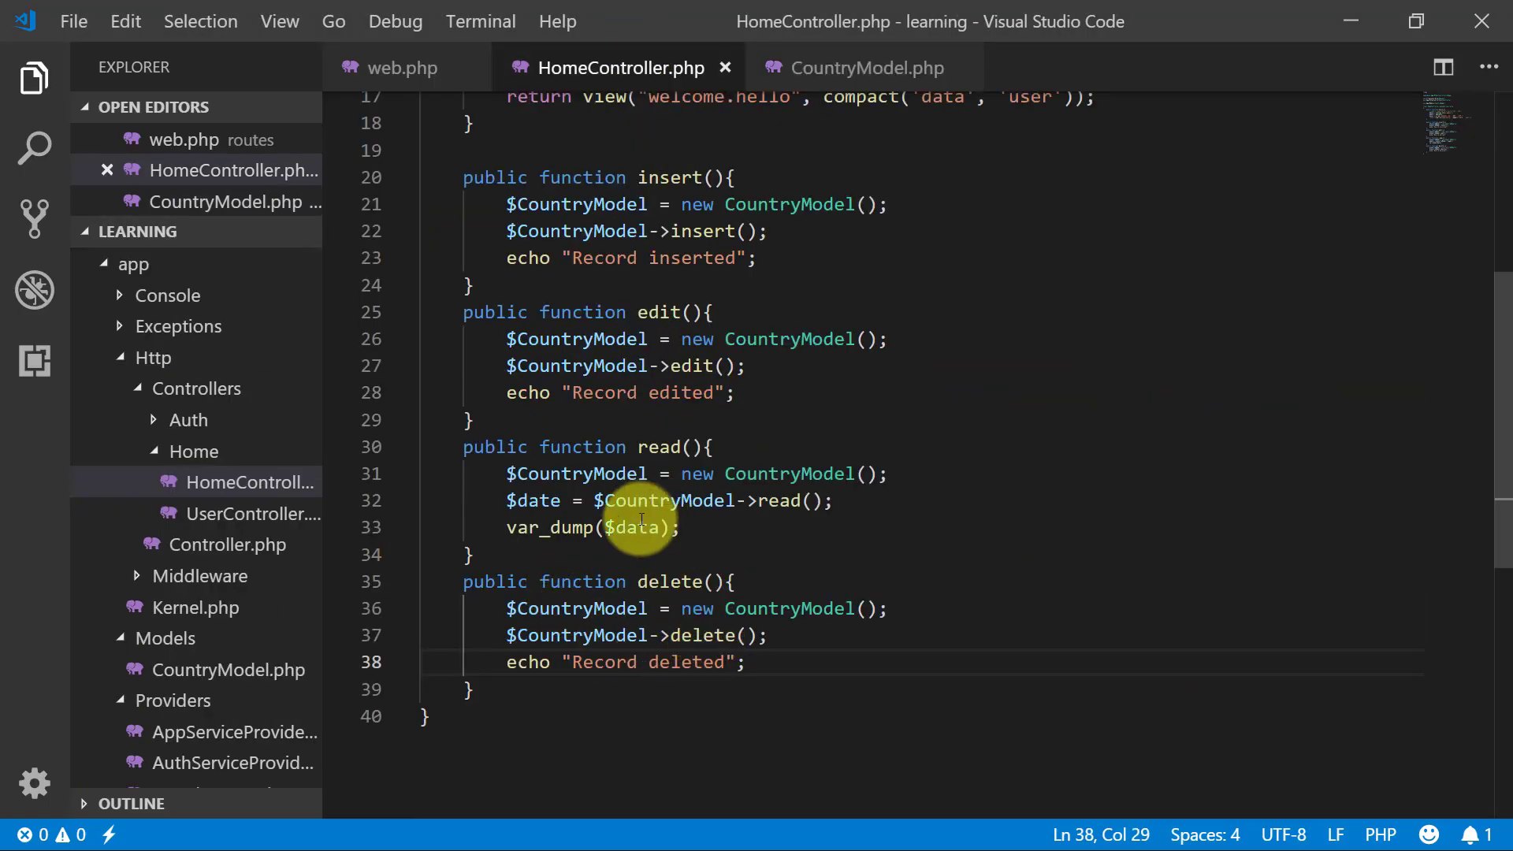
pyautogui.doubleClick(637, 528)
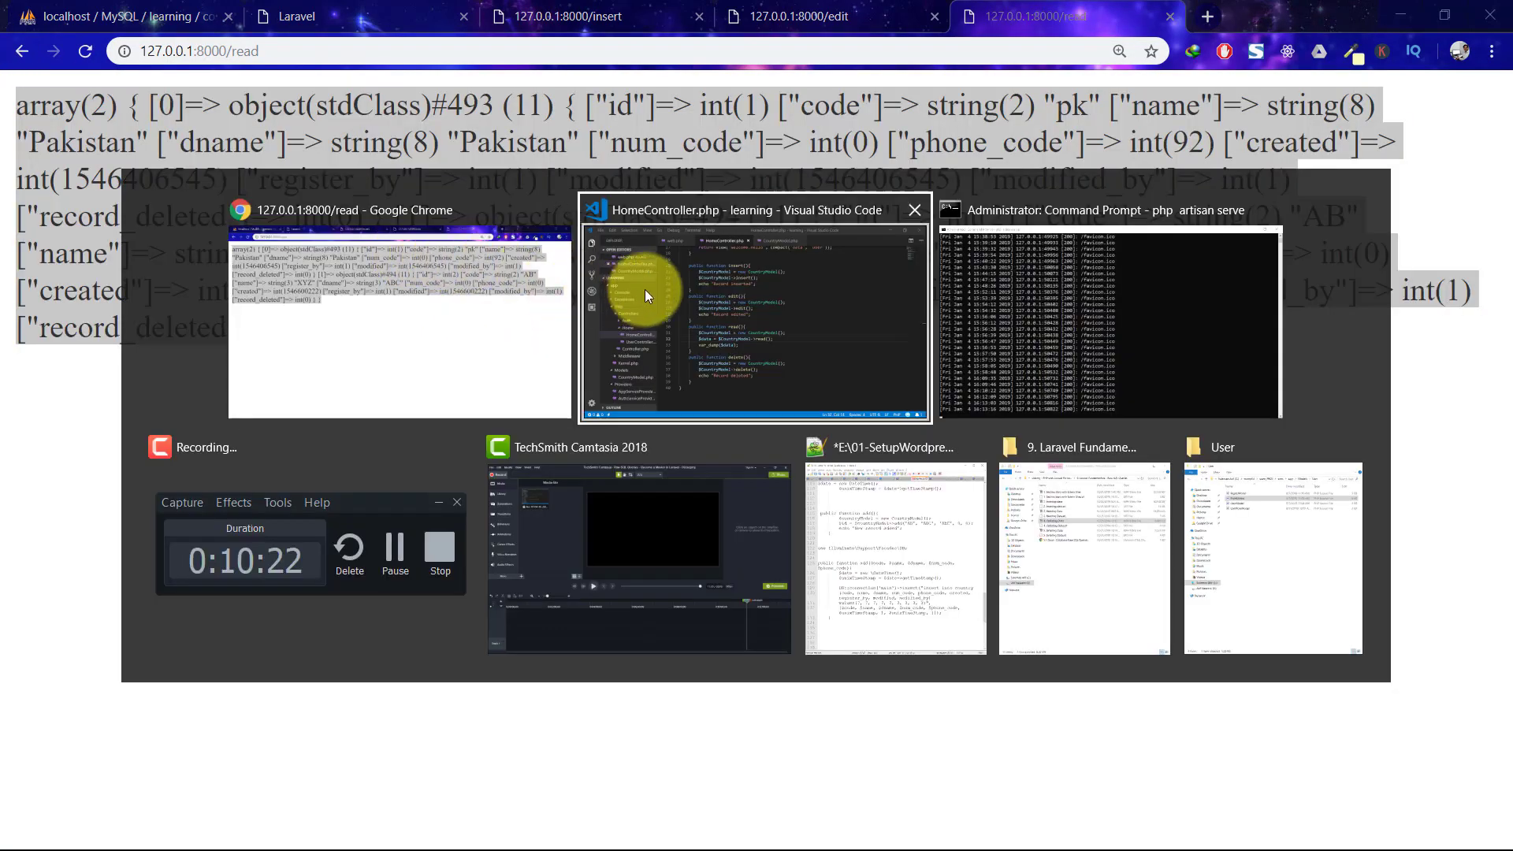
pyautogui.click(755, 314)
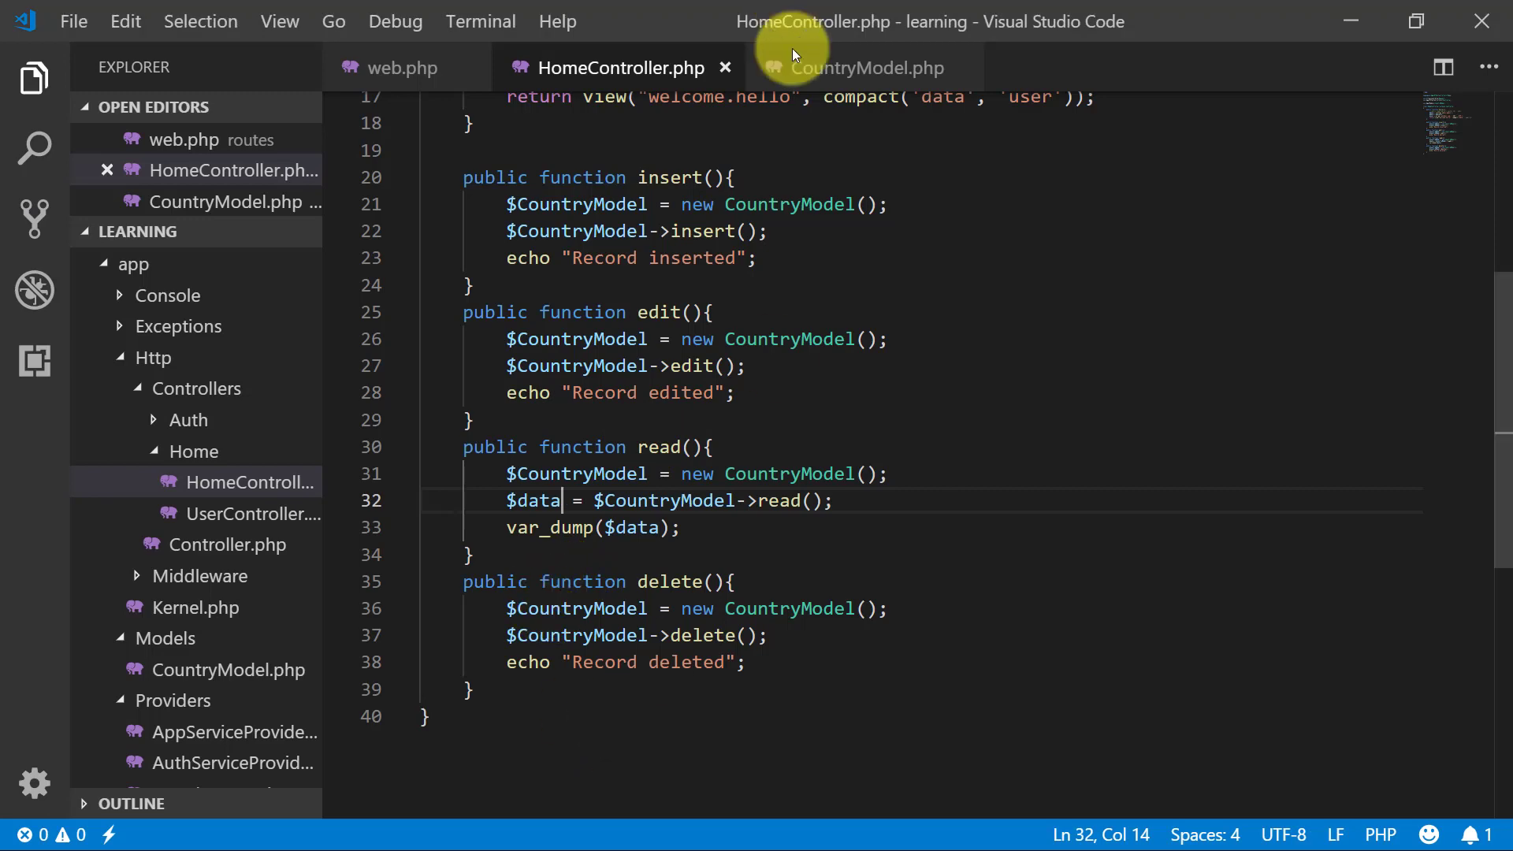
pyautogui.click(864, 68)
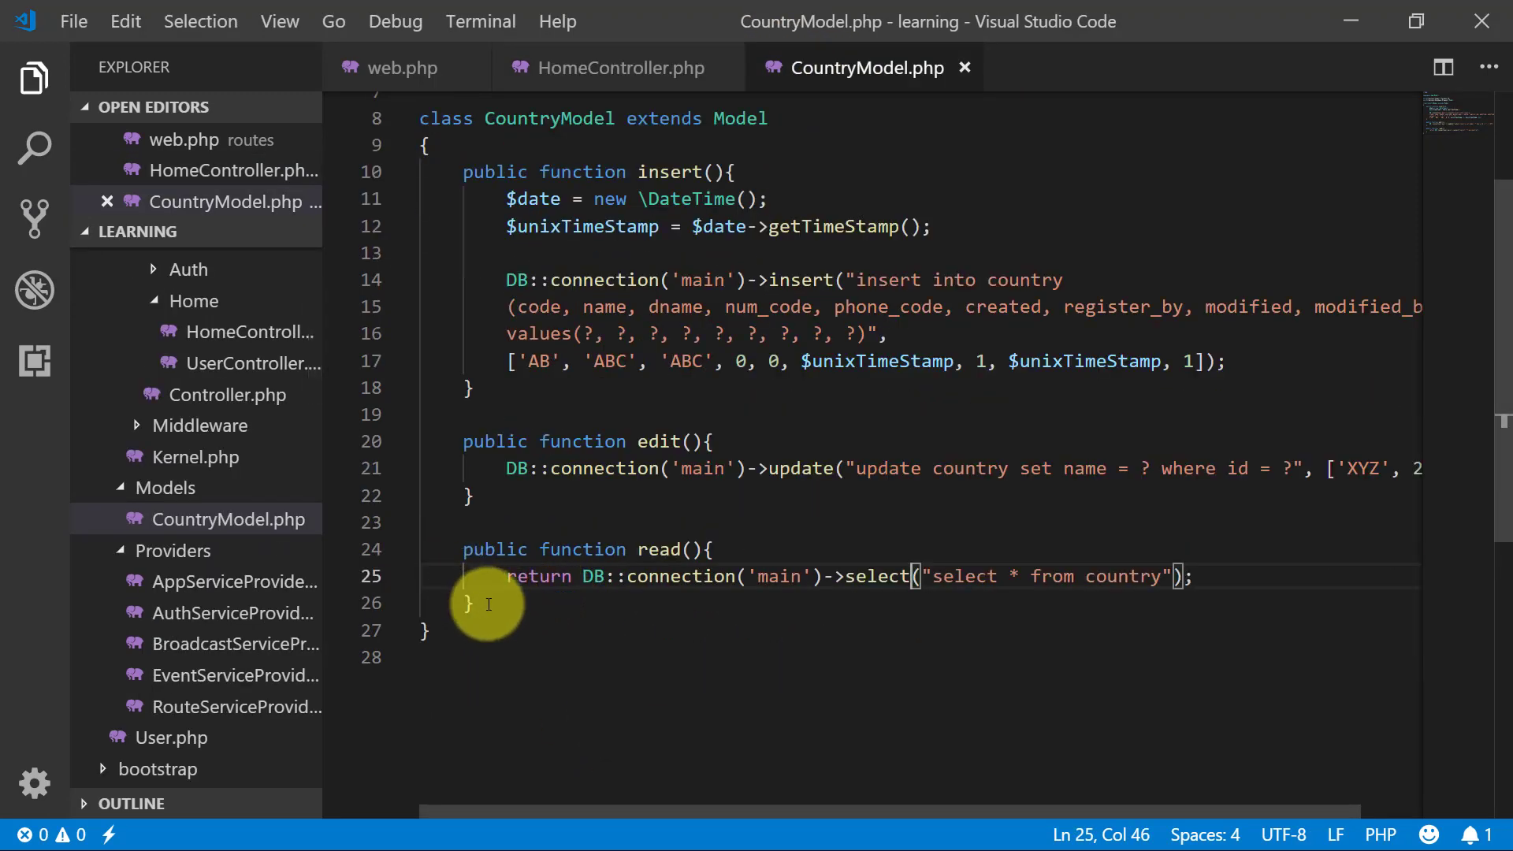
# Step: Add a public delete() method running 'delete from country where id = ?' with binding [2]
pyautogui.write('public function d')
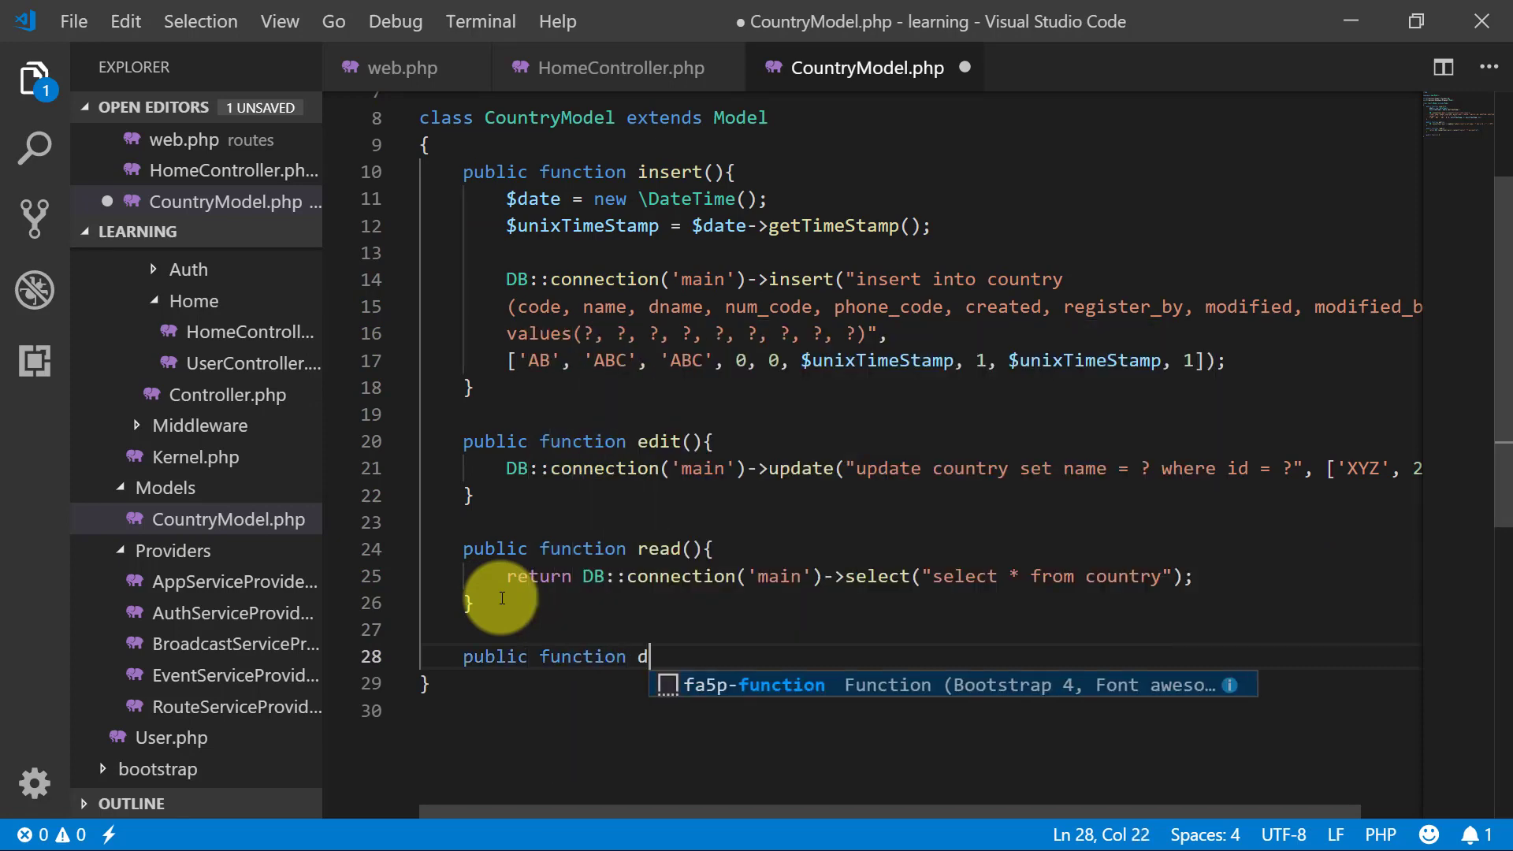
pyautogui.write('elete(){')
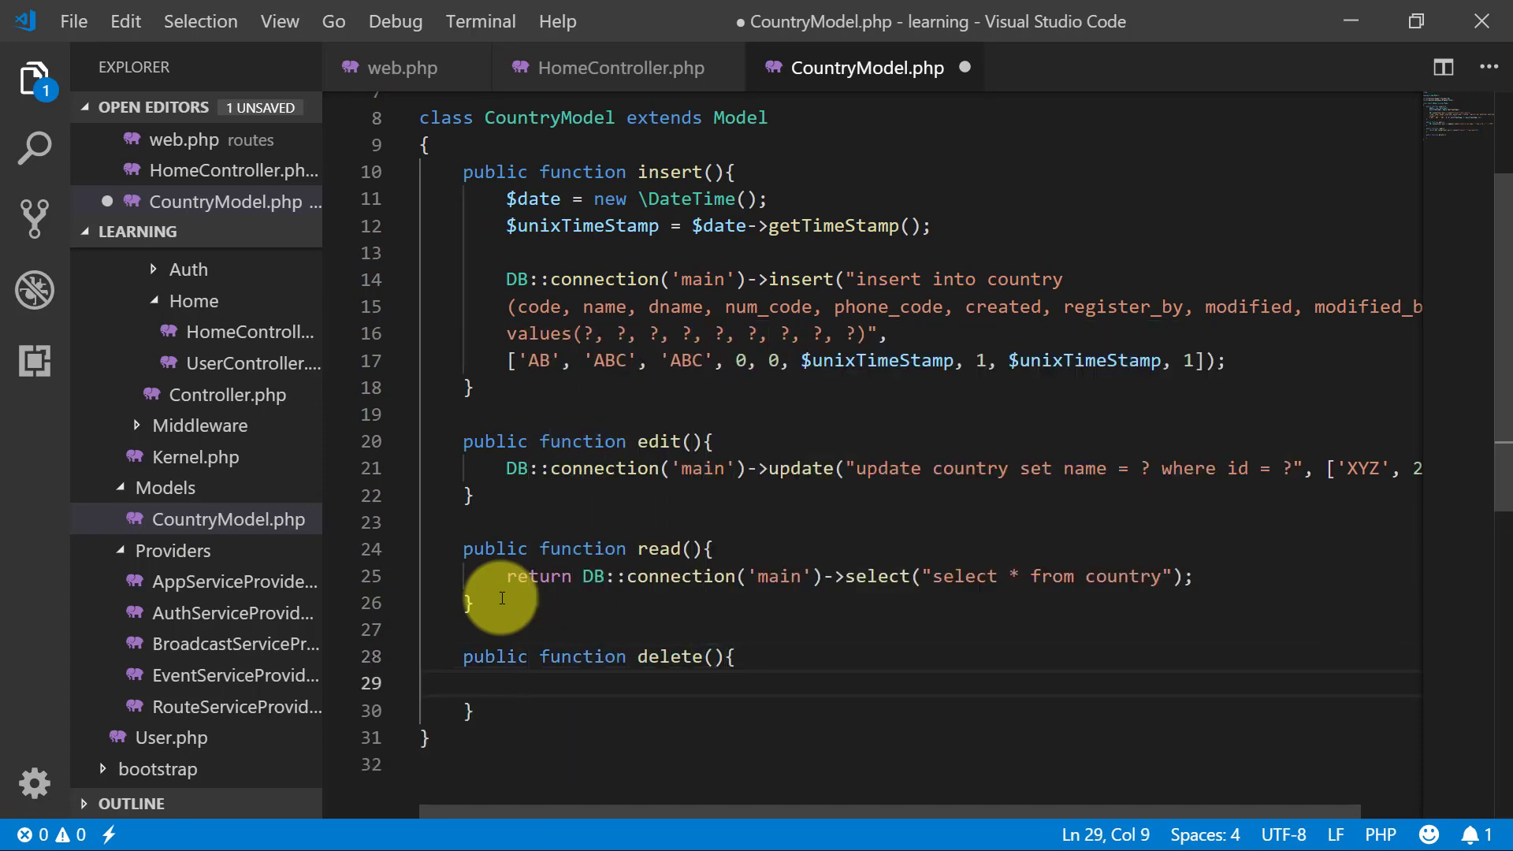
pyautogui.write("DB::connection('main')->delete(")
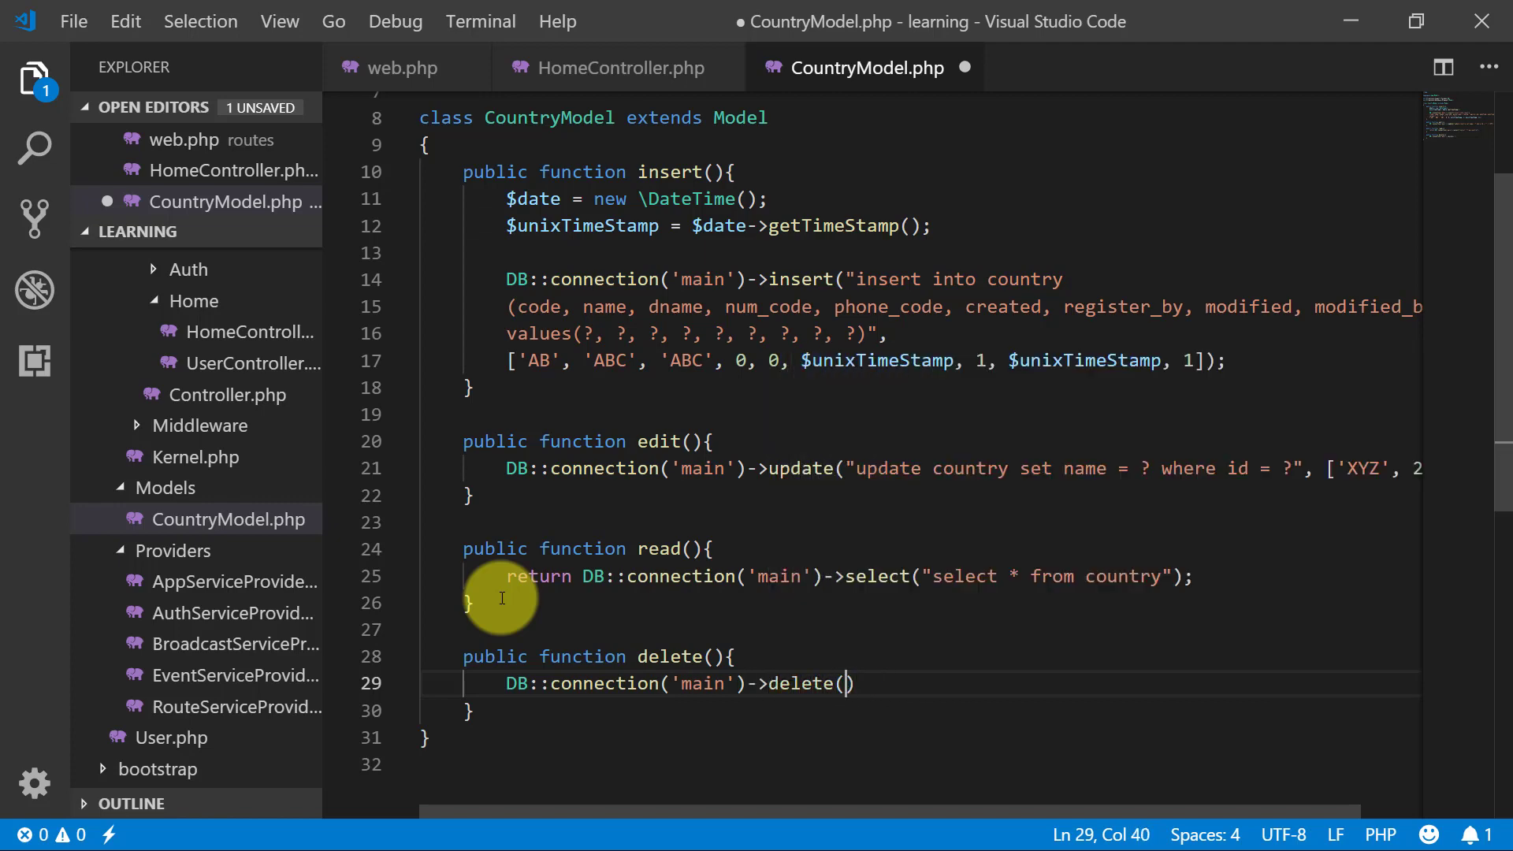
pyautogui.write('"delete"')
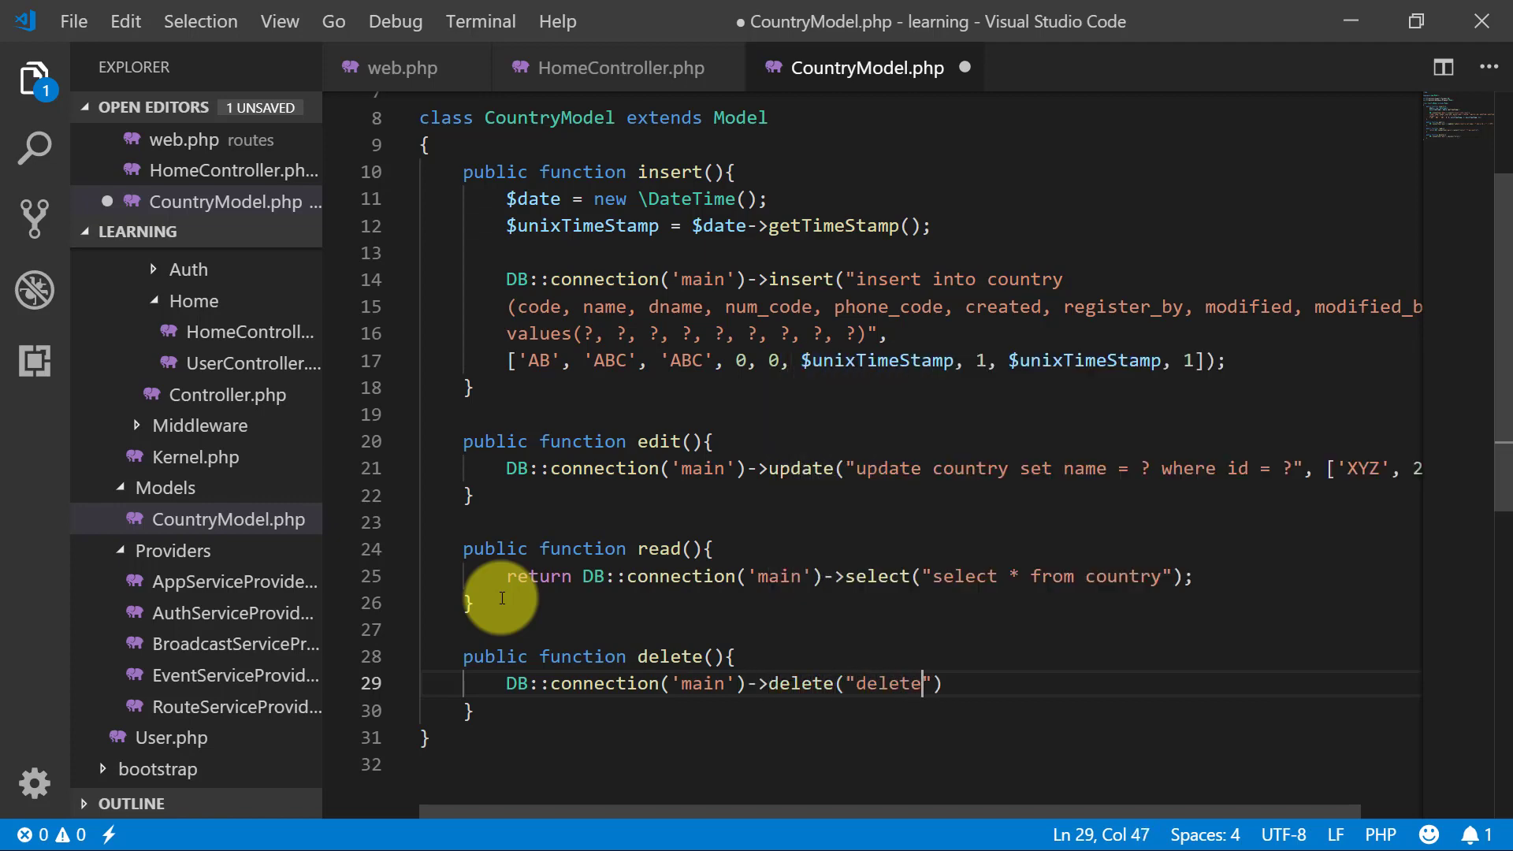
pyautogui.write('from countr')
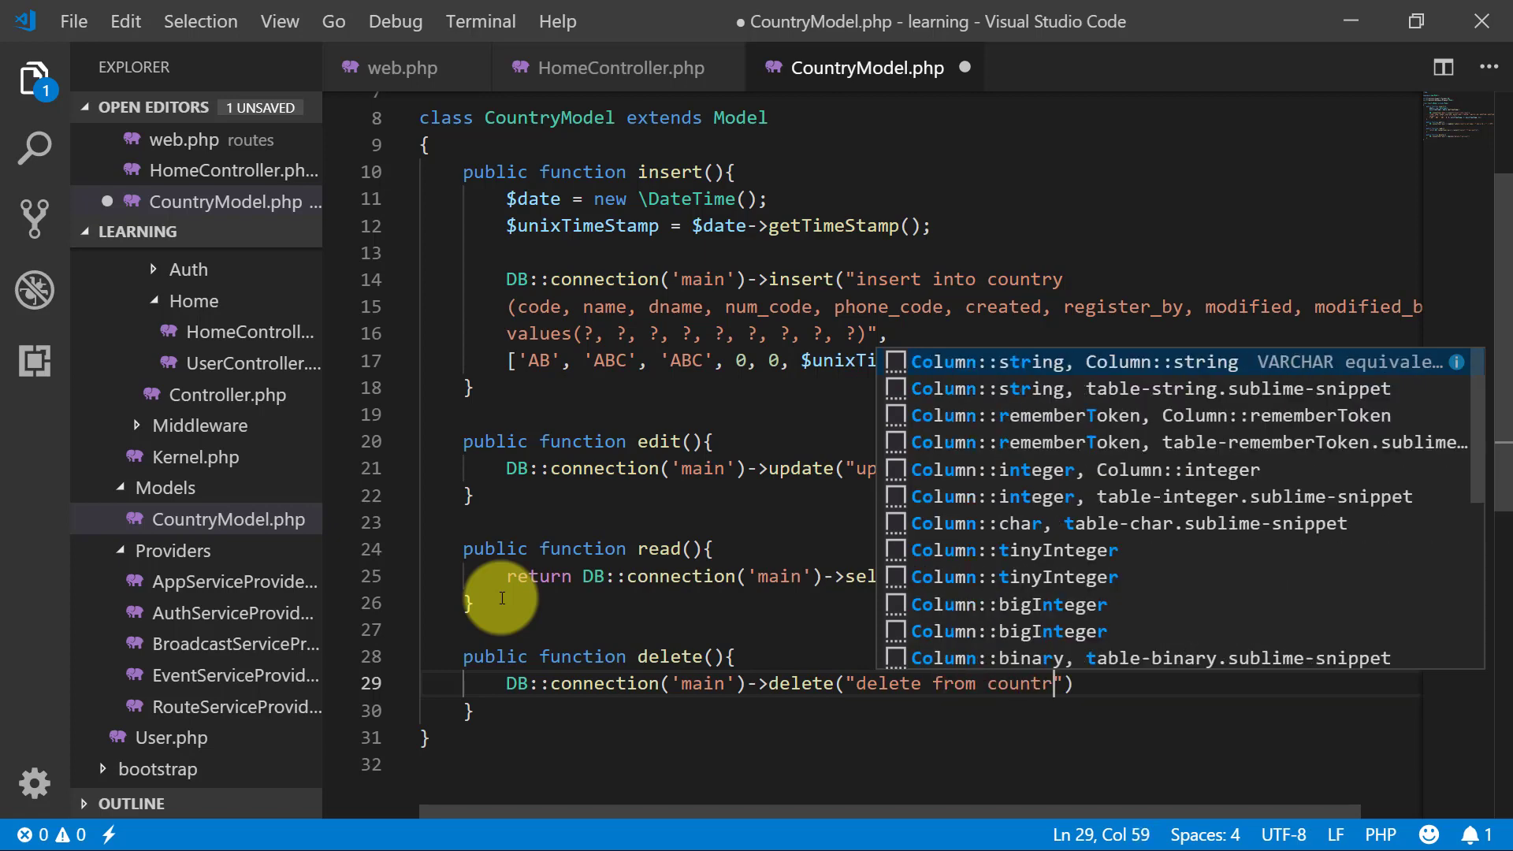
pyautogui.write('where id')
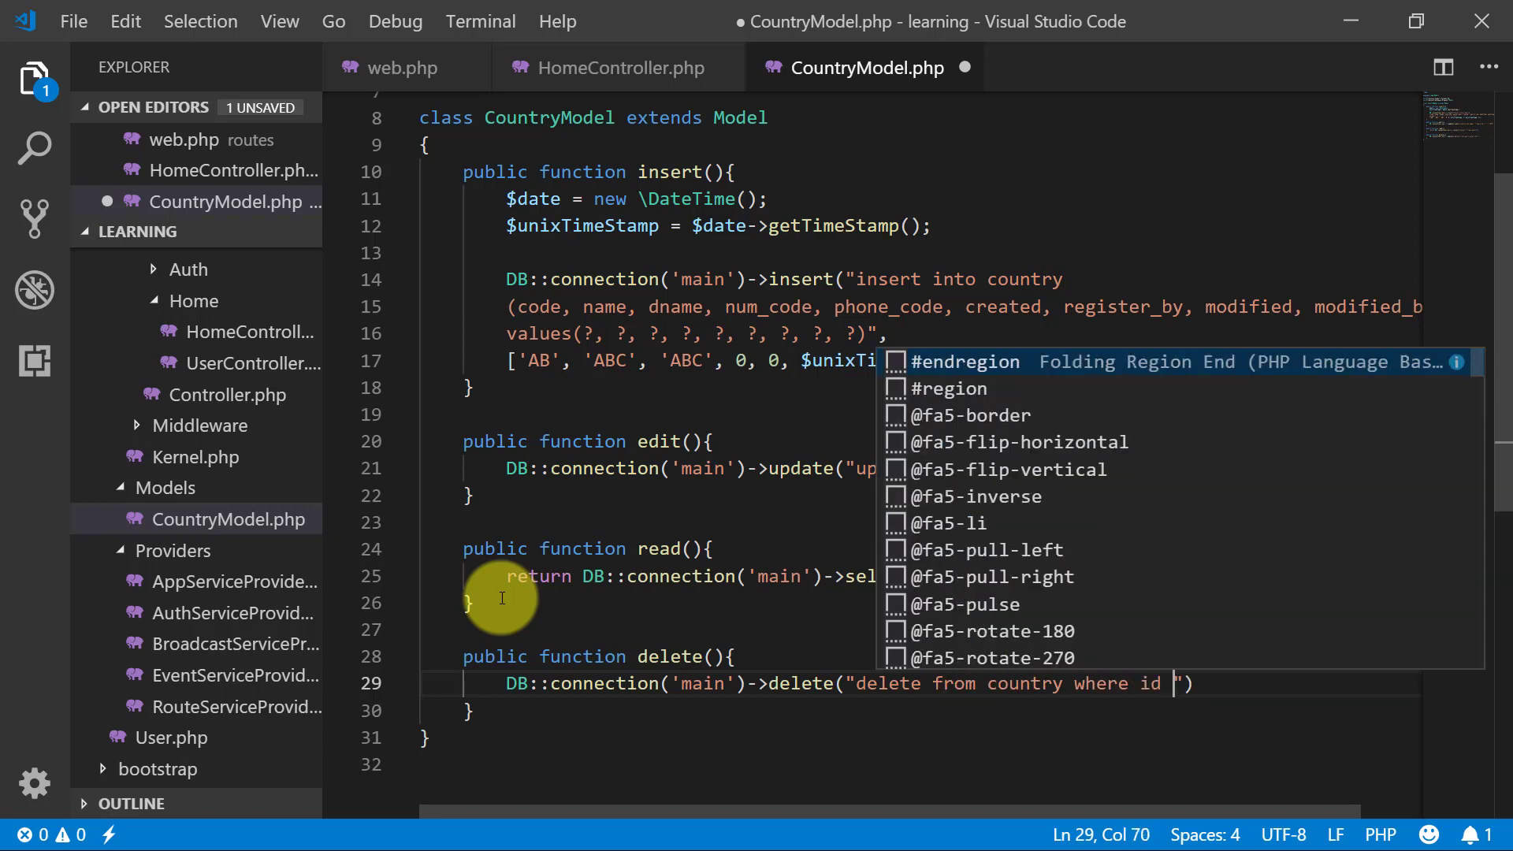
pyautogui.write('= ?",')
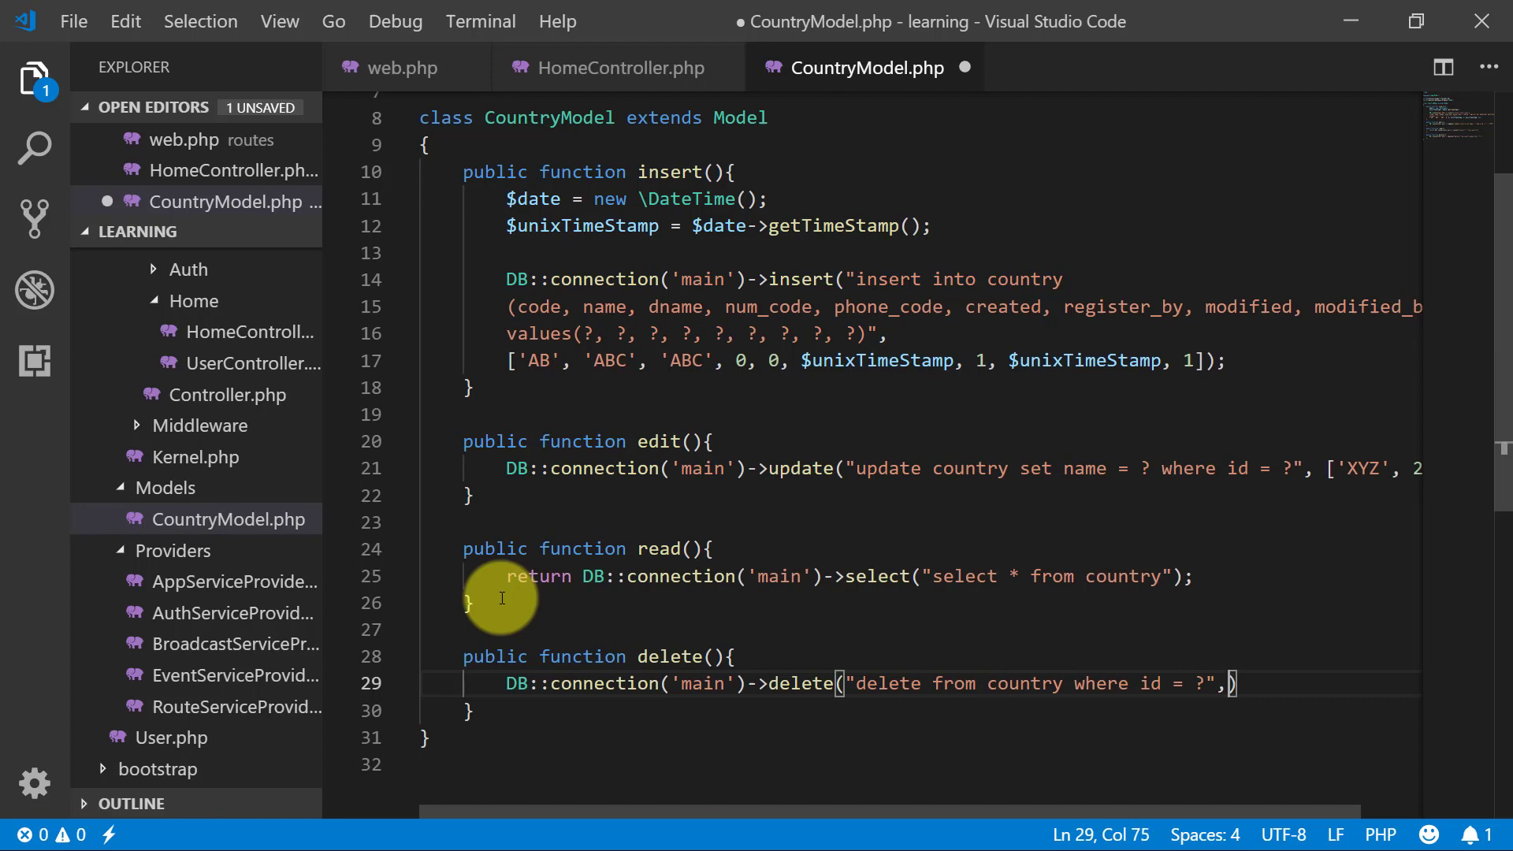
pyautogui.write('[2]);')
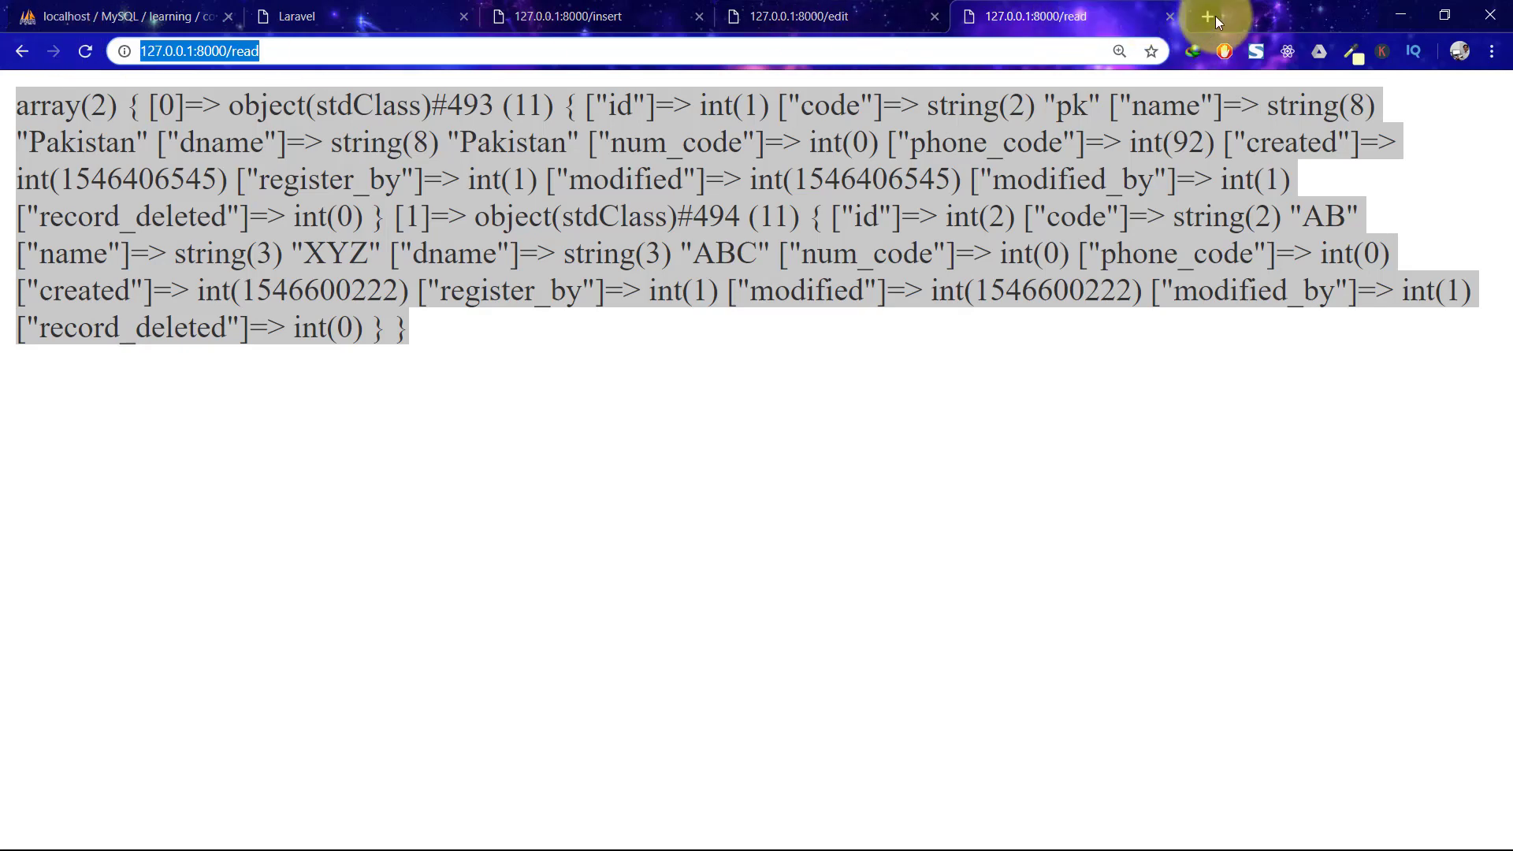
# Step: Load 127.0.0.1:8000/delete in a new tab, which reports 'Record deleted'
pyautogui.click(1207, 15)
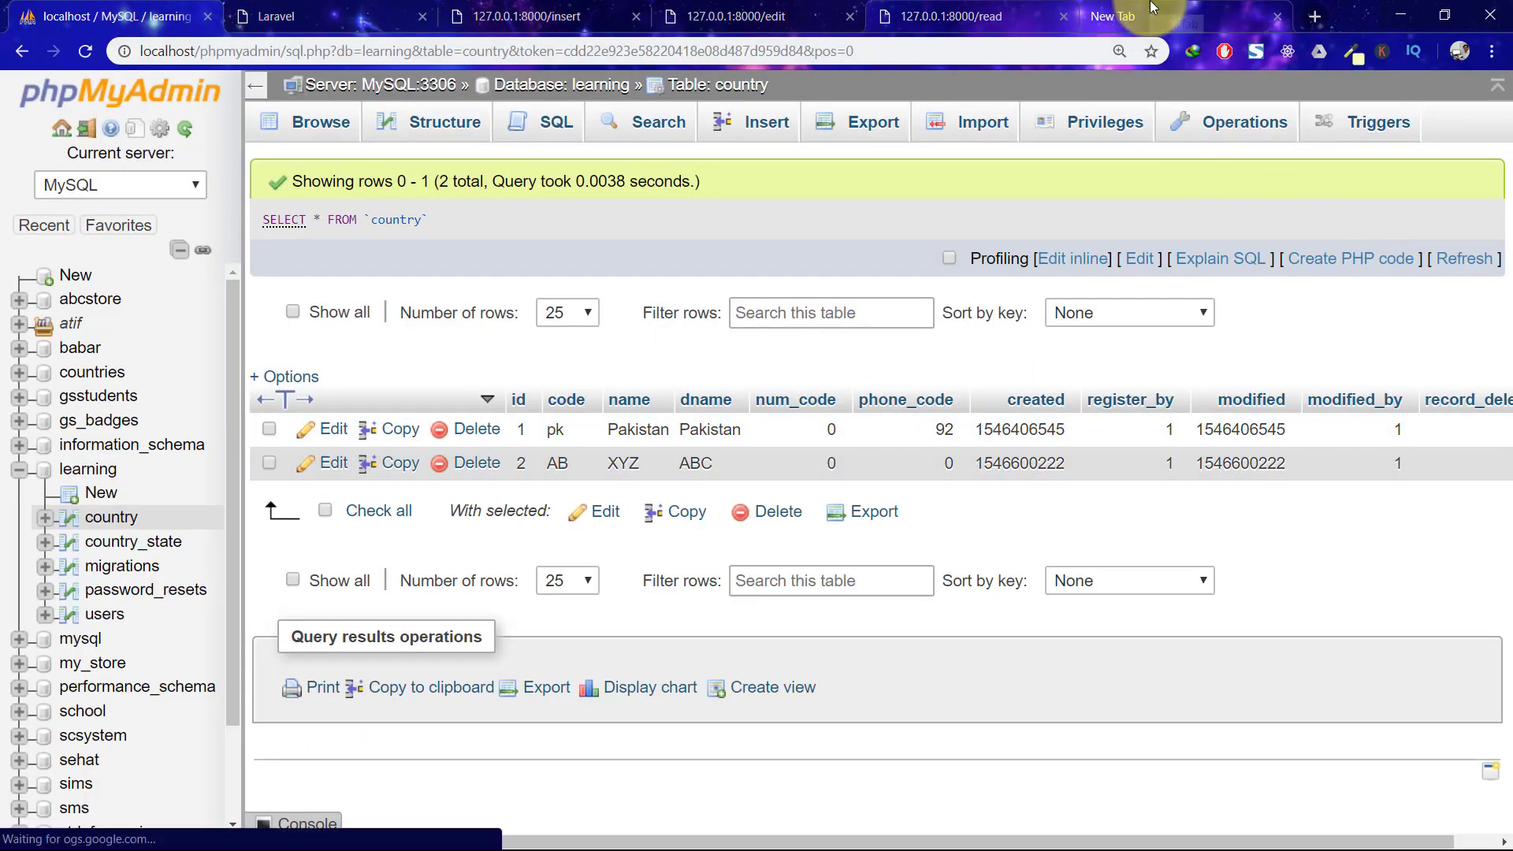
pyautogui.click(1108, 15)
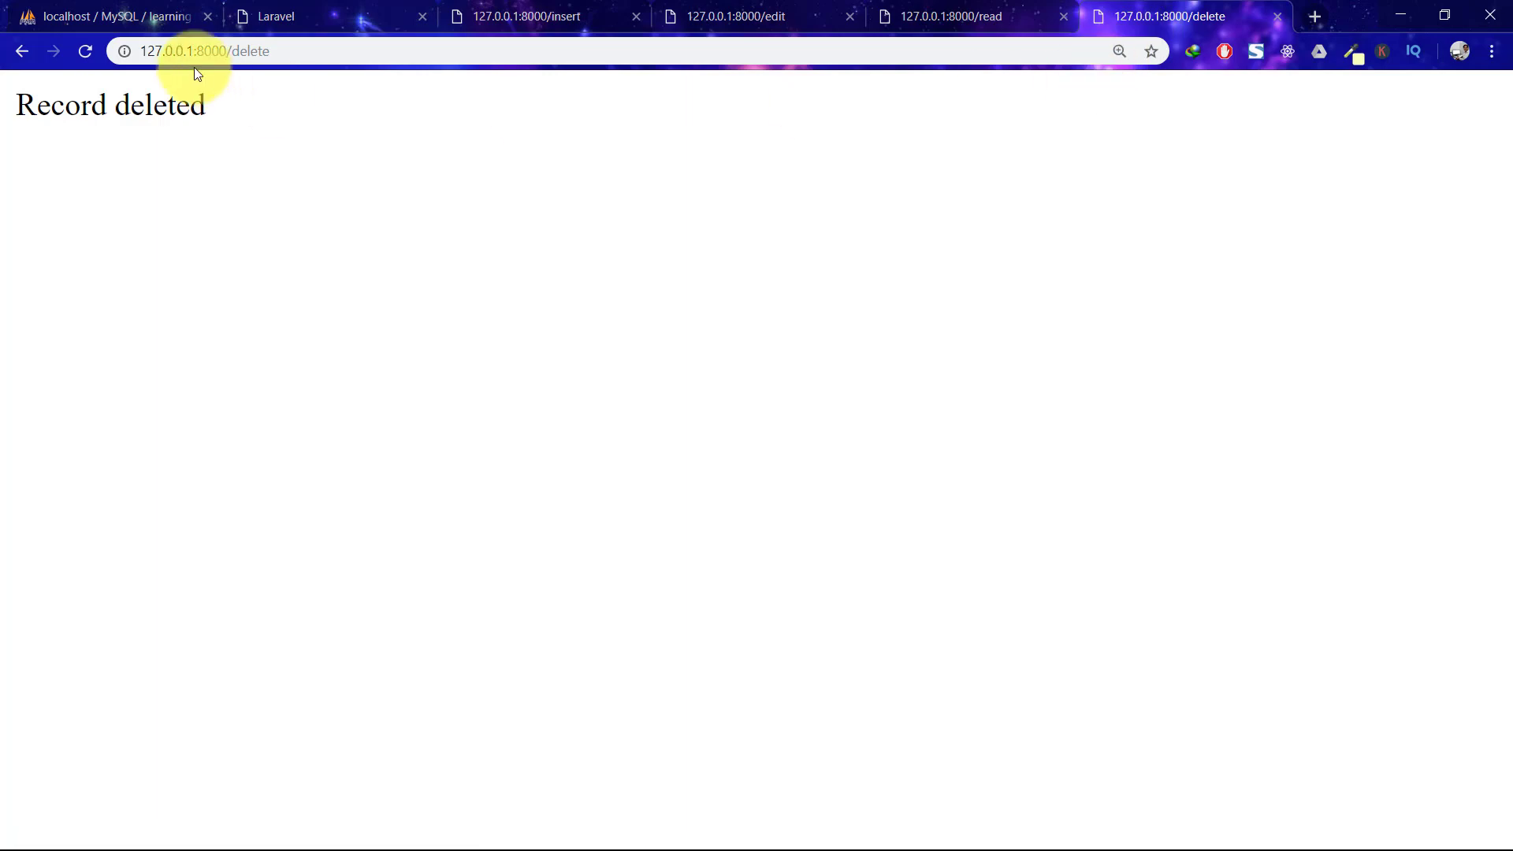